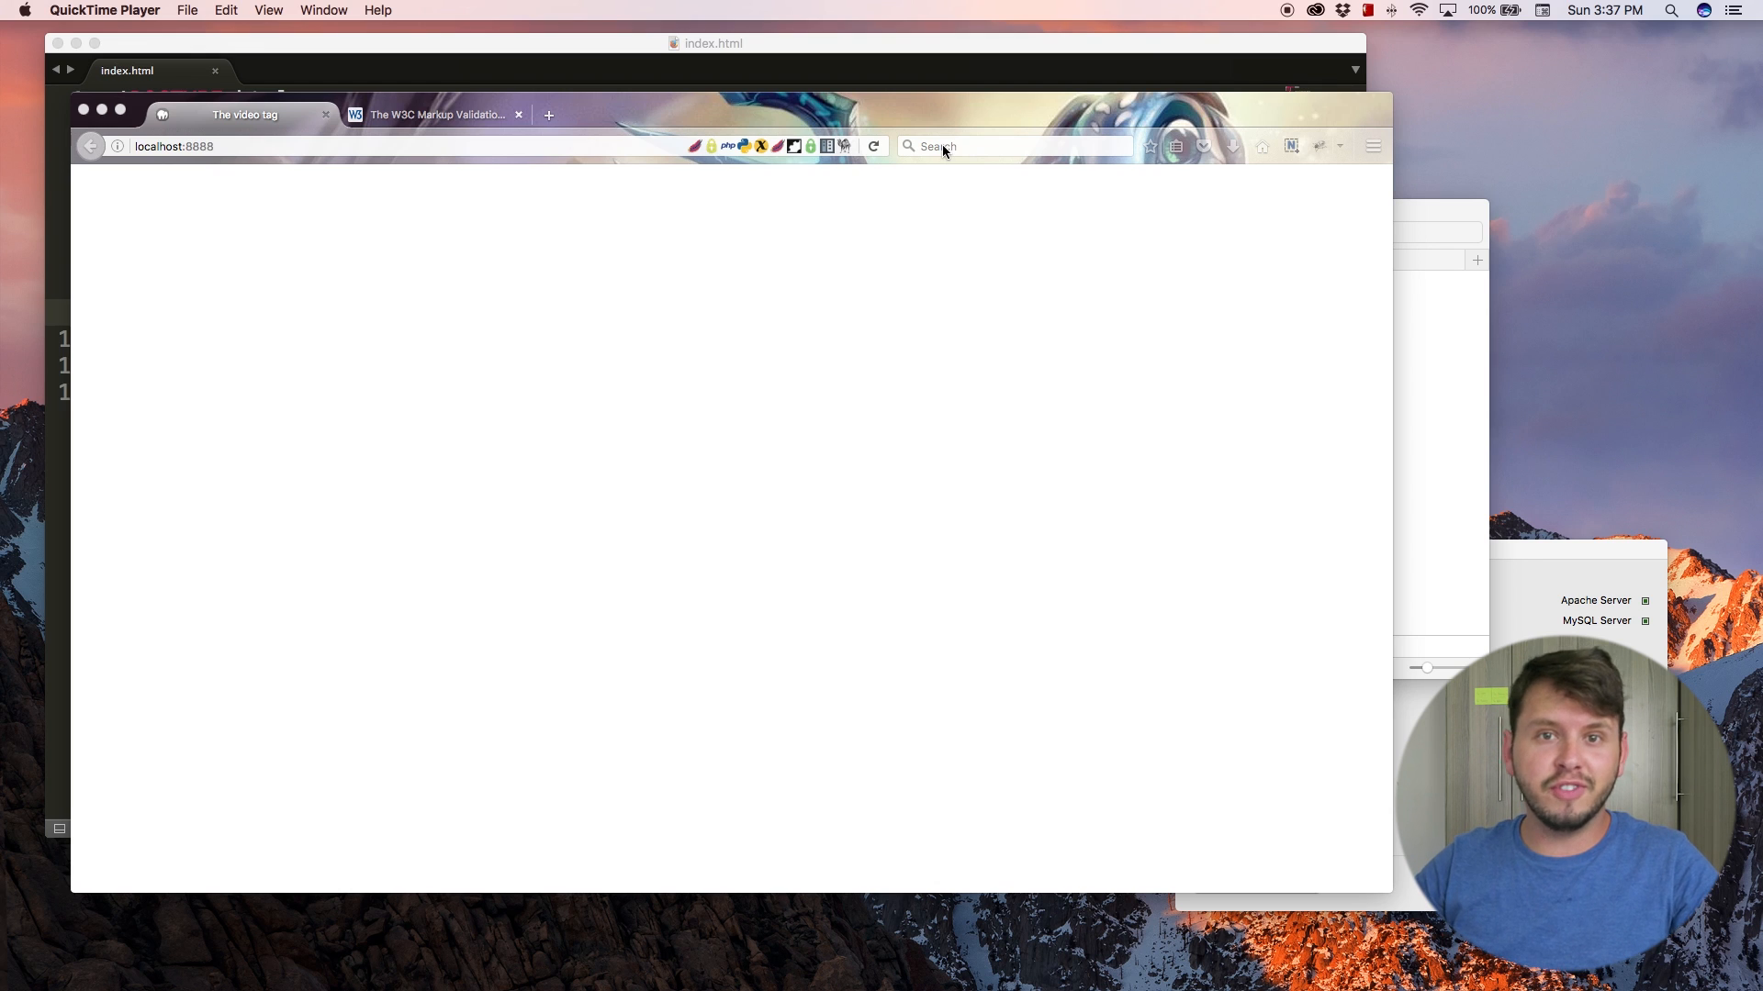
pyautogui.moveTo(241, 298)
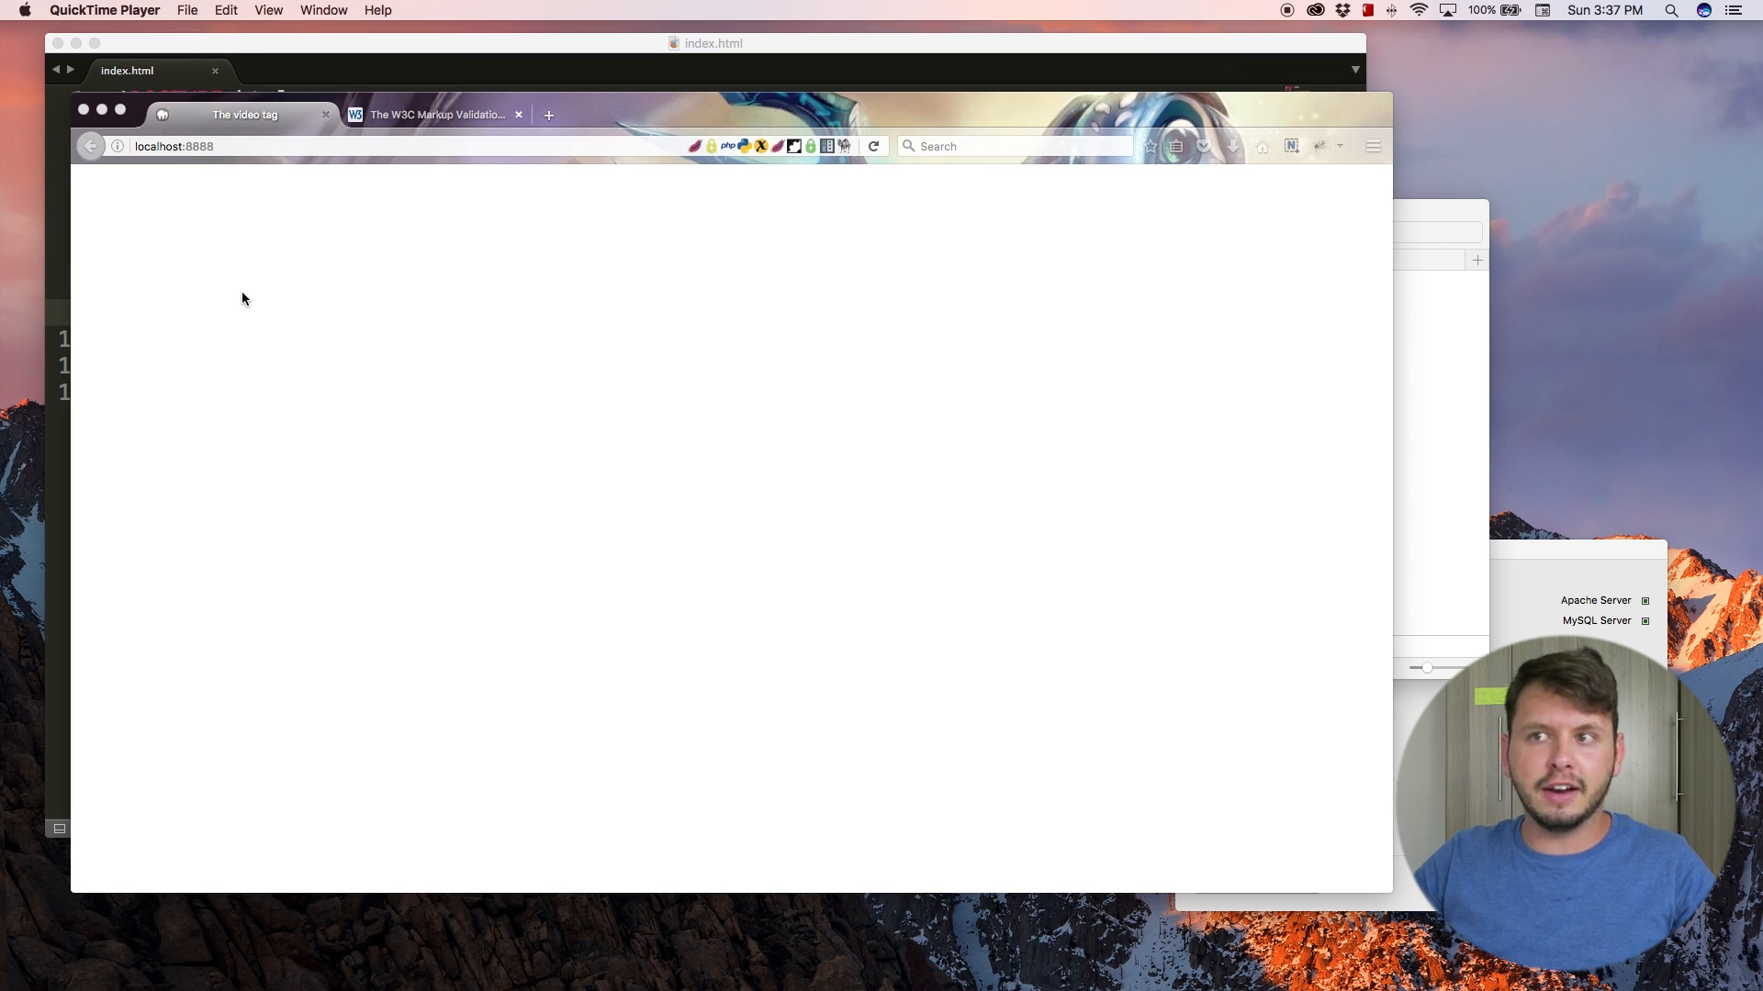
pyautogui.moveTo(257, 245)
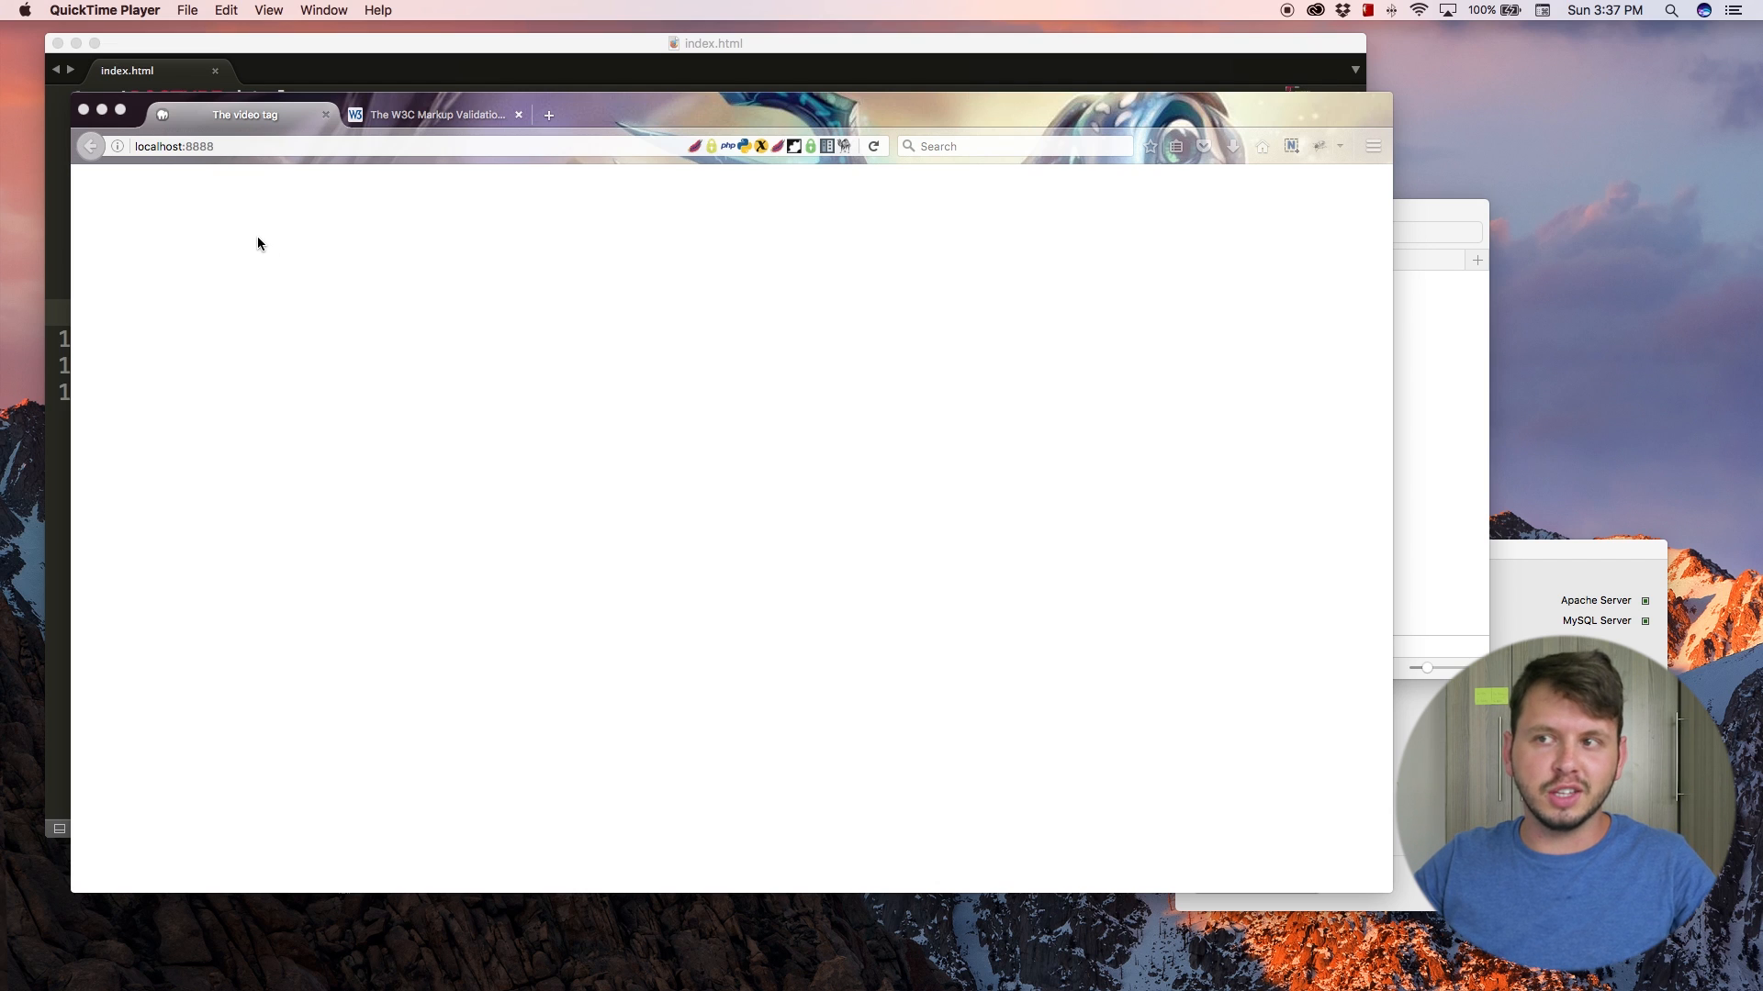
pyautogui.moveTo(355, 62)
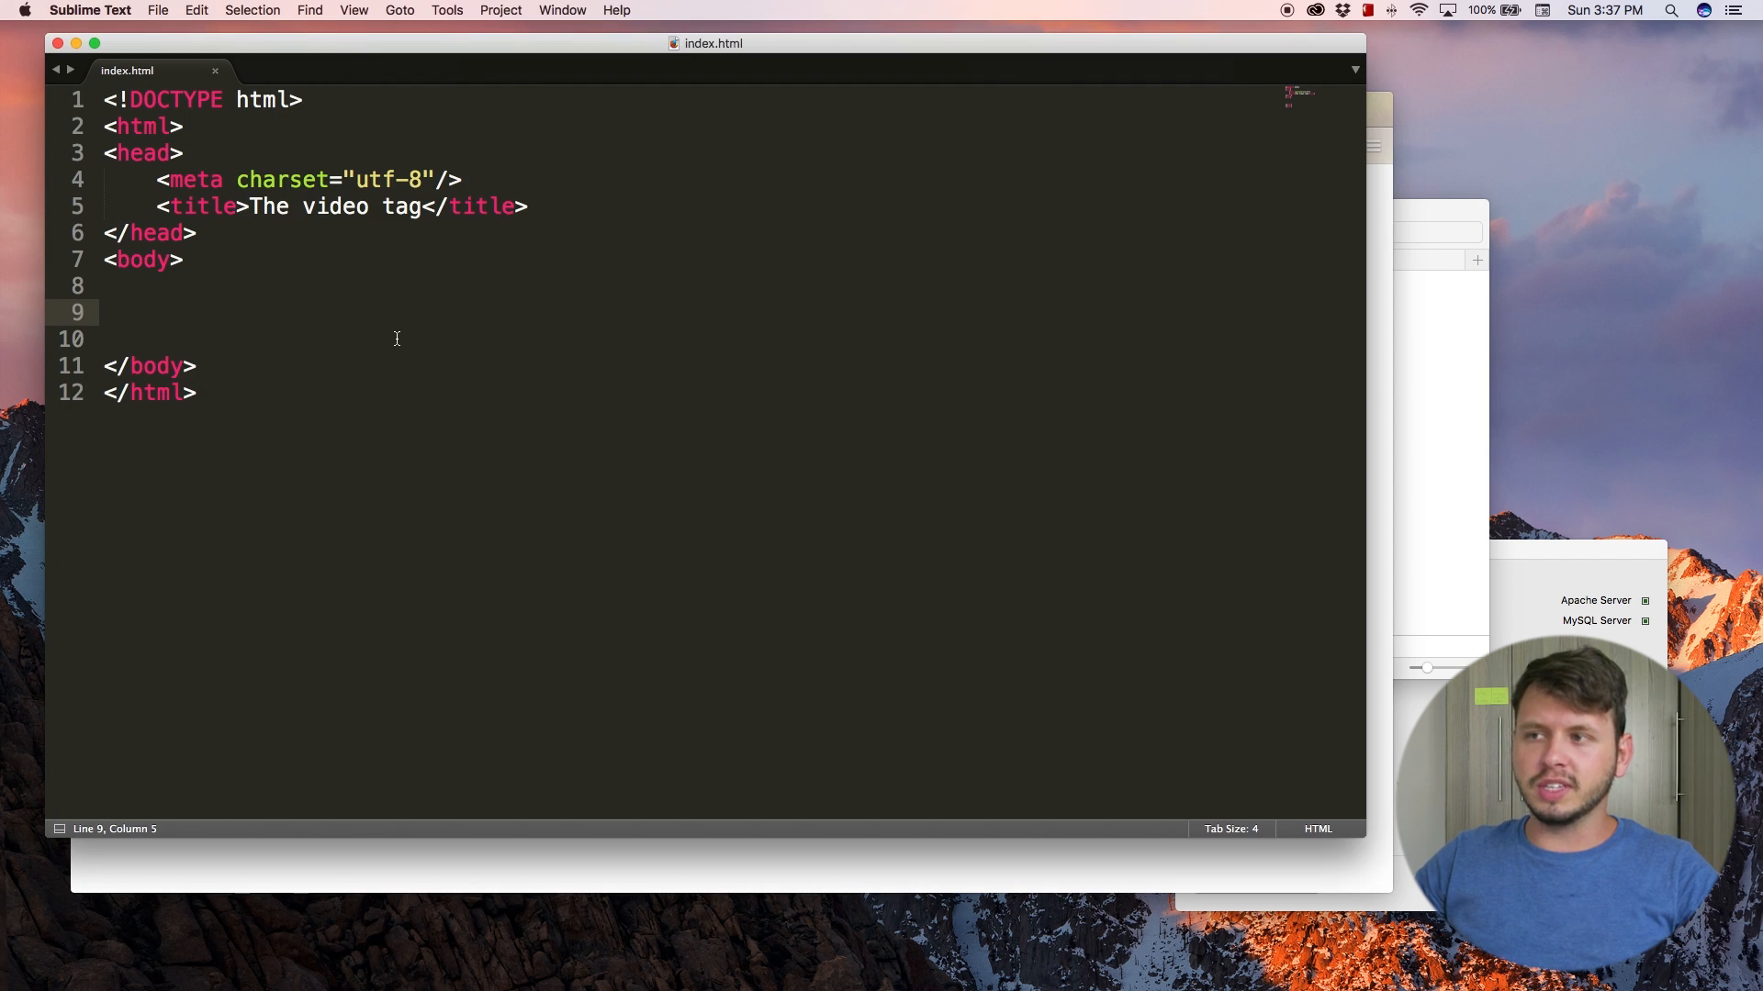
pyautogui.moveTo(318, 318)
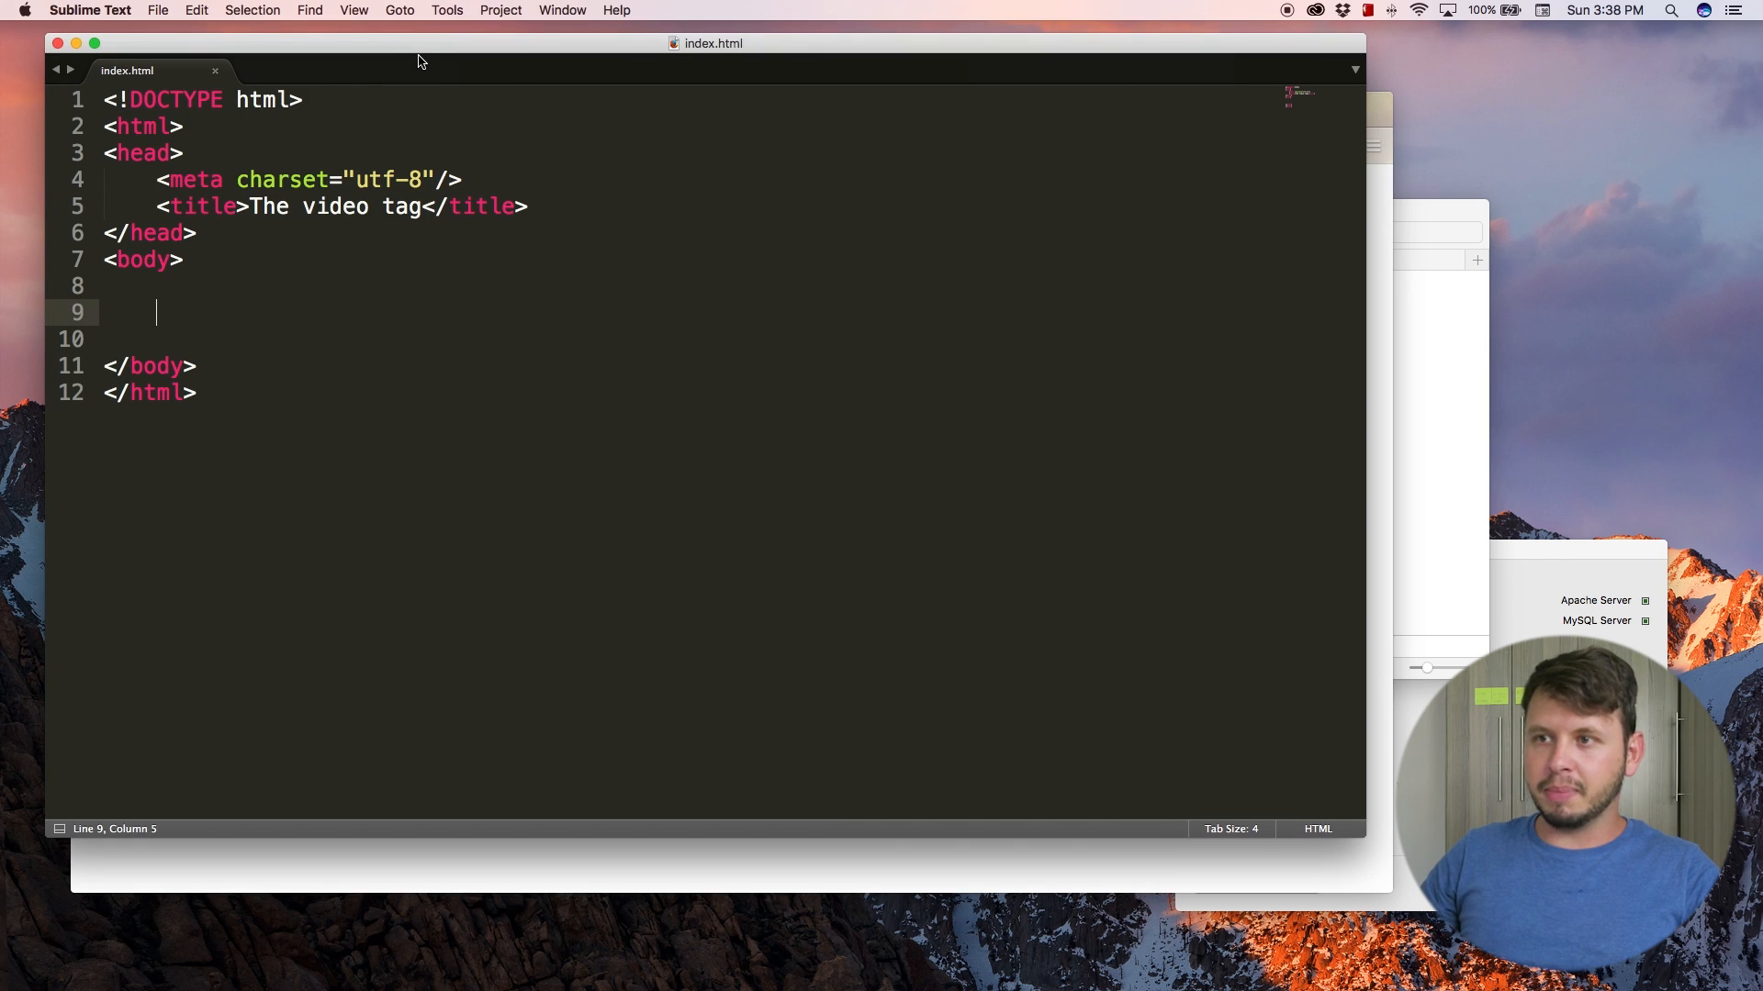
# - Add an empty <video></video> element inside the body, tags on separate lines
pyautogui.write('<video></video>')
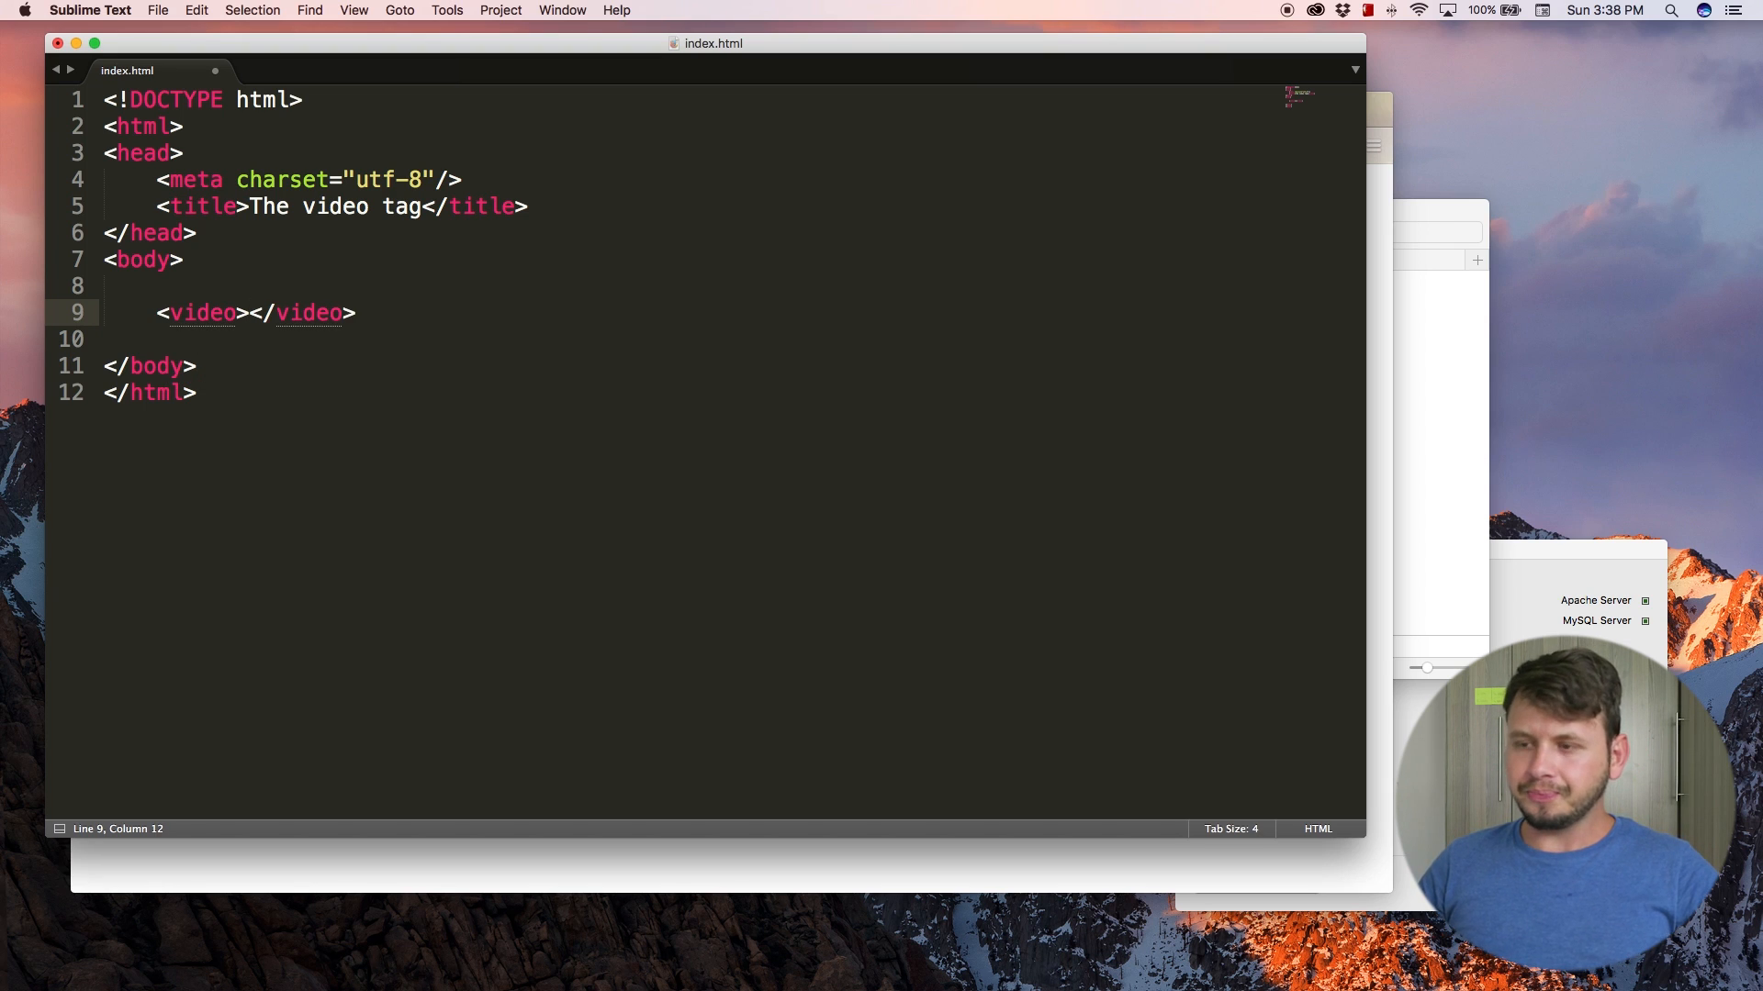
pyautogui.press('enter')
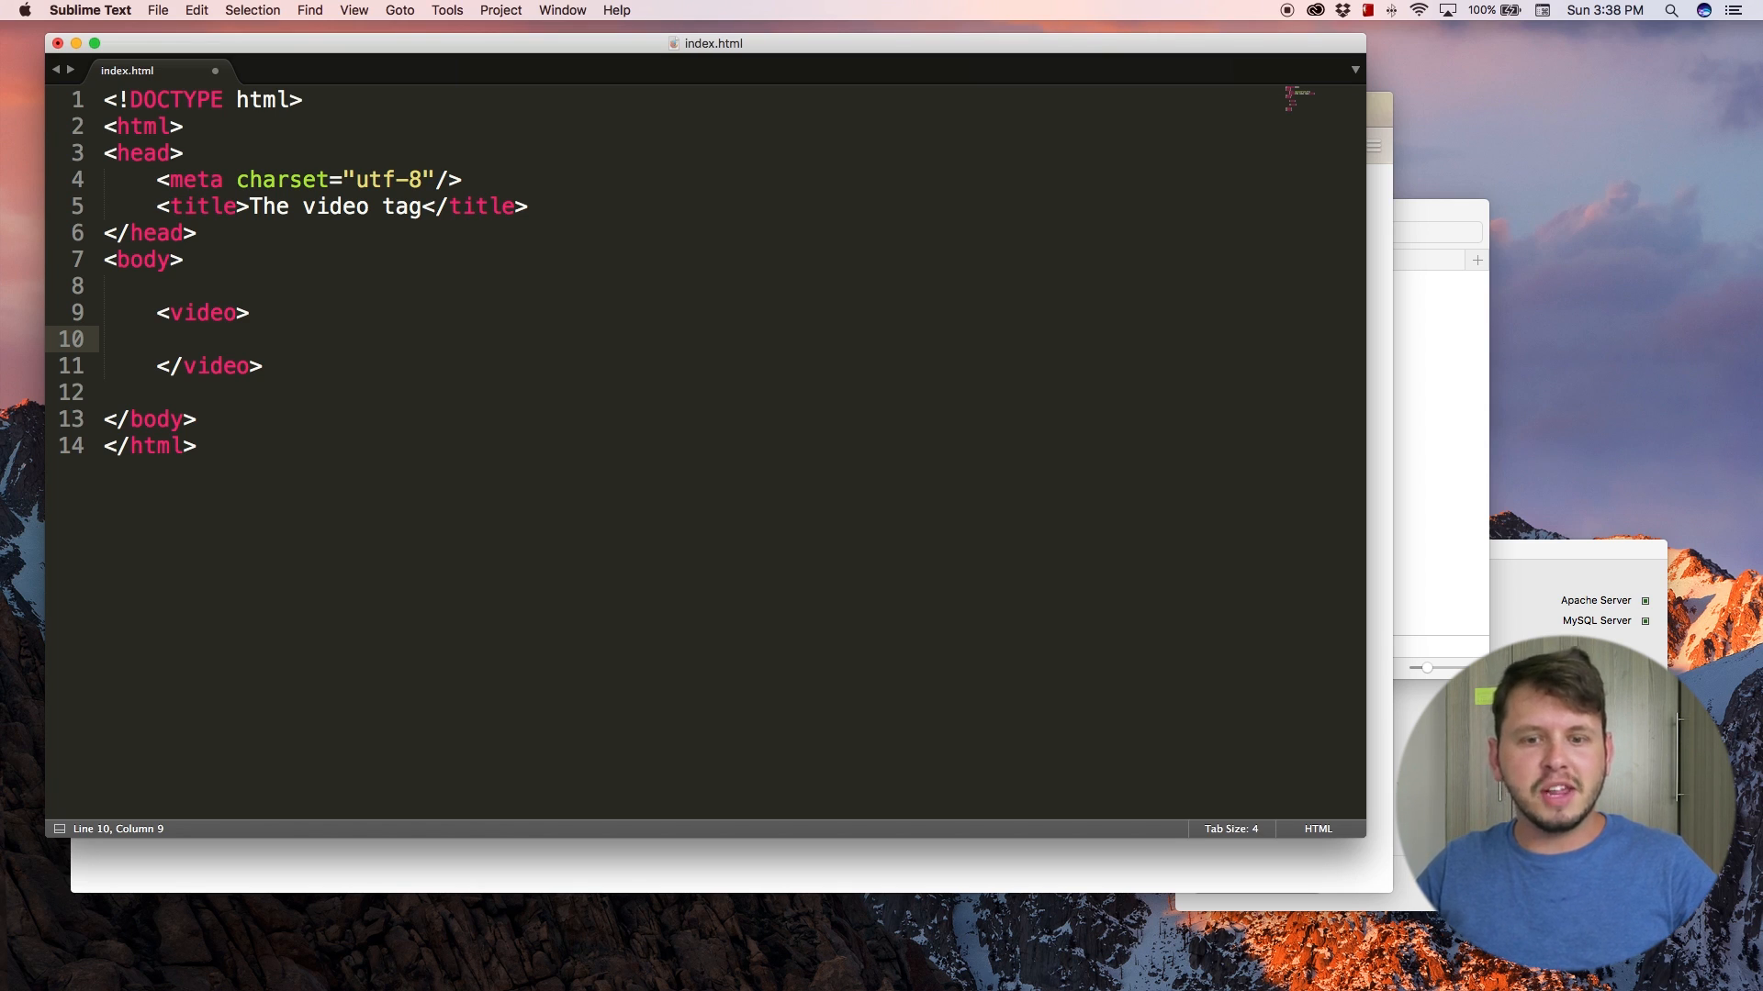
pyautogui.moveTo(422, 68)
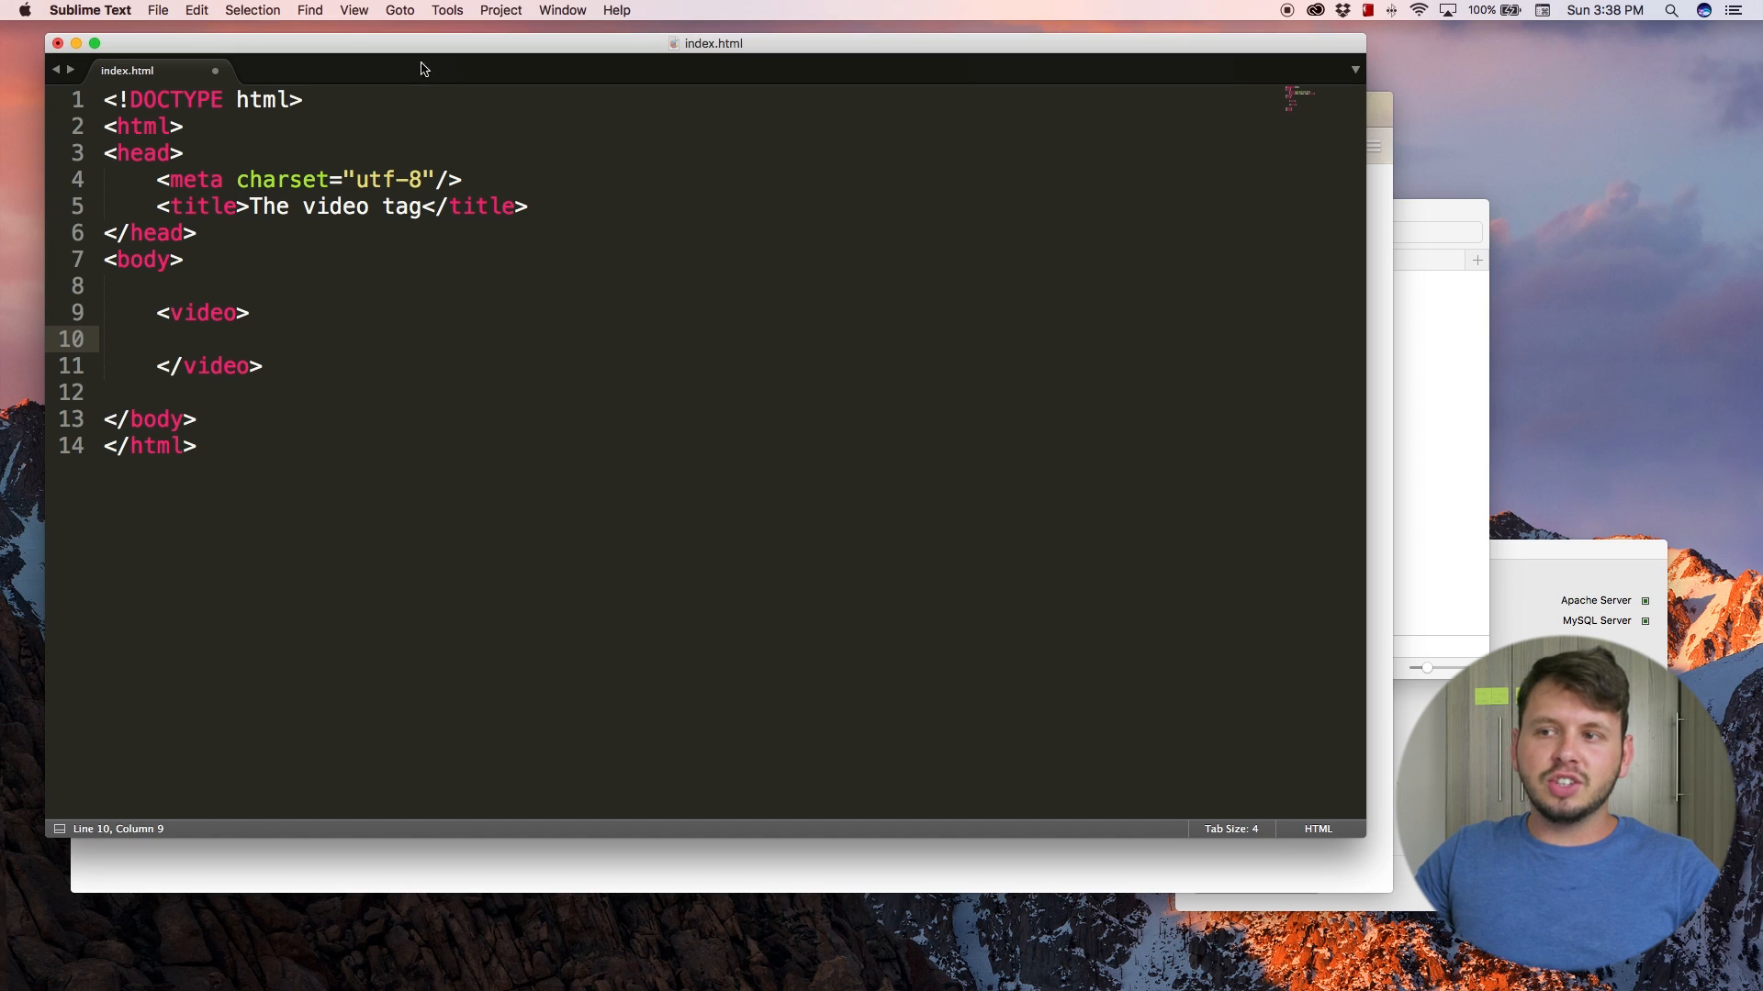
pyautogui.moveTo(158, 312); pyautogui.dragTo(264, 365)
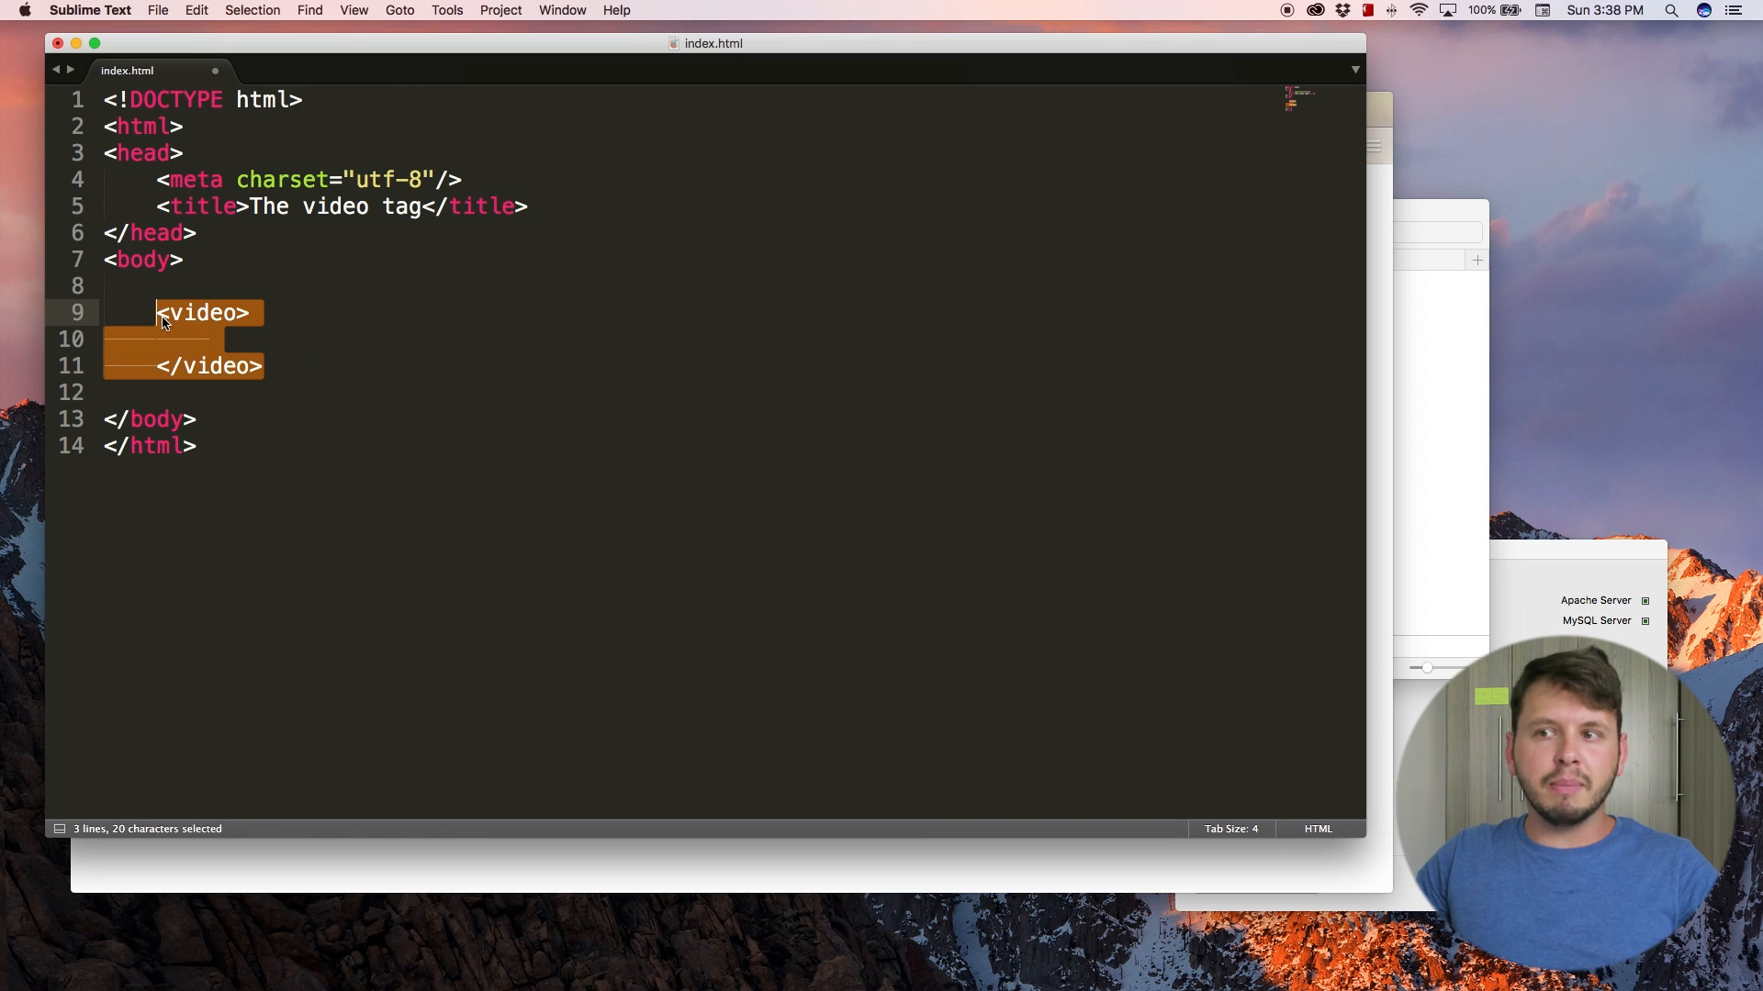
pyautogui.click(250, 312)
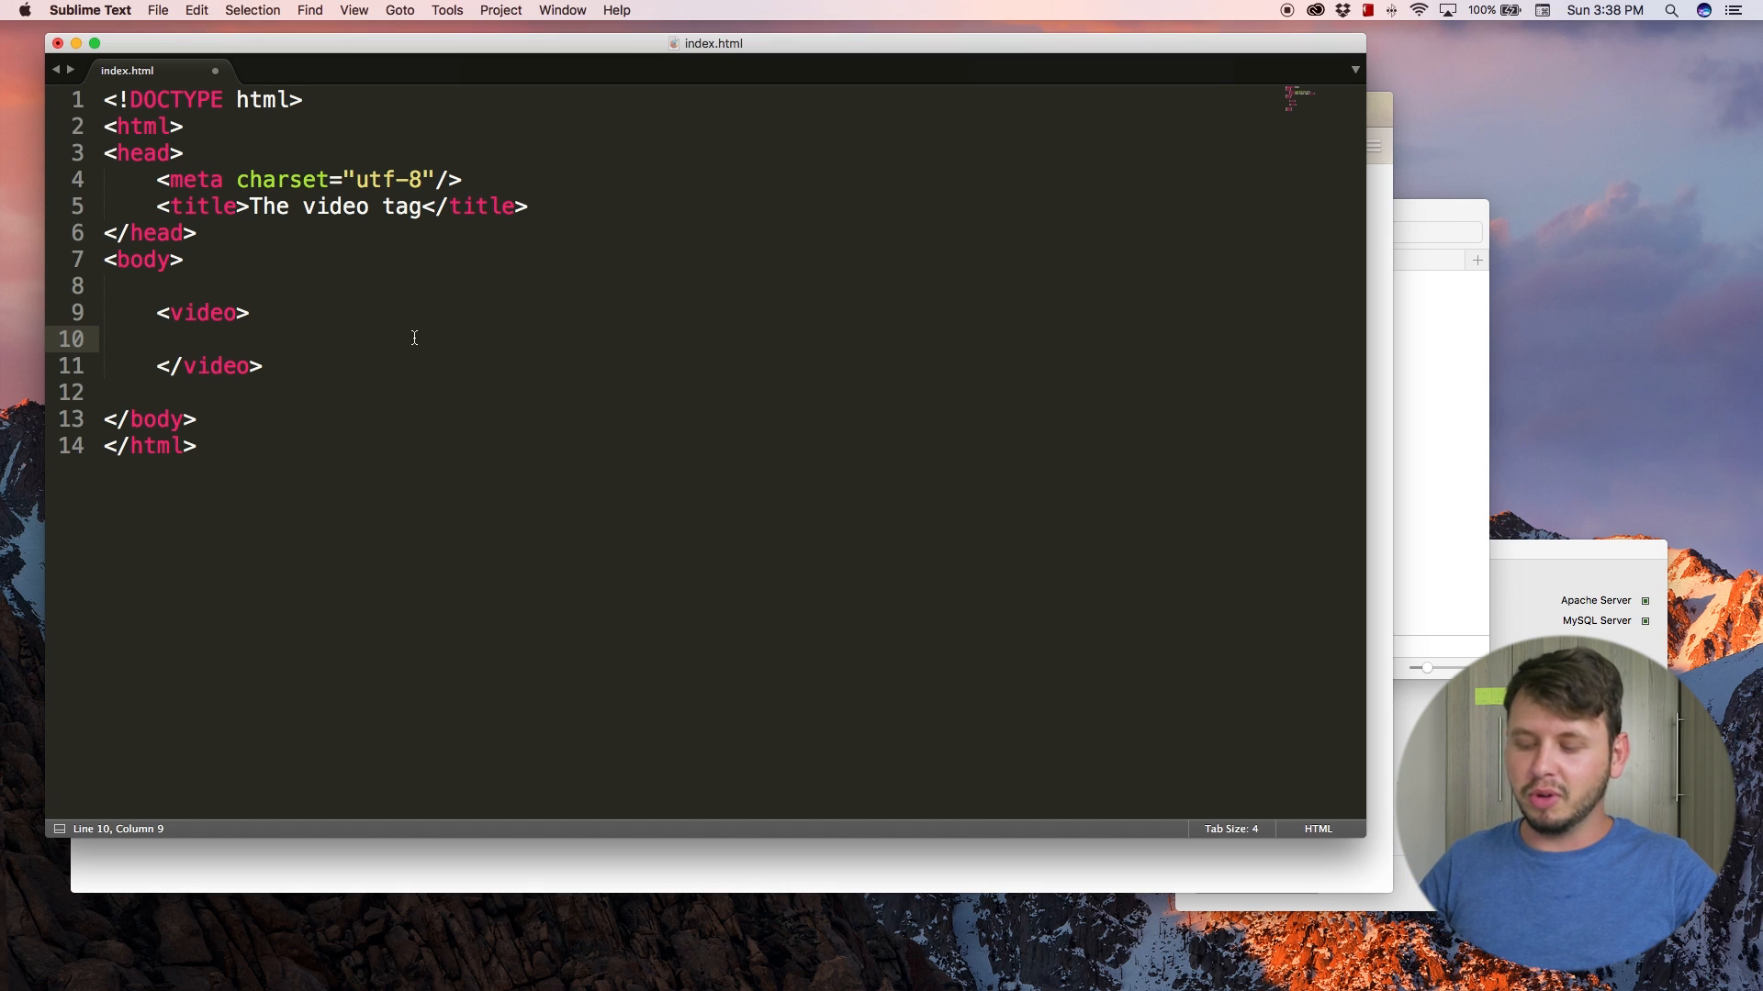
# - Write the fallback text "If you can see this, update your browser" inside the video element
pyautogui.write('Th')
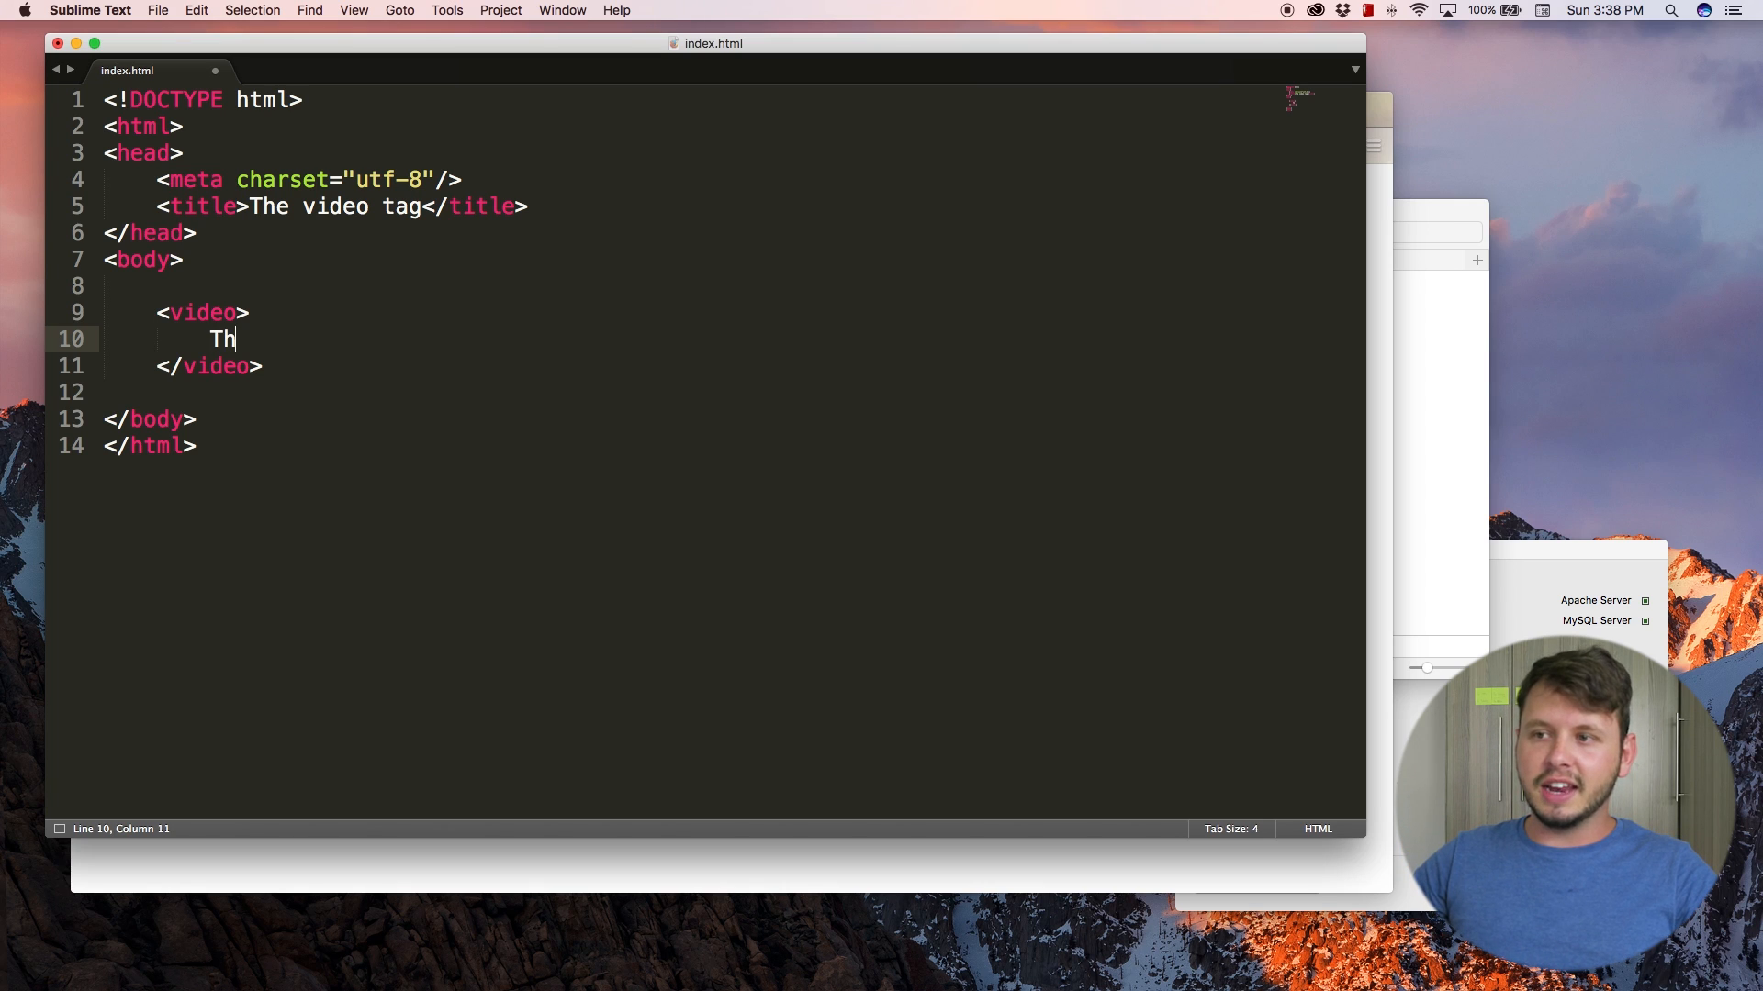
pyautogui.write('is')
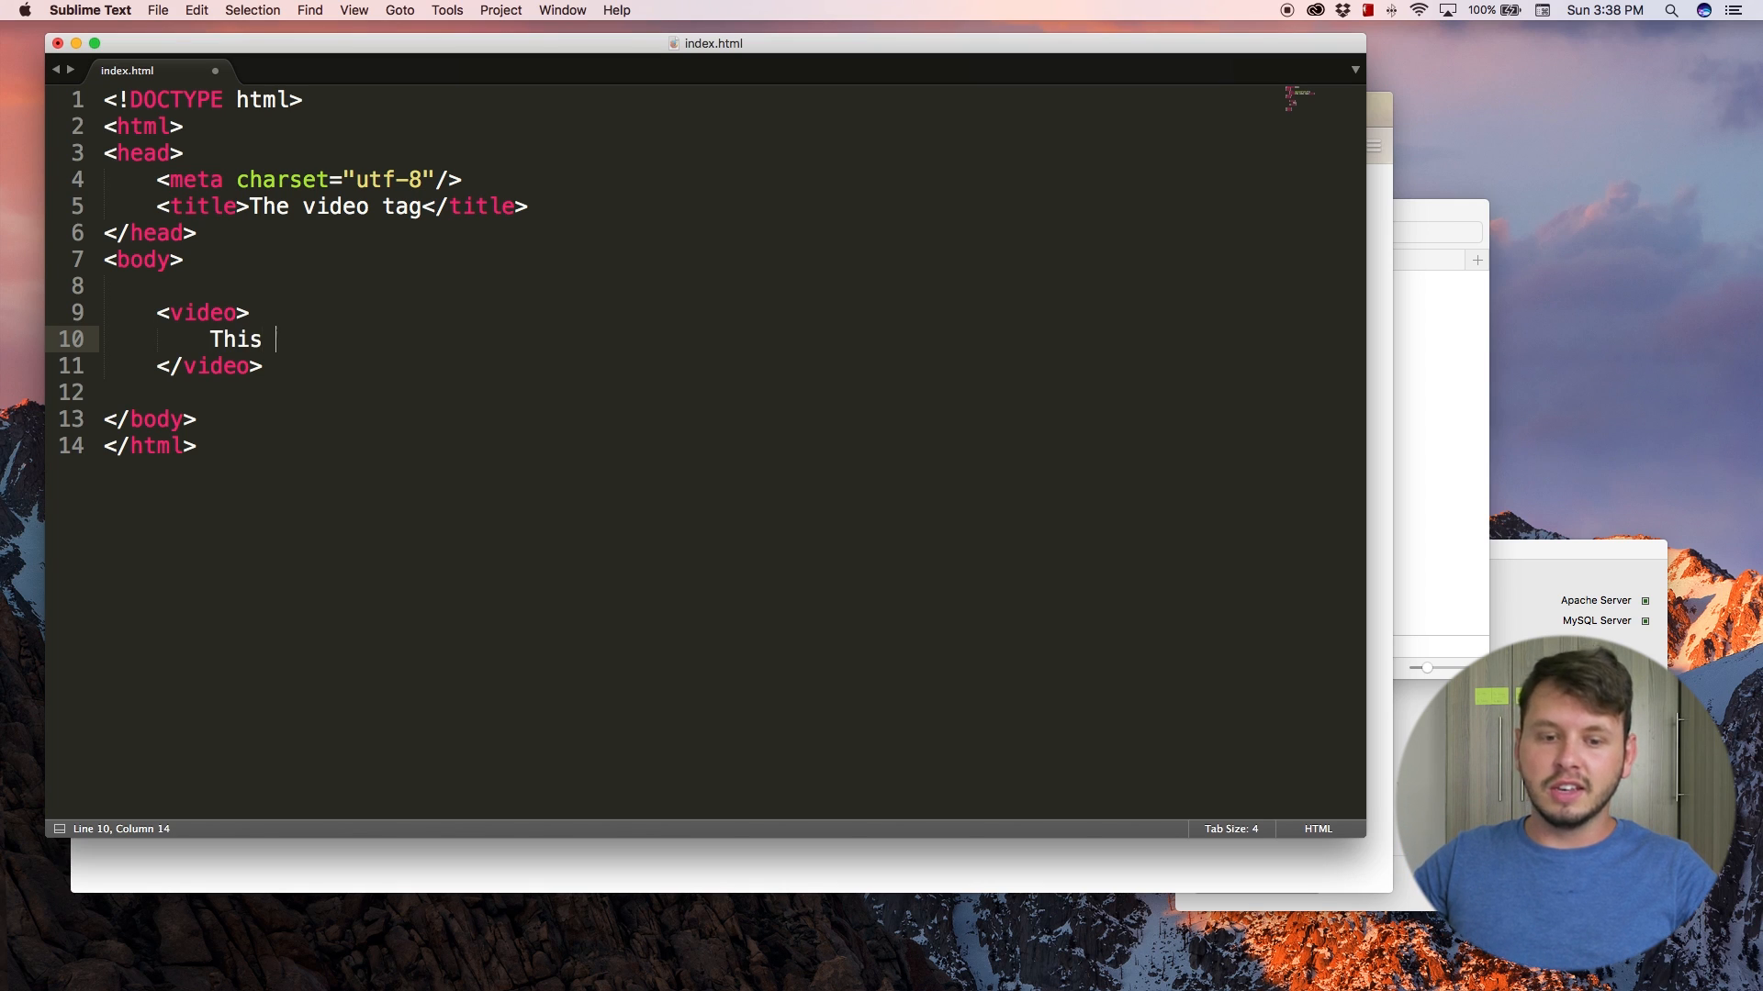
pyautogui.write('If y')
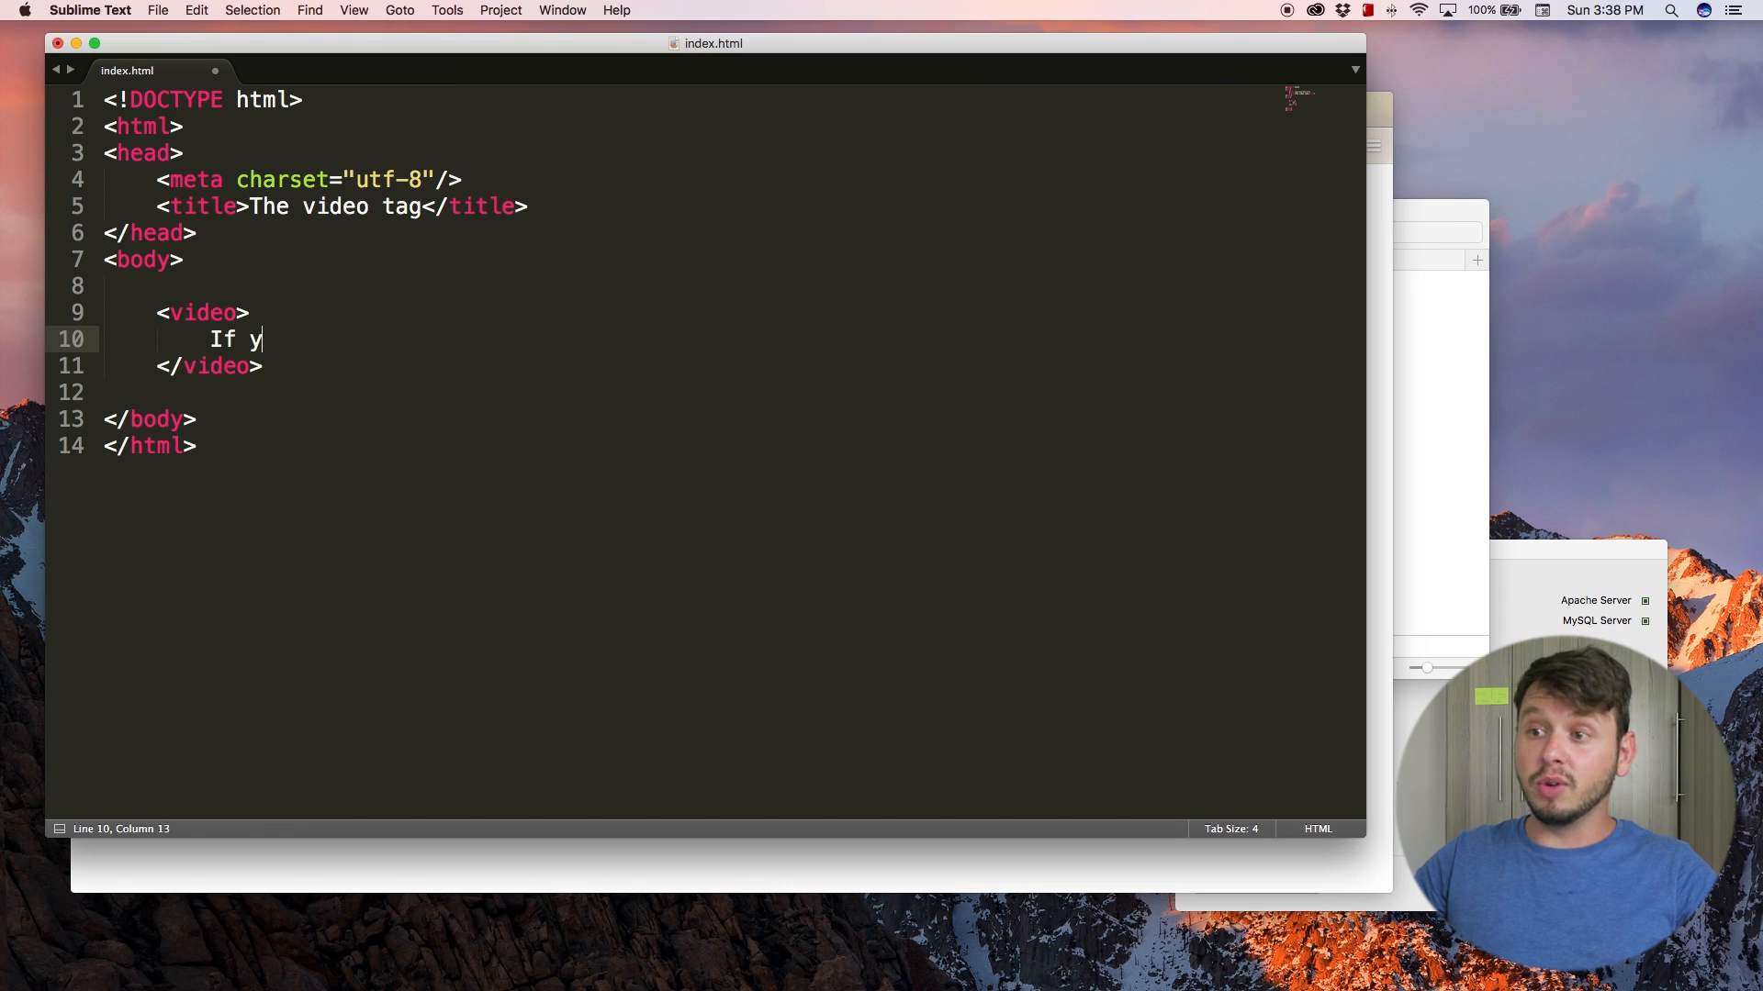
pyautogui.write('ou can see')
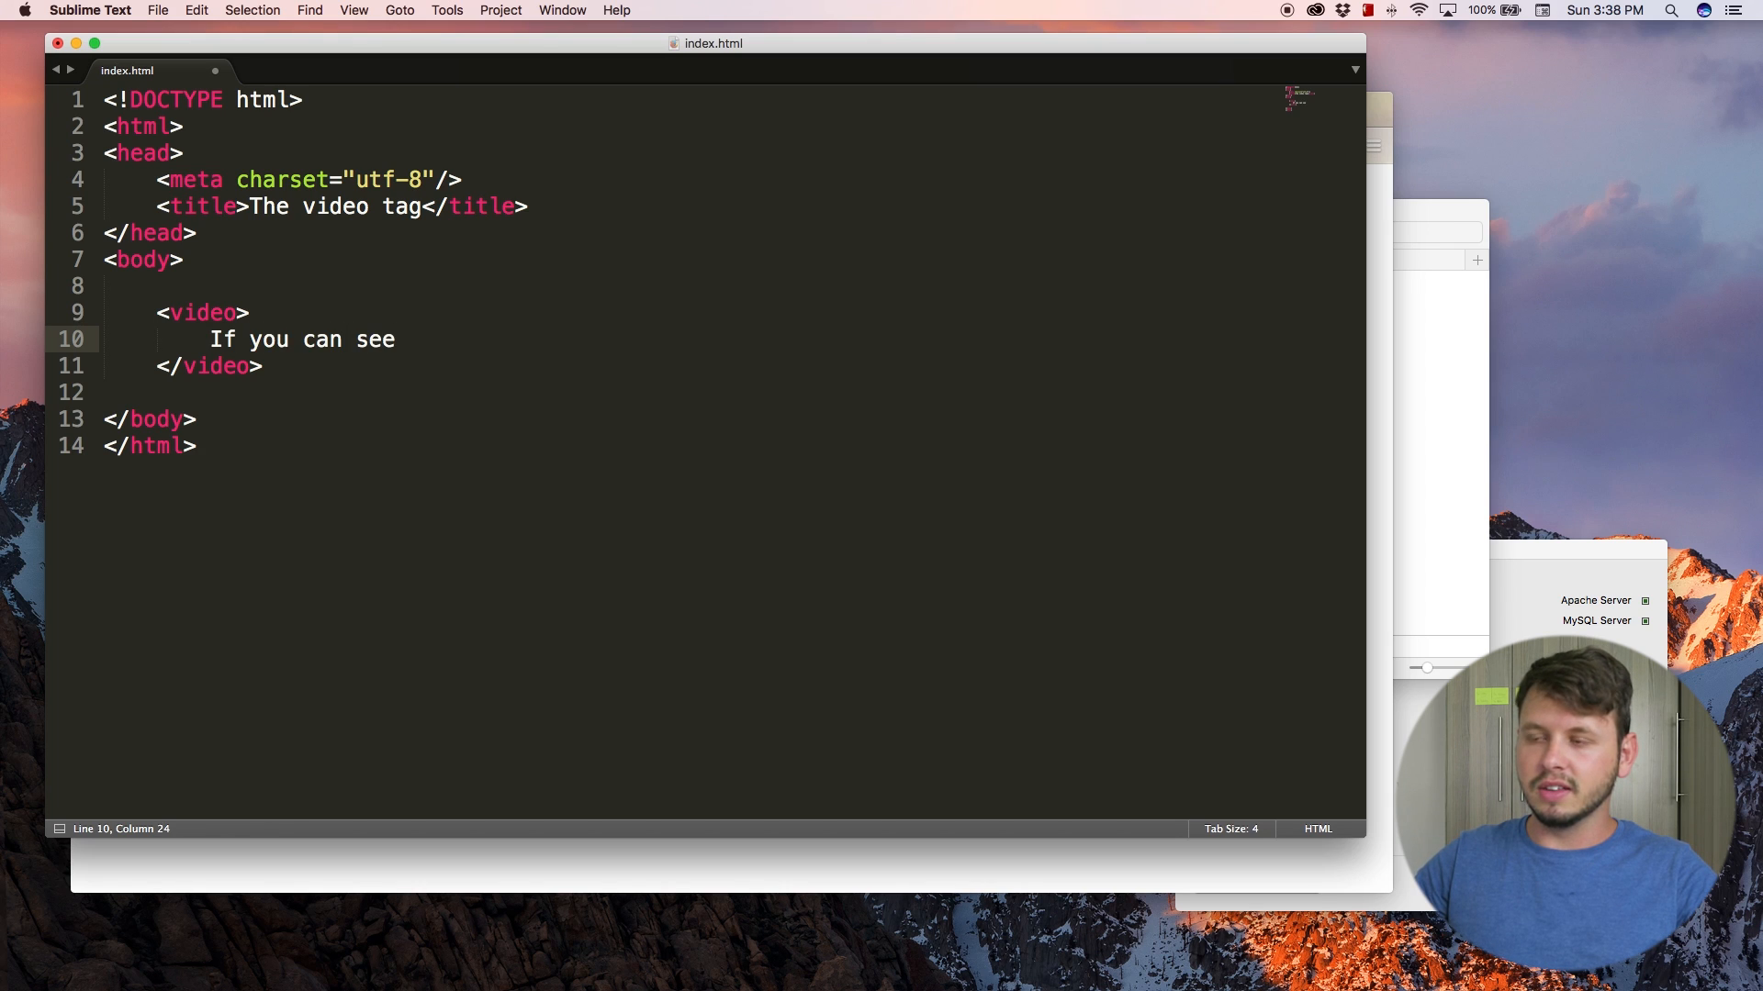
pyautogui.write('this')
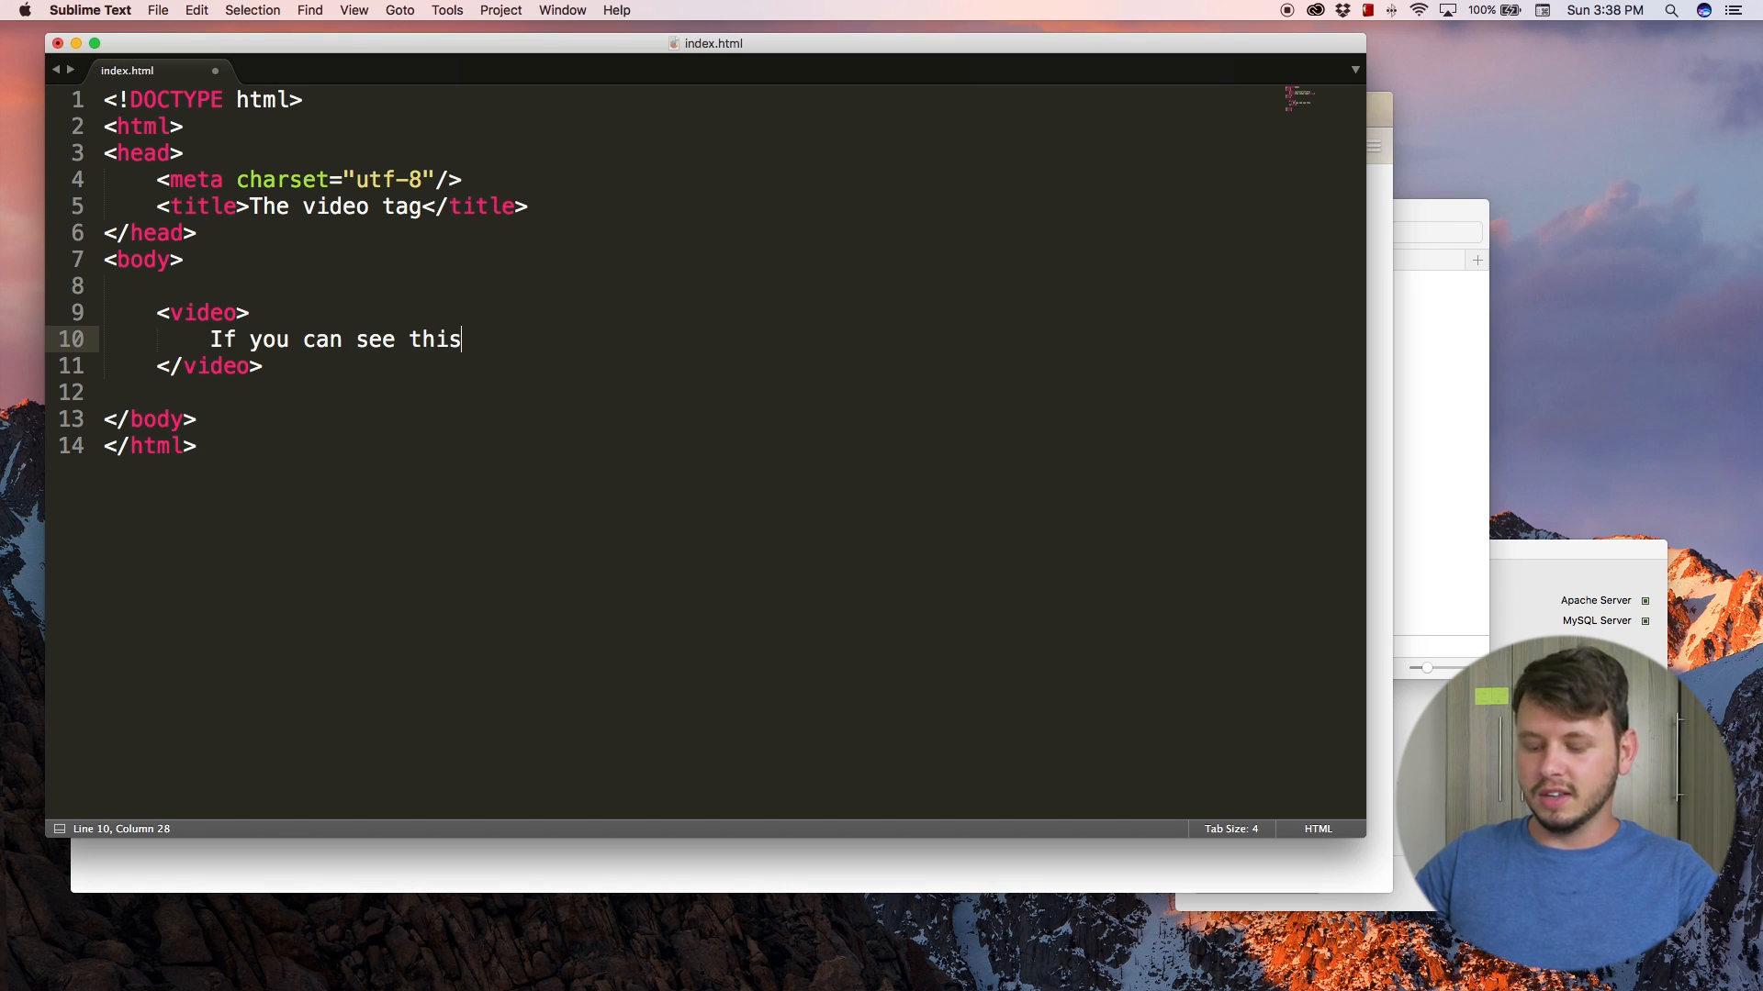
pyautogui.write(', update your')
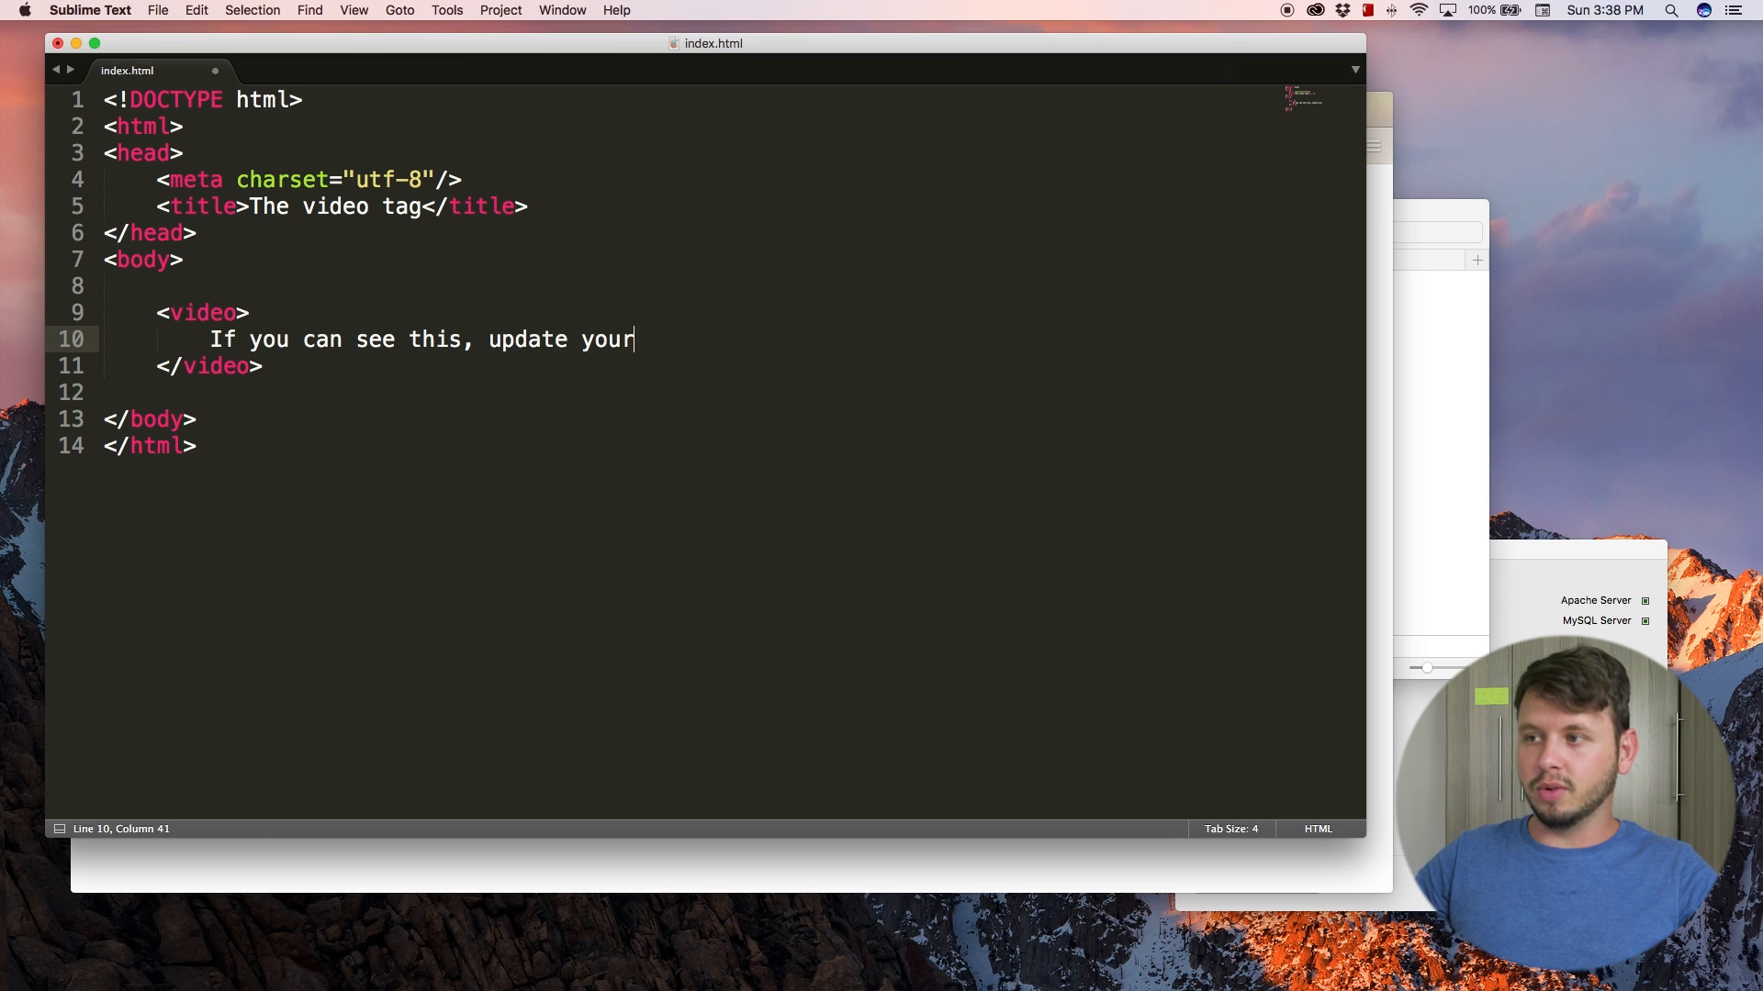
pyautogui.write('browser')
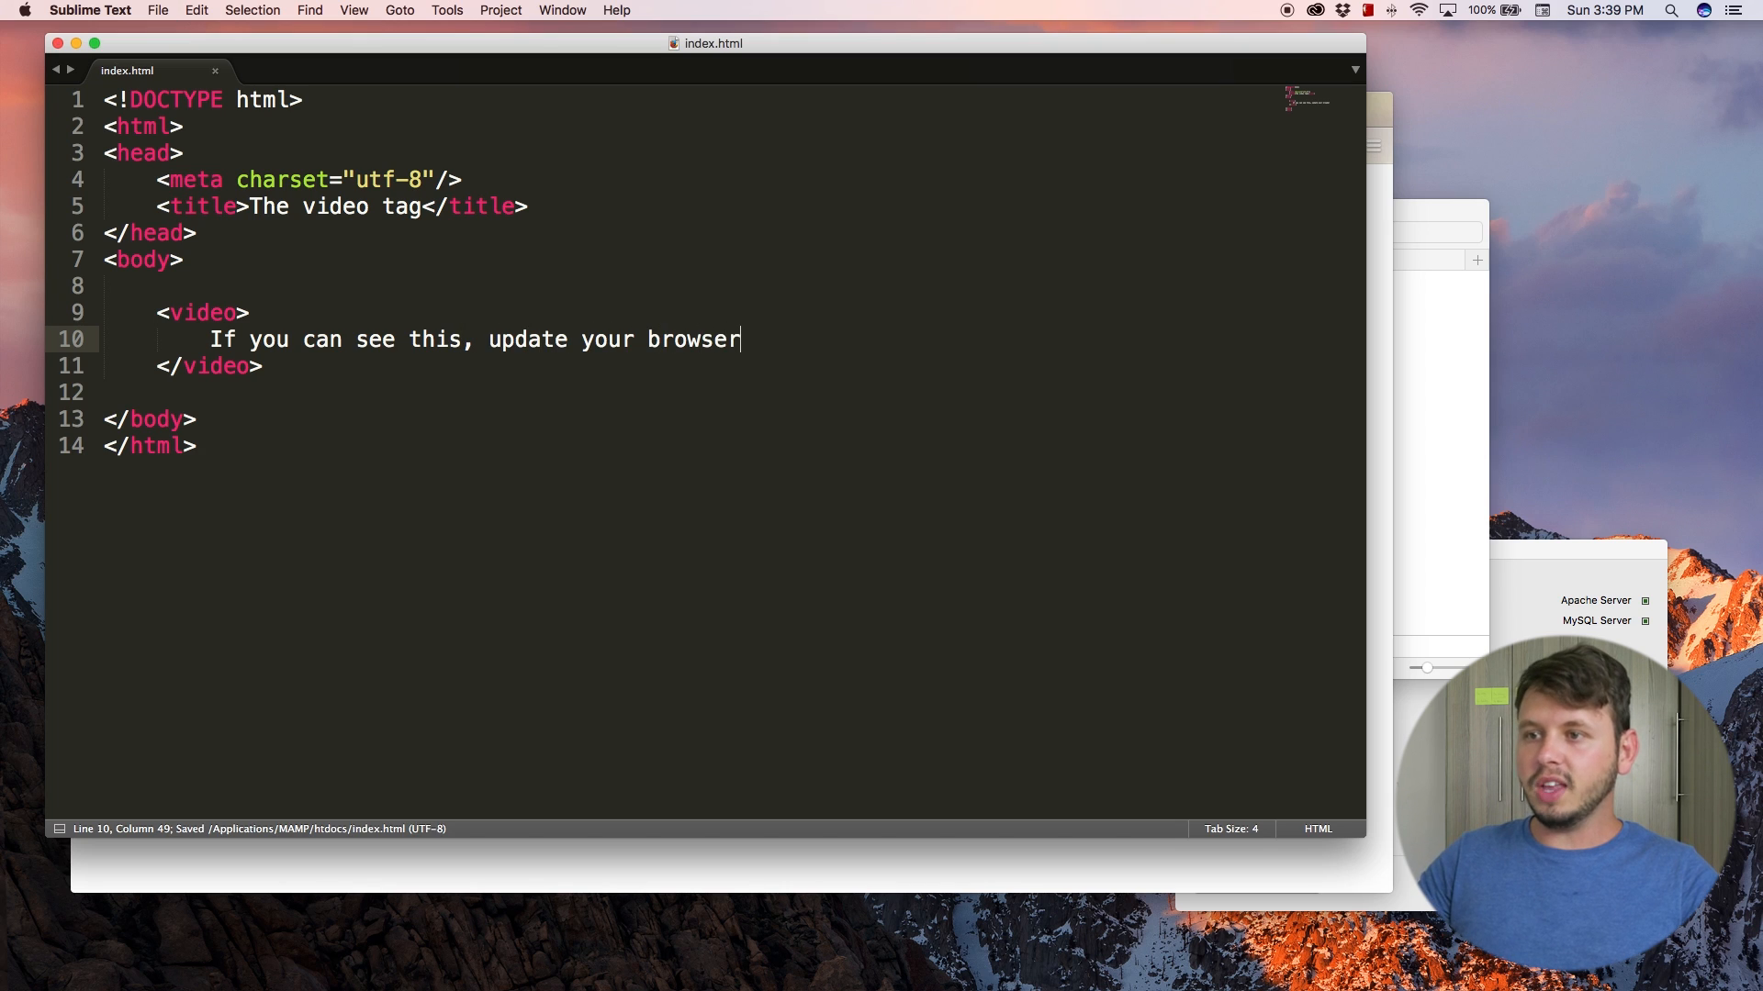
pyautogui.moveTo(211, 338)
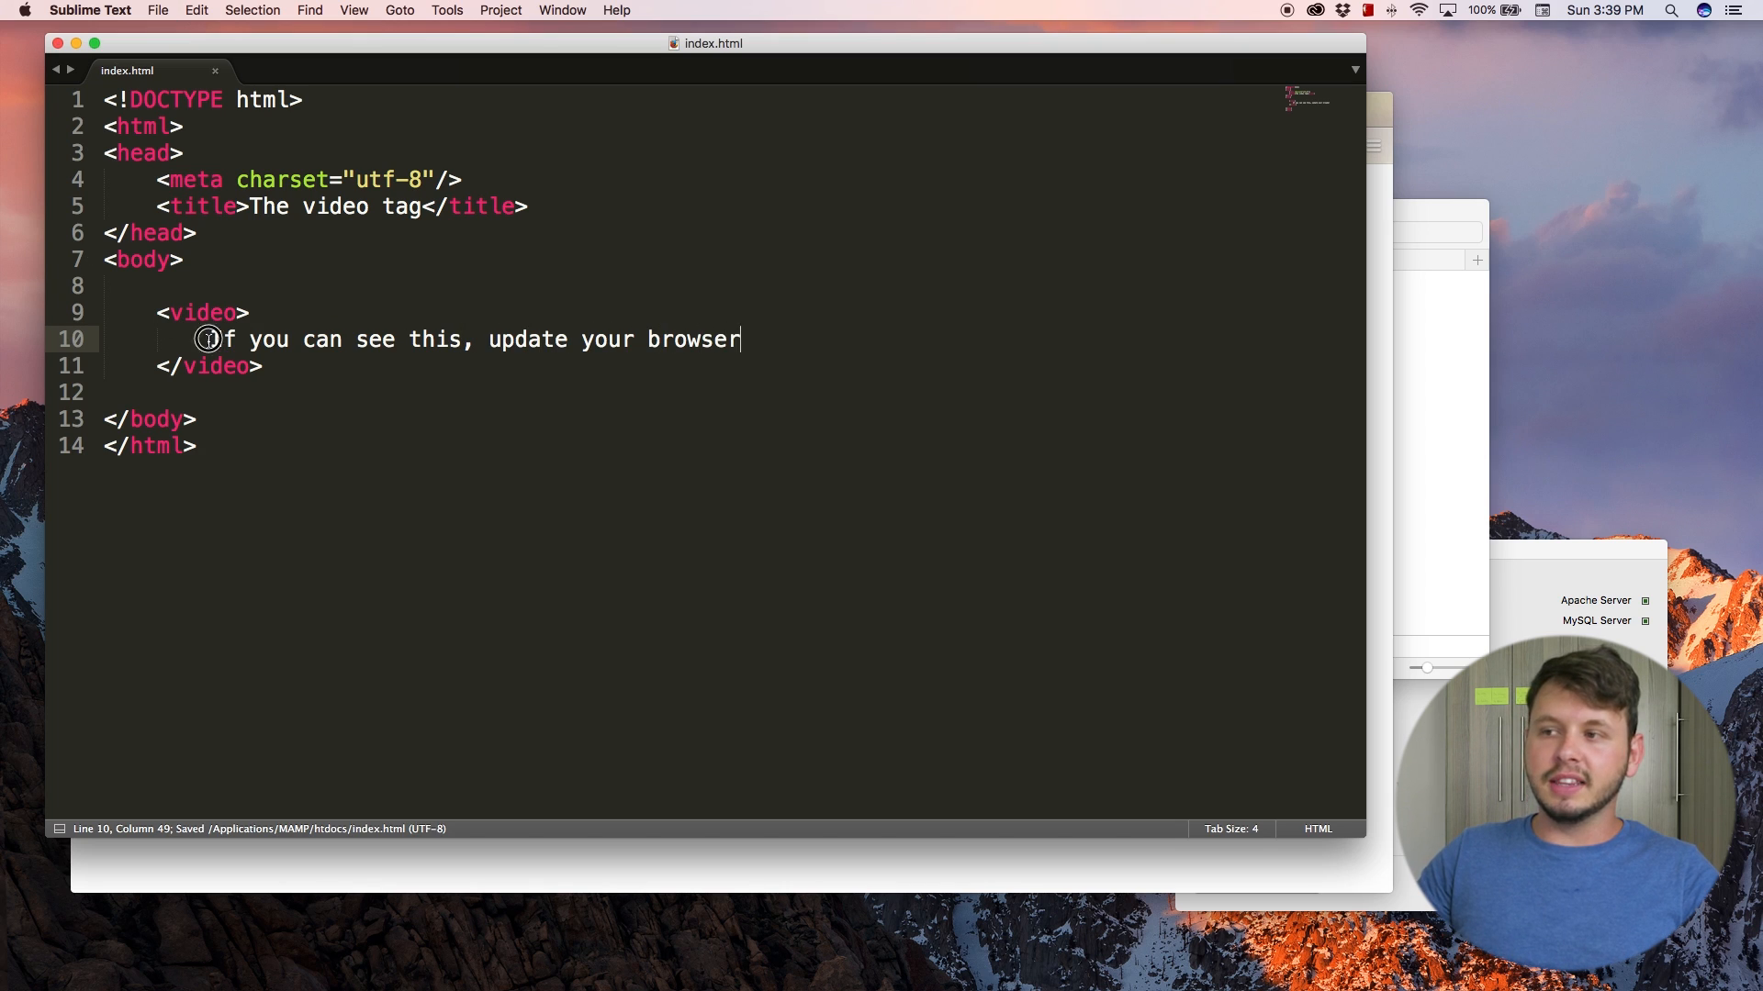
pyautogui.moveTo(210, 338); pyautogui.dragTo(740, 338)
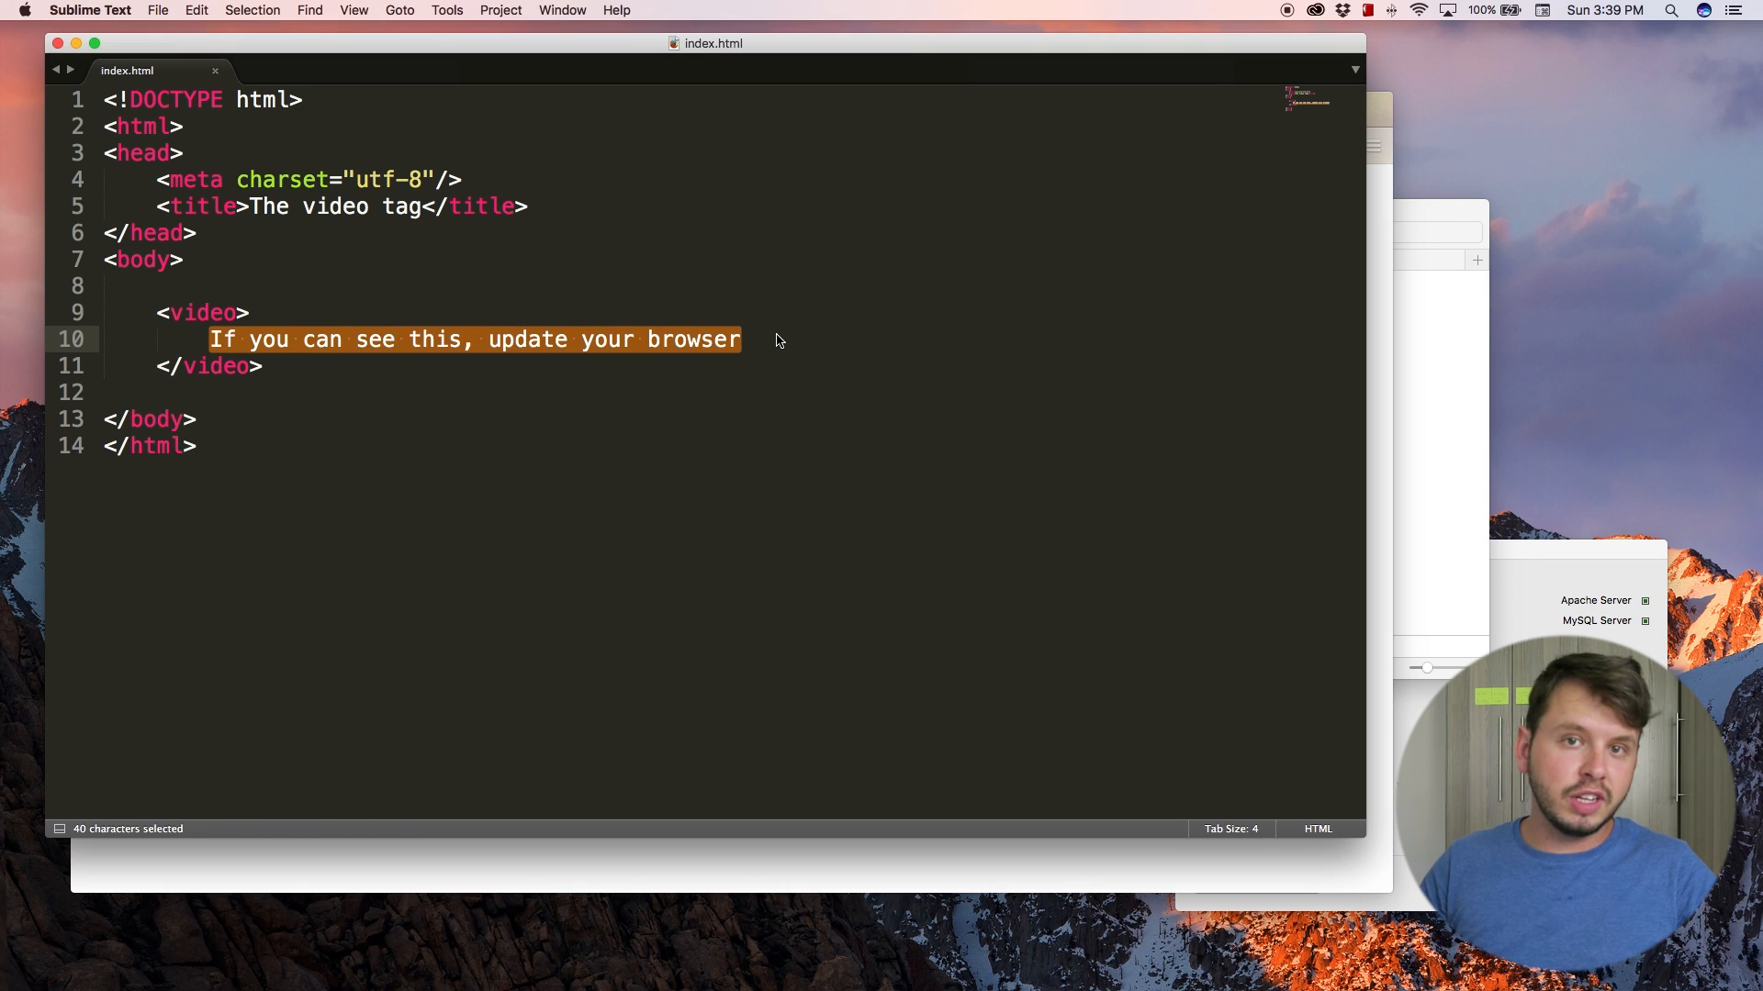
pyautogui.moveTo(584, 340)
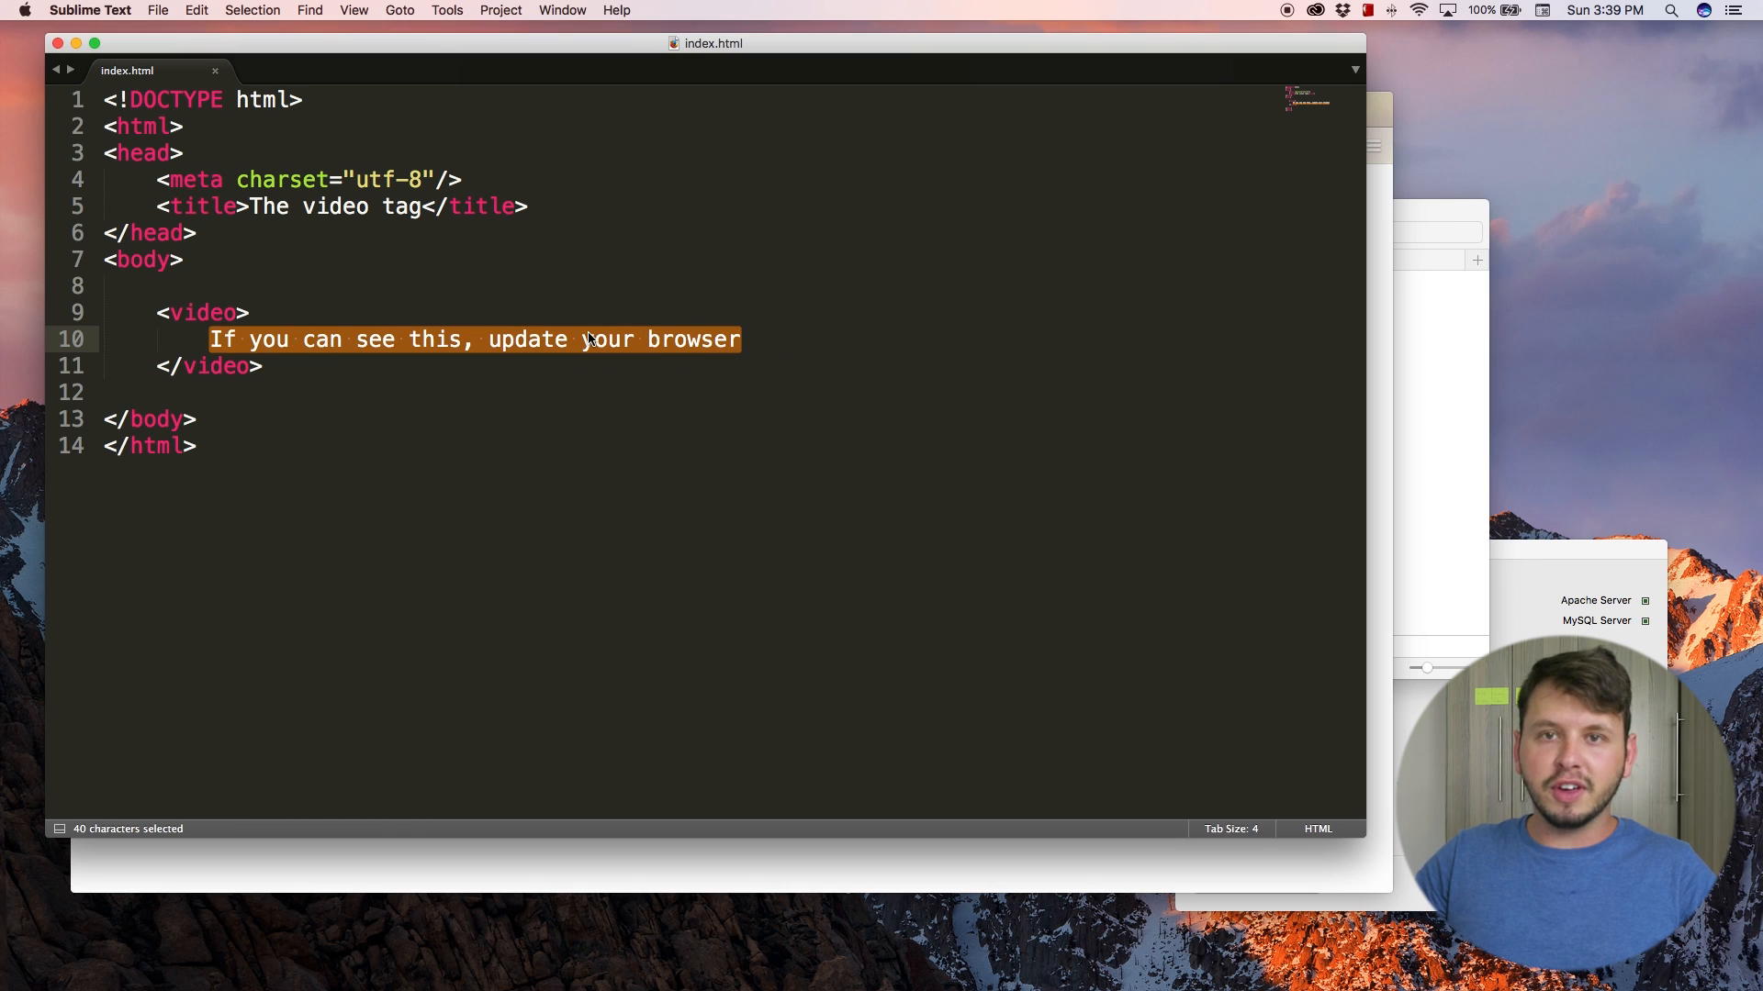
pyautogui.moveTo(457, 382)
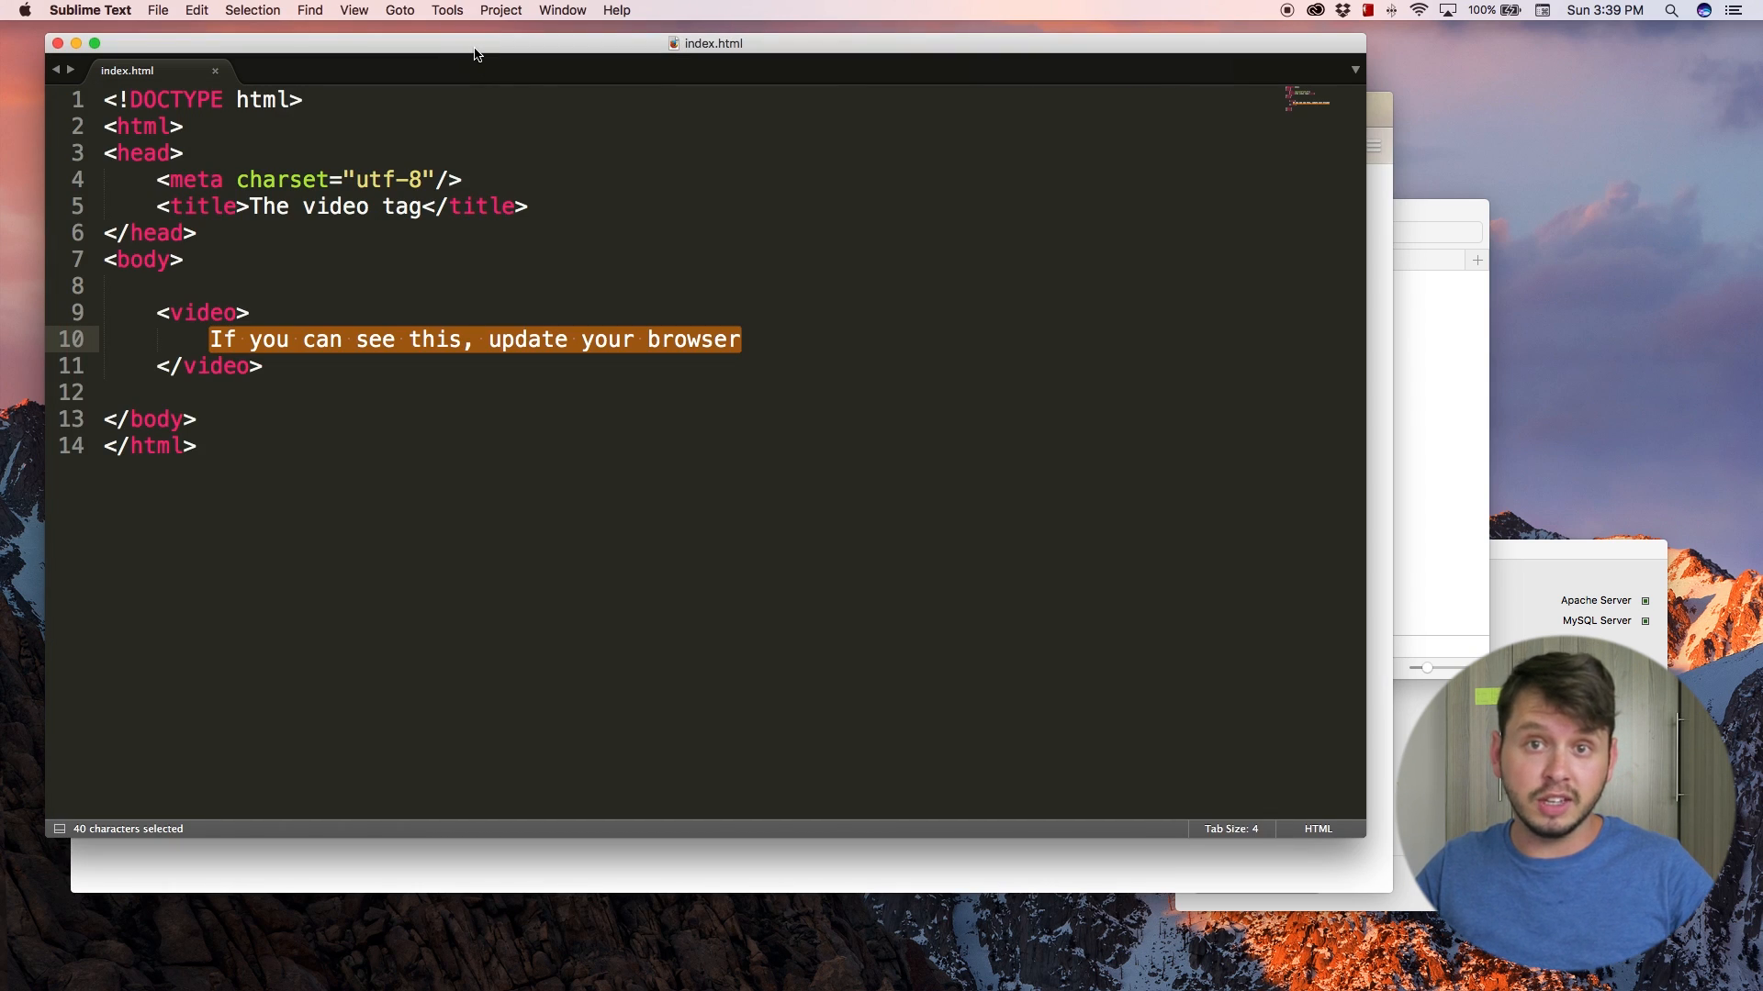
pyautogui.click(213, 313)
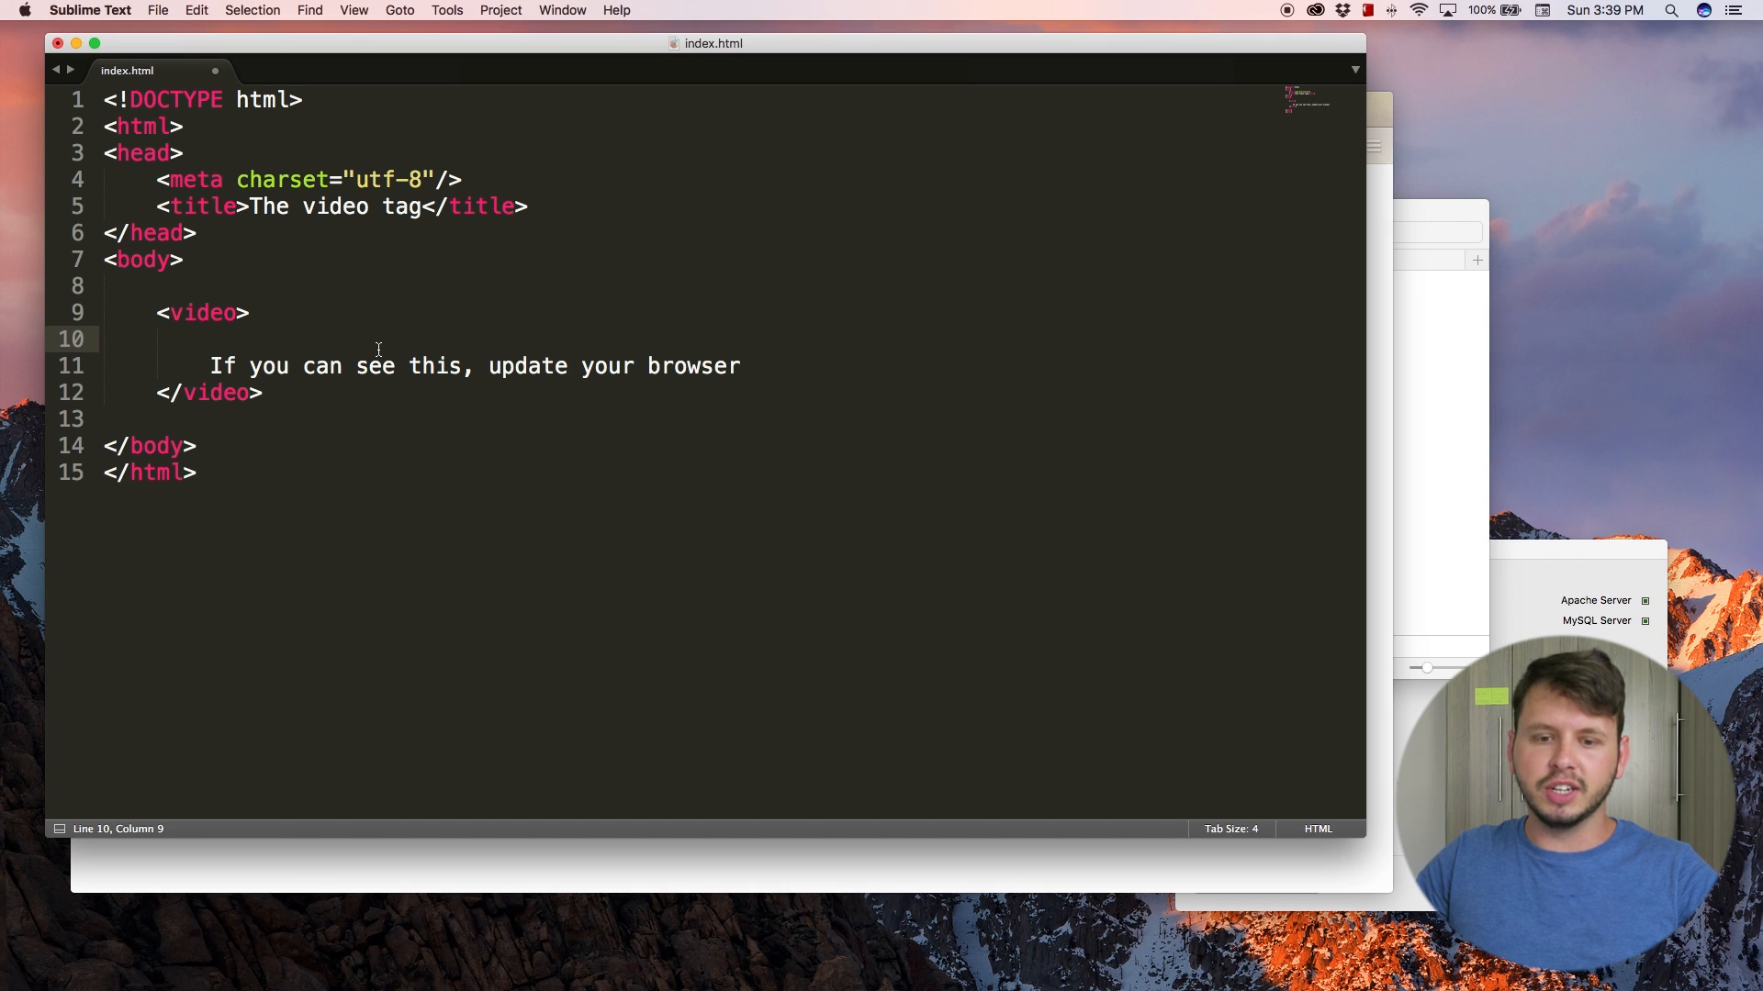
# - Insert a <source src="" type=""> line above the fallback text
pyautogui.click(202, 312)
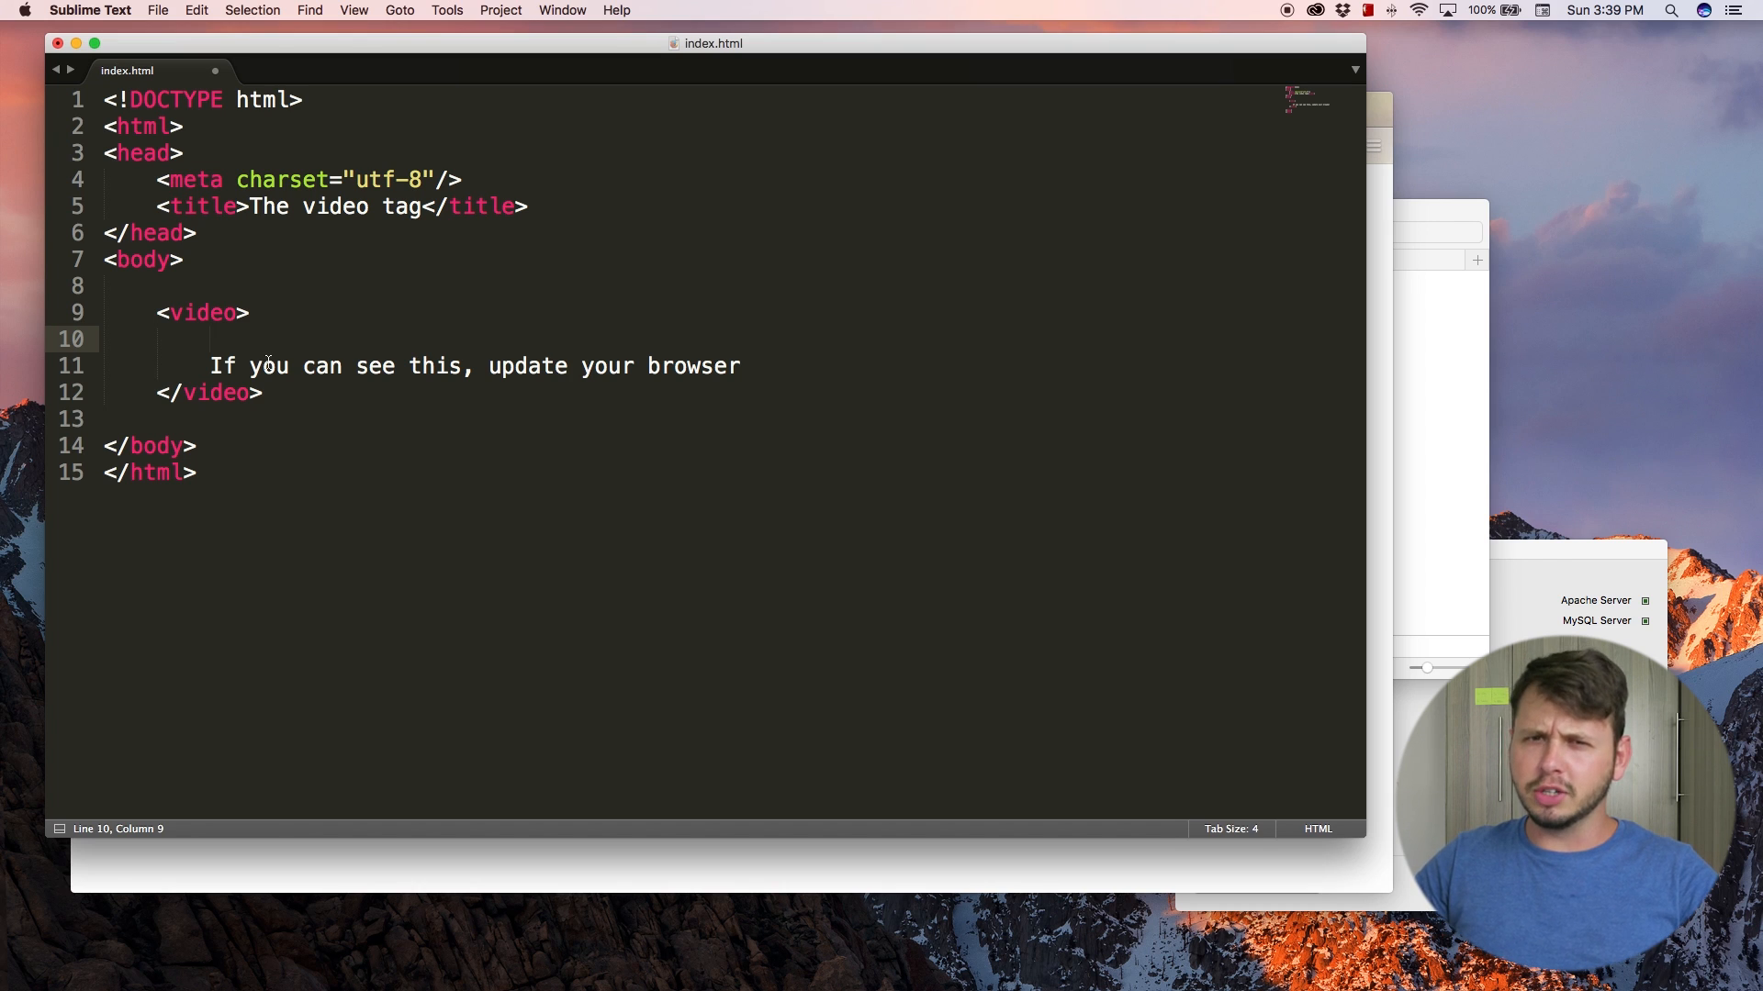
pyautogui.write('<')
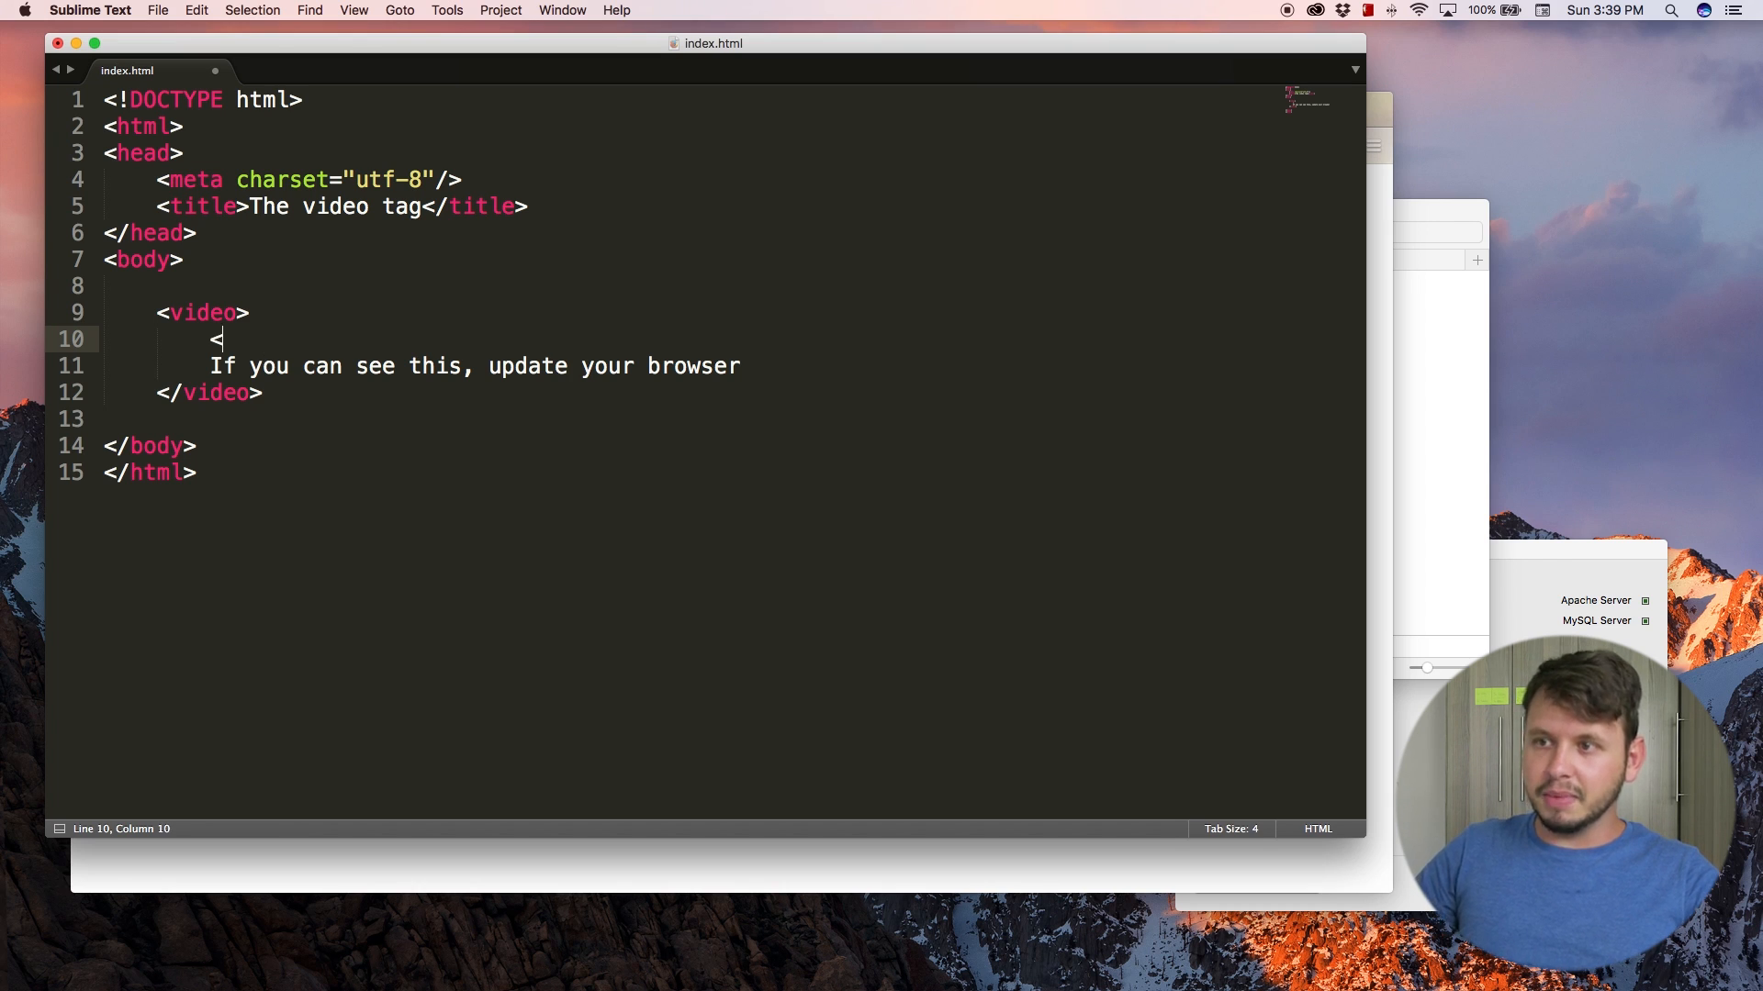
pyautogui.write('source src="" type="">')
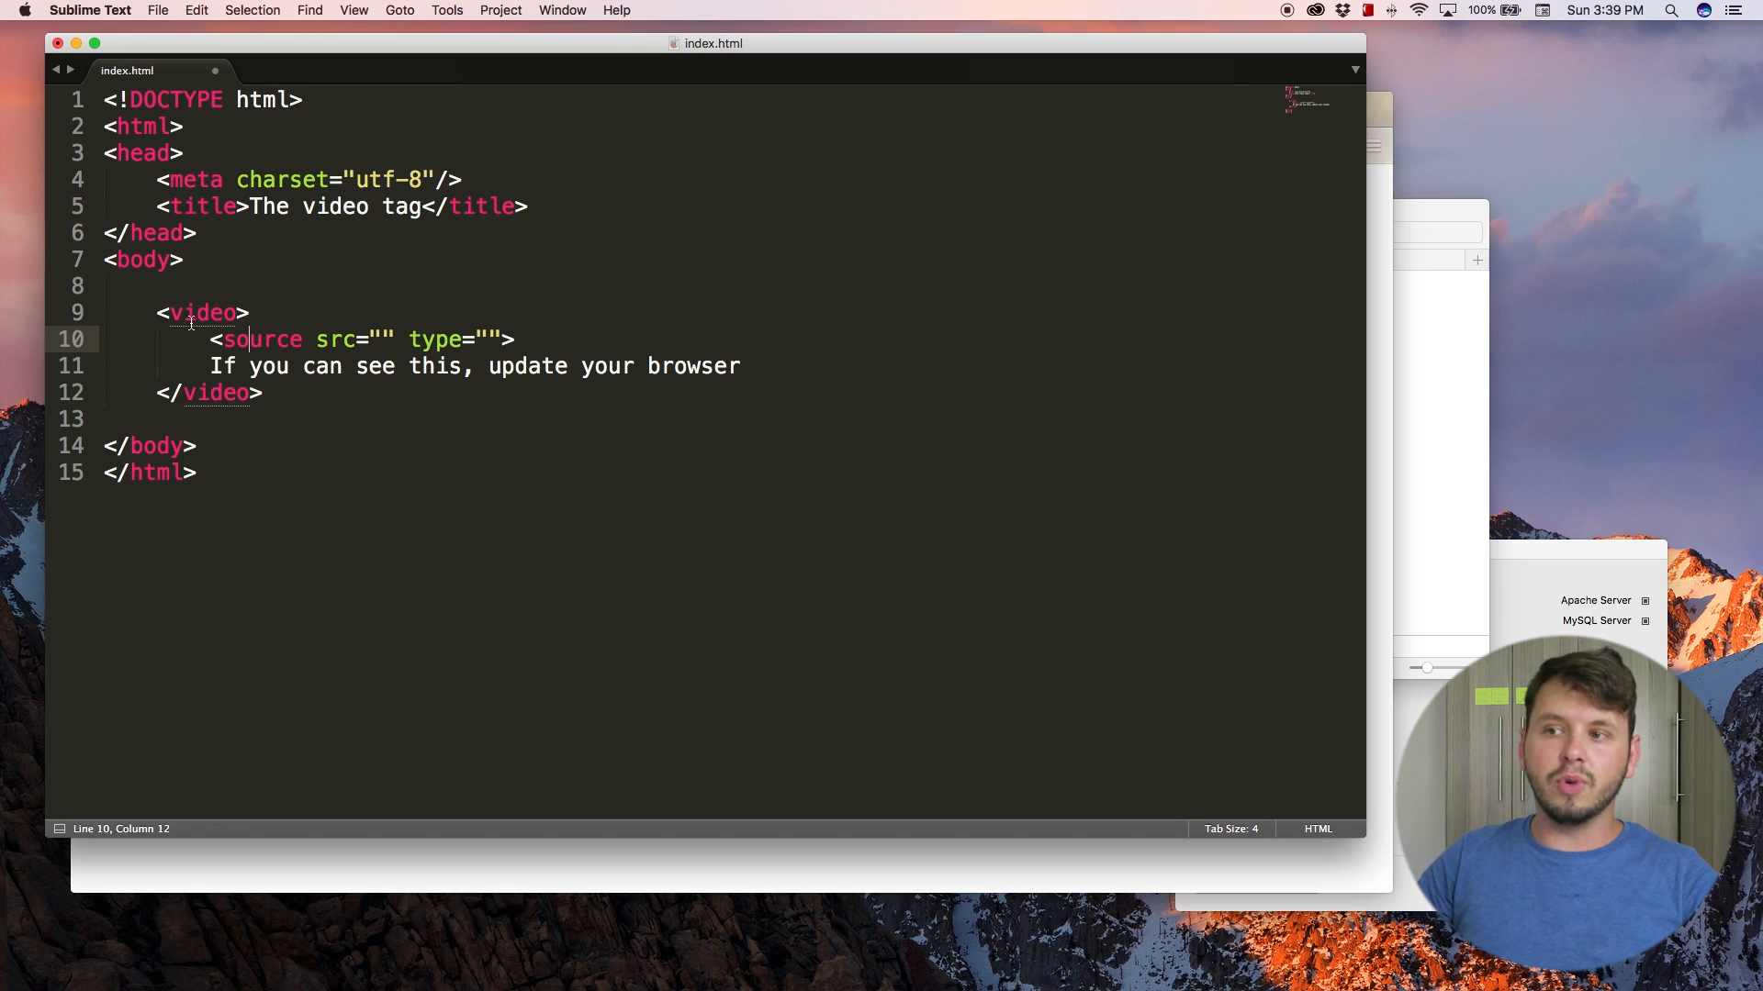
pyautogui.click(250, 312)
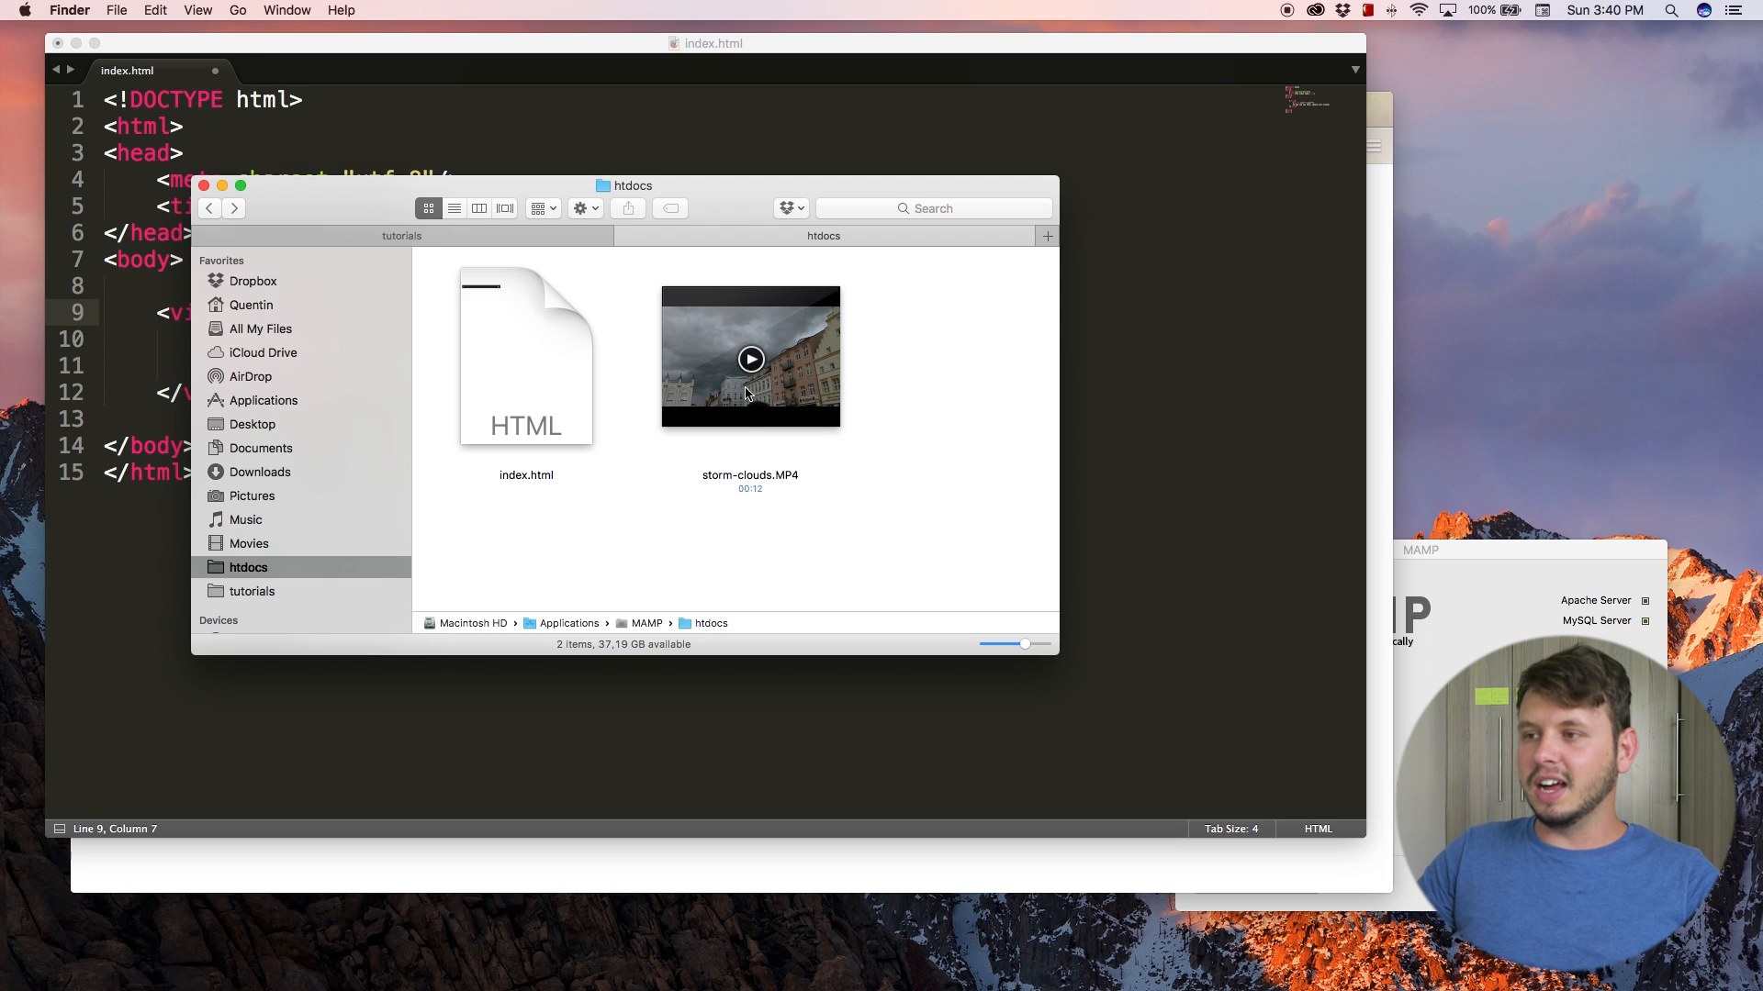
pyautogui.moveTo(781, 445)
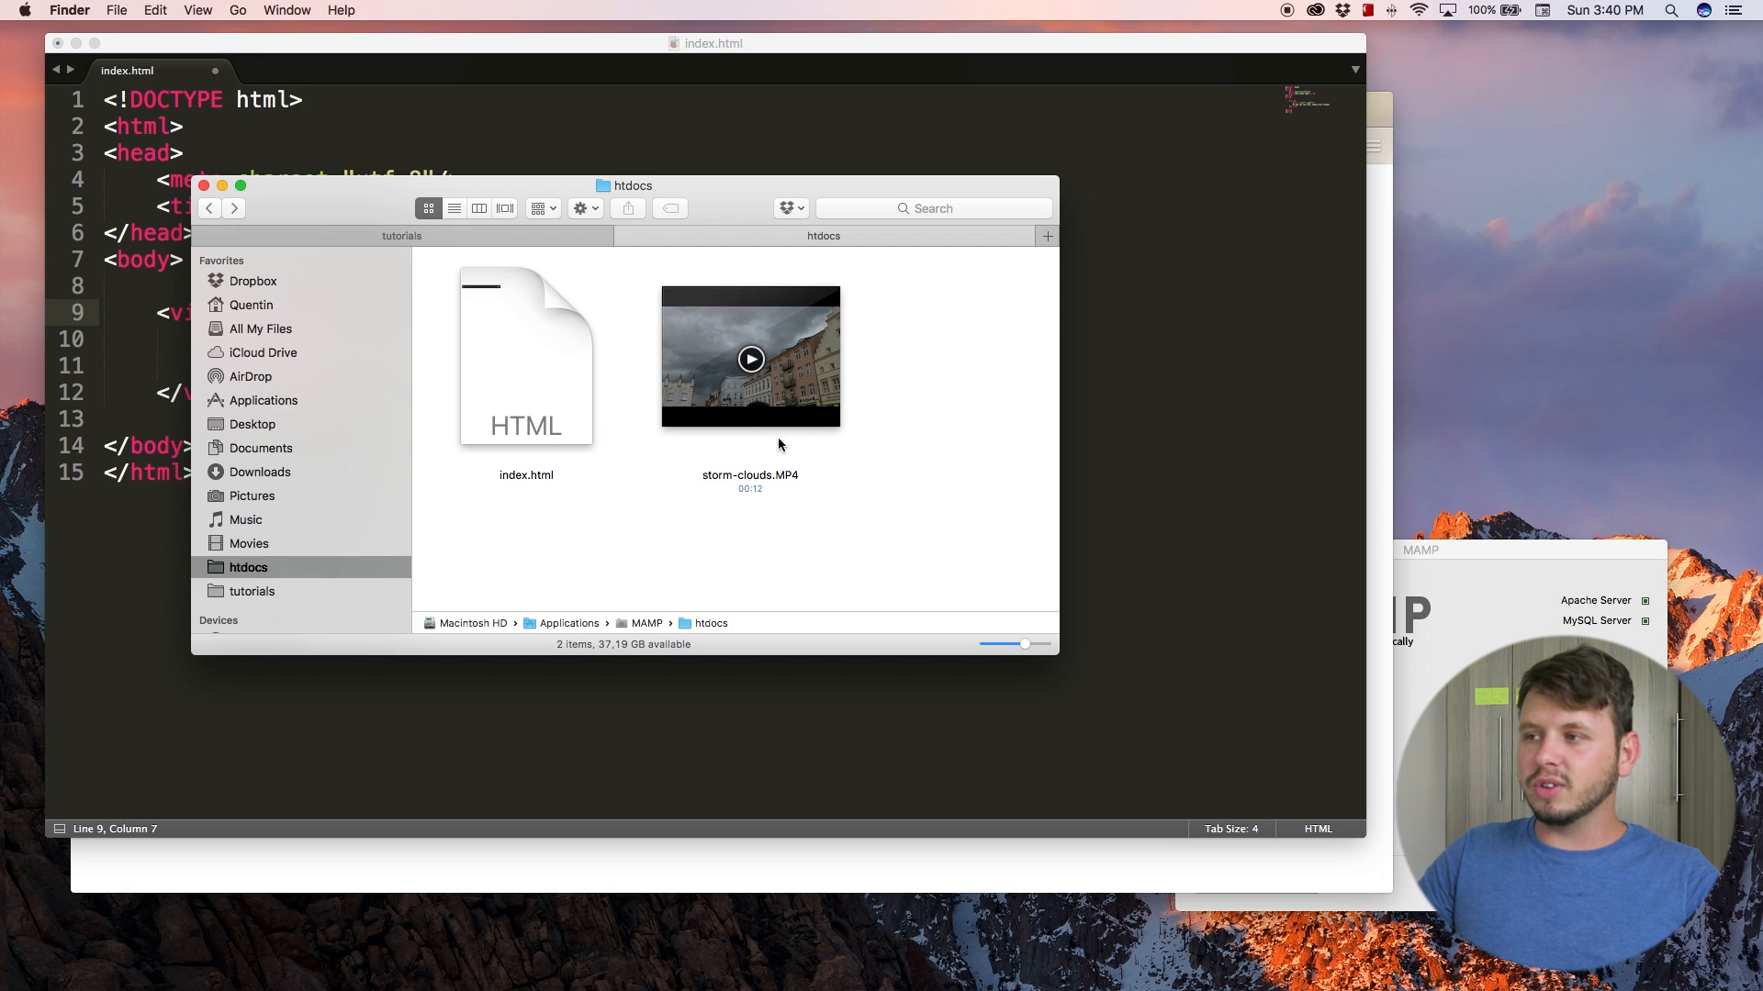
pyautogui.moveTo(784, 488)
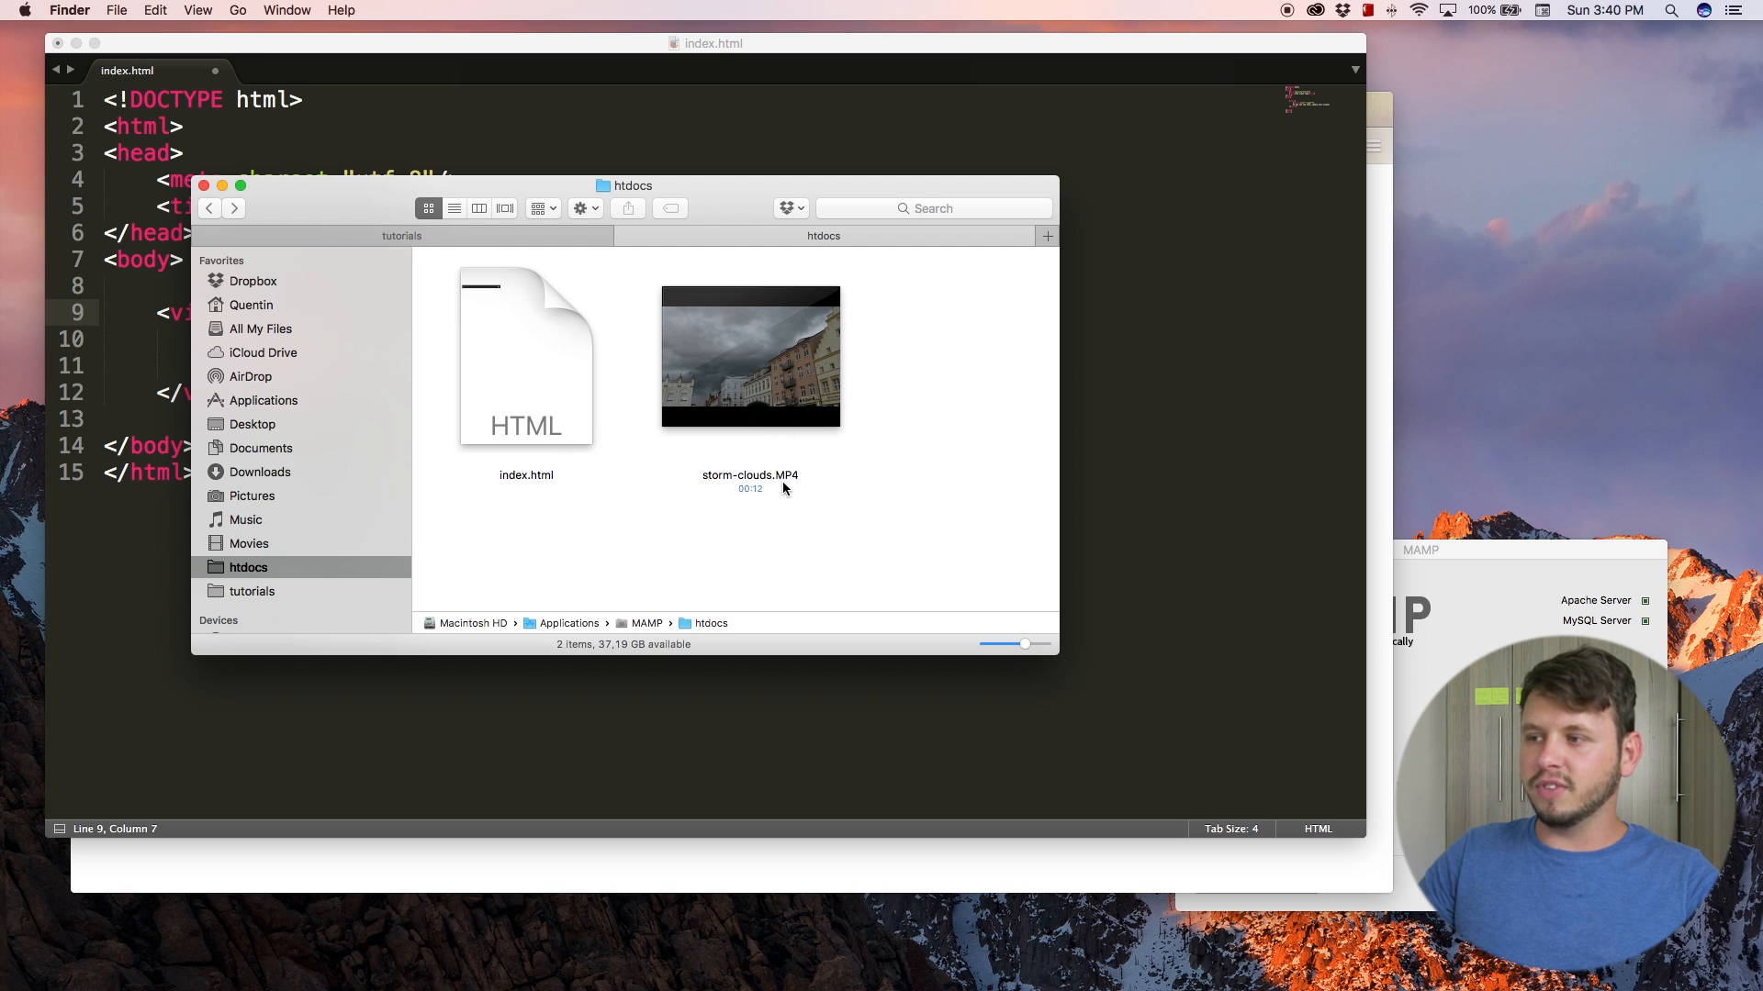
pyautogui.moveTo(841, 490)
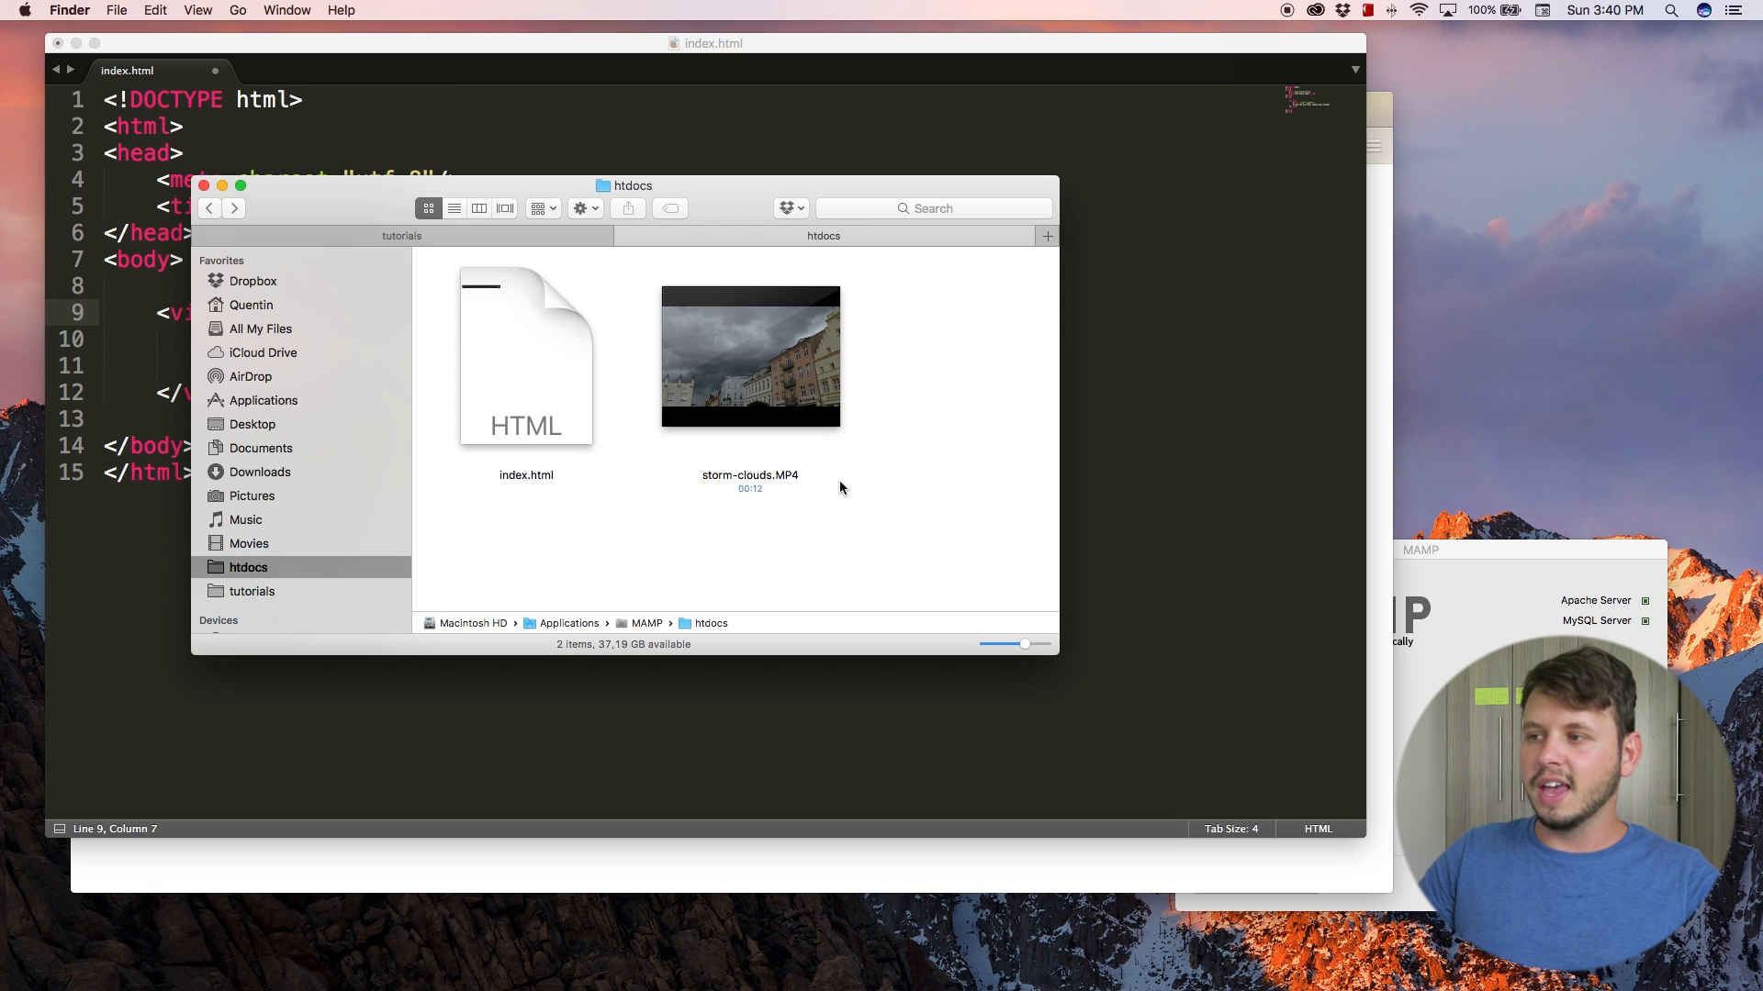
pyautogui.moveTo(839, 481)
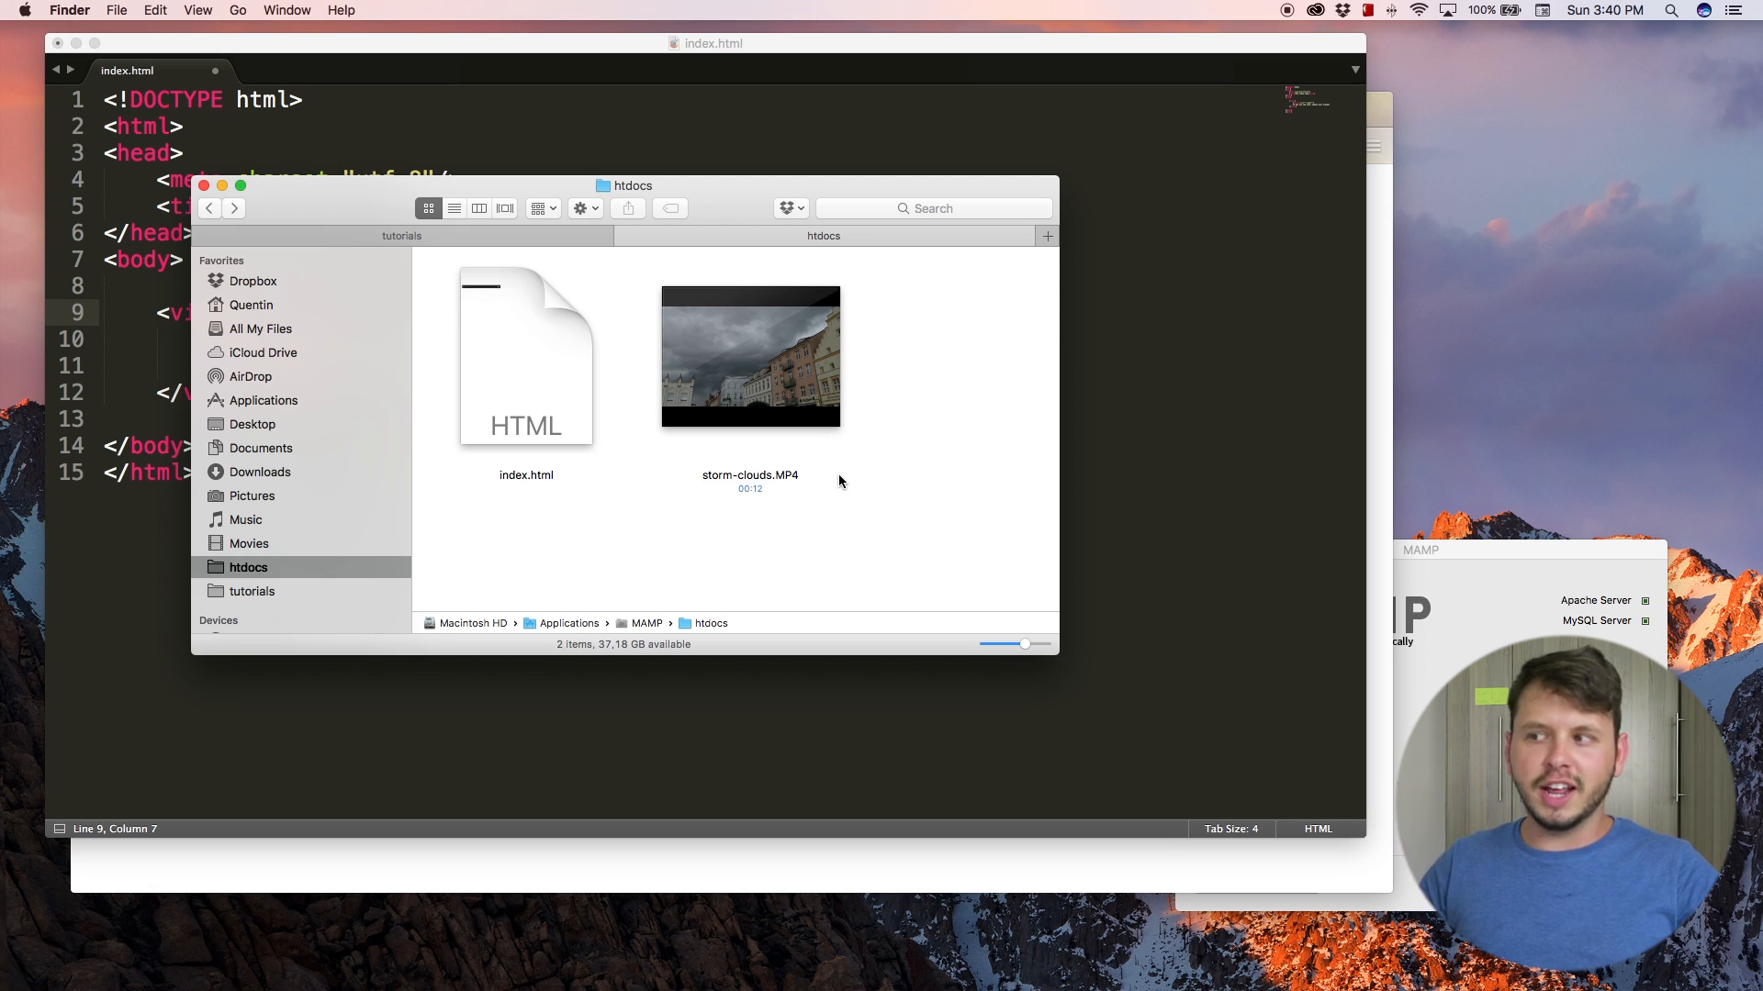
# - Select the storm-clouds.MP4 file in the htdocs folder beside index.html
pyautogui.click(749, 357)
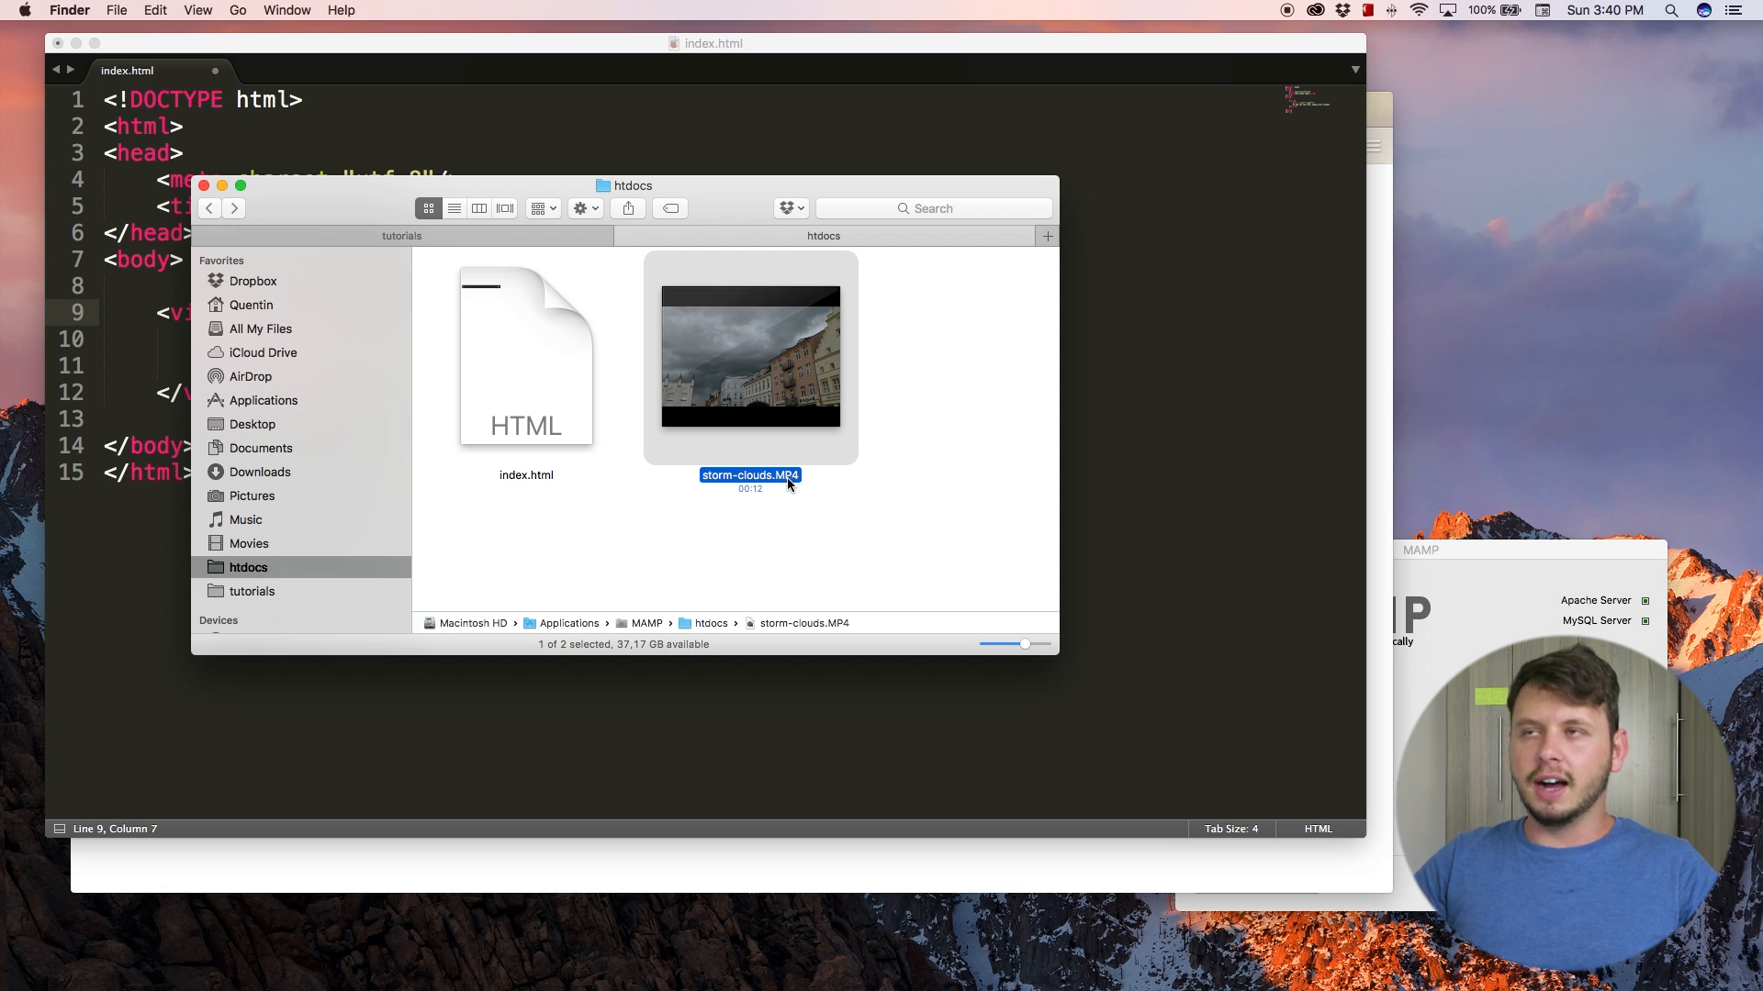
pyautogui.moveTo(808, 501)
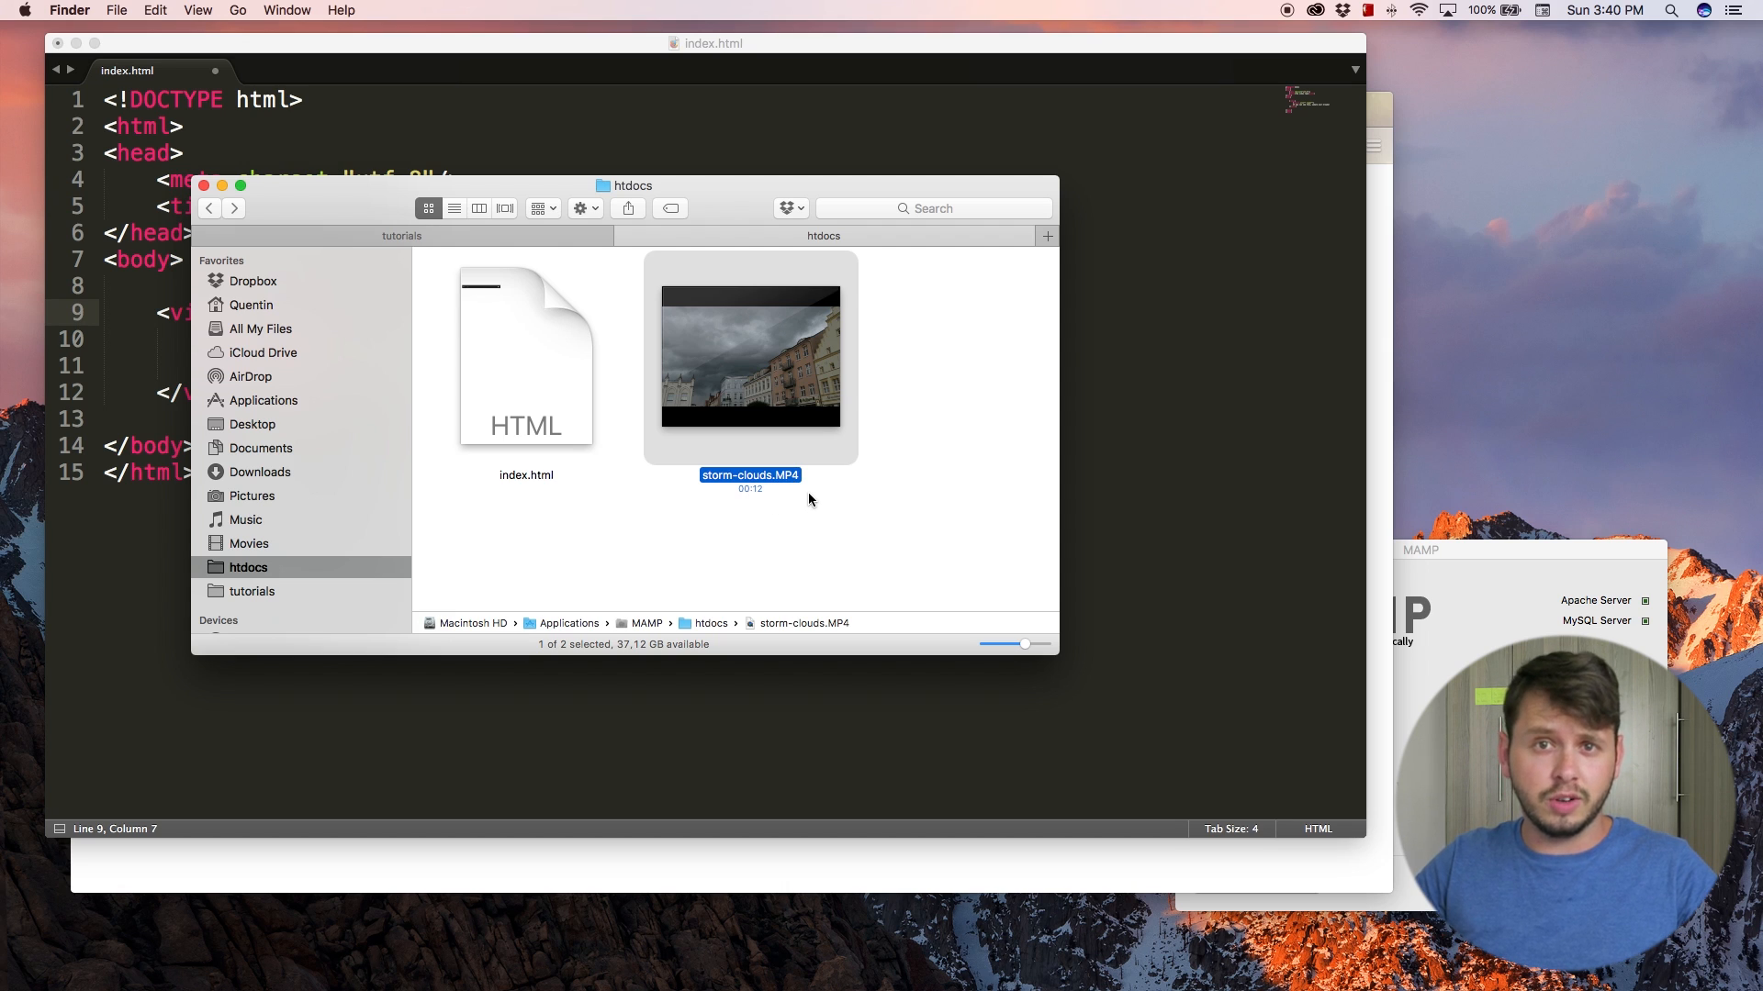
pyautogui.moveTo(659, 516)
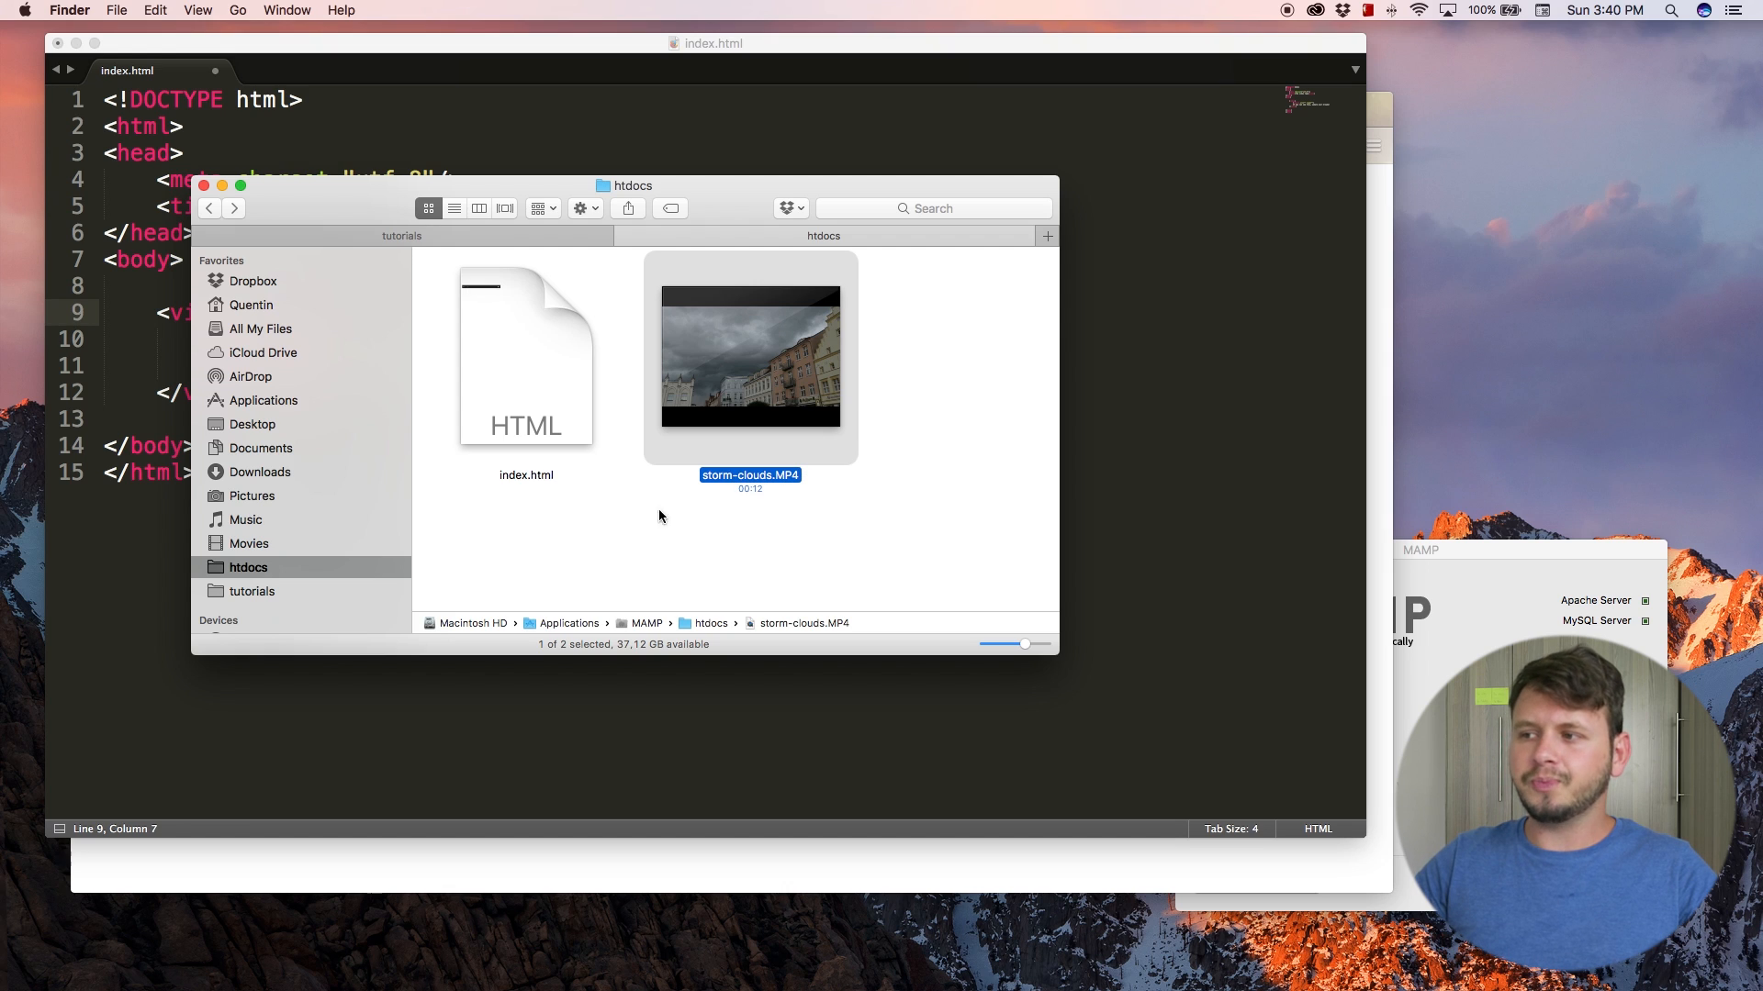
pyautogui.moveTo(273, 433)
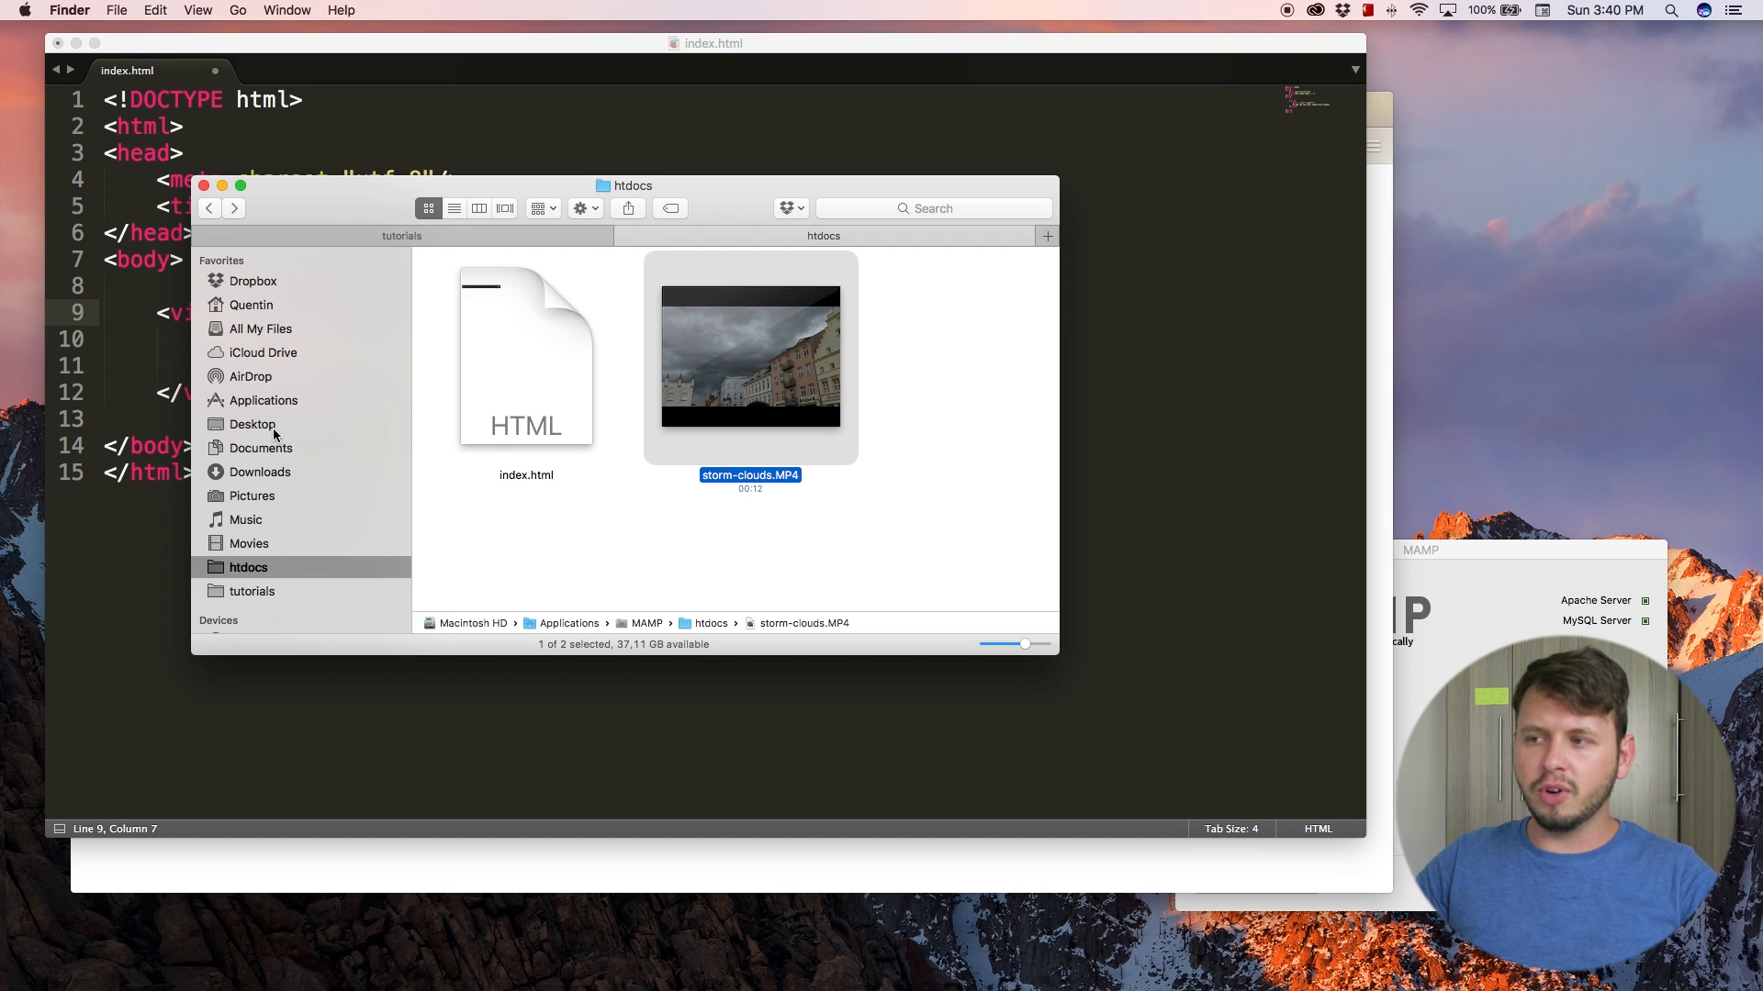
pyautogui.moveTo(770, 482)
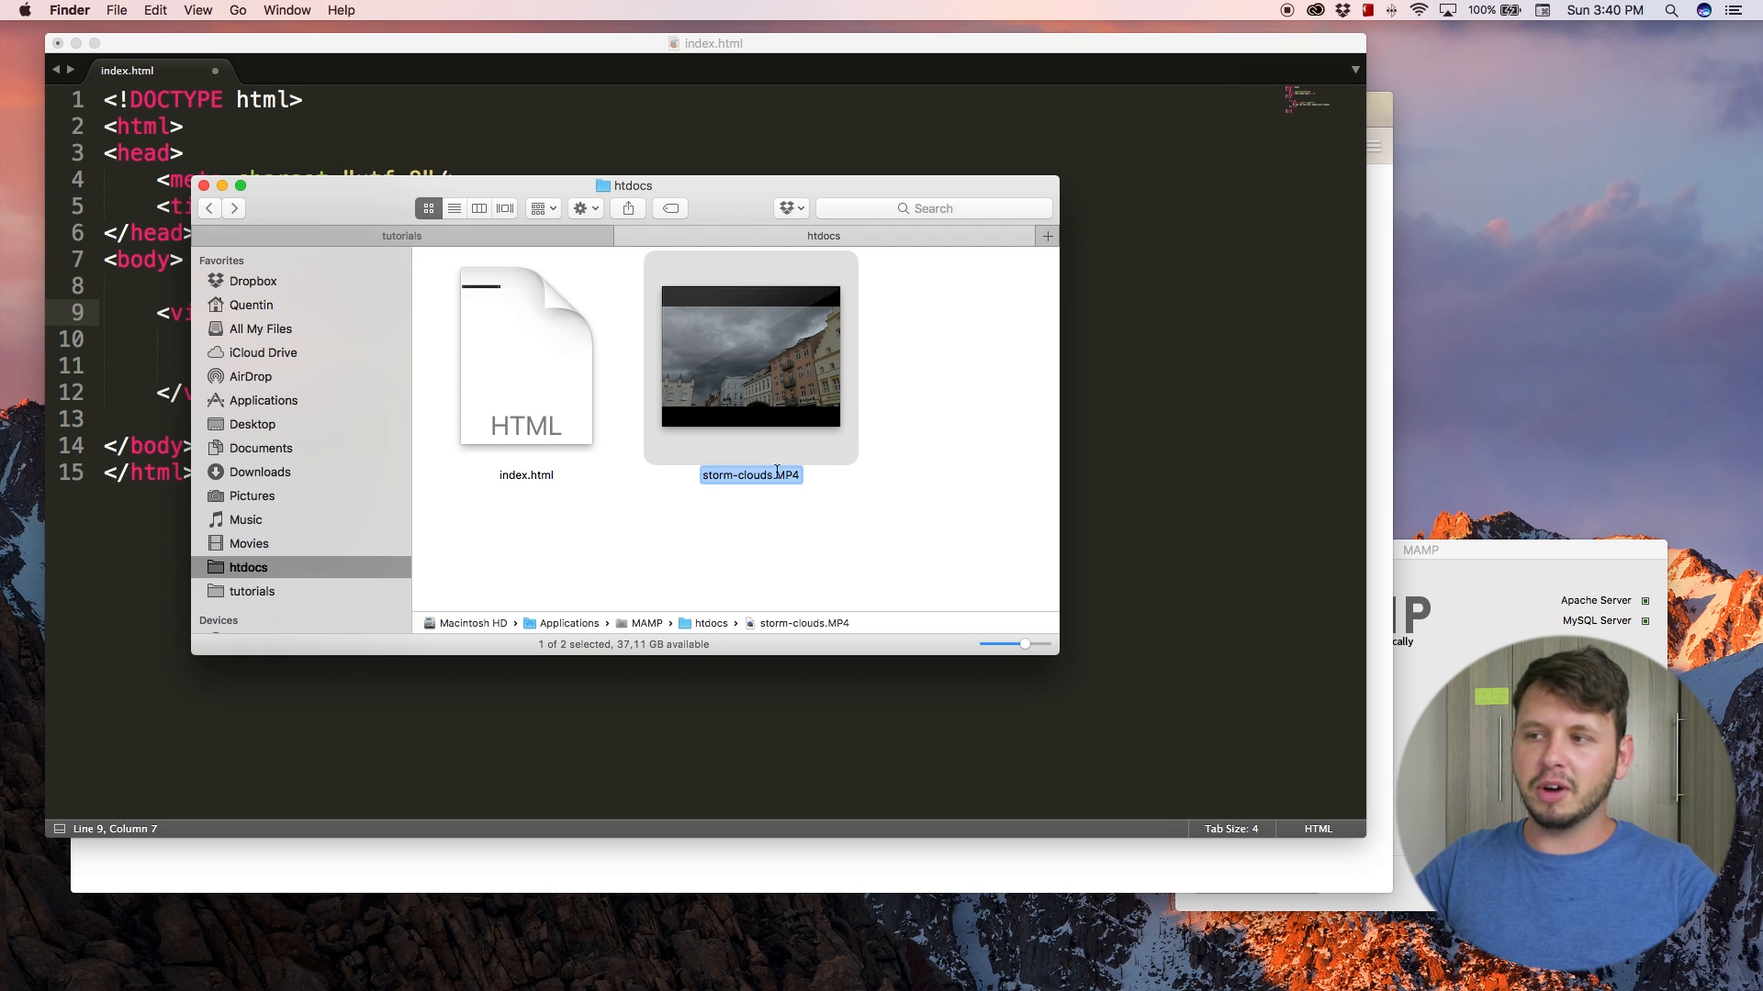
pyautogui.moveTo(709, 411)
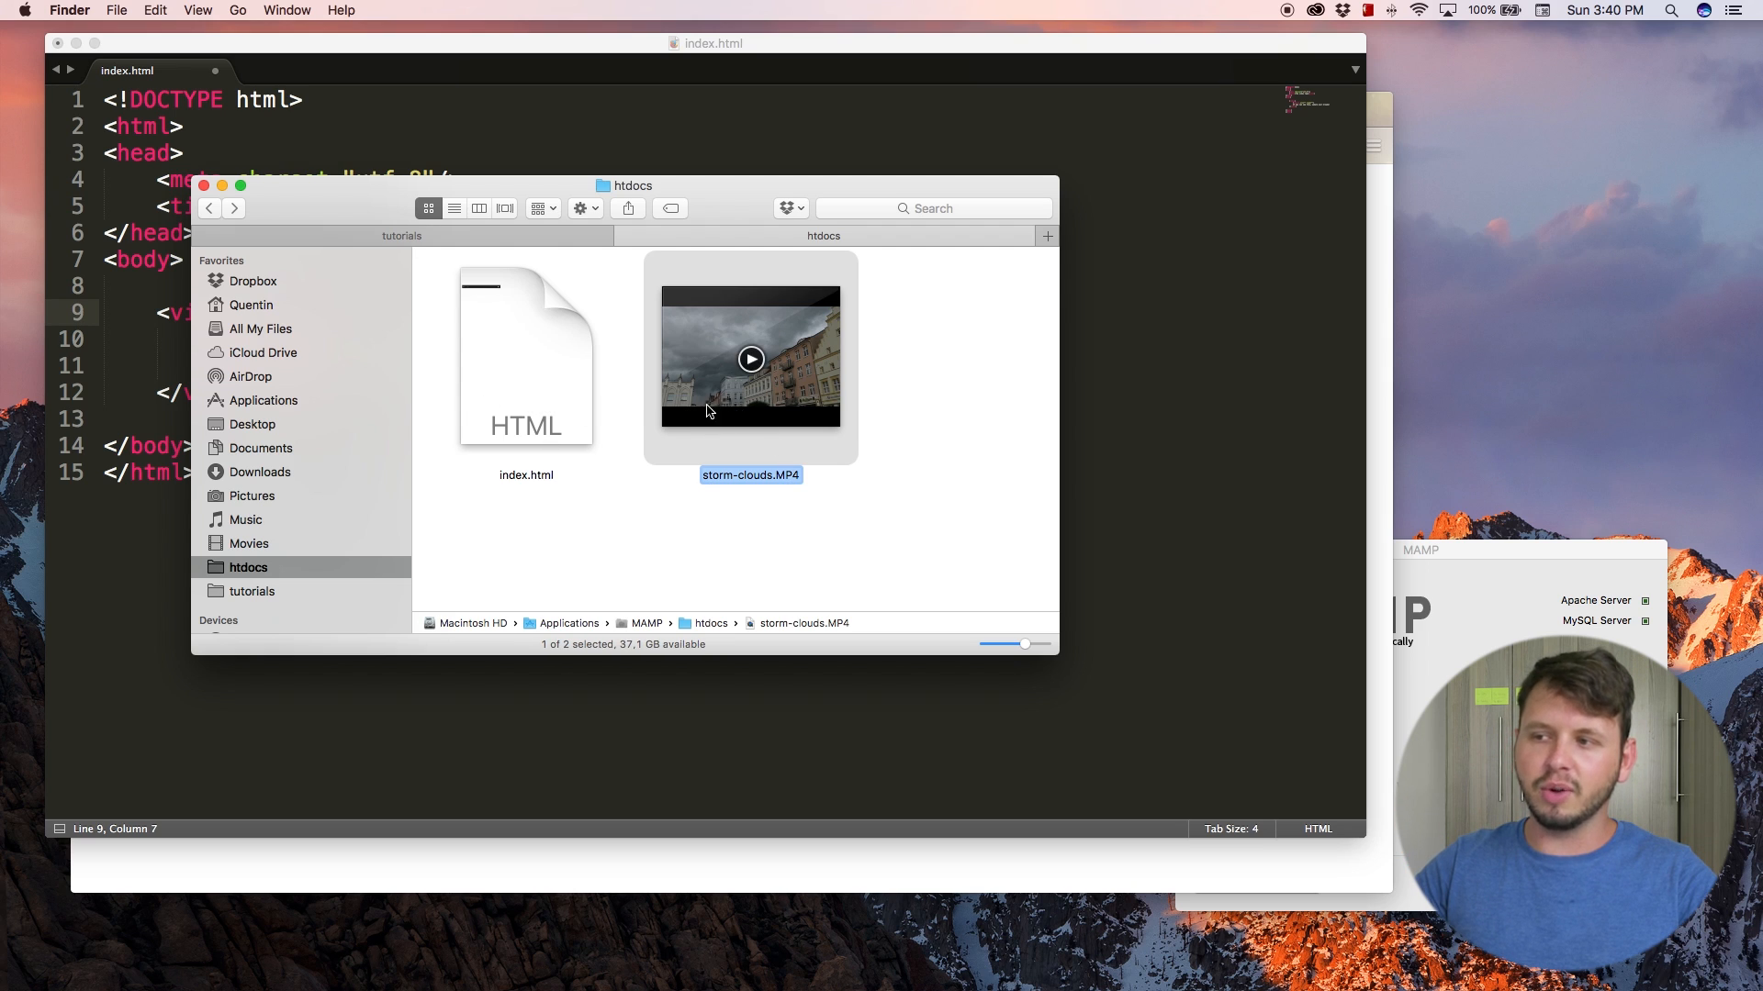
pyautogui.moveTo(152, 364)
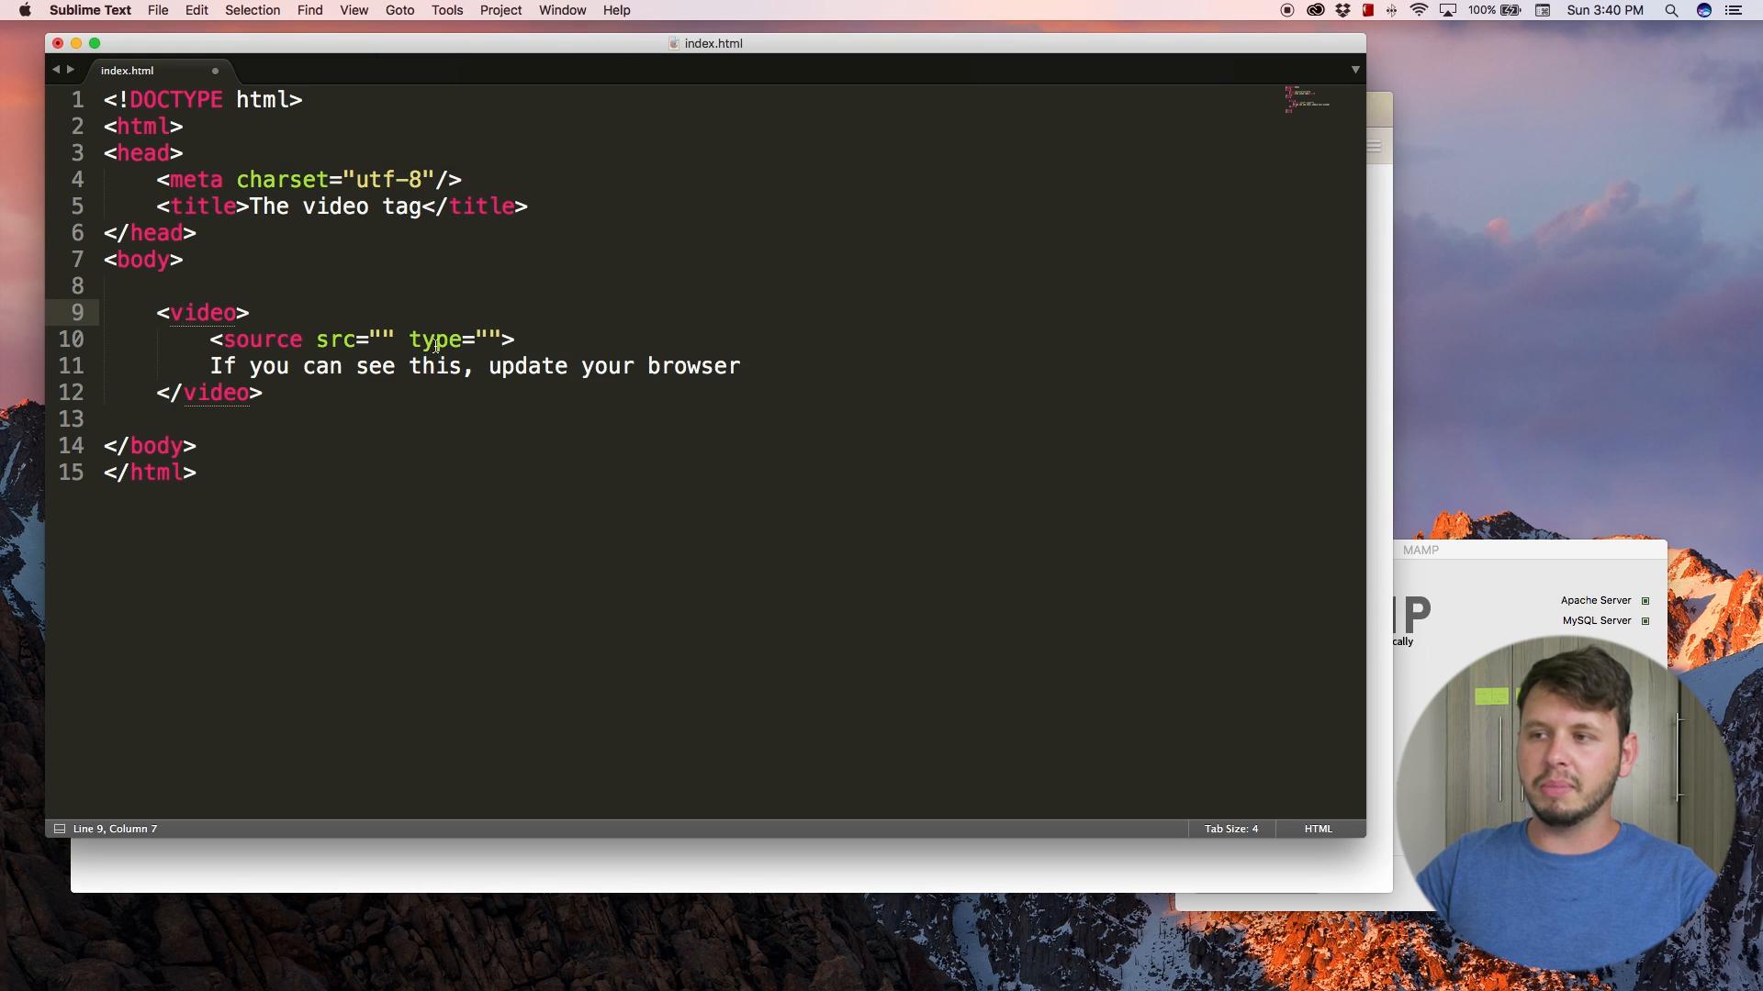
# - Fill the source with src="storm-clouds.MP4" and type="video/MP4"
pyautogui.write('storm-clouds.MP4')
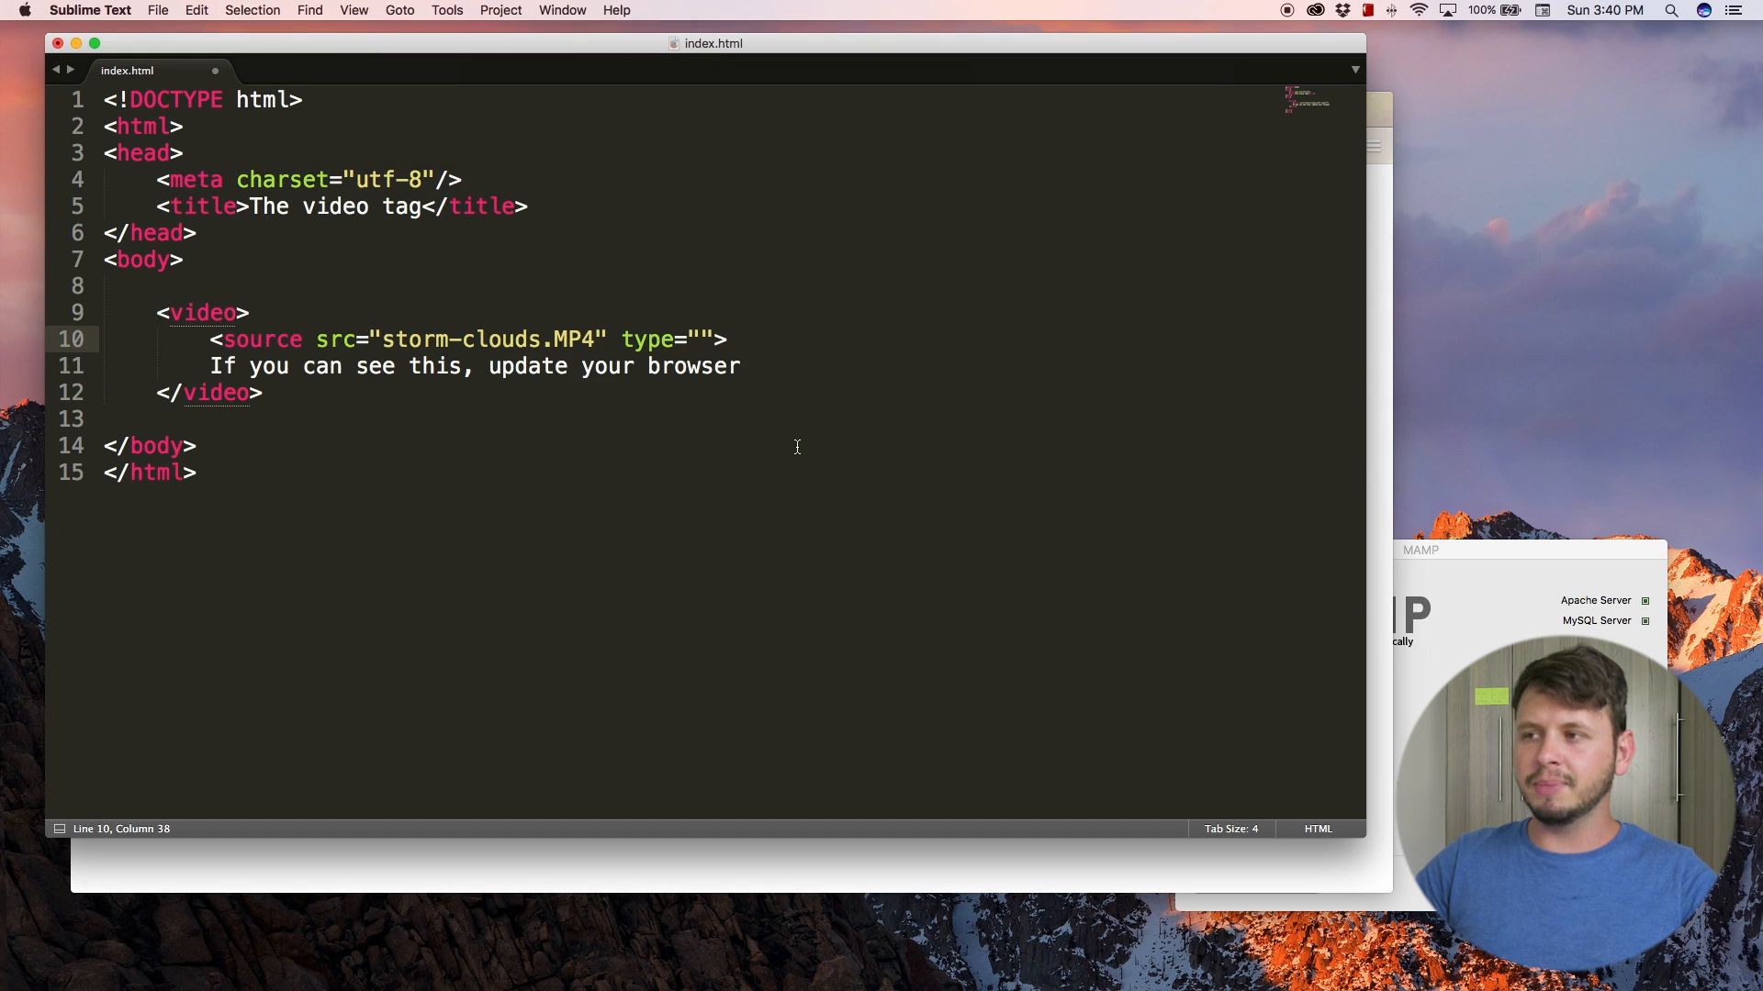
pyautogui.click(698, 338)
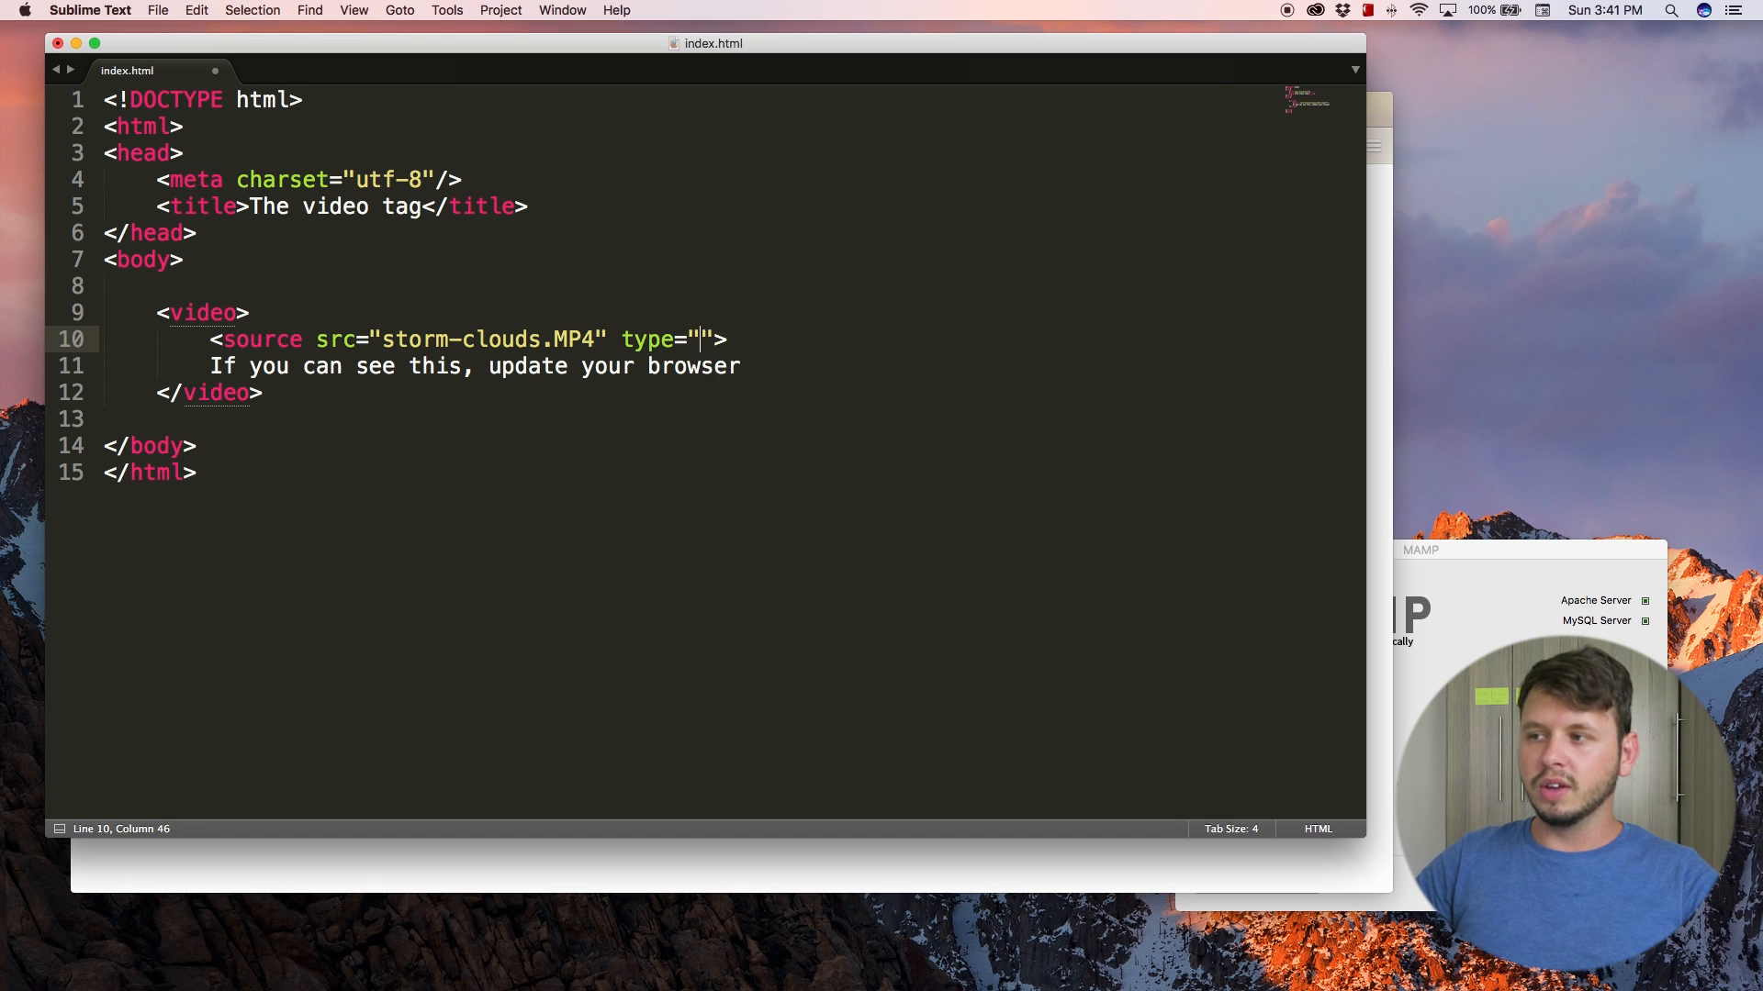
pyautogui.write('video/')
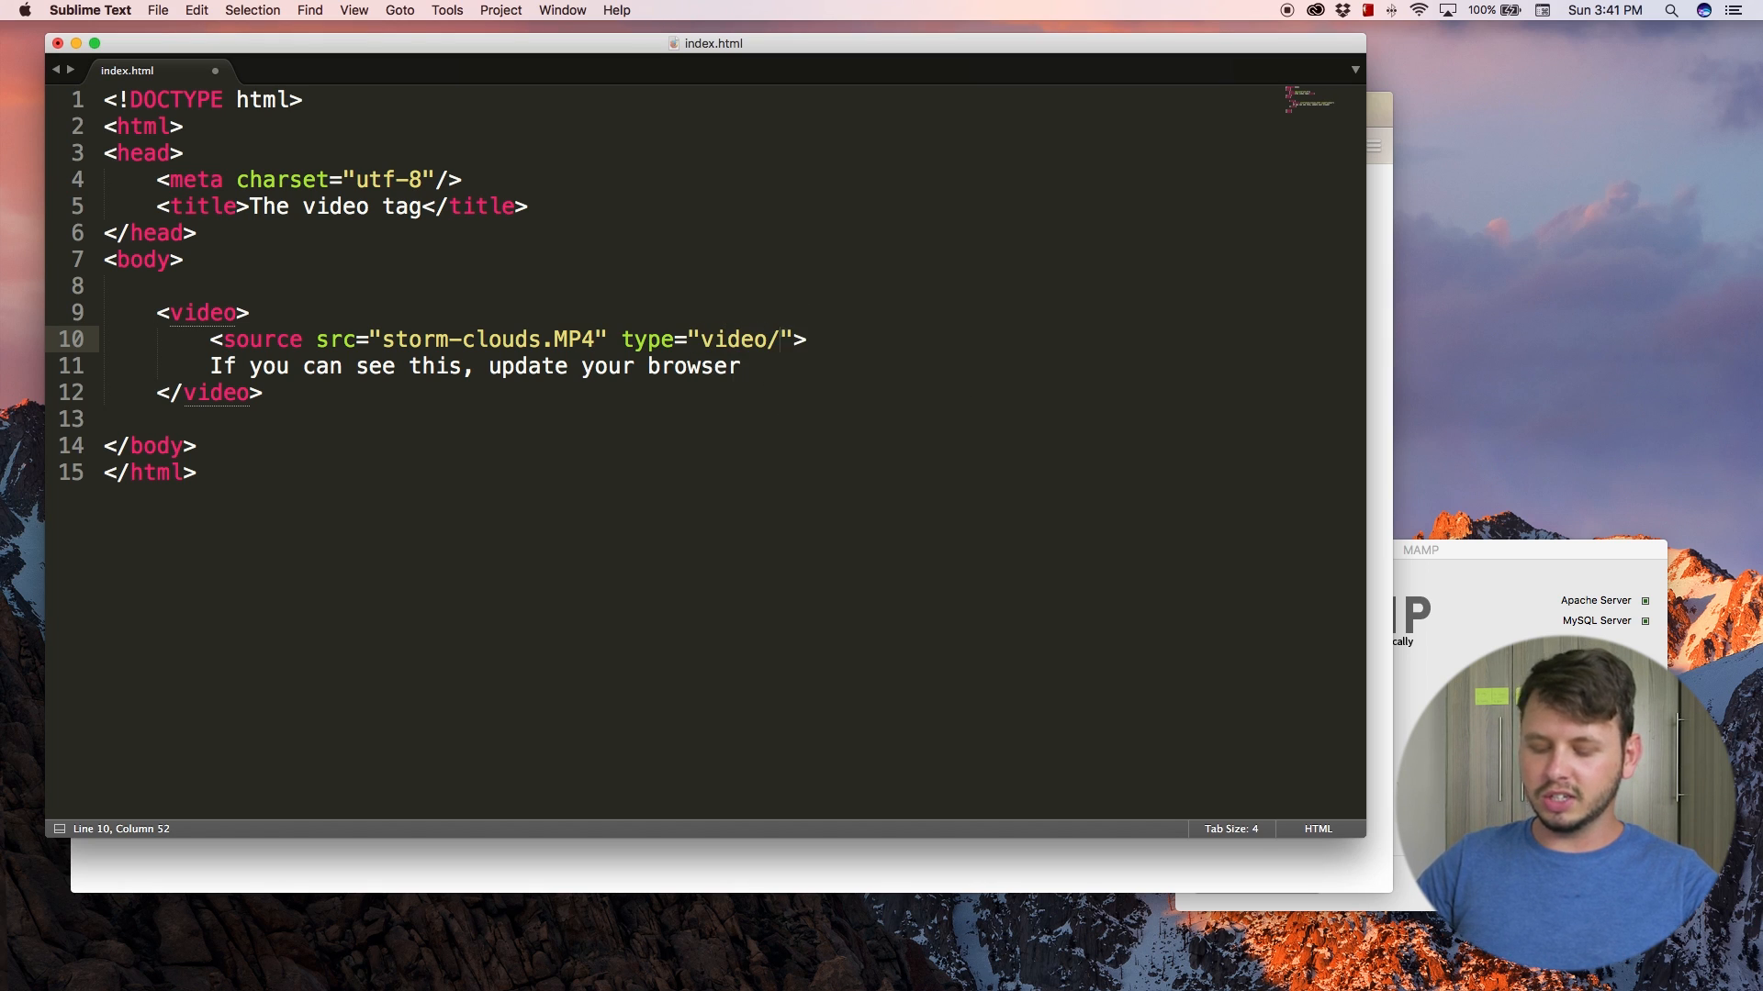
pyautogui.write('MP4')
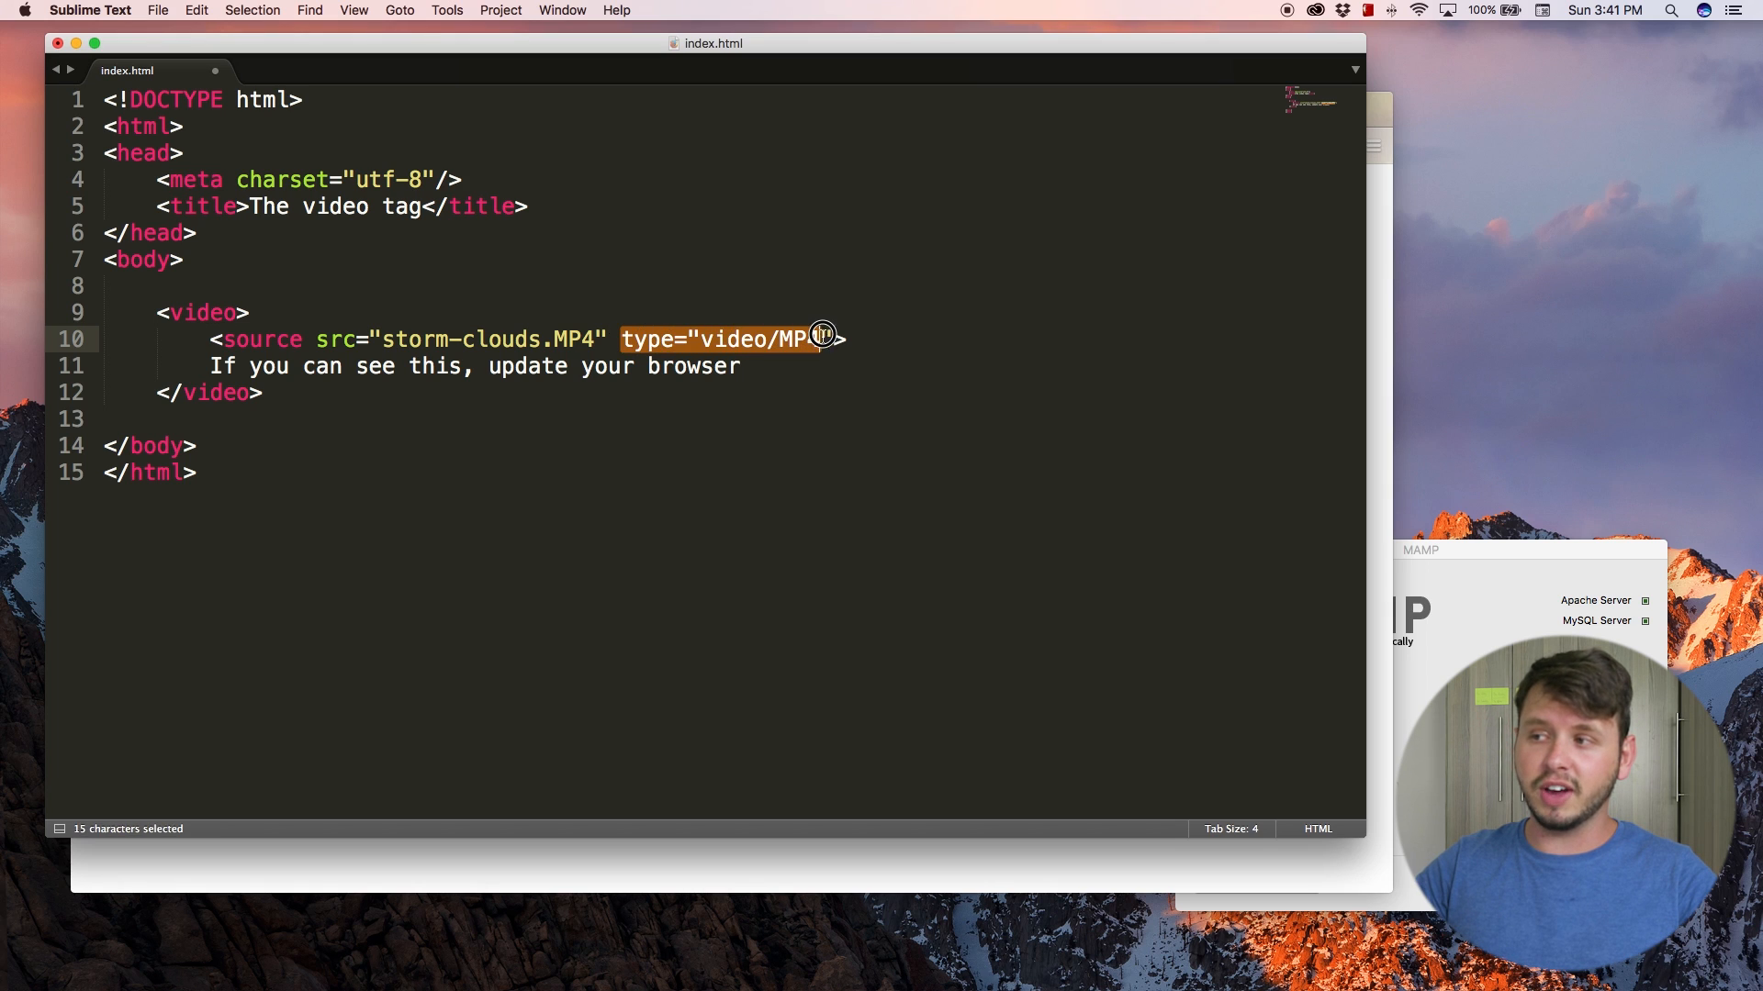
pyautogui.click(574, 338)
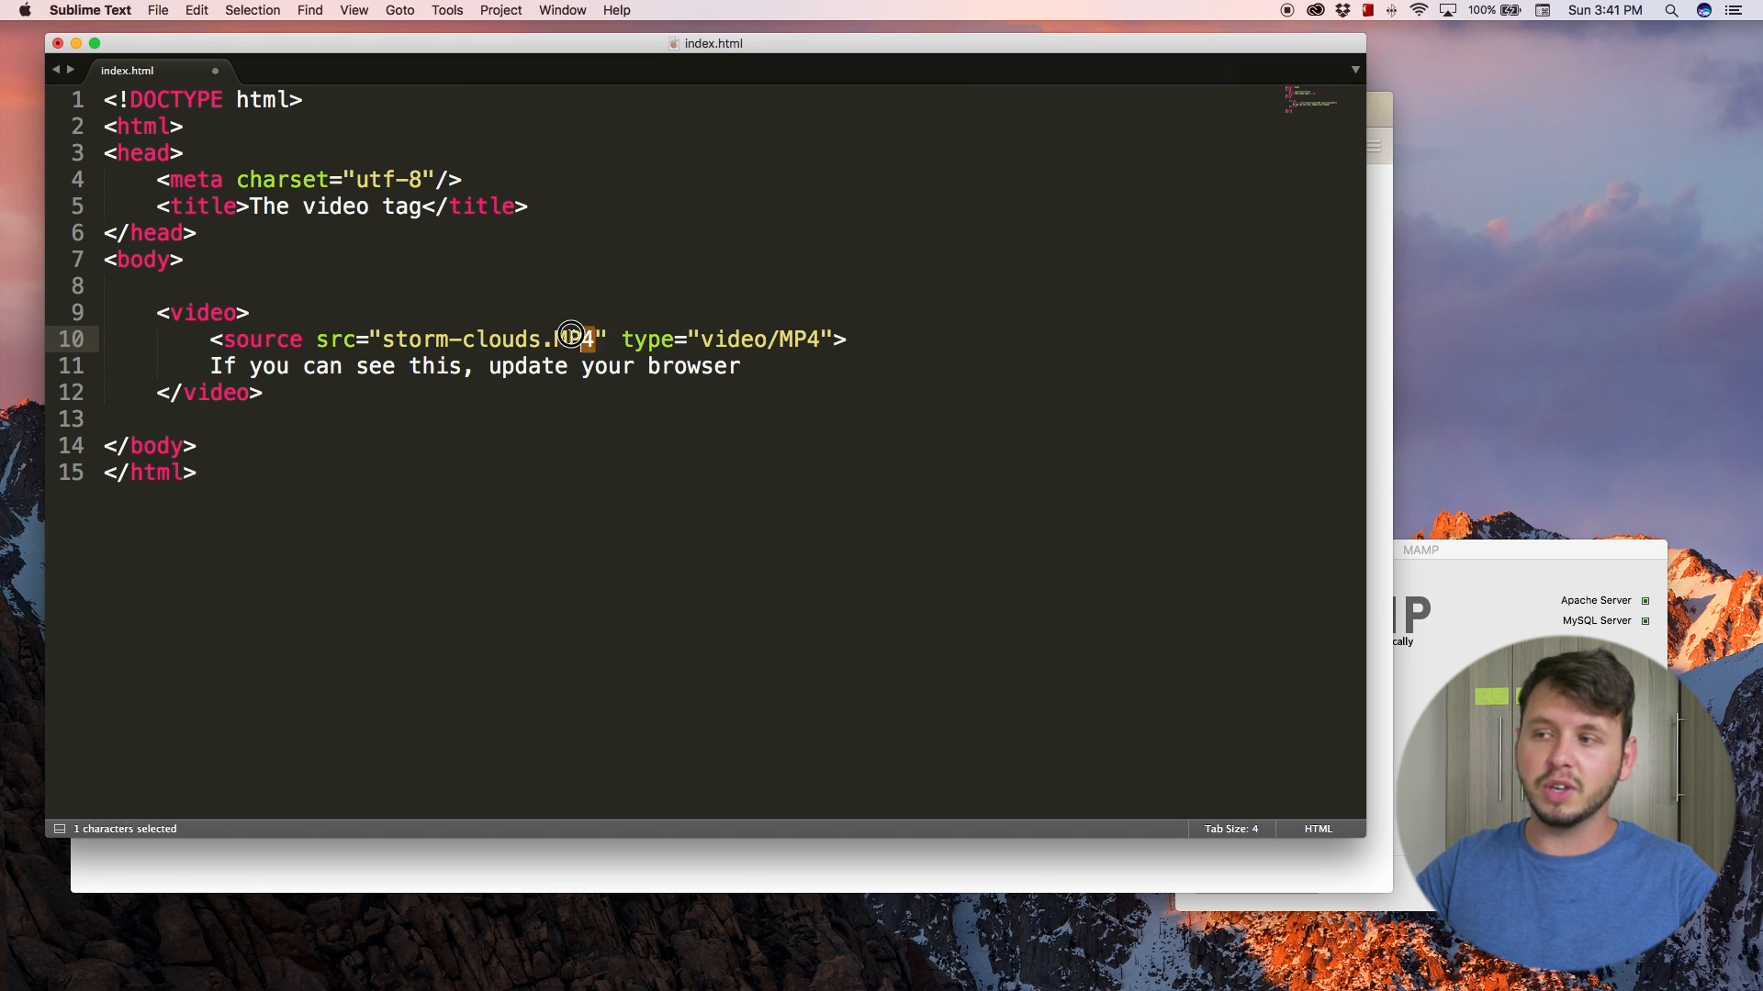
pyautogui.doubleClick(578, 338)
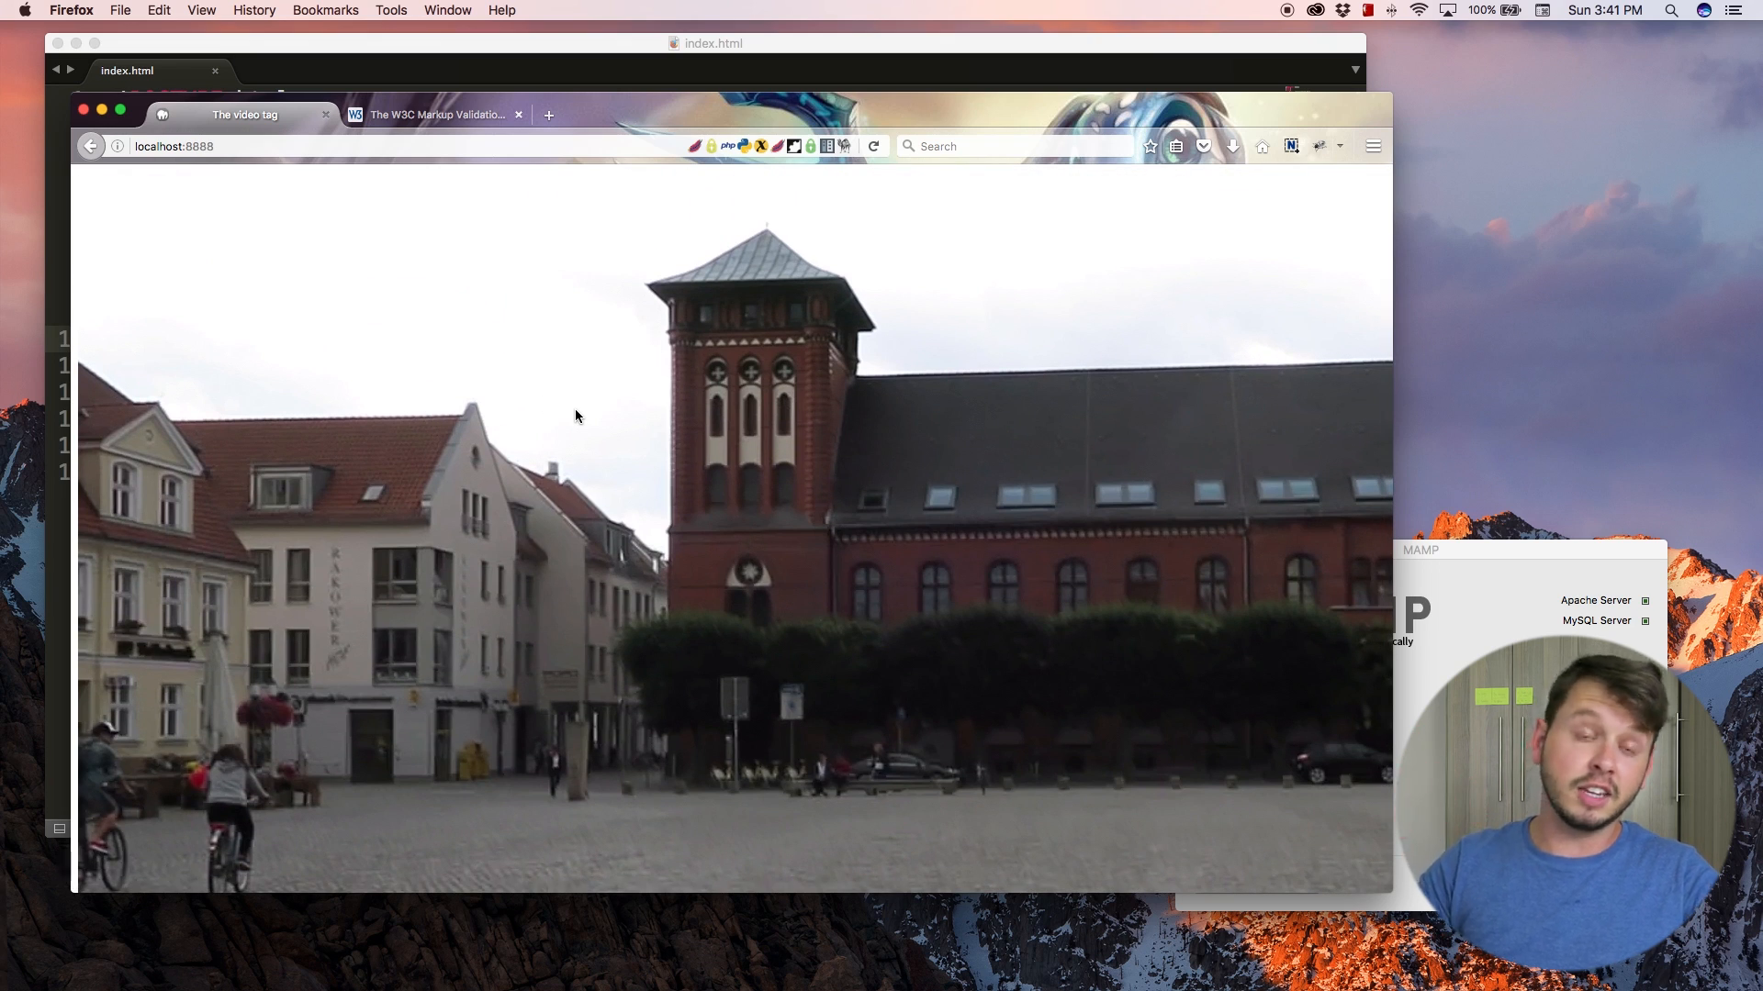
pyautogui.moveTo(553, 468)
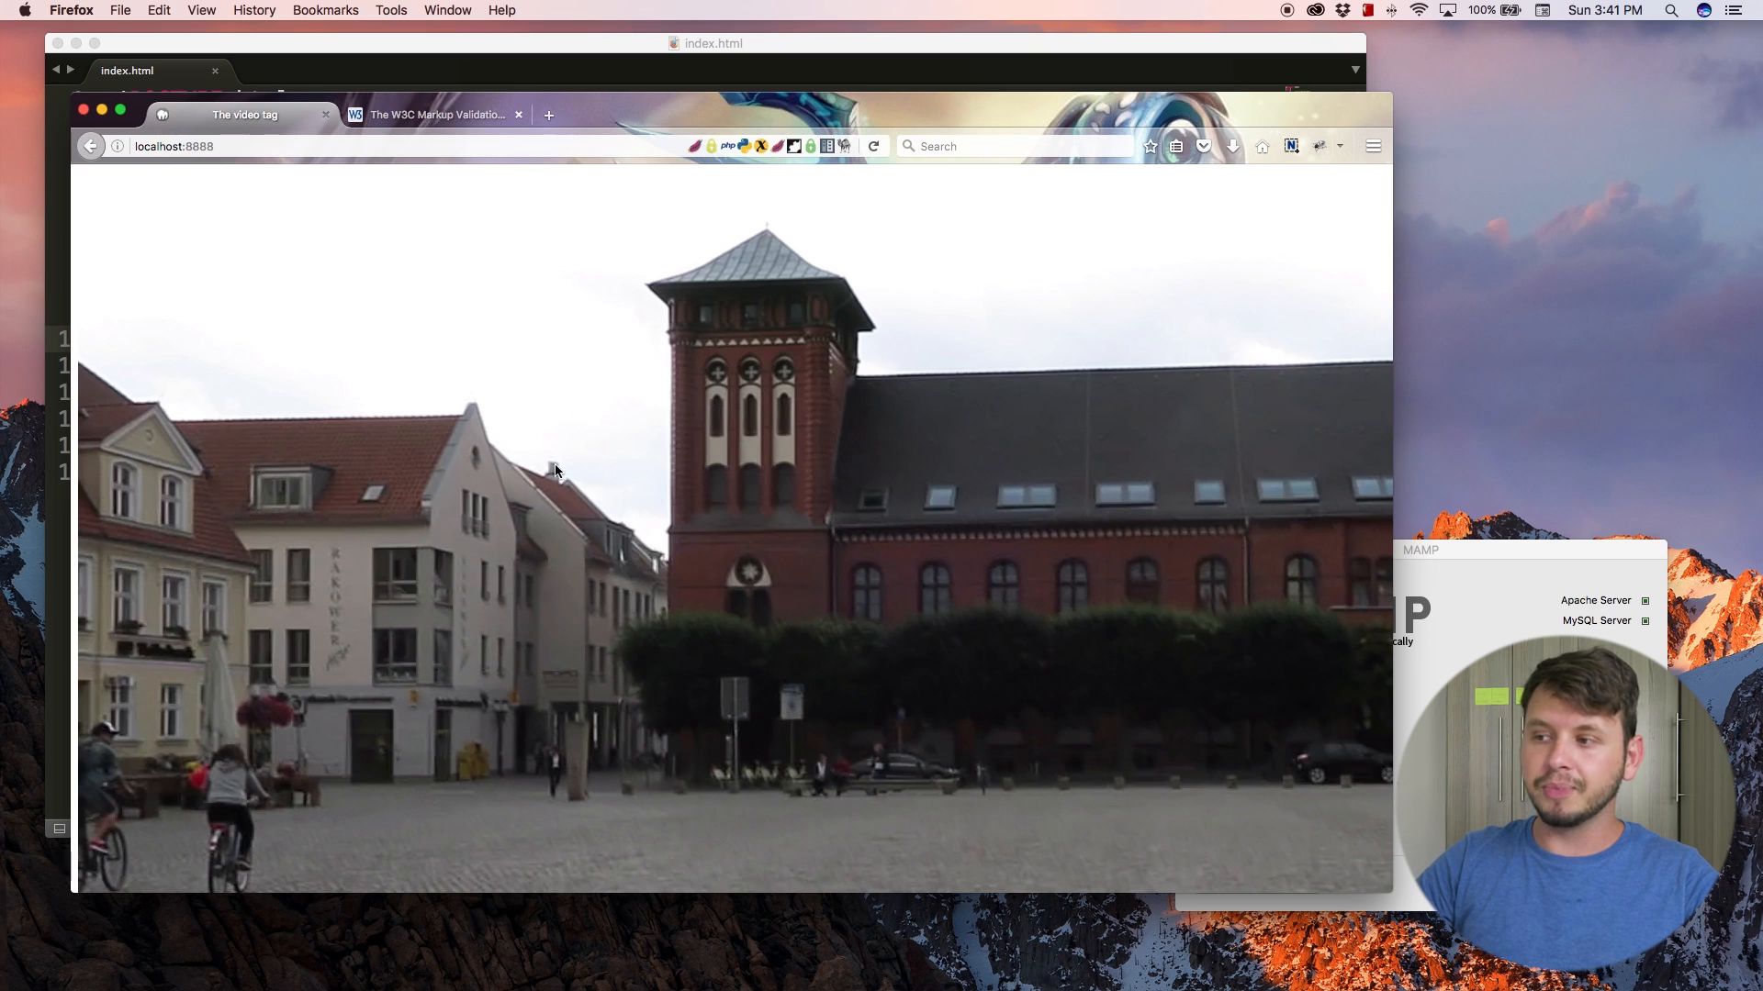
pyautogui.moveTo(604, 385)
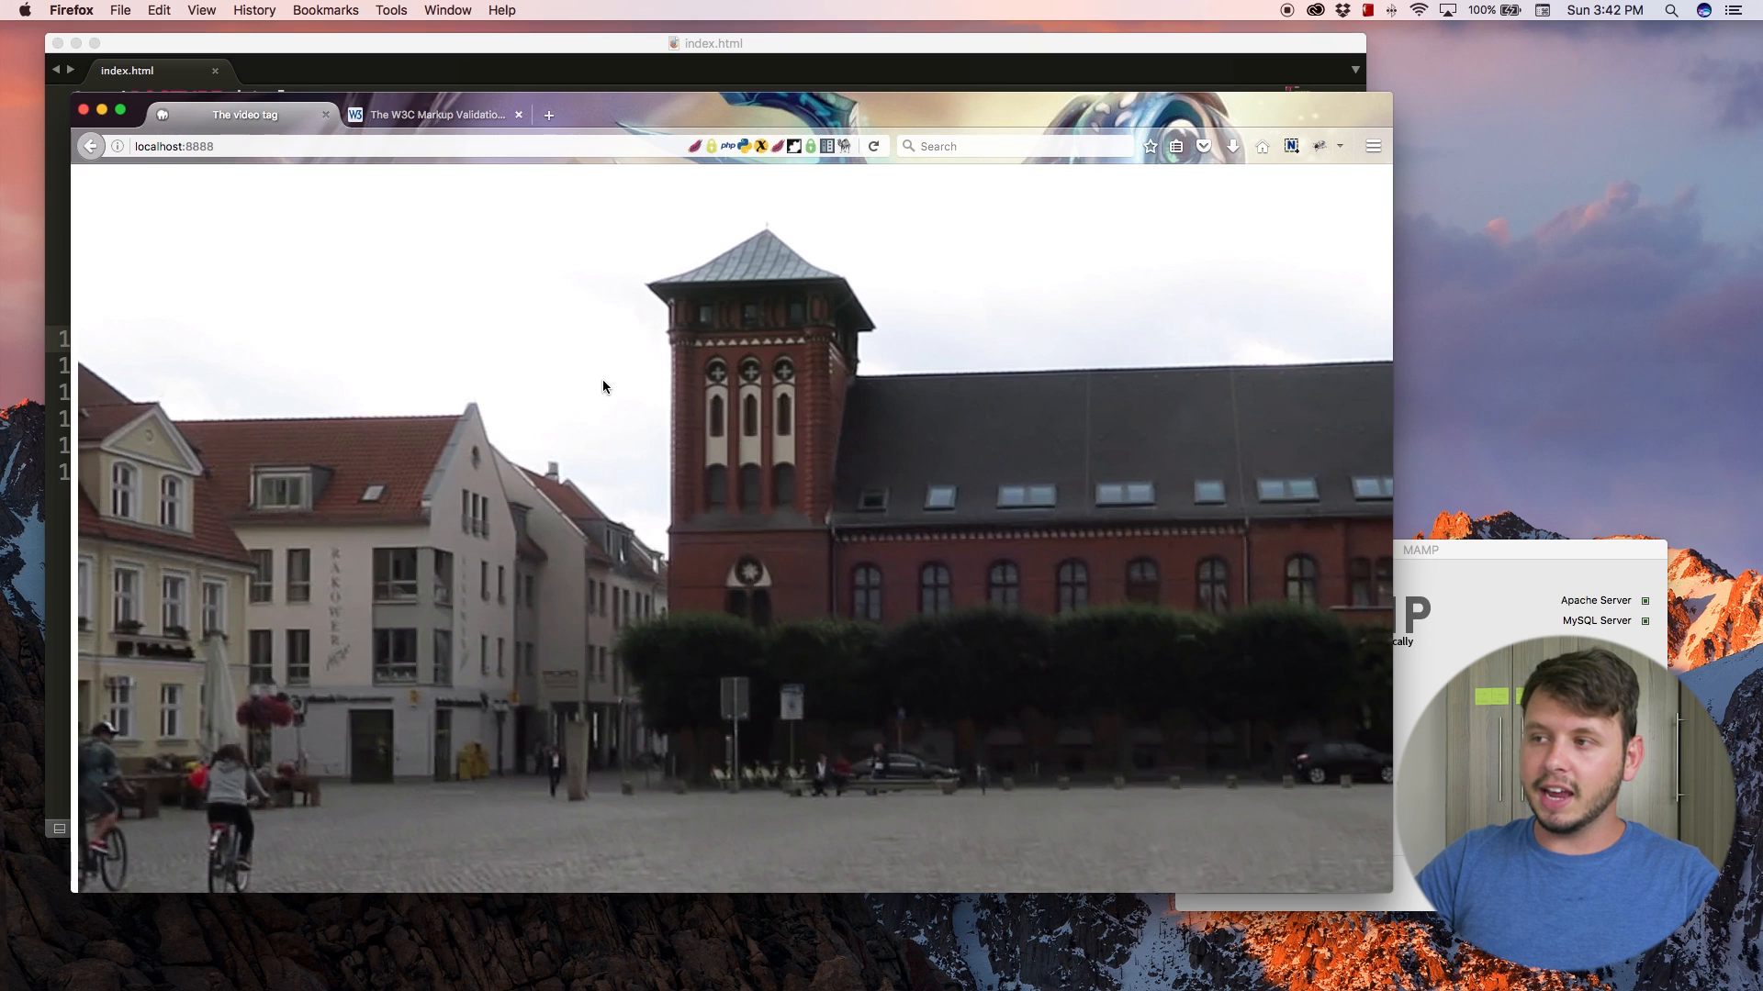
pyautogui.moveTo(537, 406)
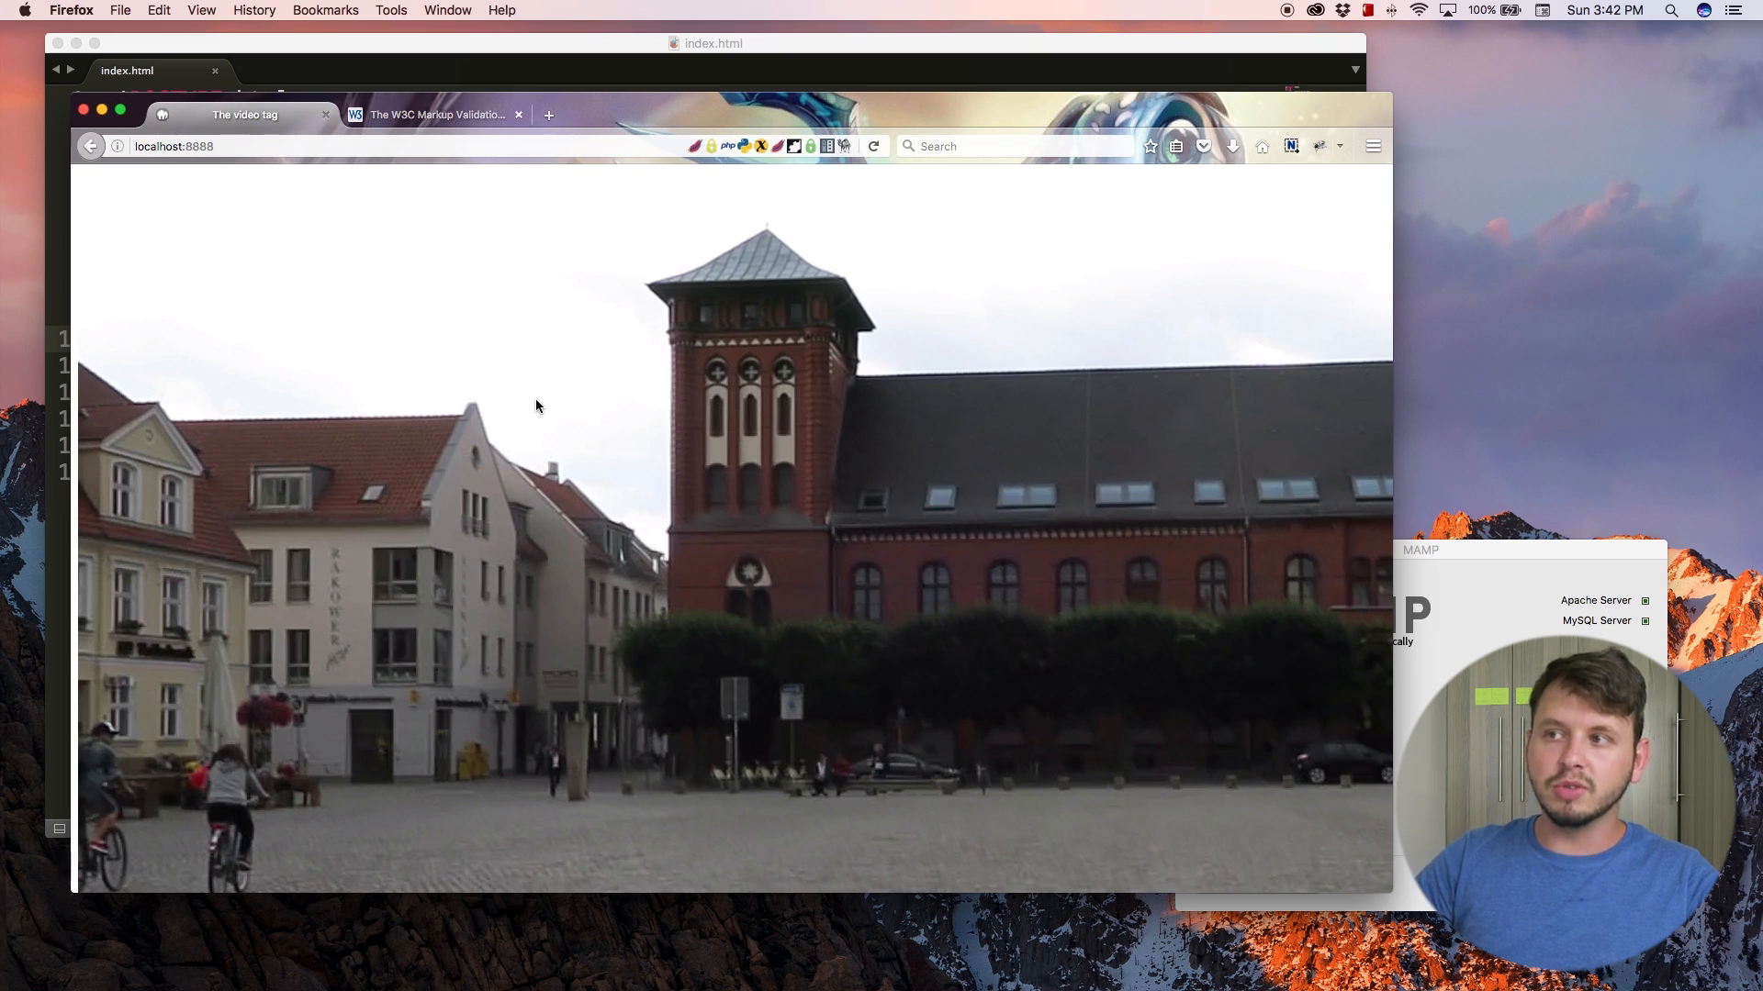
pyautogui.moveTo(990, 558)
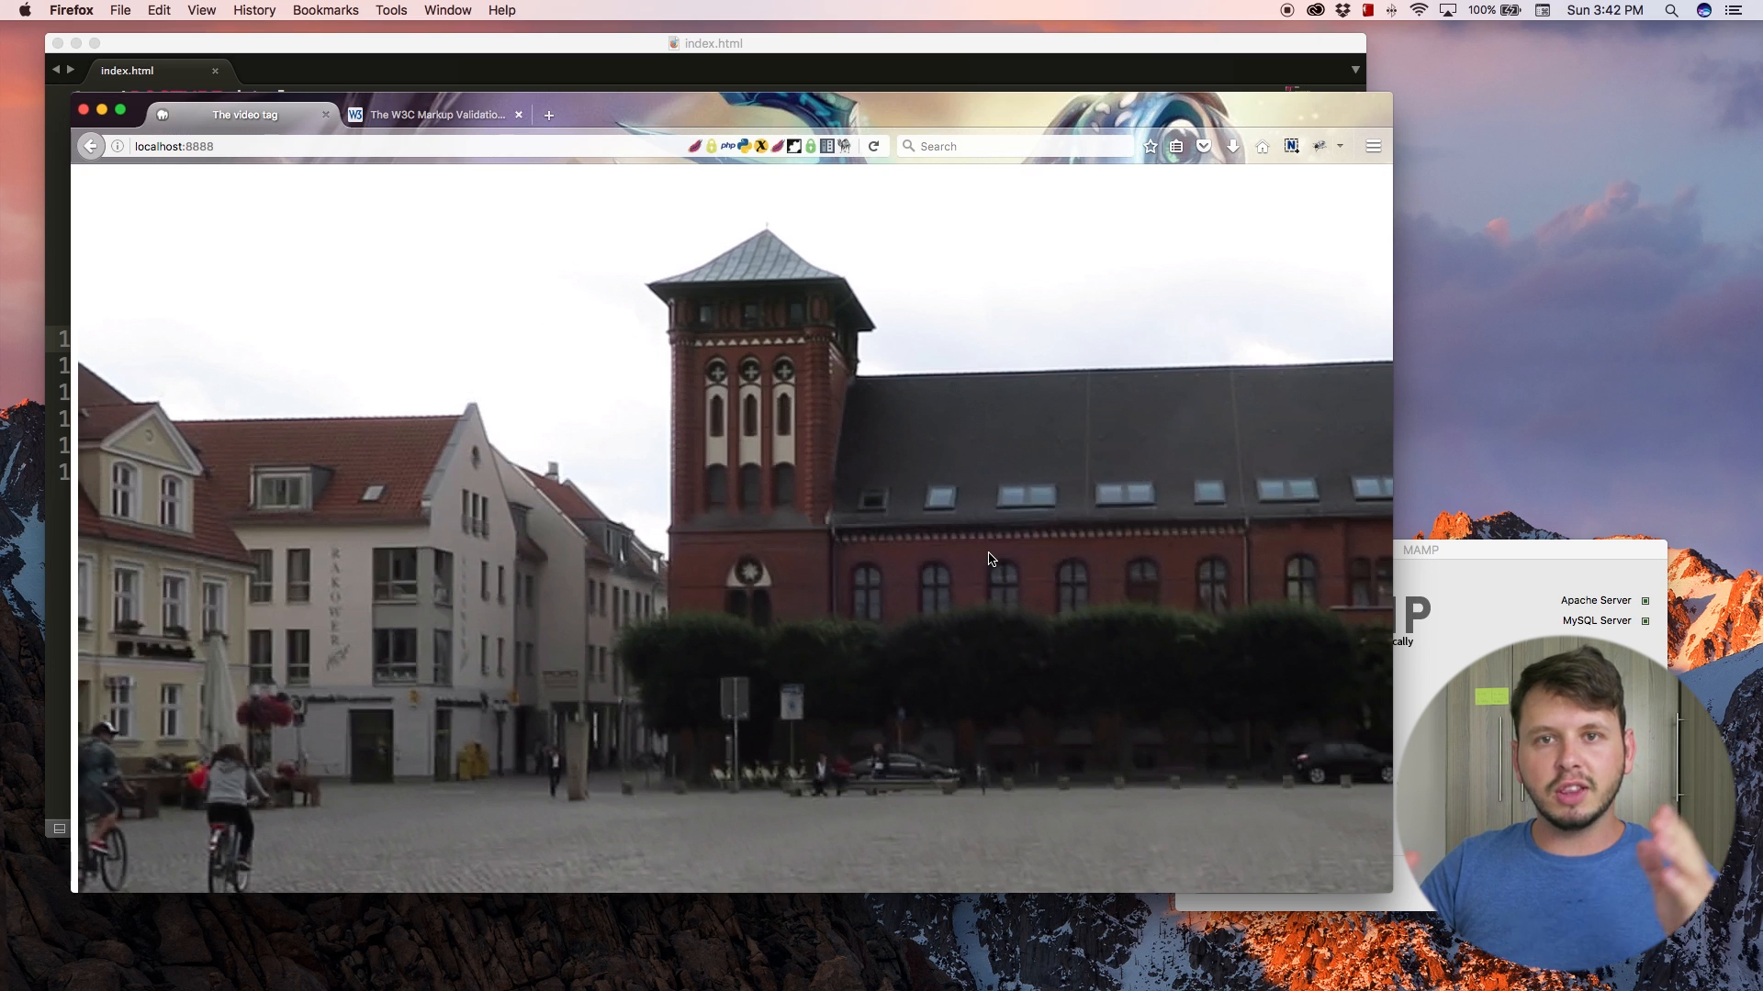
pyautogui.moveTo(1010, 567)
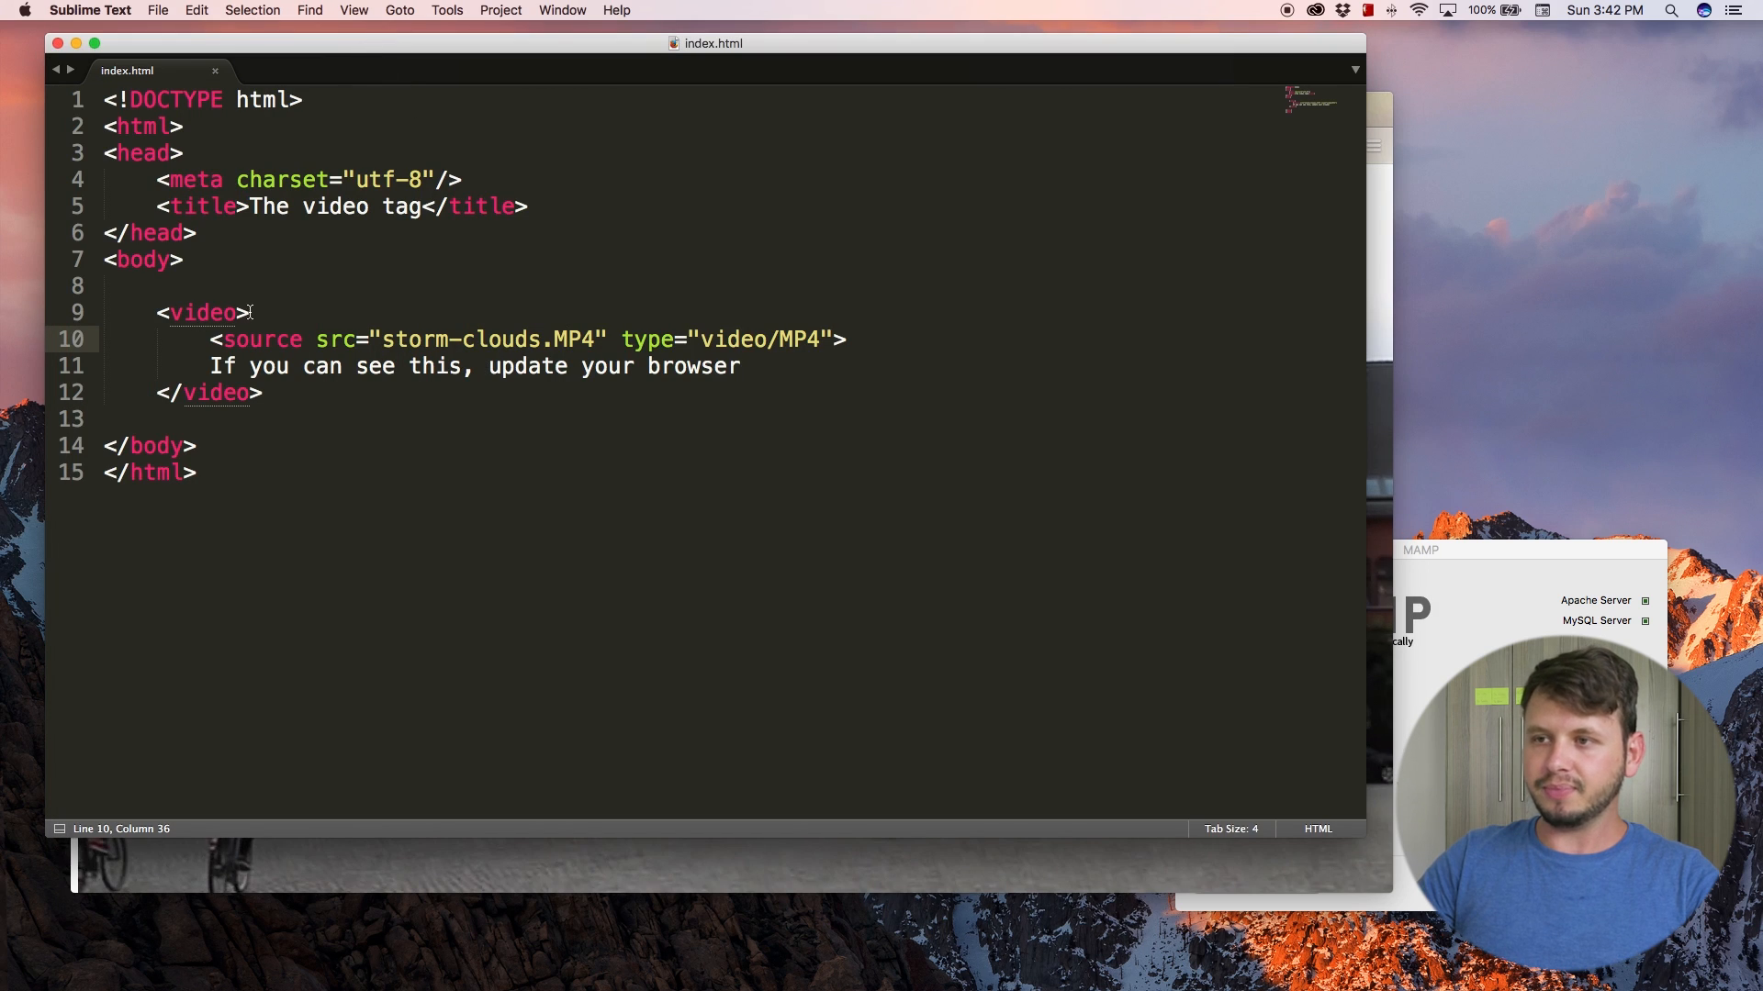
# - Give the video tag width="600" height="340" and reload the preview
pyautogui.click(250, 312)
pyautogui.write(' width="')
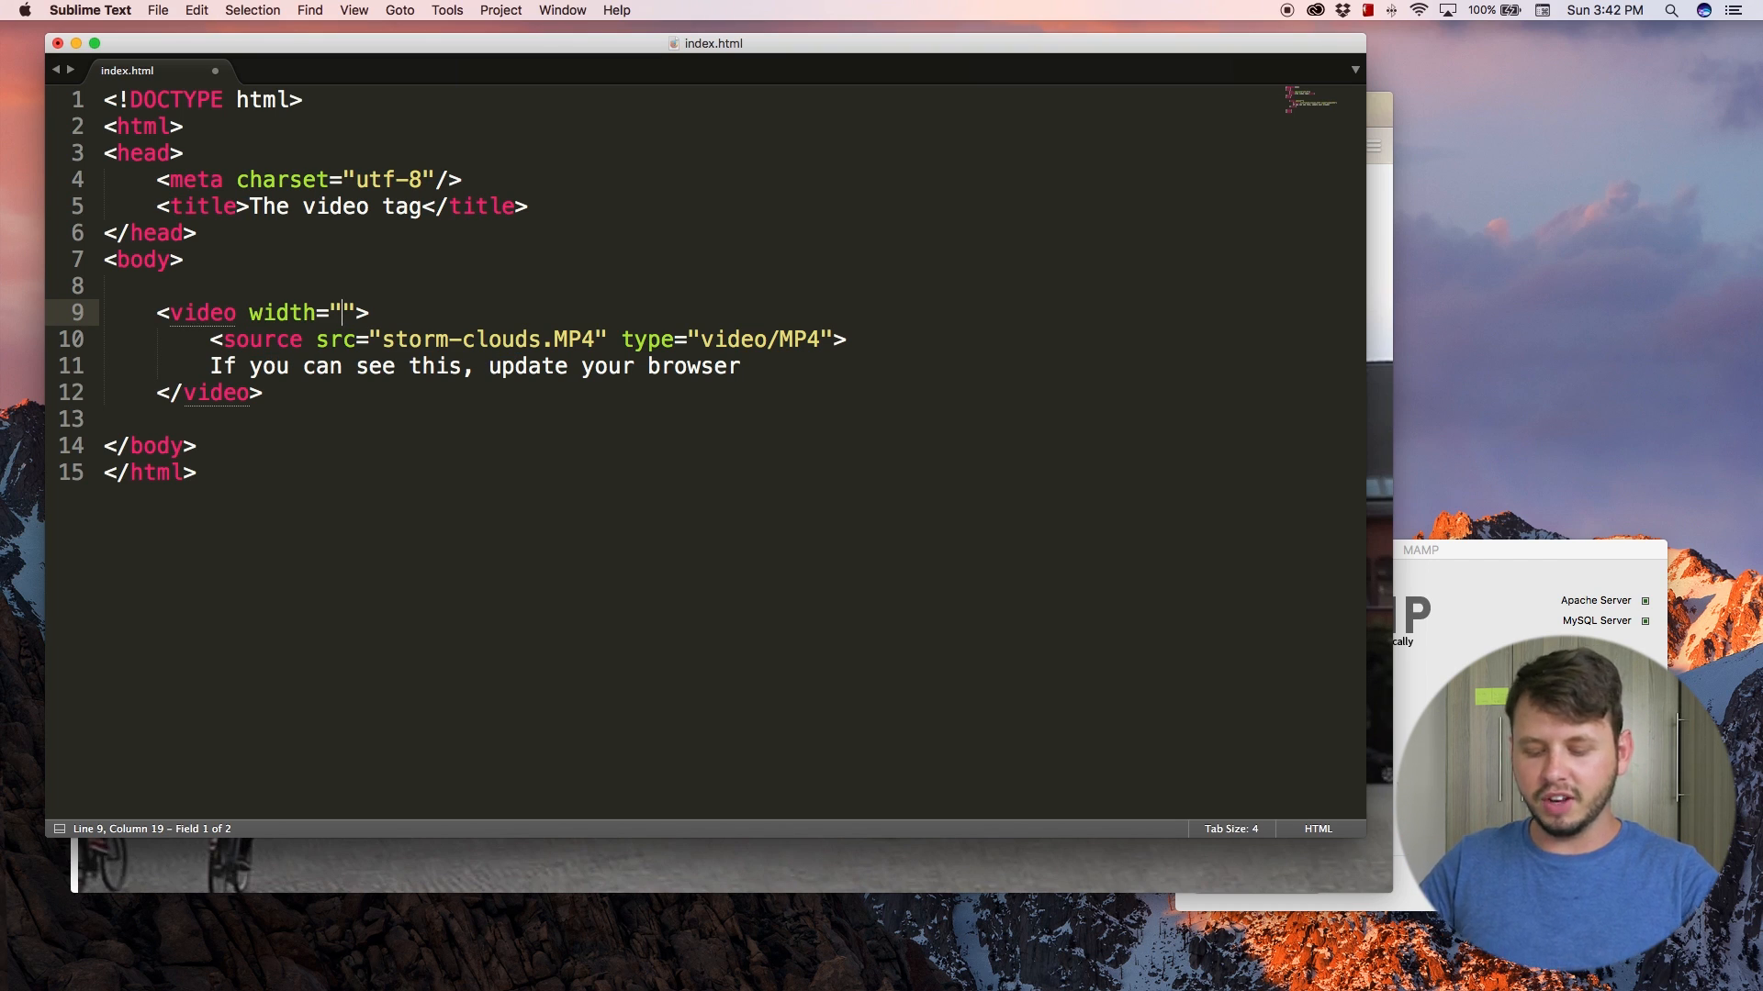
pyautogui.write('600')
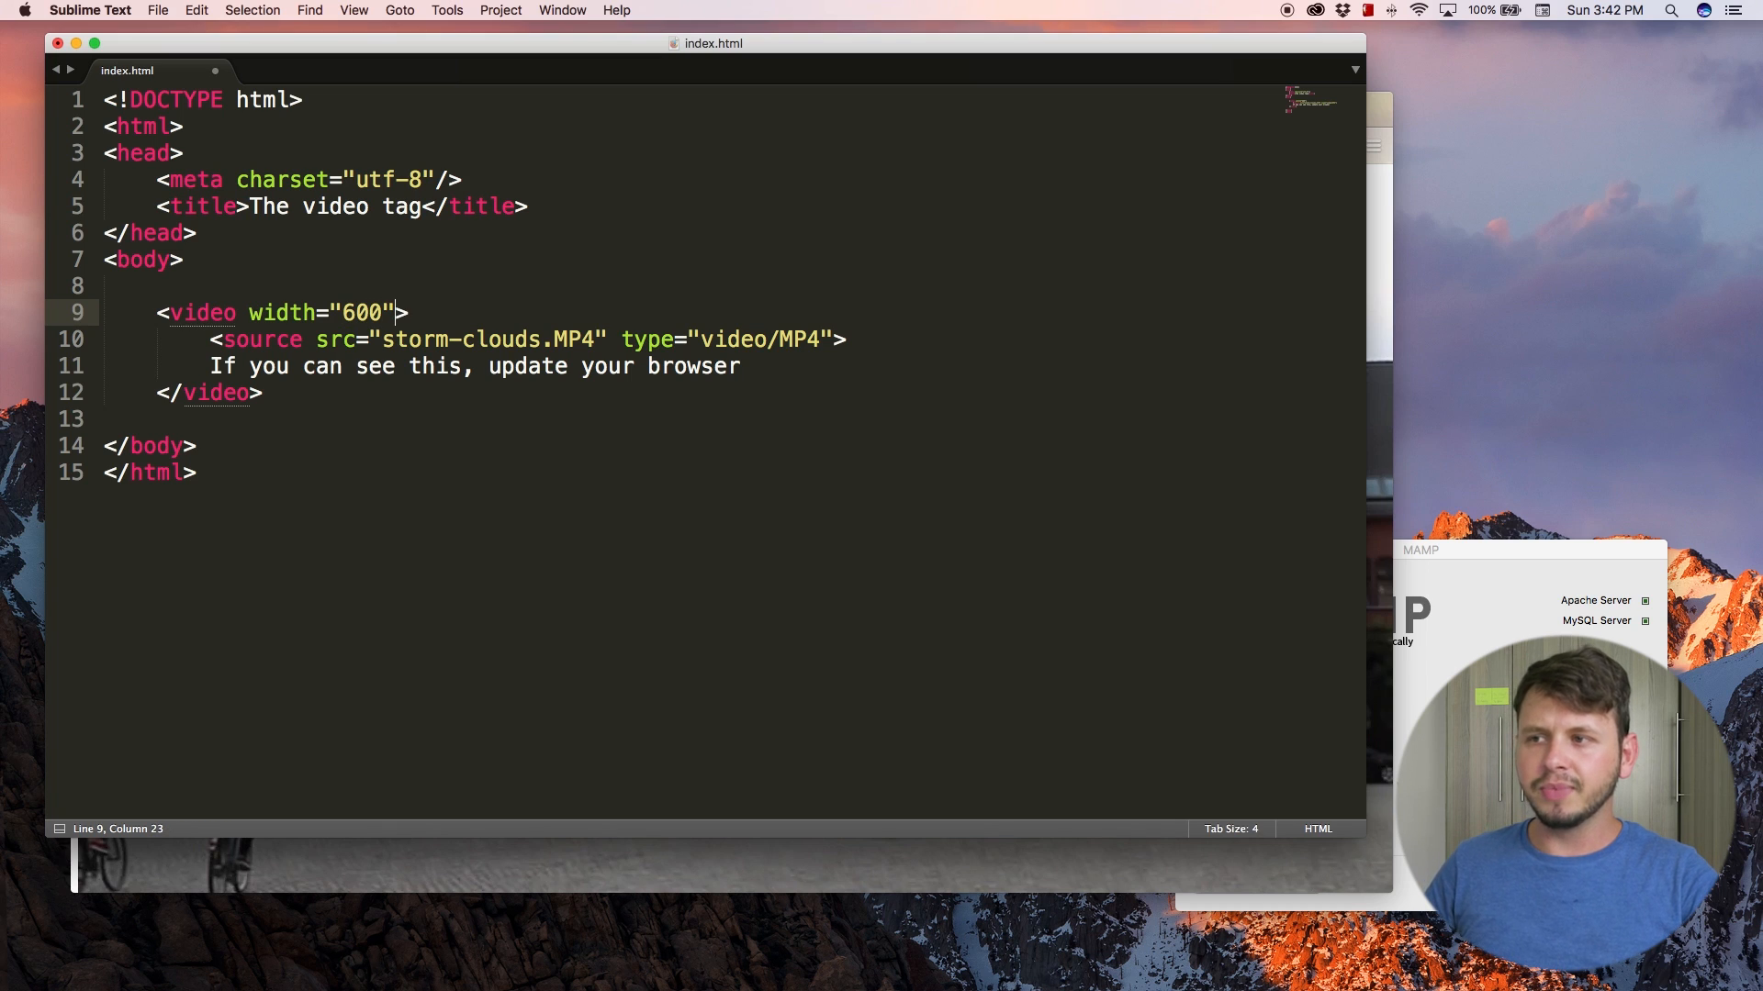
pyautogui.write('height="')
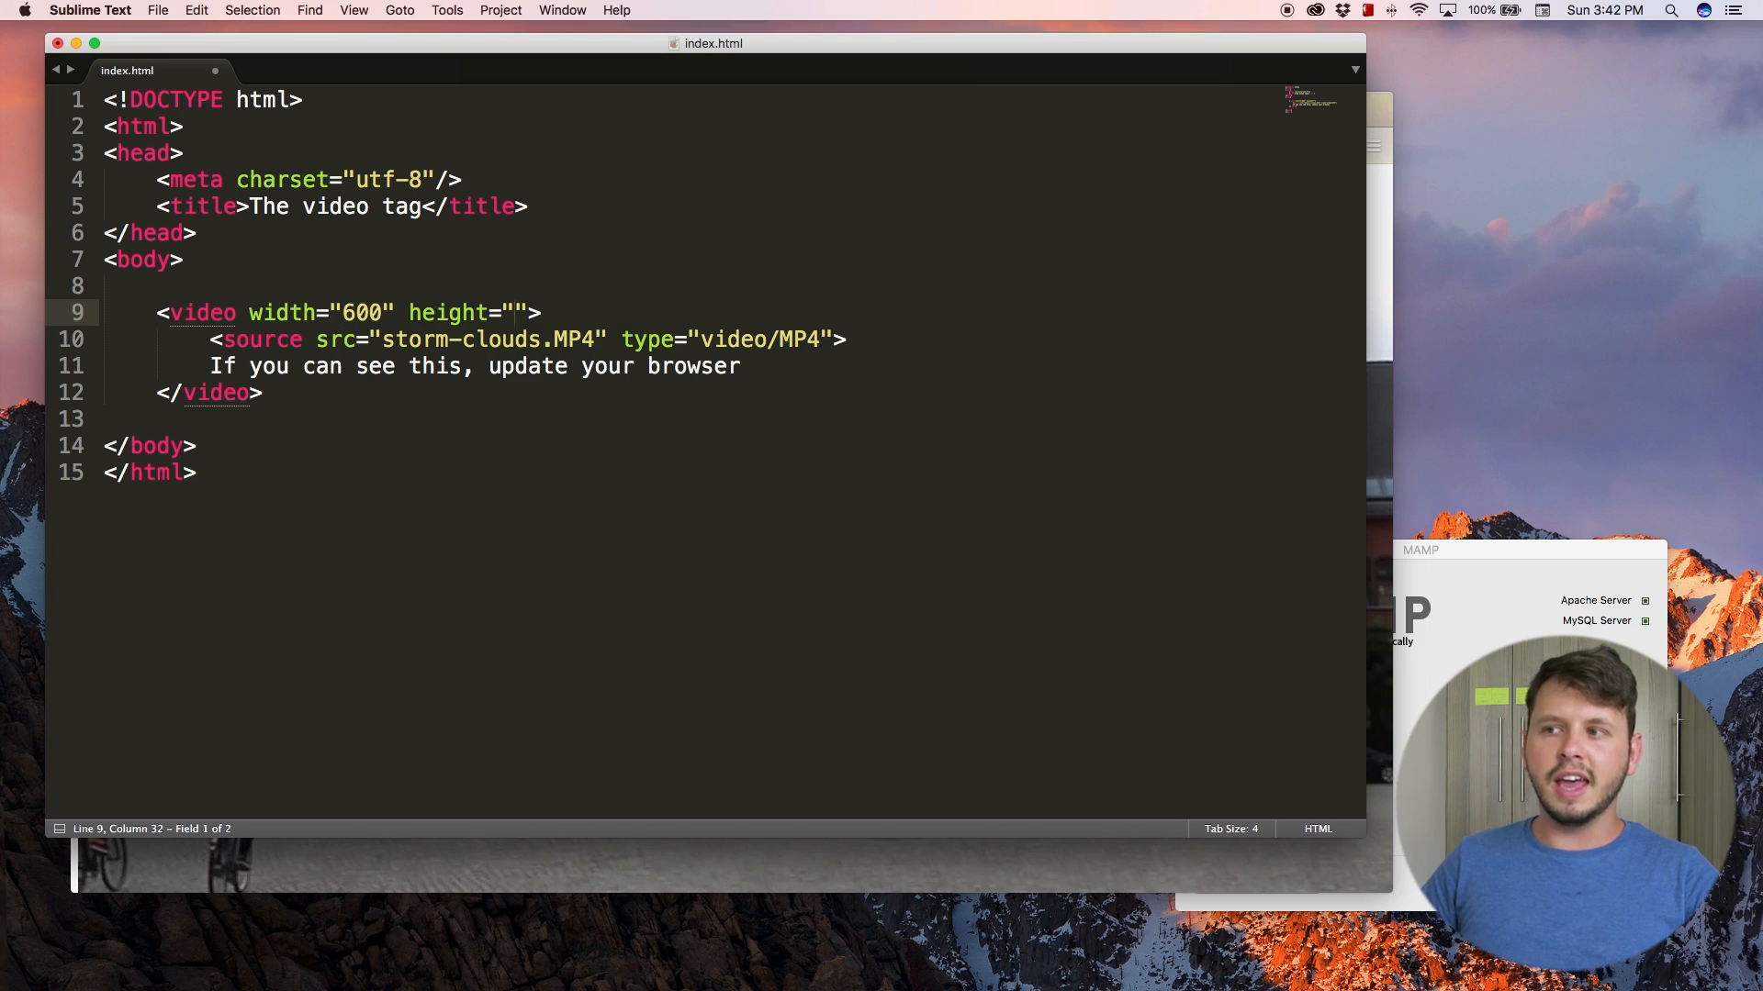
pyautogui.write('340')
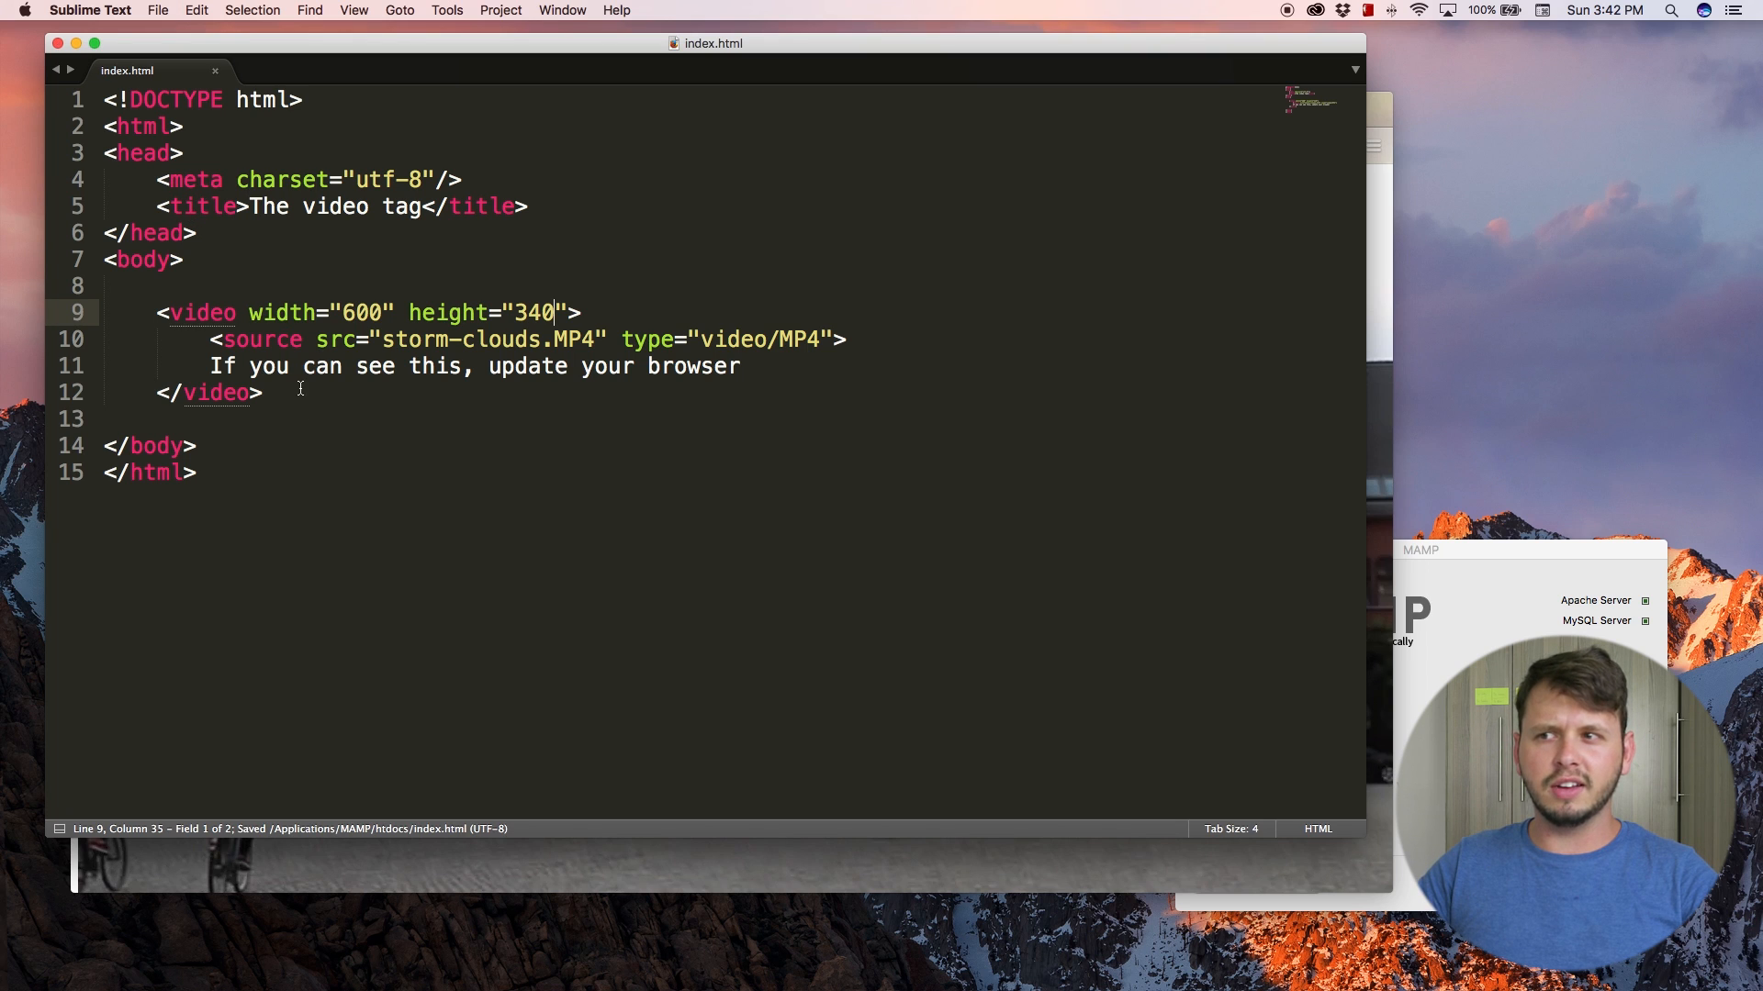
pyautogui.moveTo(389, 639)
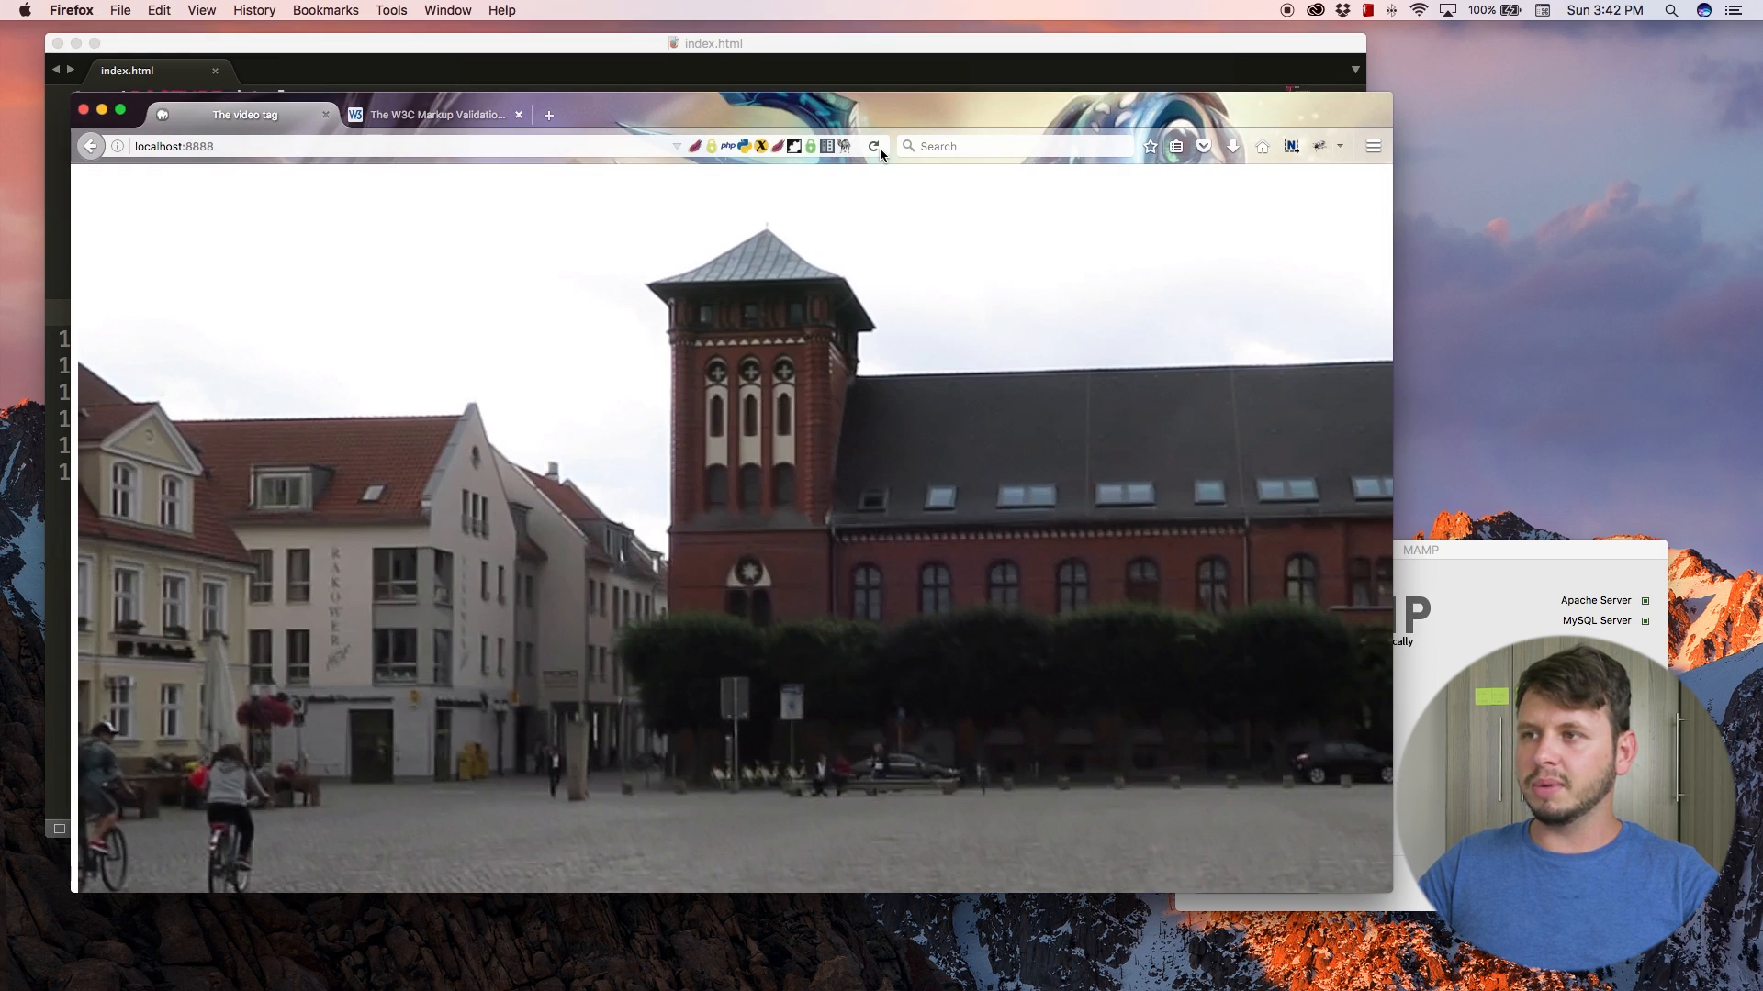
pyautogui.click(874, 147)
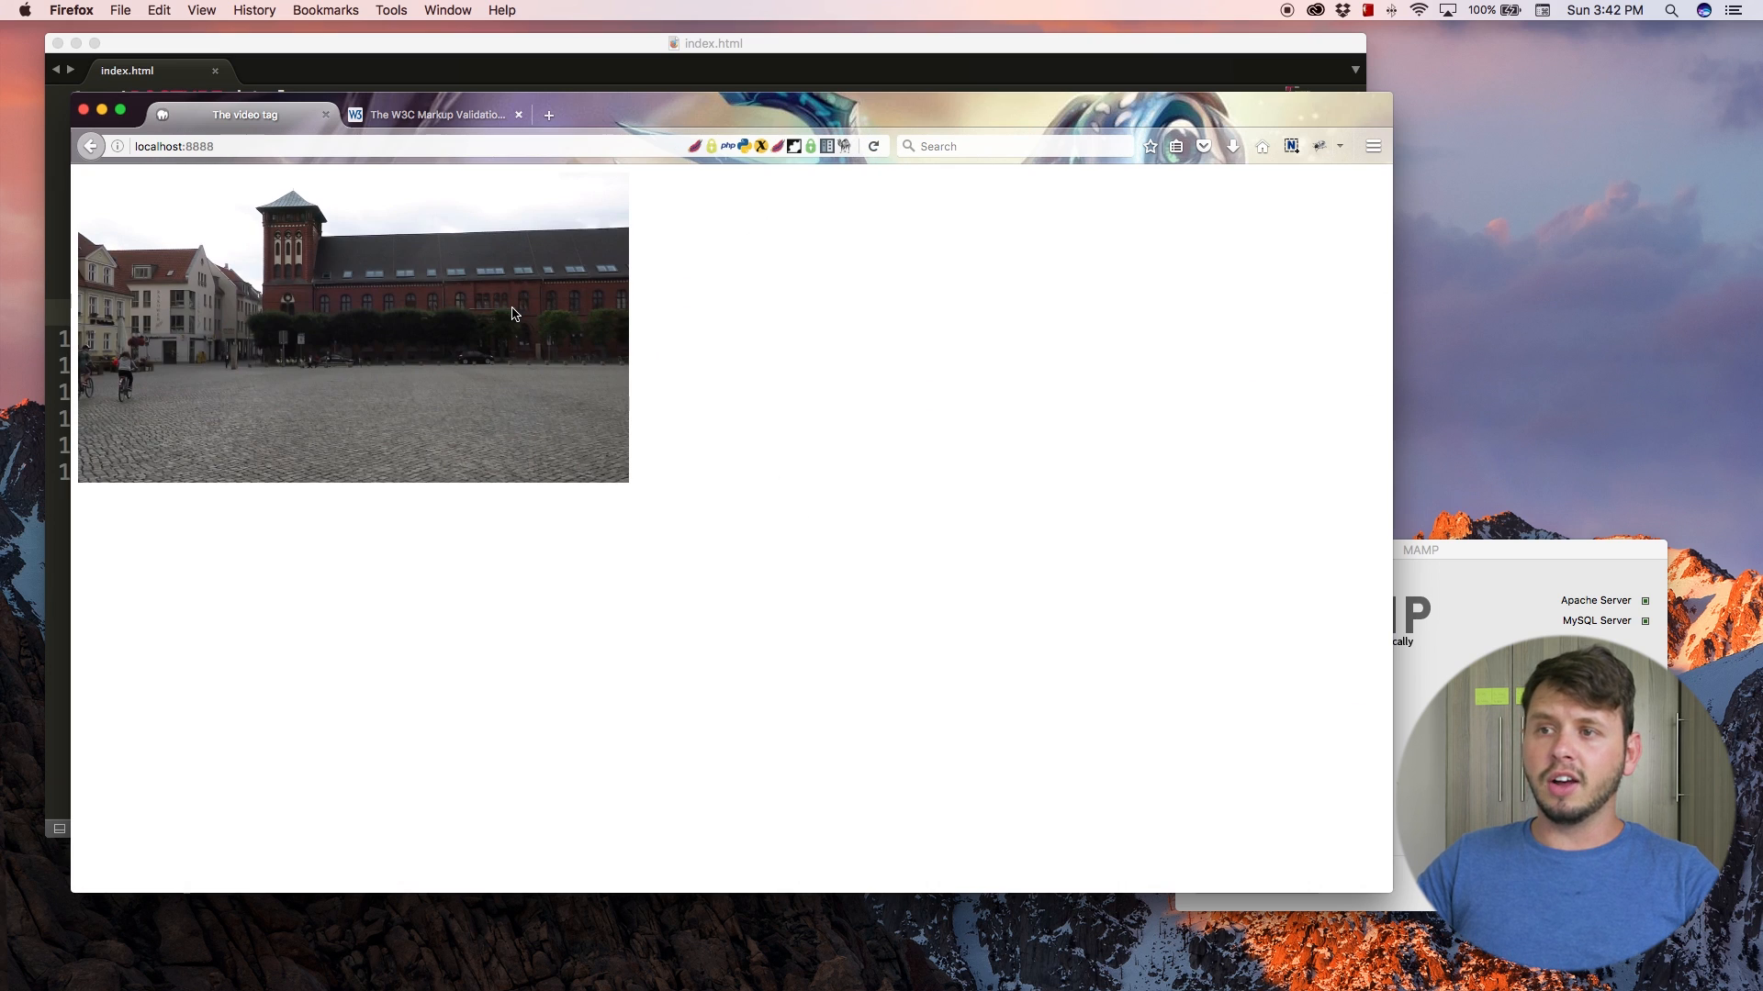
pyautogui.moveTo(410, 373)
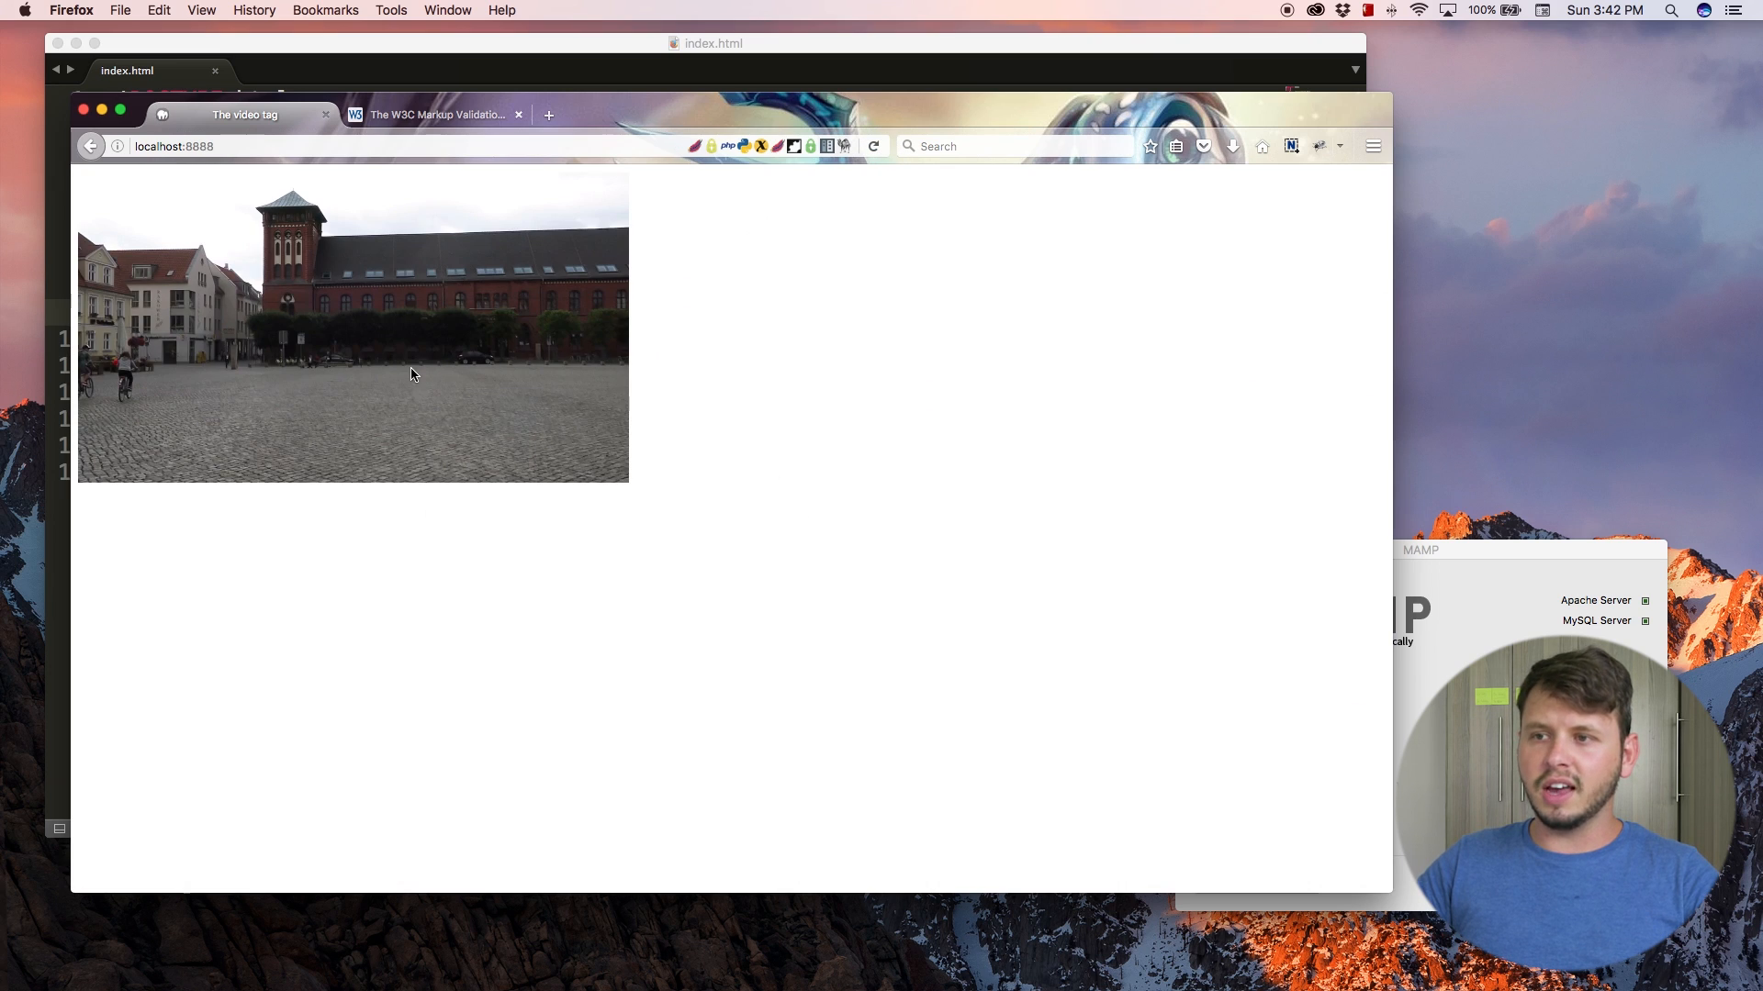
pyautogui.moveTo(164, 446)
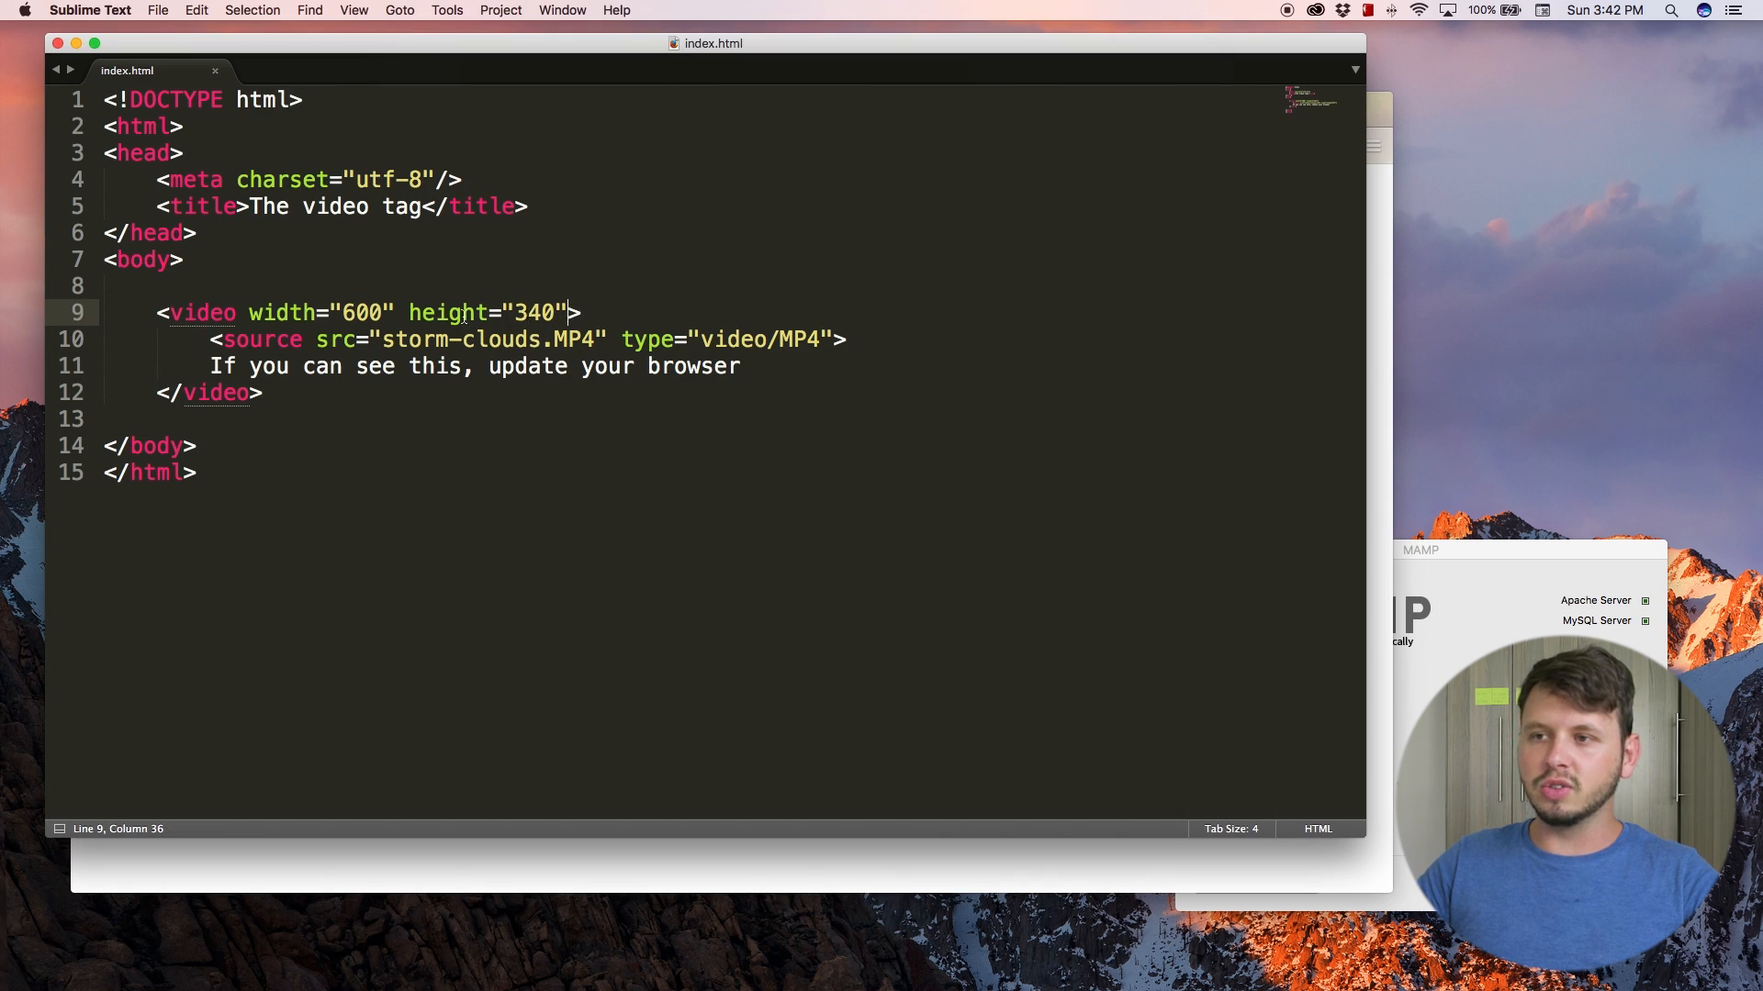
pyautogui.moveTo(619, 338)
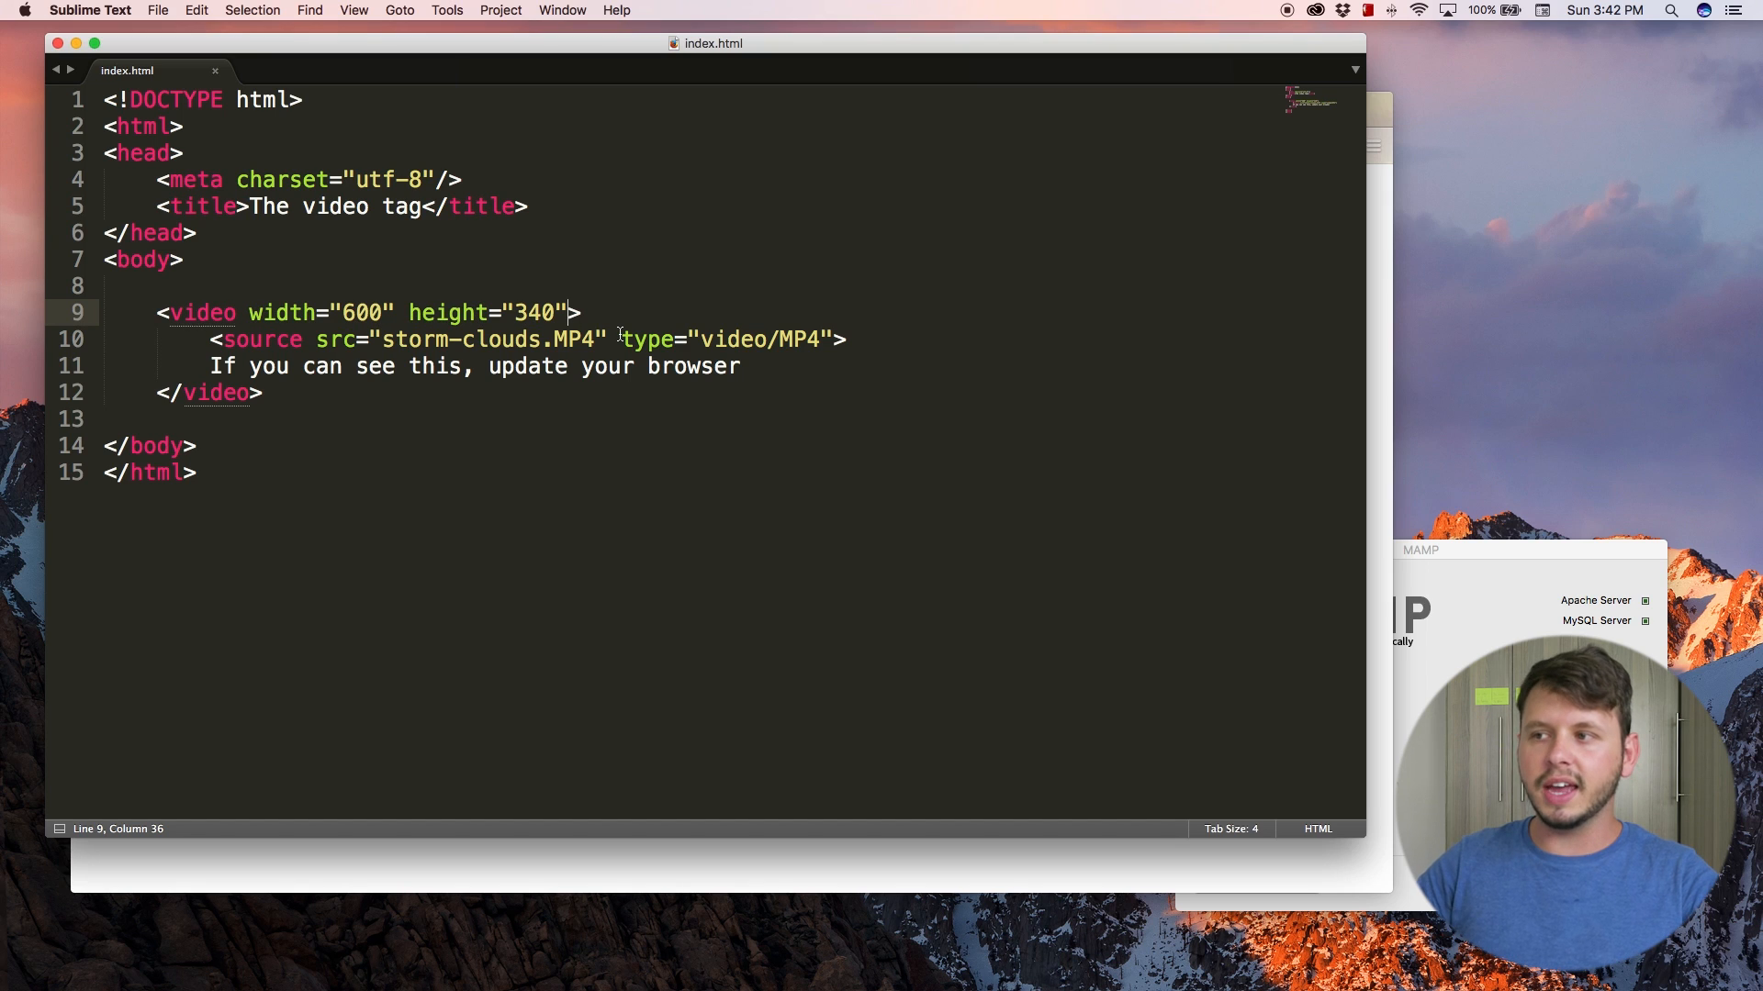
# - Add the controls attribute after height="340" in the video tag
pyautogui.write('controls')
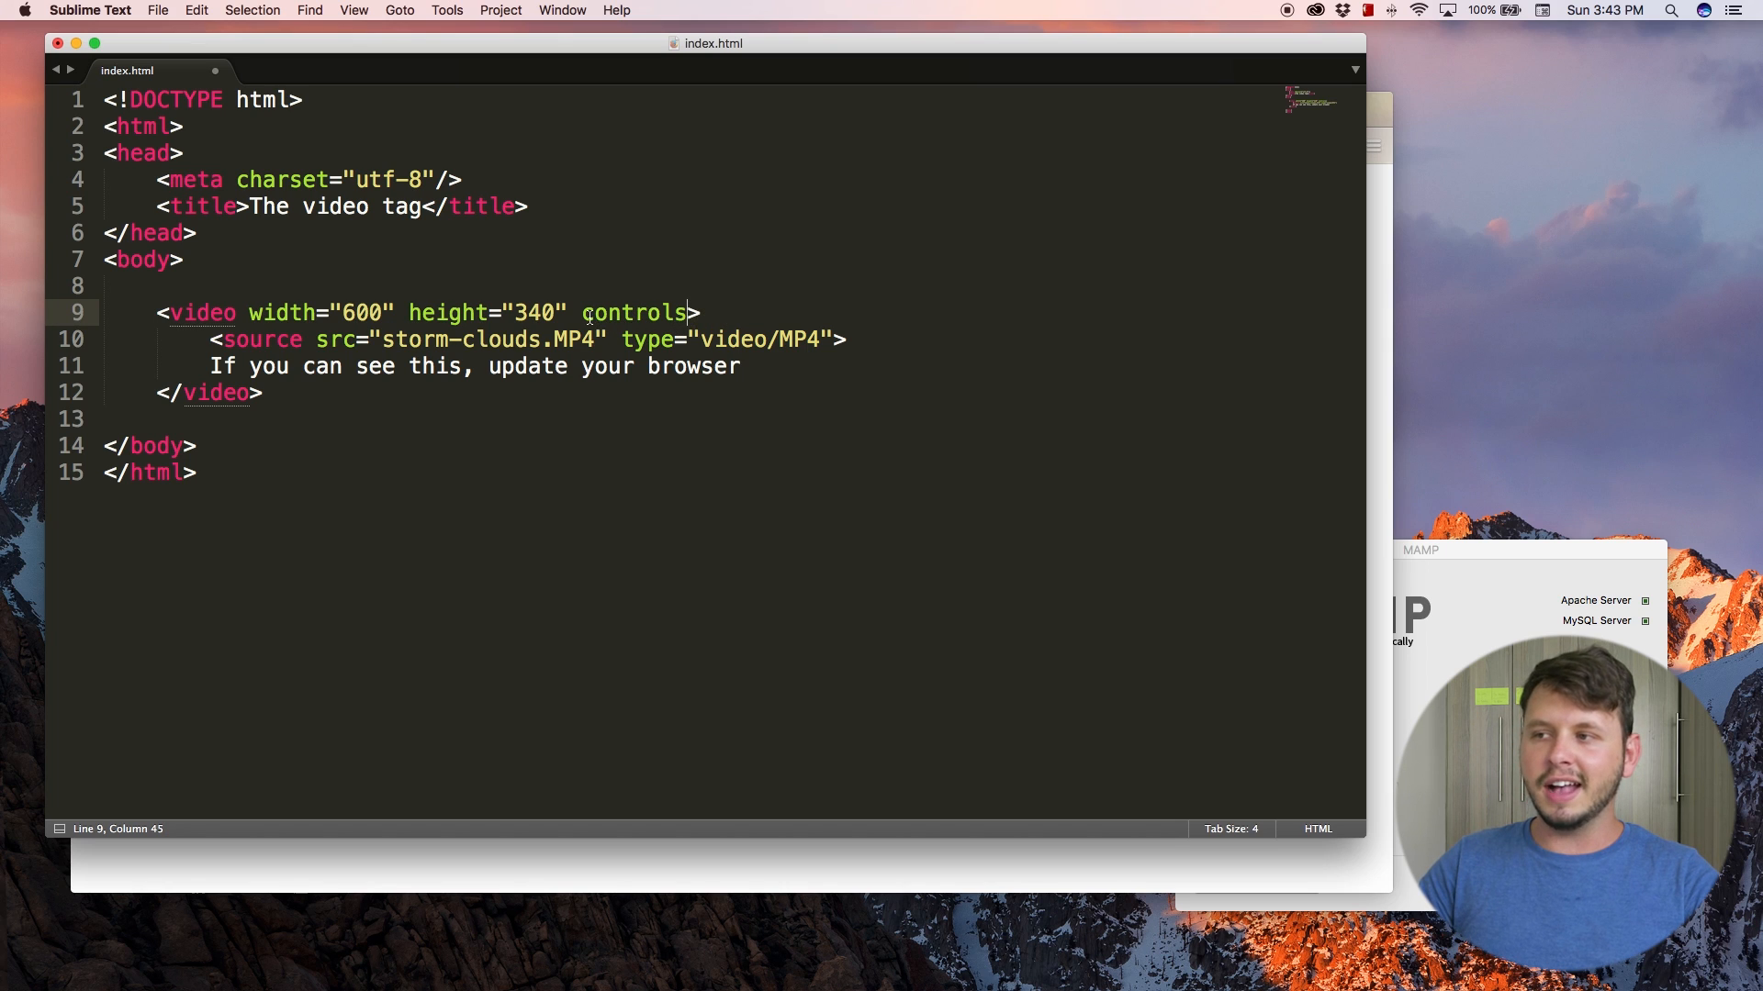
pyautogui.doubleClick(633, 312)
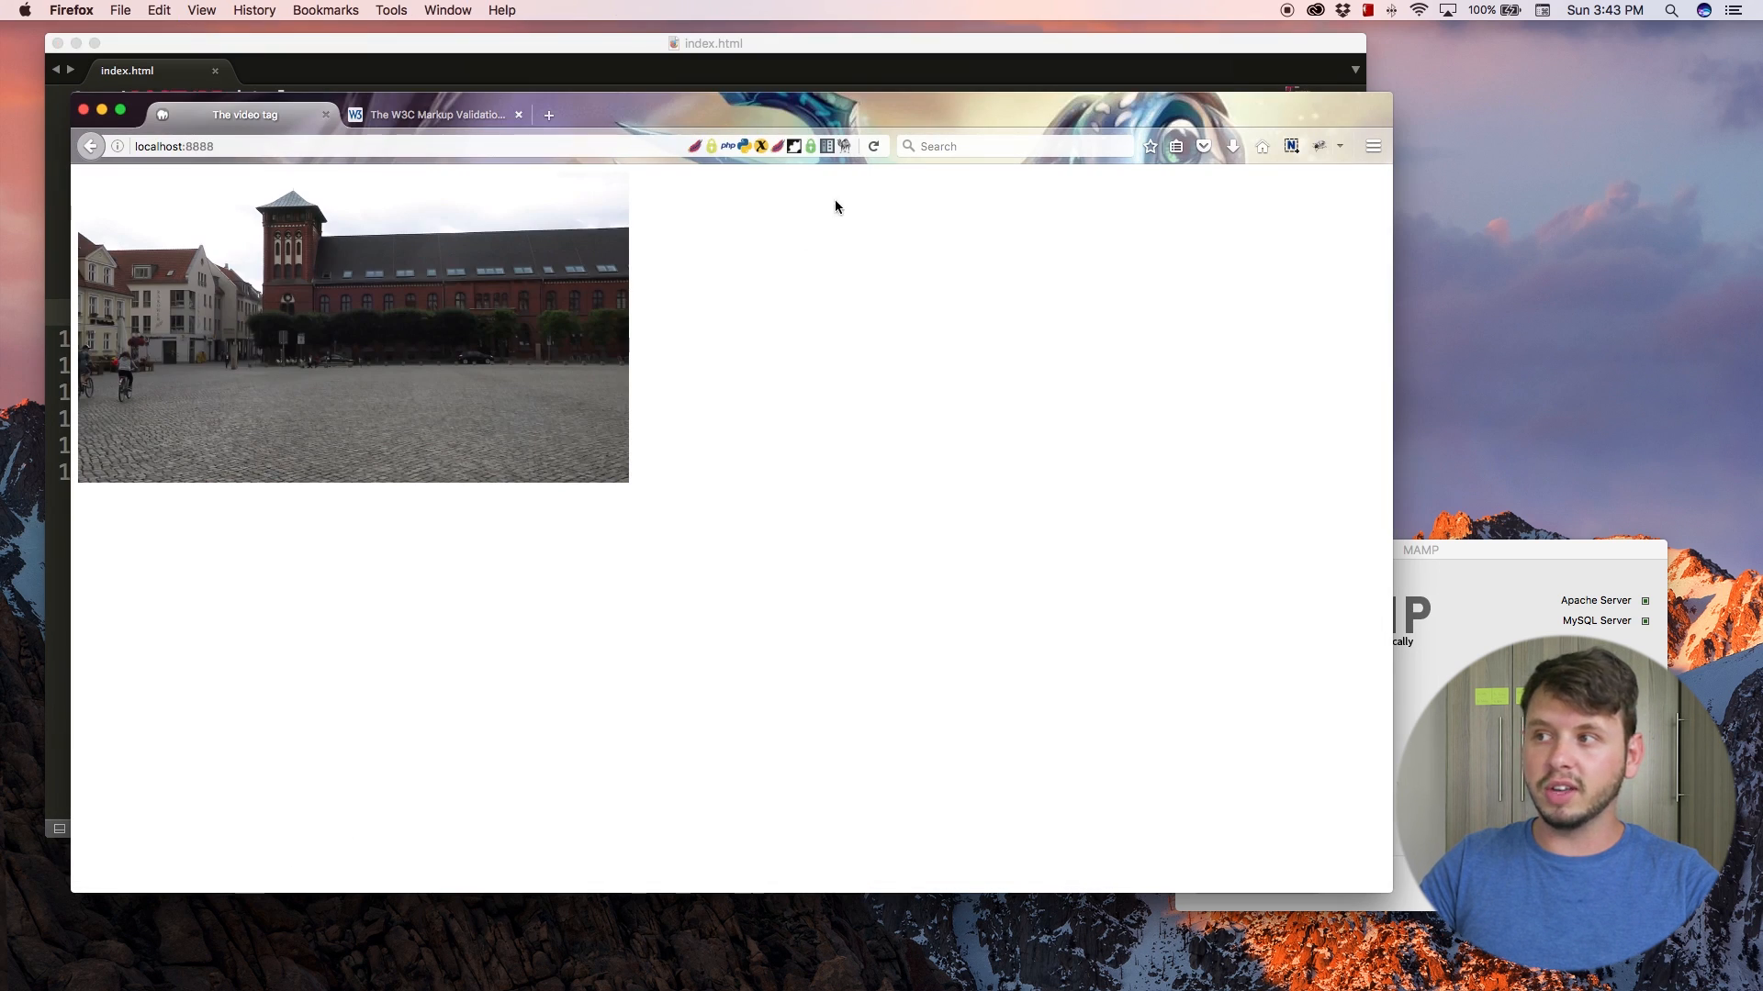
# - Reload the page and play, pause and adjust volume on the 600x340 clip
pyautogui.click(874, 147)
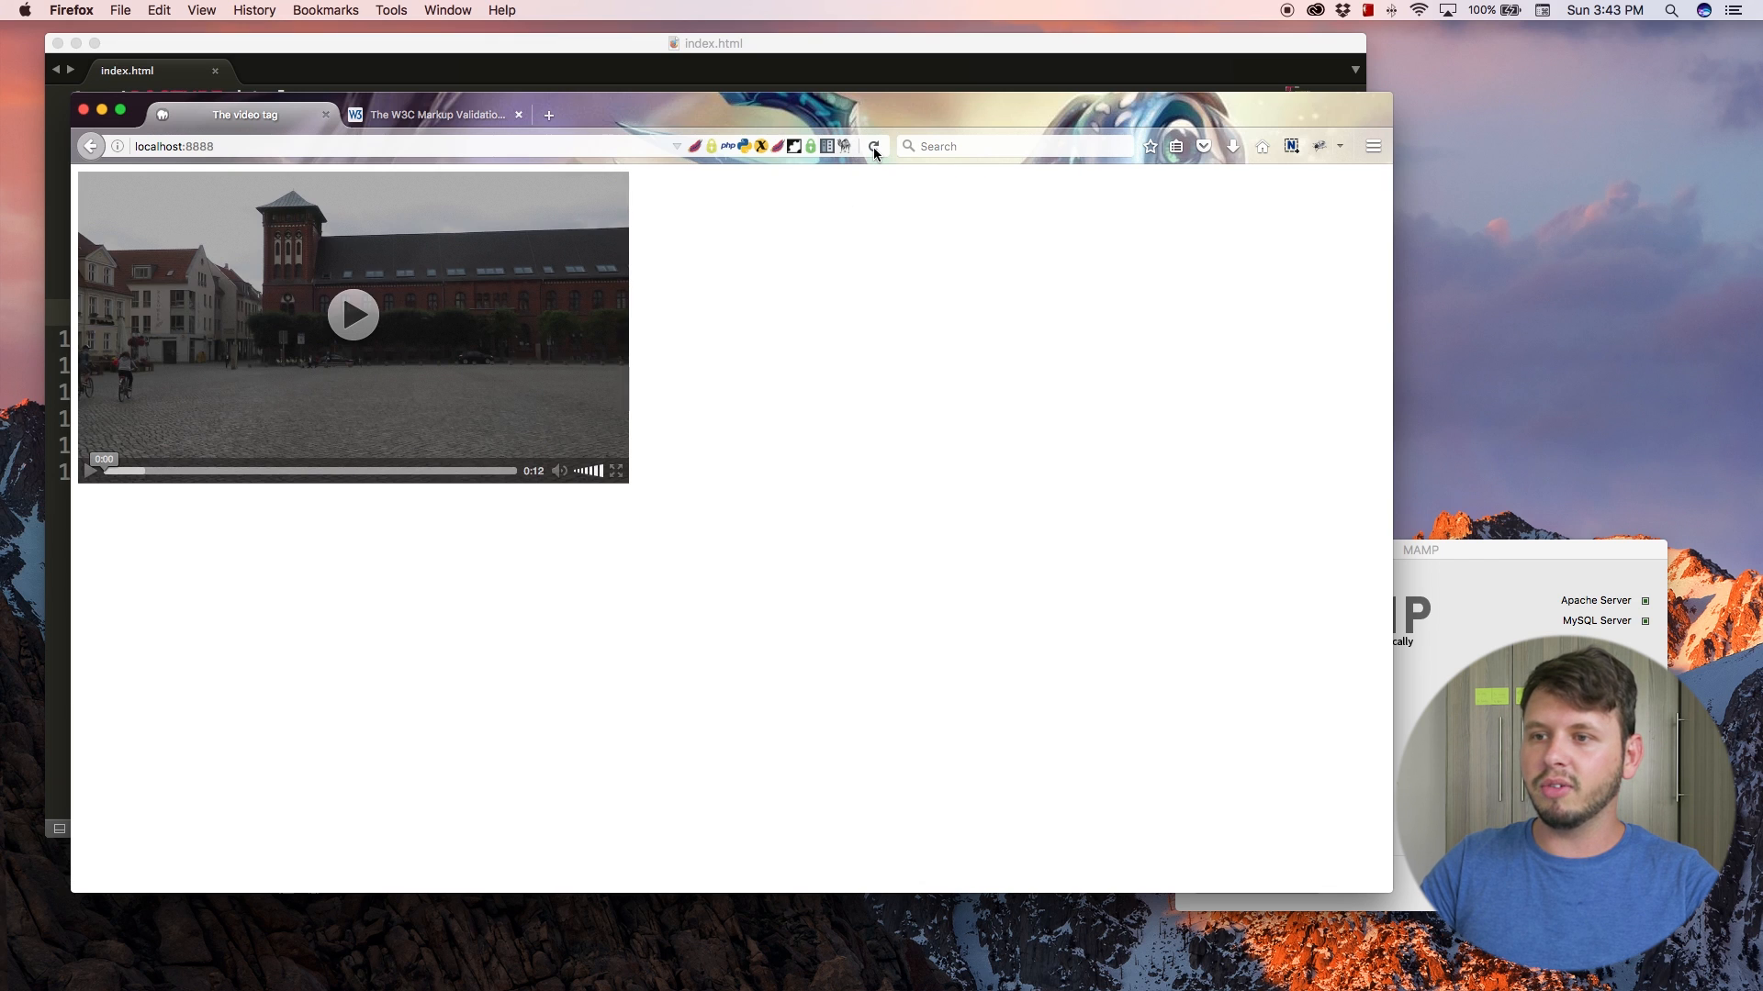
pyautogui.moveTo(92, 471)
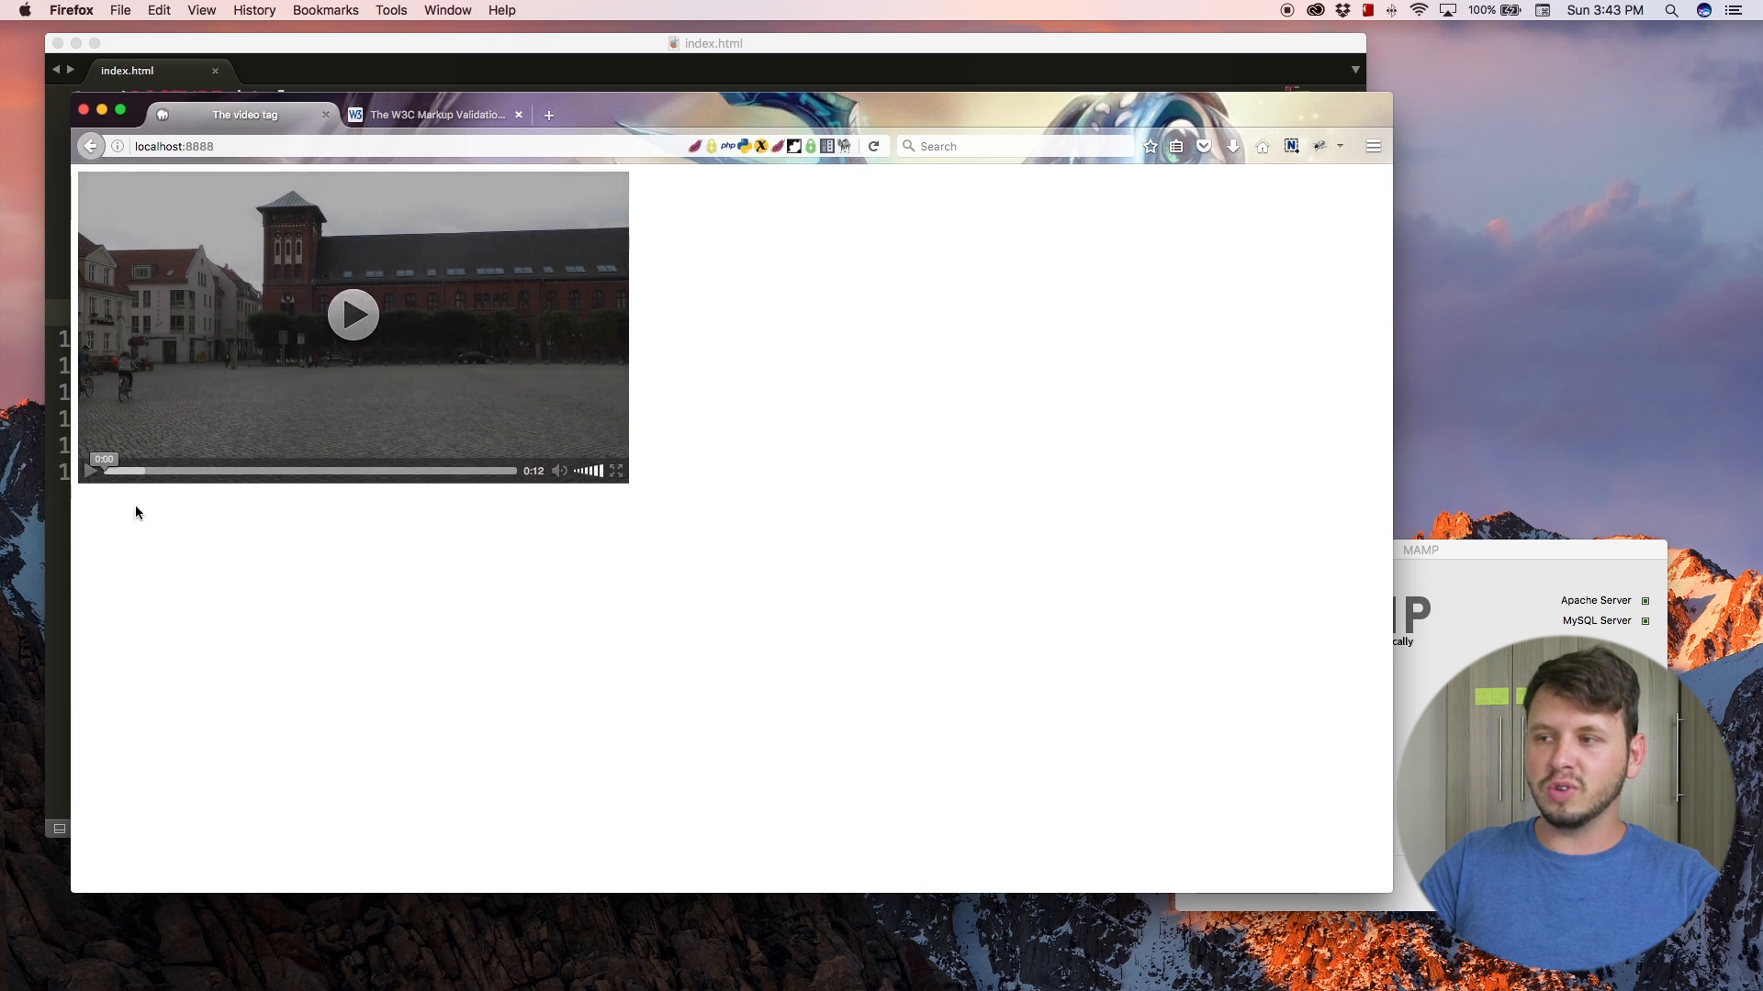
pyautogui.click(353, 314)
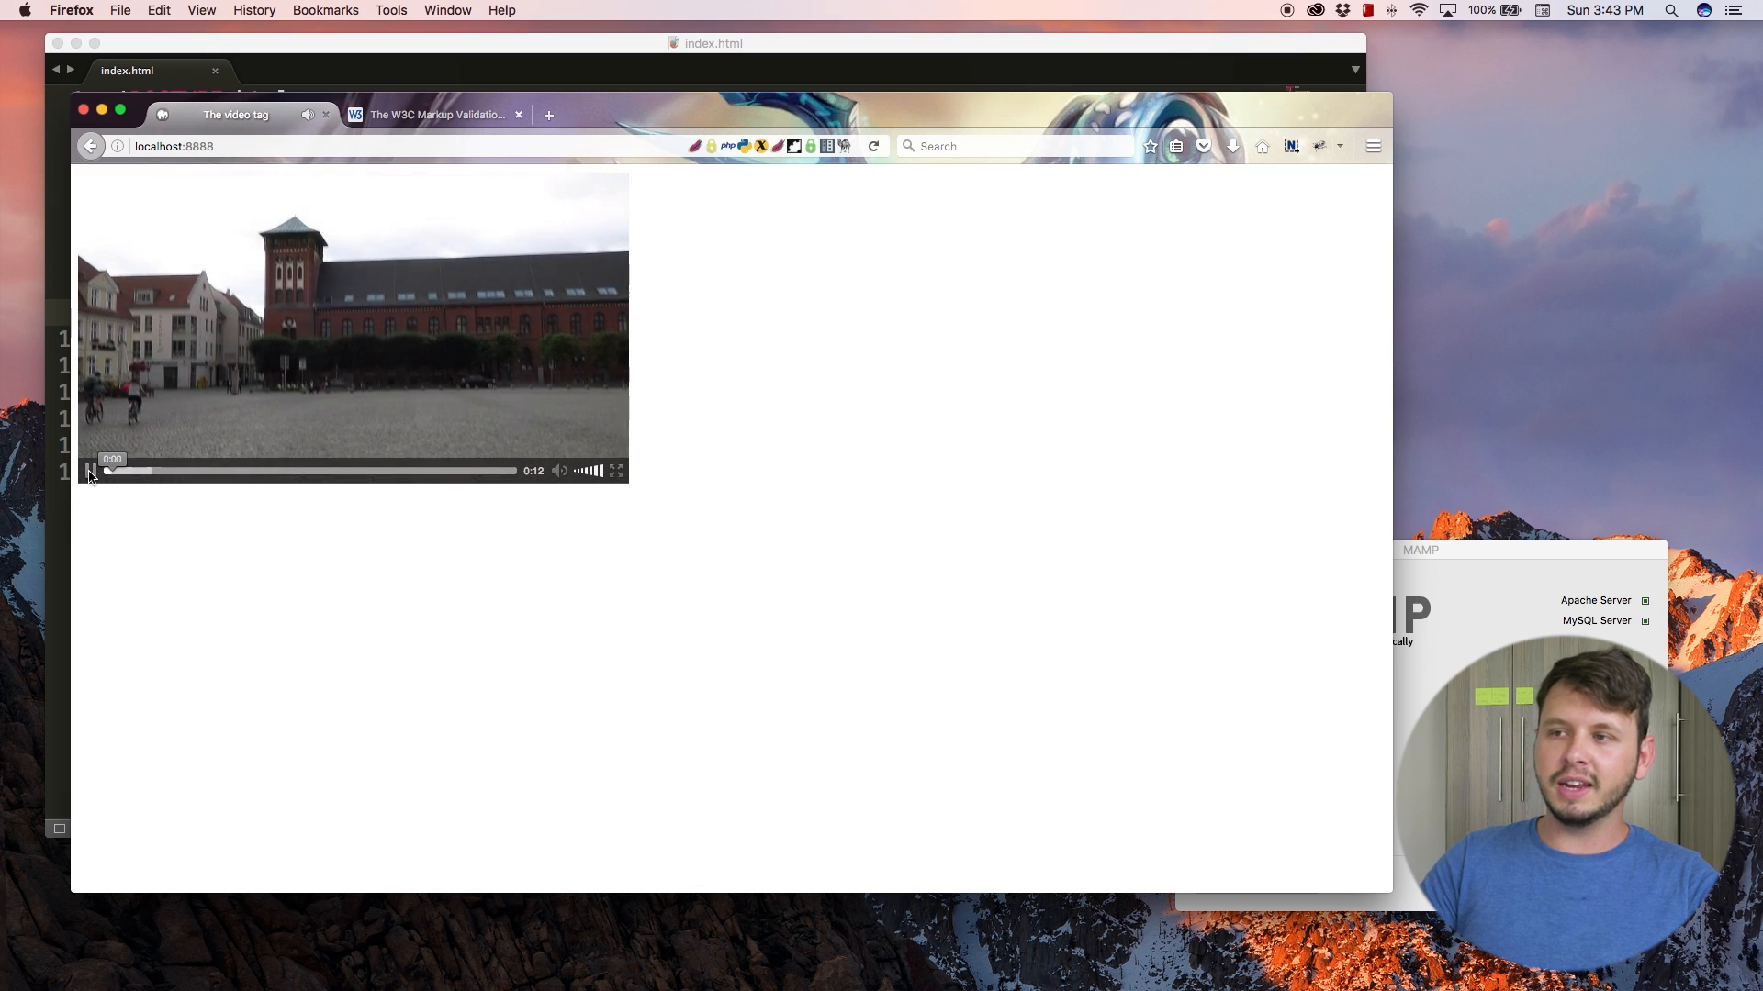
pyautogui.click(90, 472)
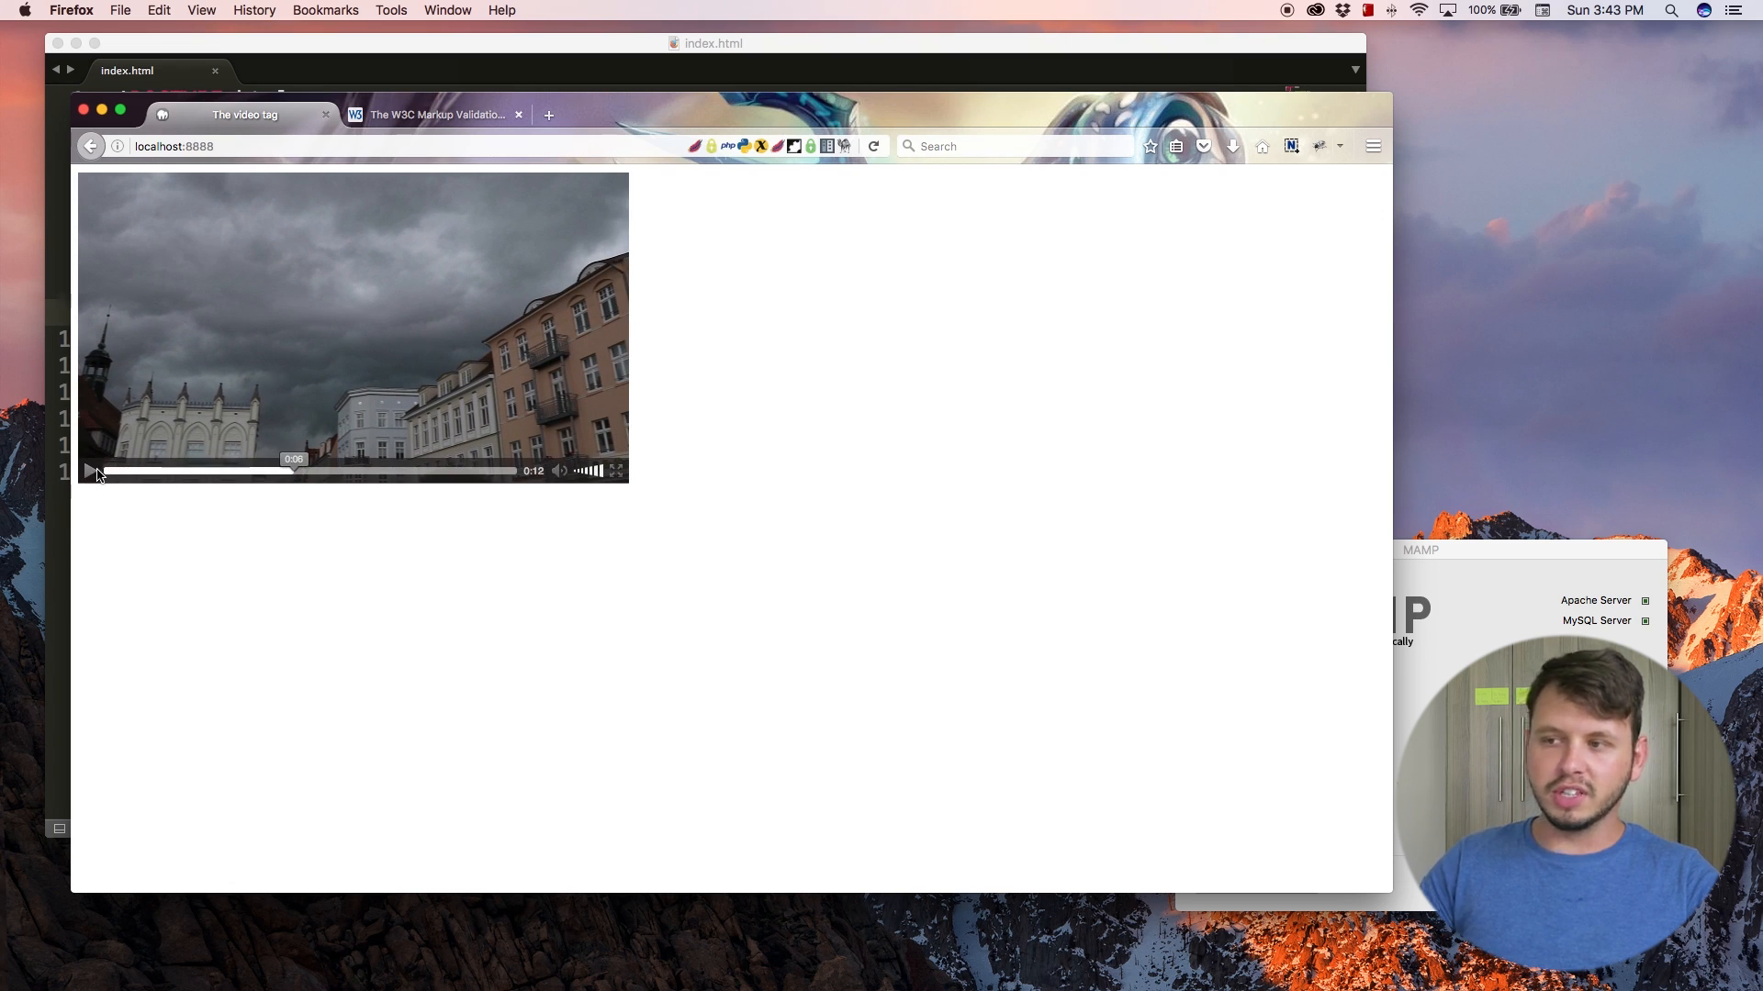
pyautogui.moveTo(578, 477)
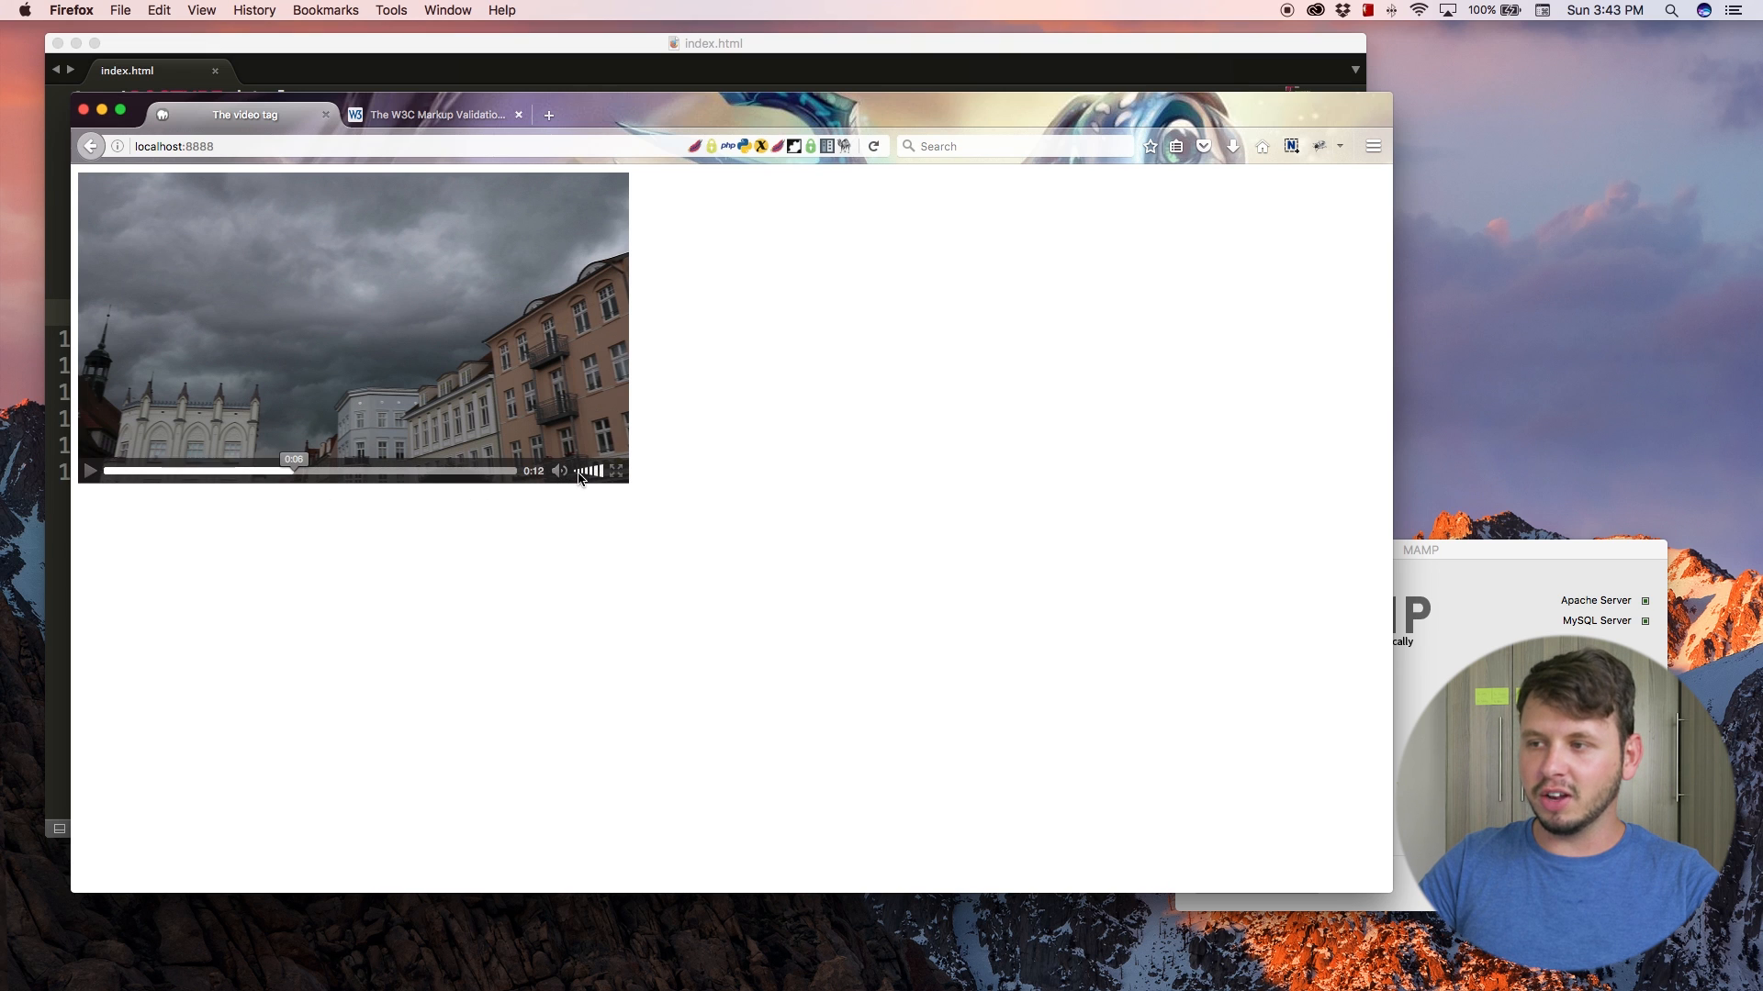
pyautogui.click(615, 472)
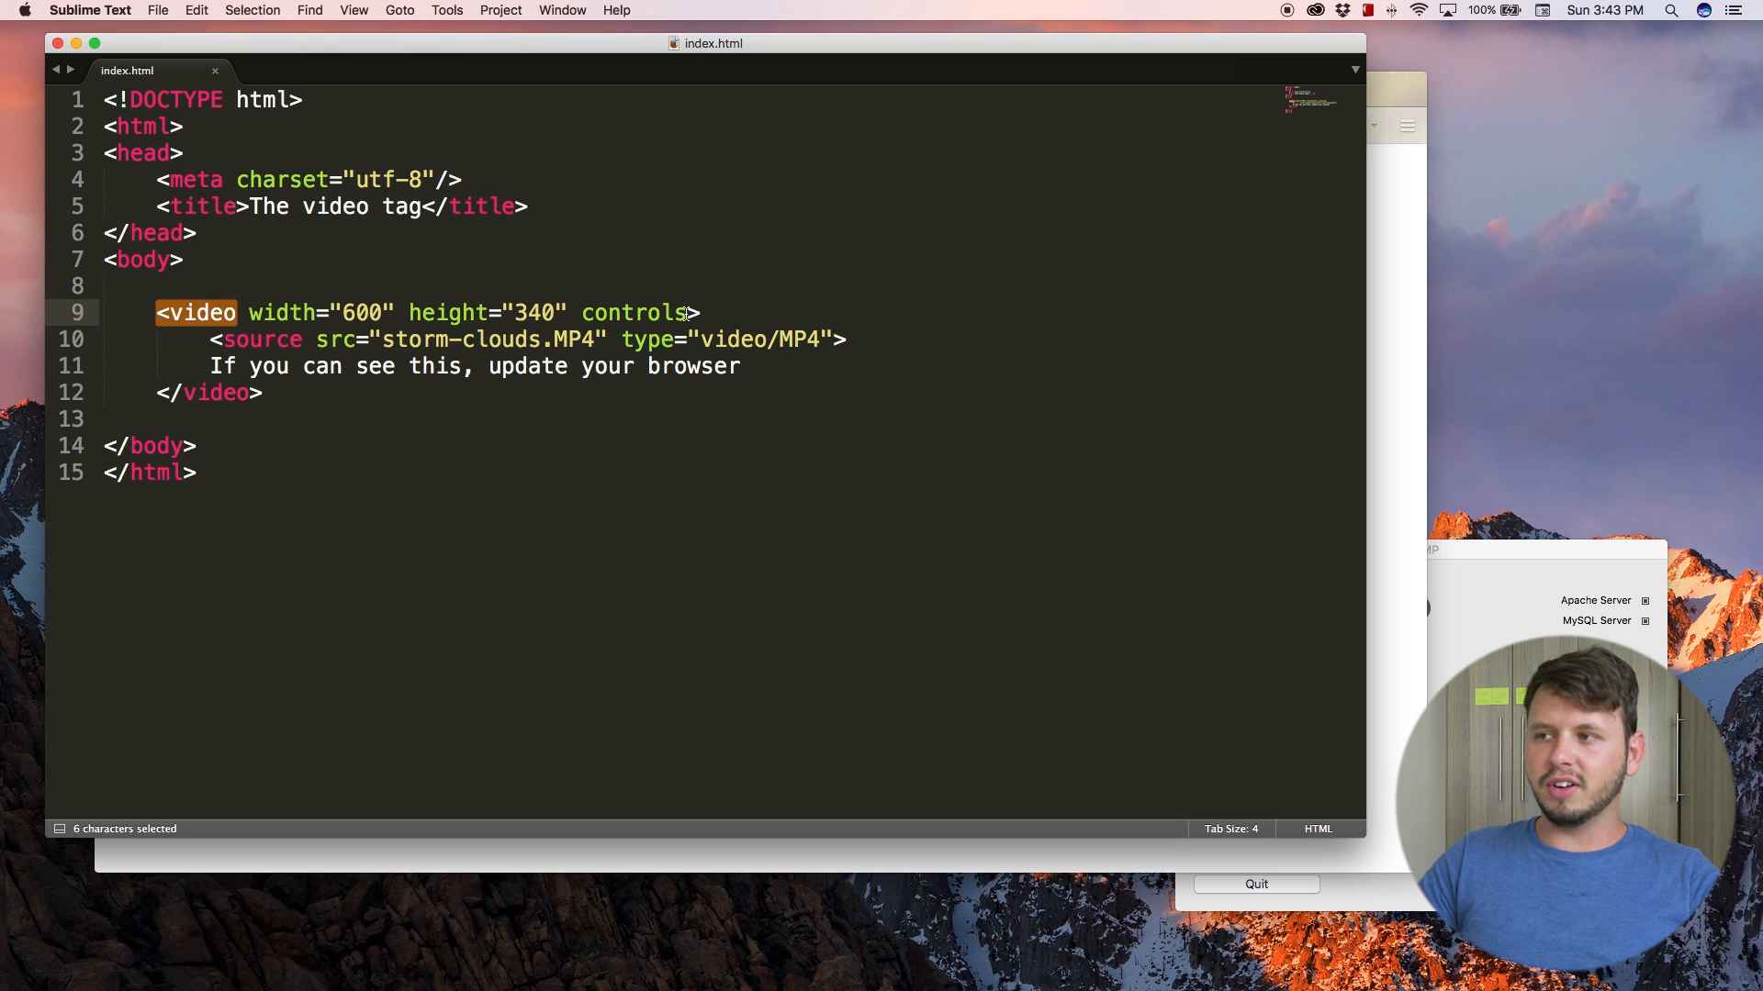
# - Add autoplay after controls and reload localhost:8888 to test it
pyautogui.write('autoplay=')
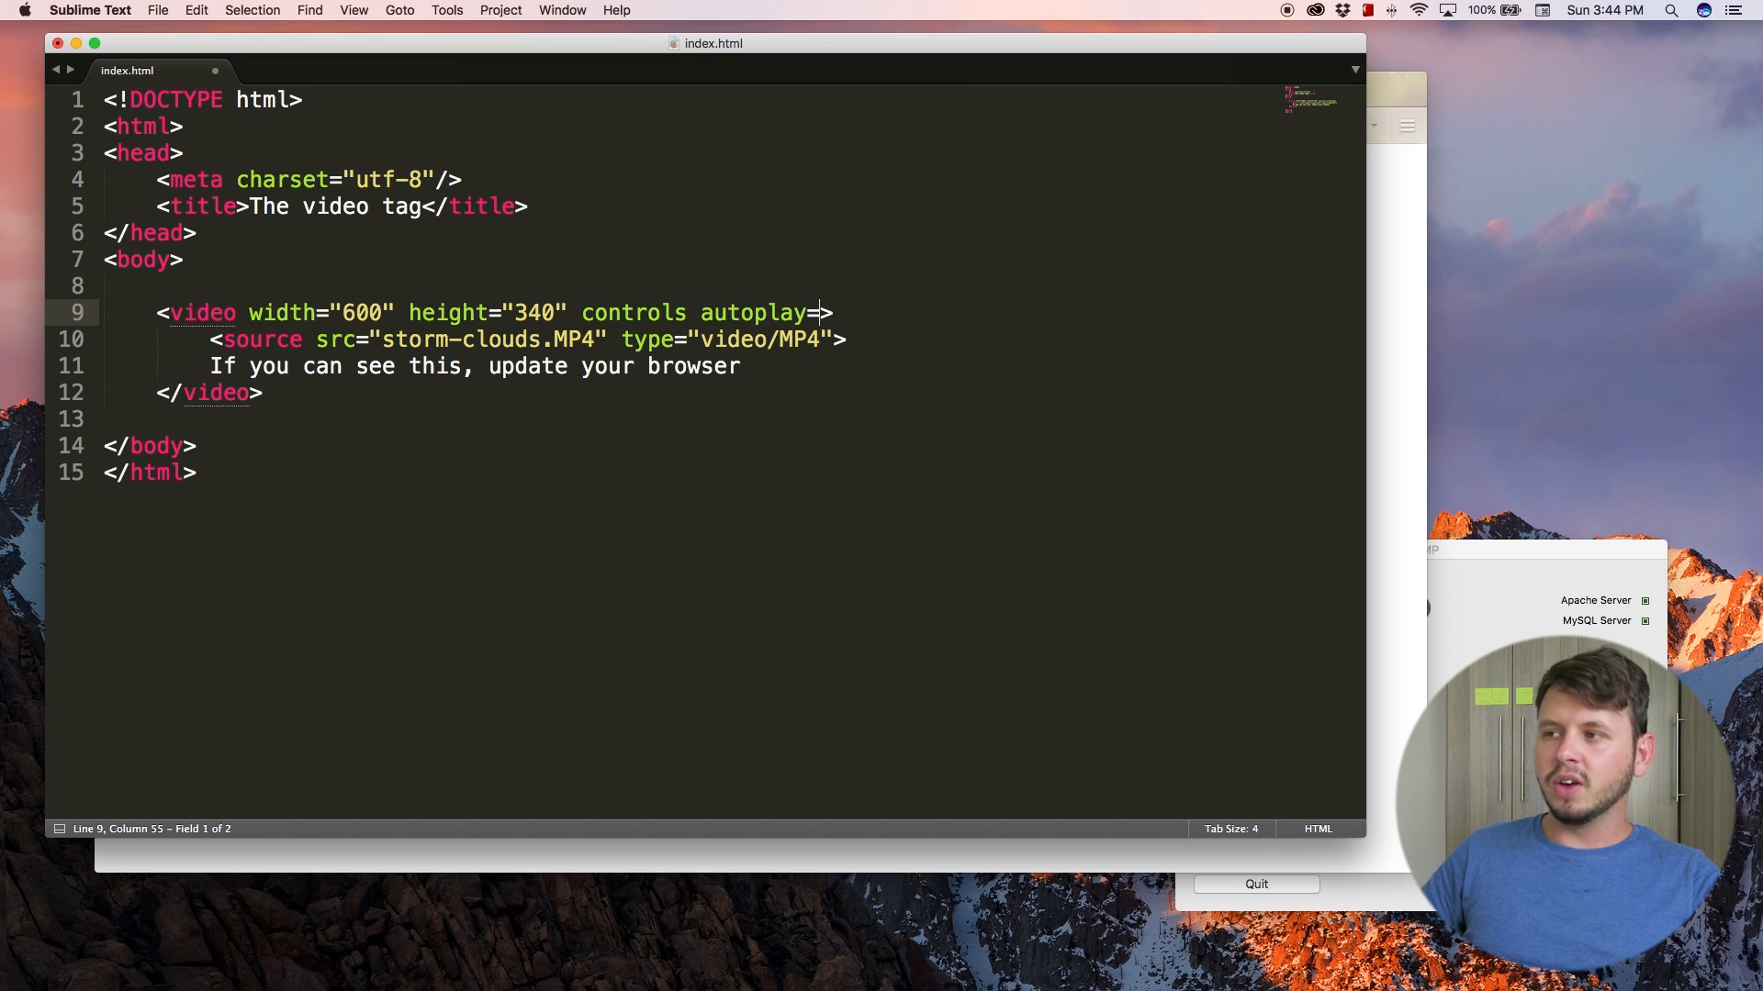
pyautogui.doubleClick(752, 312)
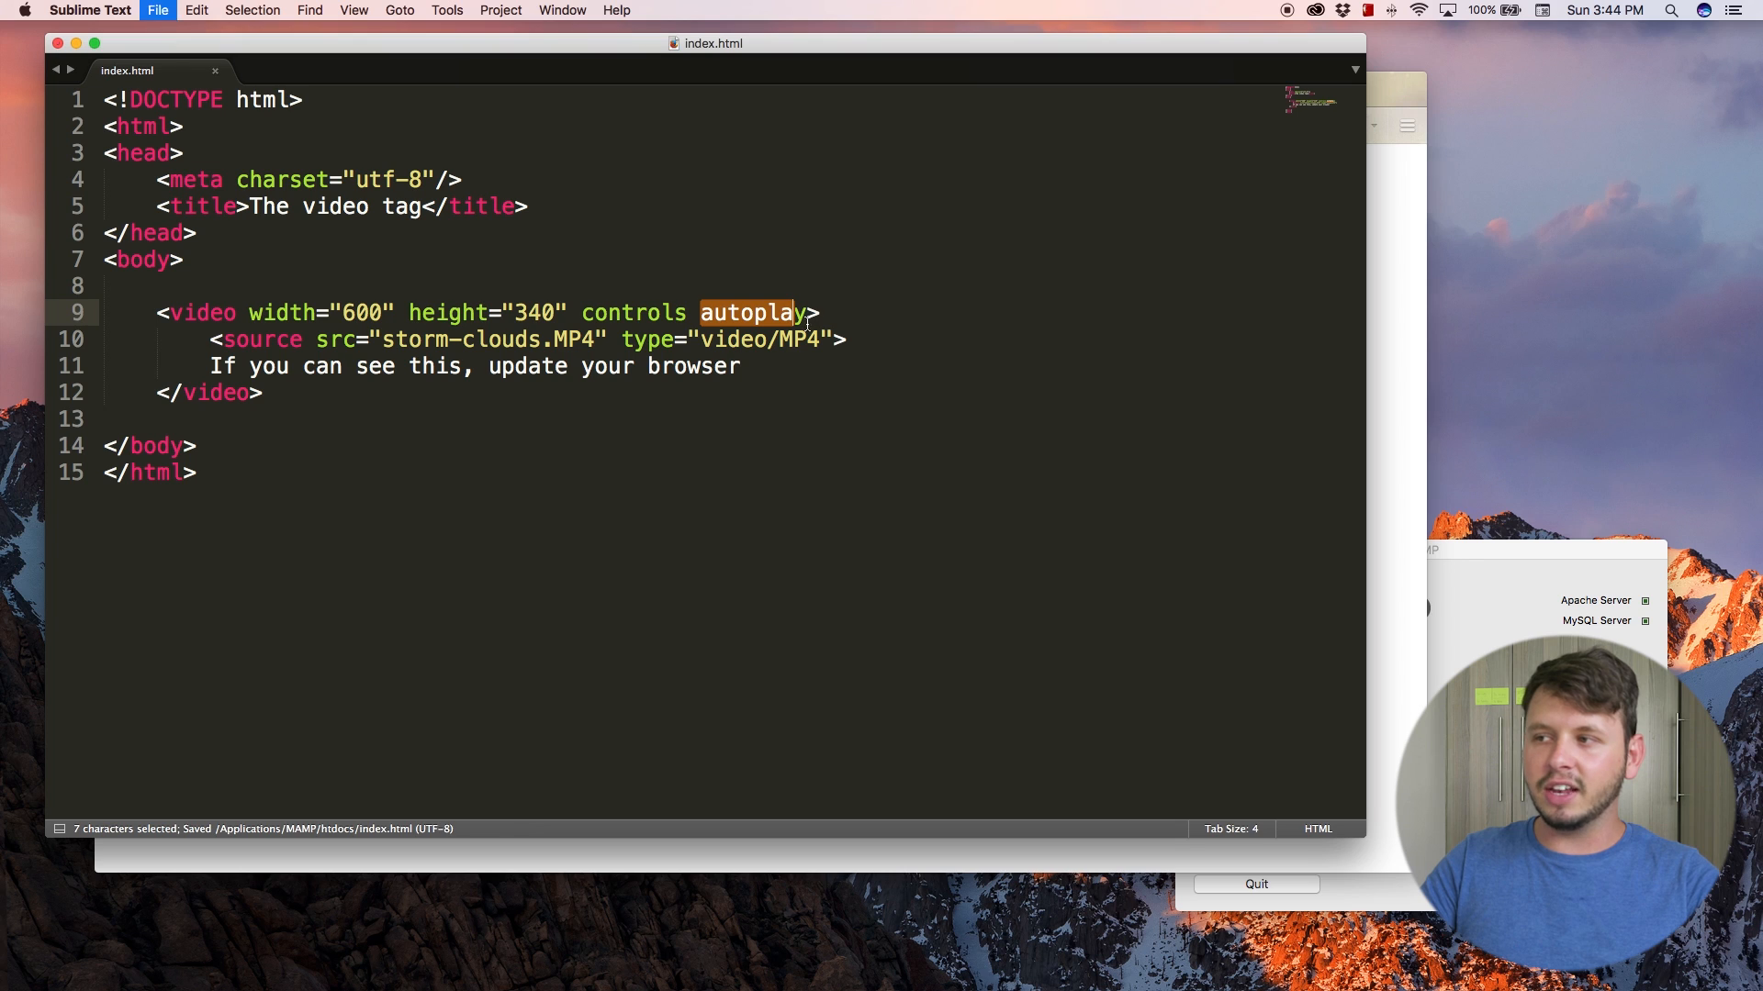
pyautogui.moveTo(422, 789)
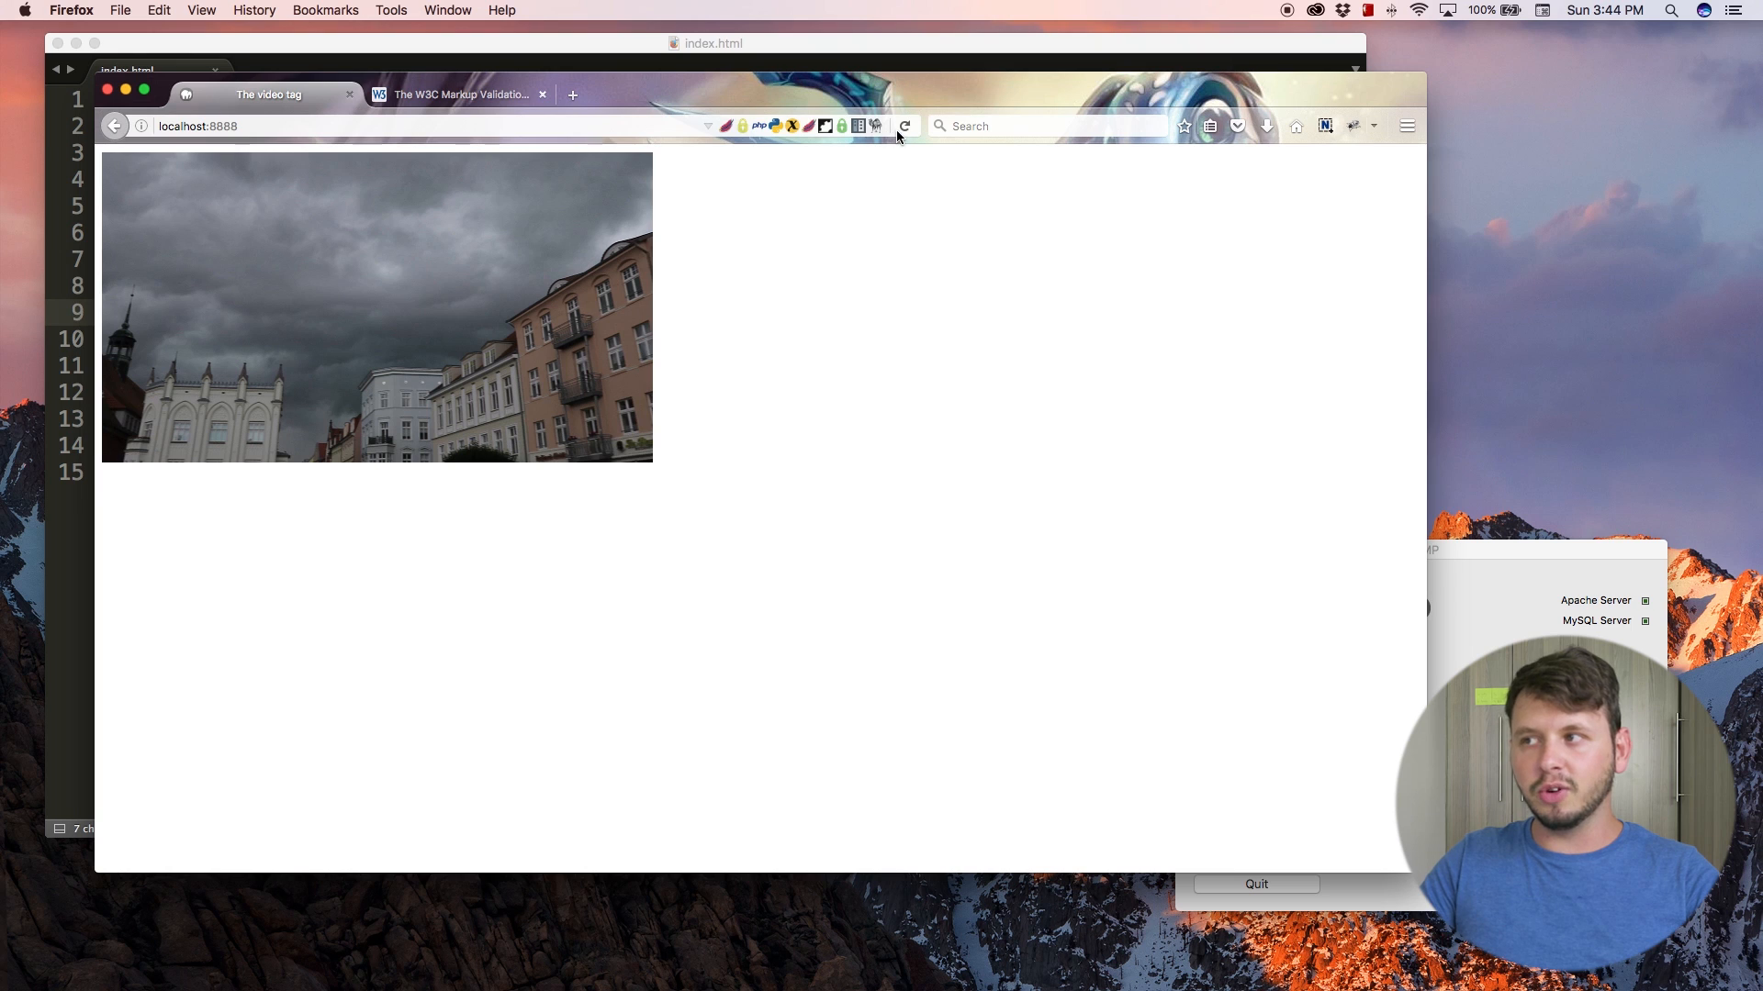
pyautogui.moveTo(903, 126)
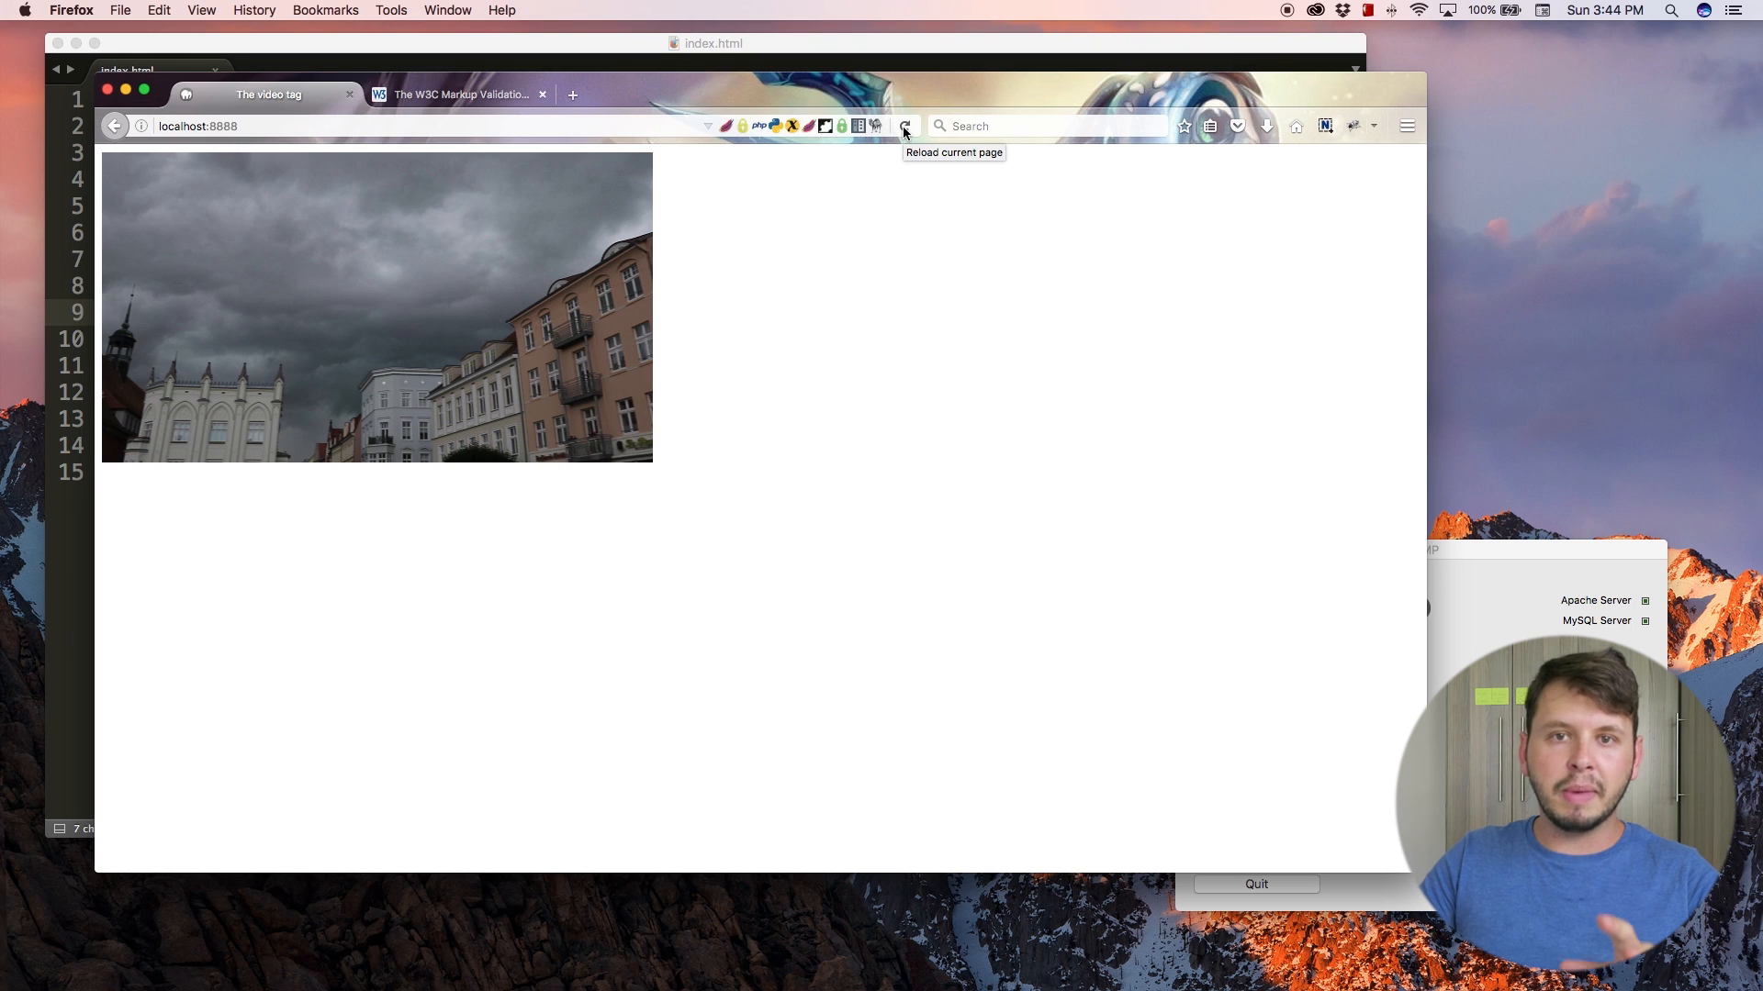
pyautogui.click(903, 125)
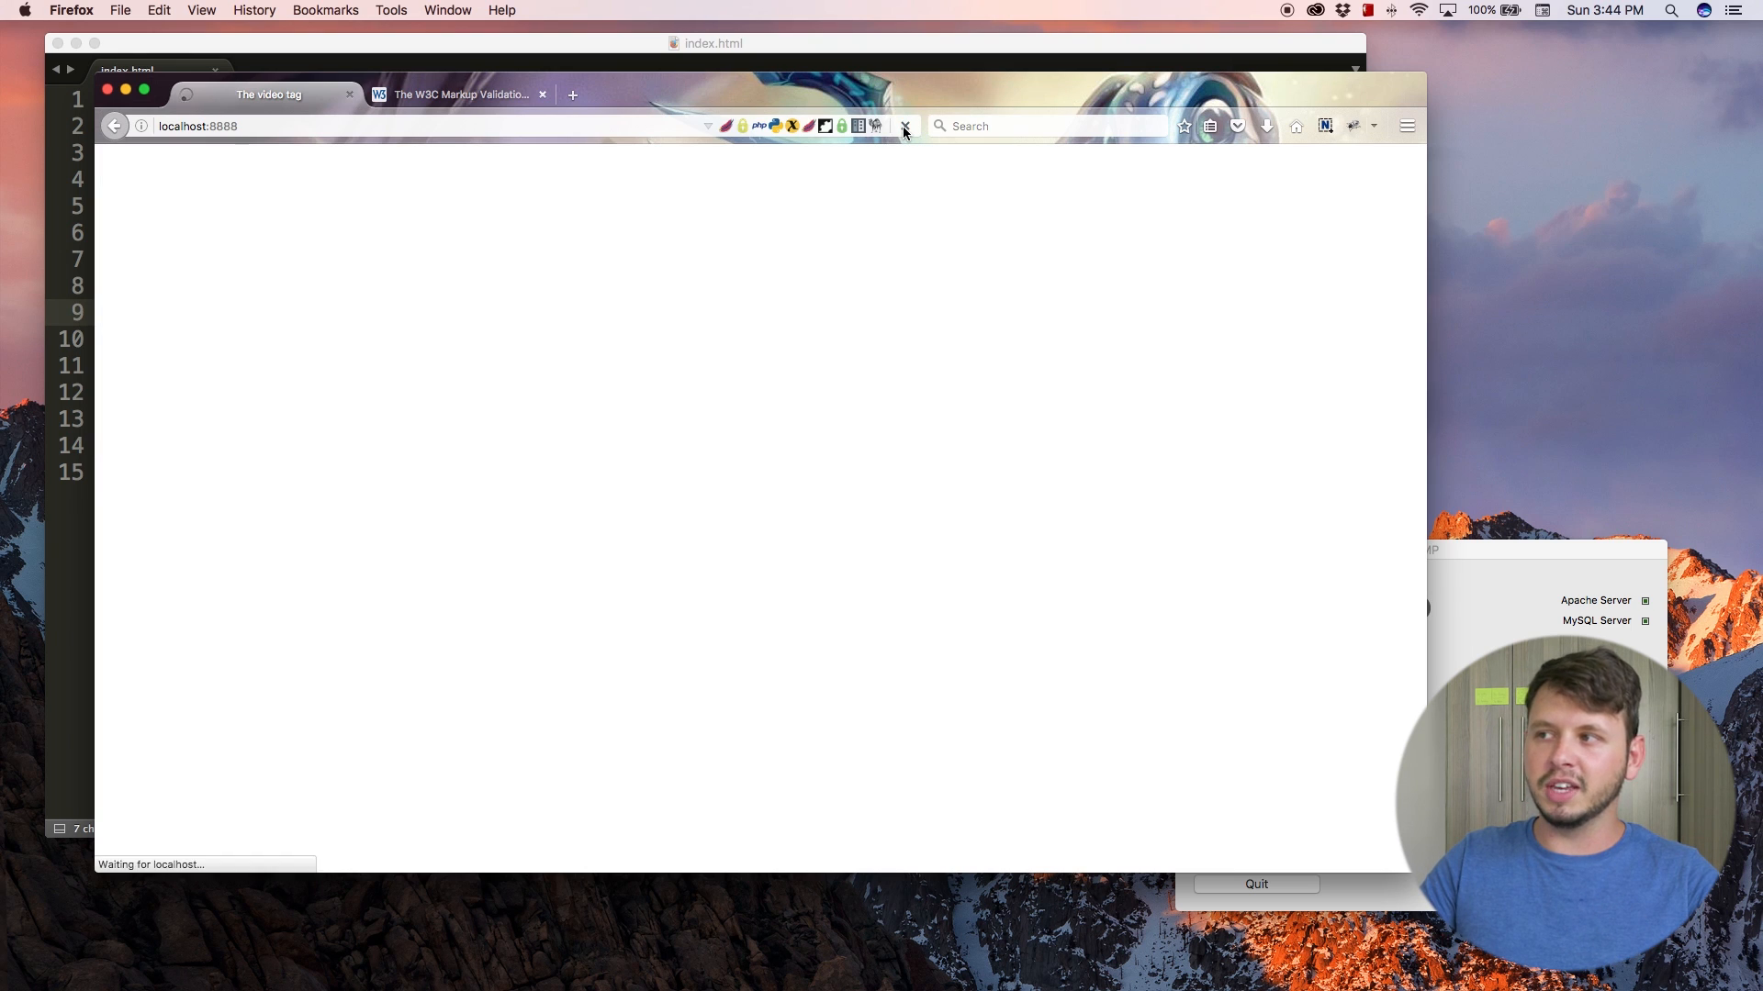
pyautogui.click(905, 124)
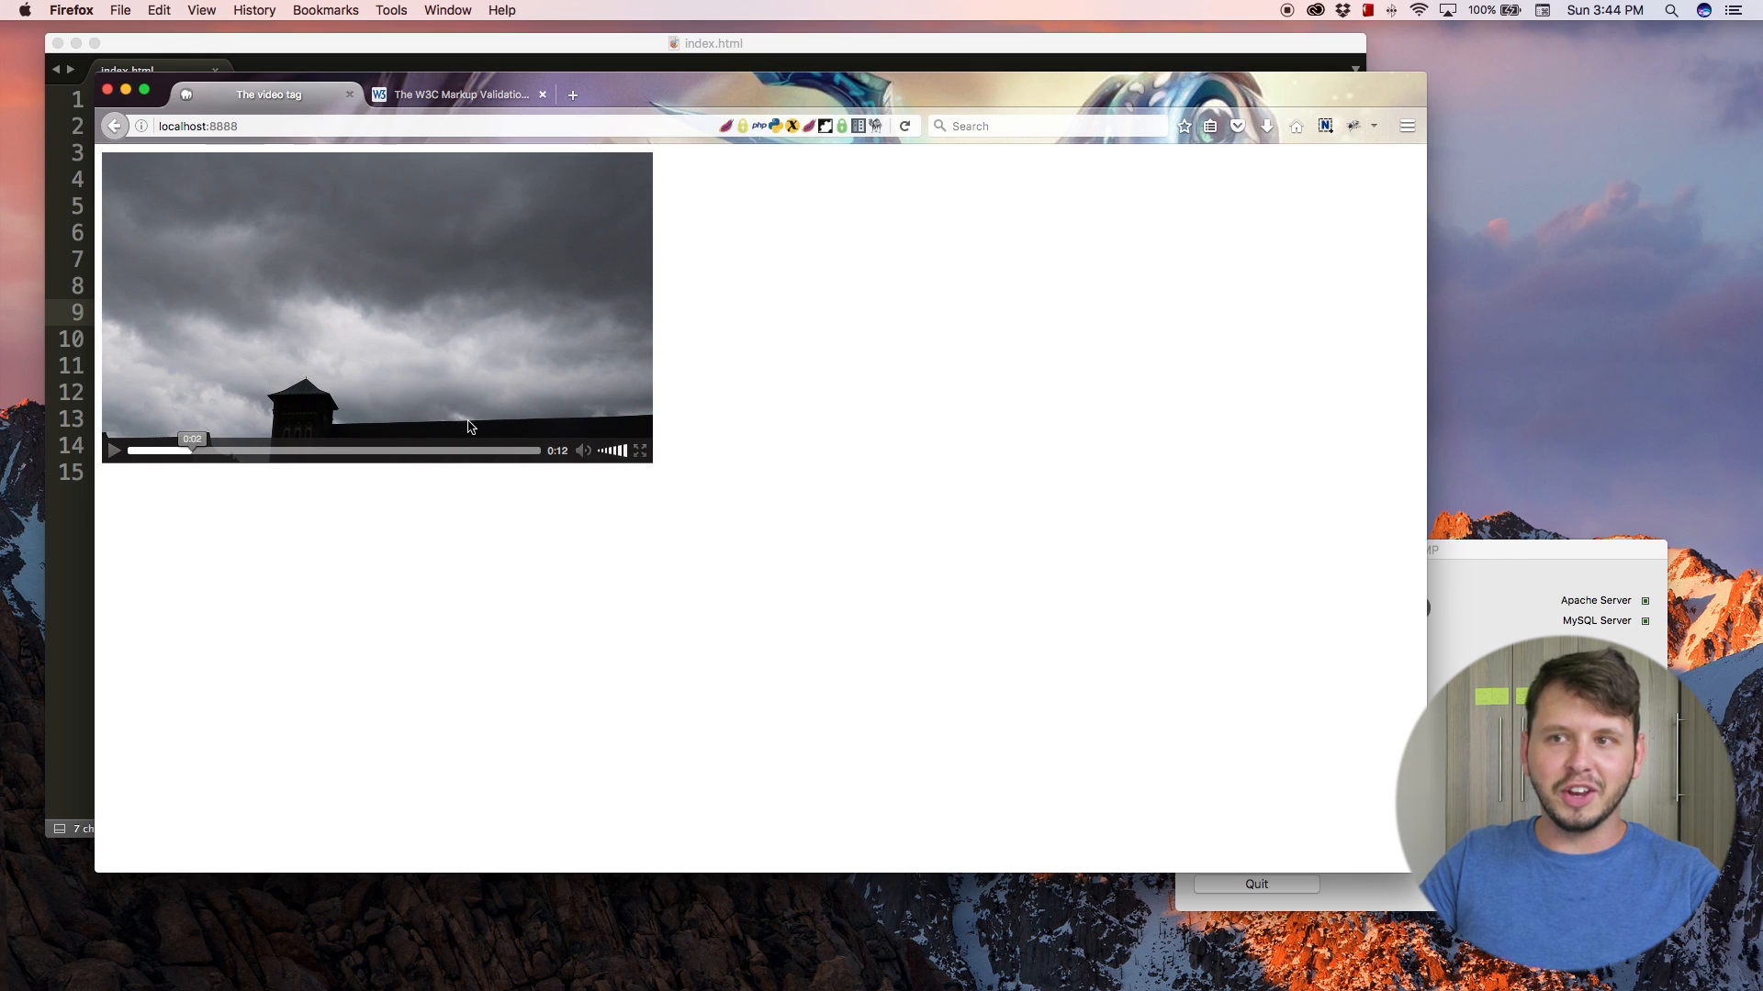
pyautogui.moveTo(639, 281)
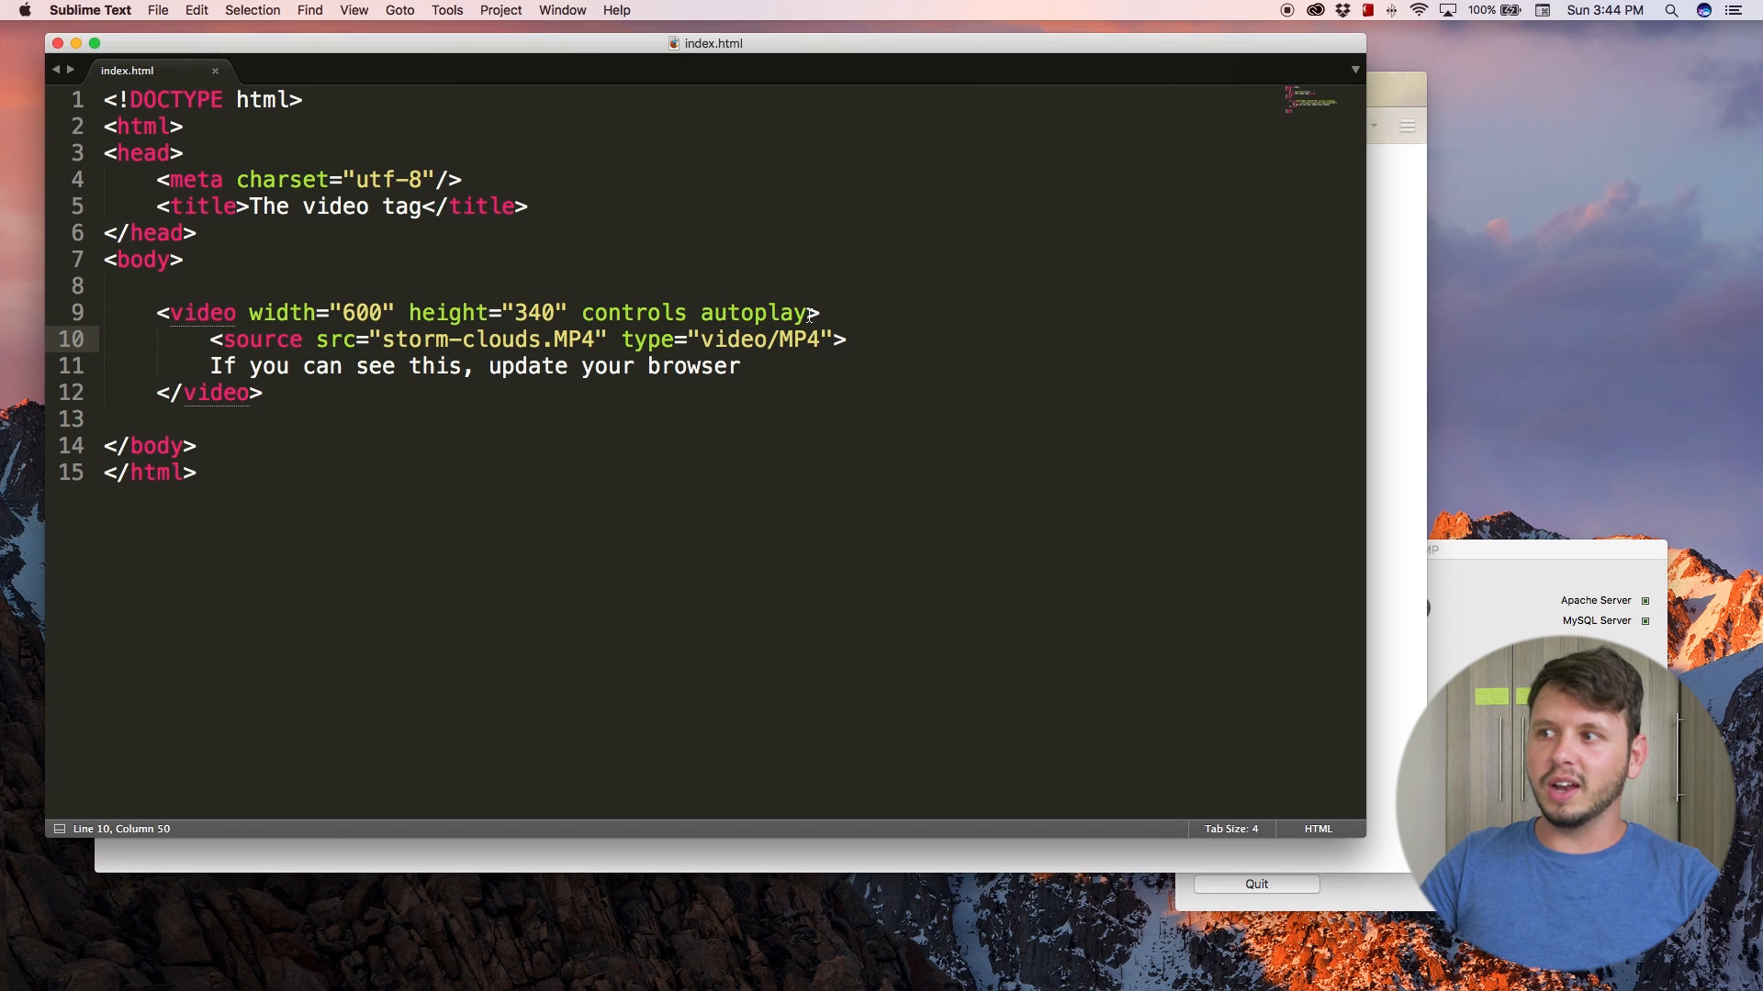
# - Add loop after autoplay in the video tag and play the clip in Firefox
pyautogui.doubleClick(758, 312)
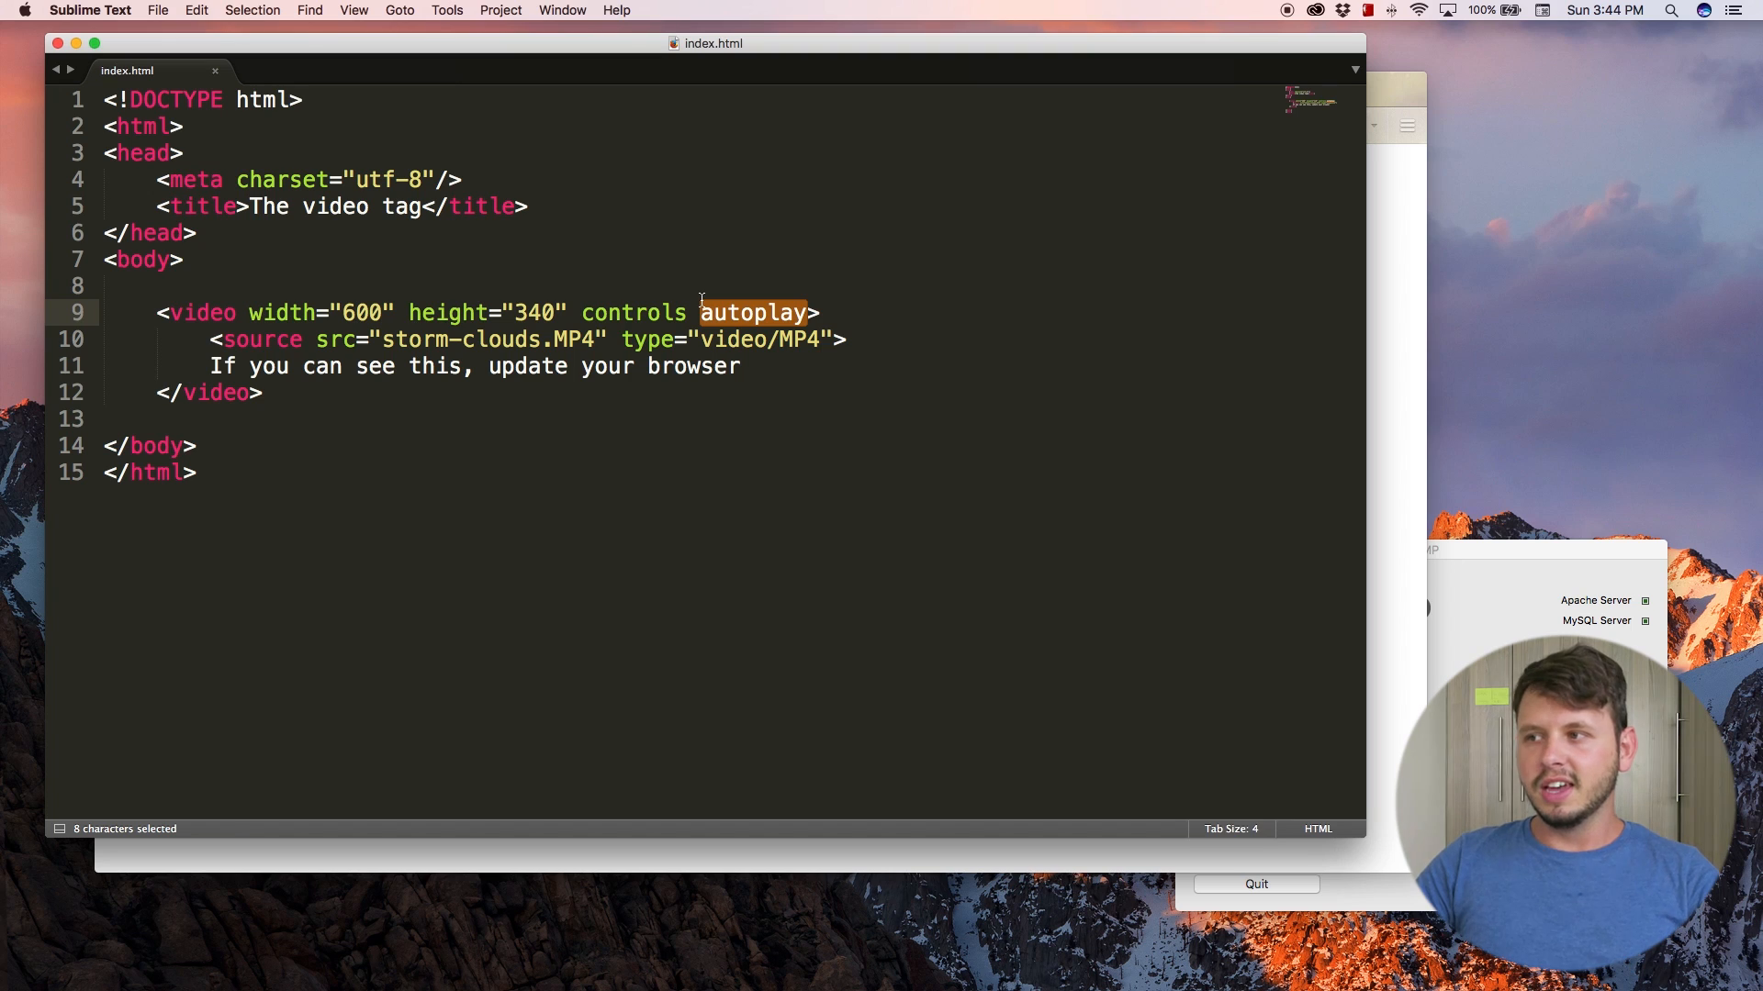
pyautogui.moveTo(747, 320)
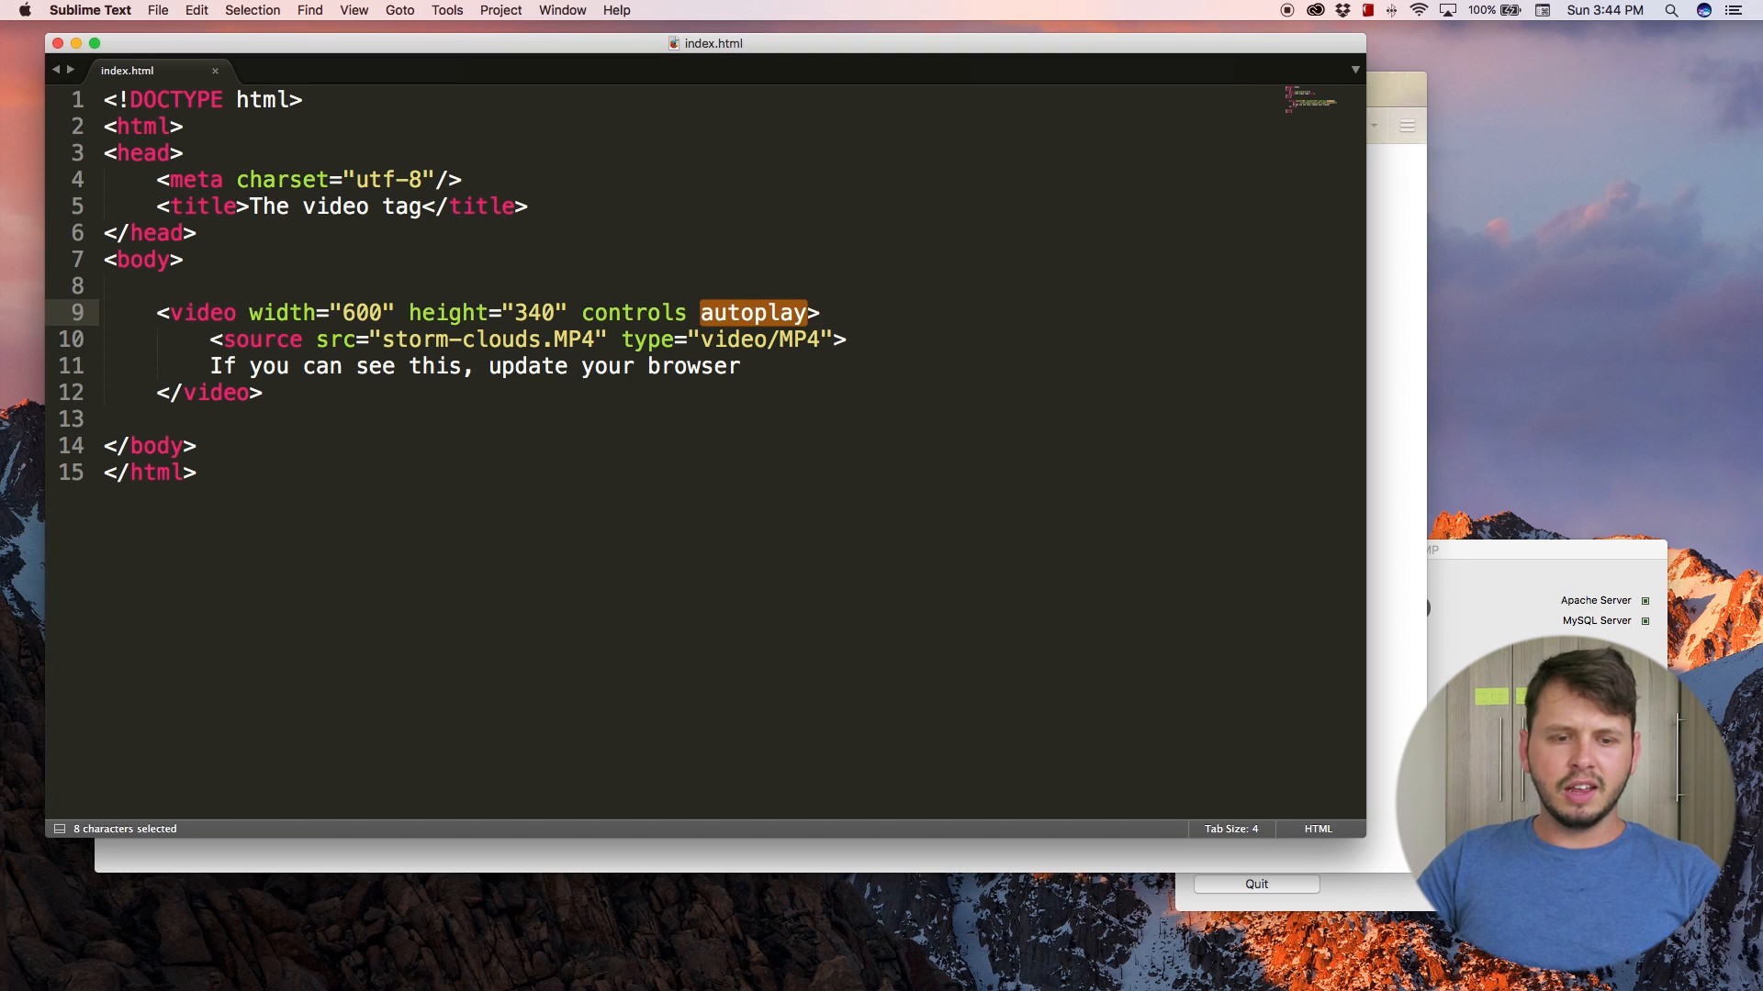
pyautogui.click(889, 320)
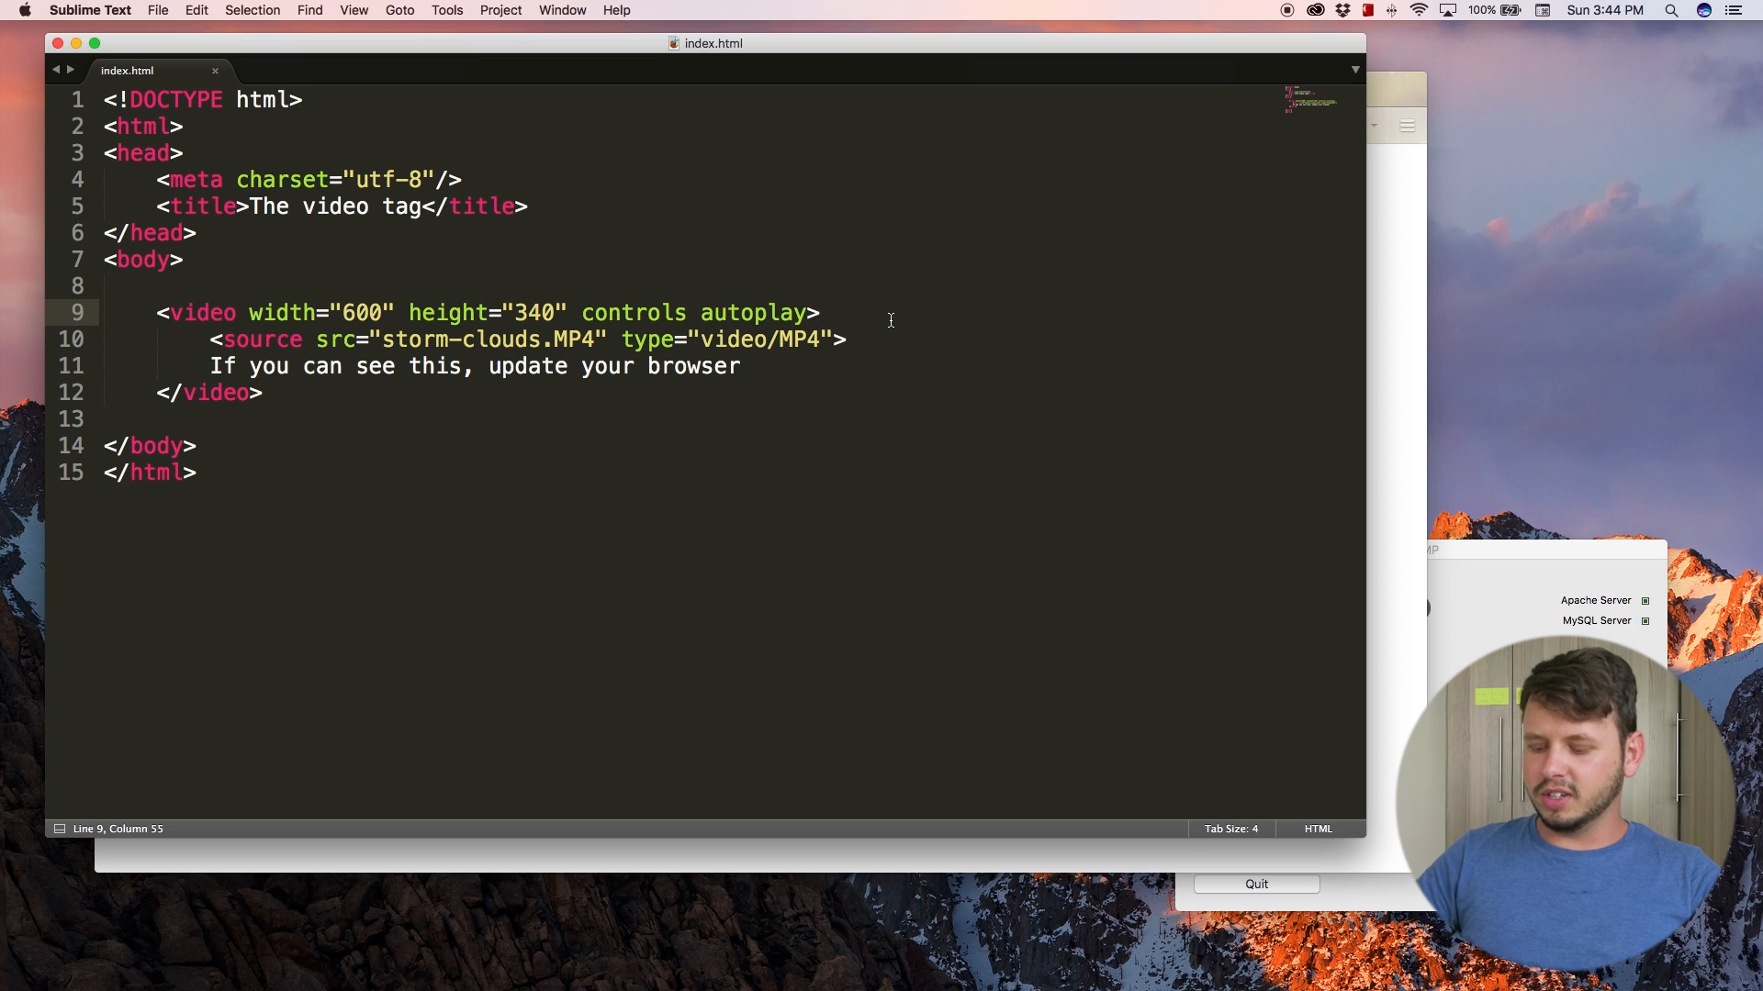
pyautogui.write('loop')
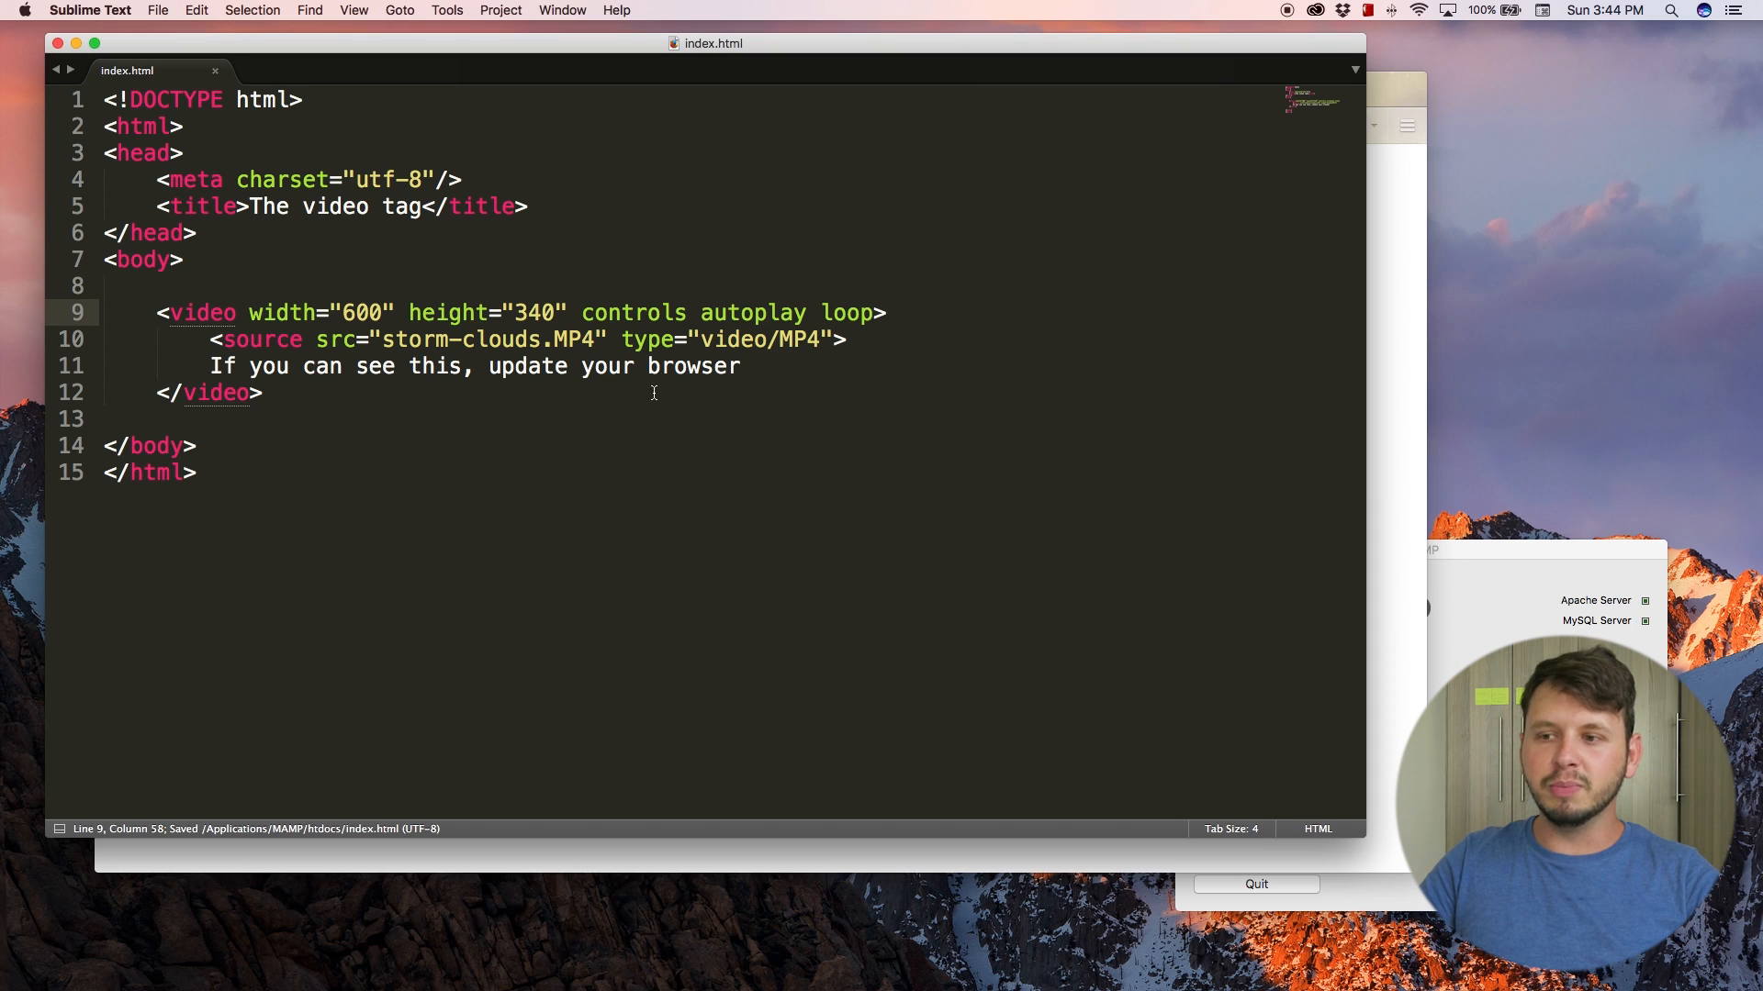
pyautogui.click(751, 313)
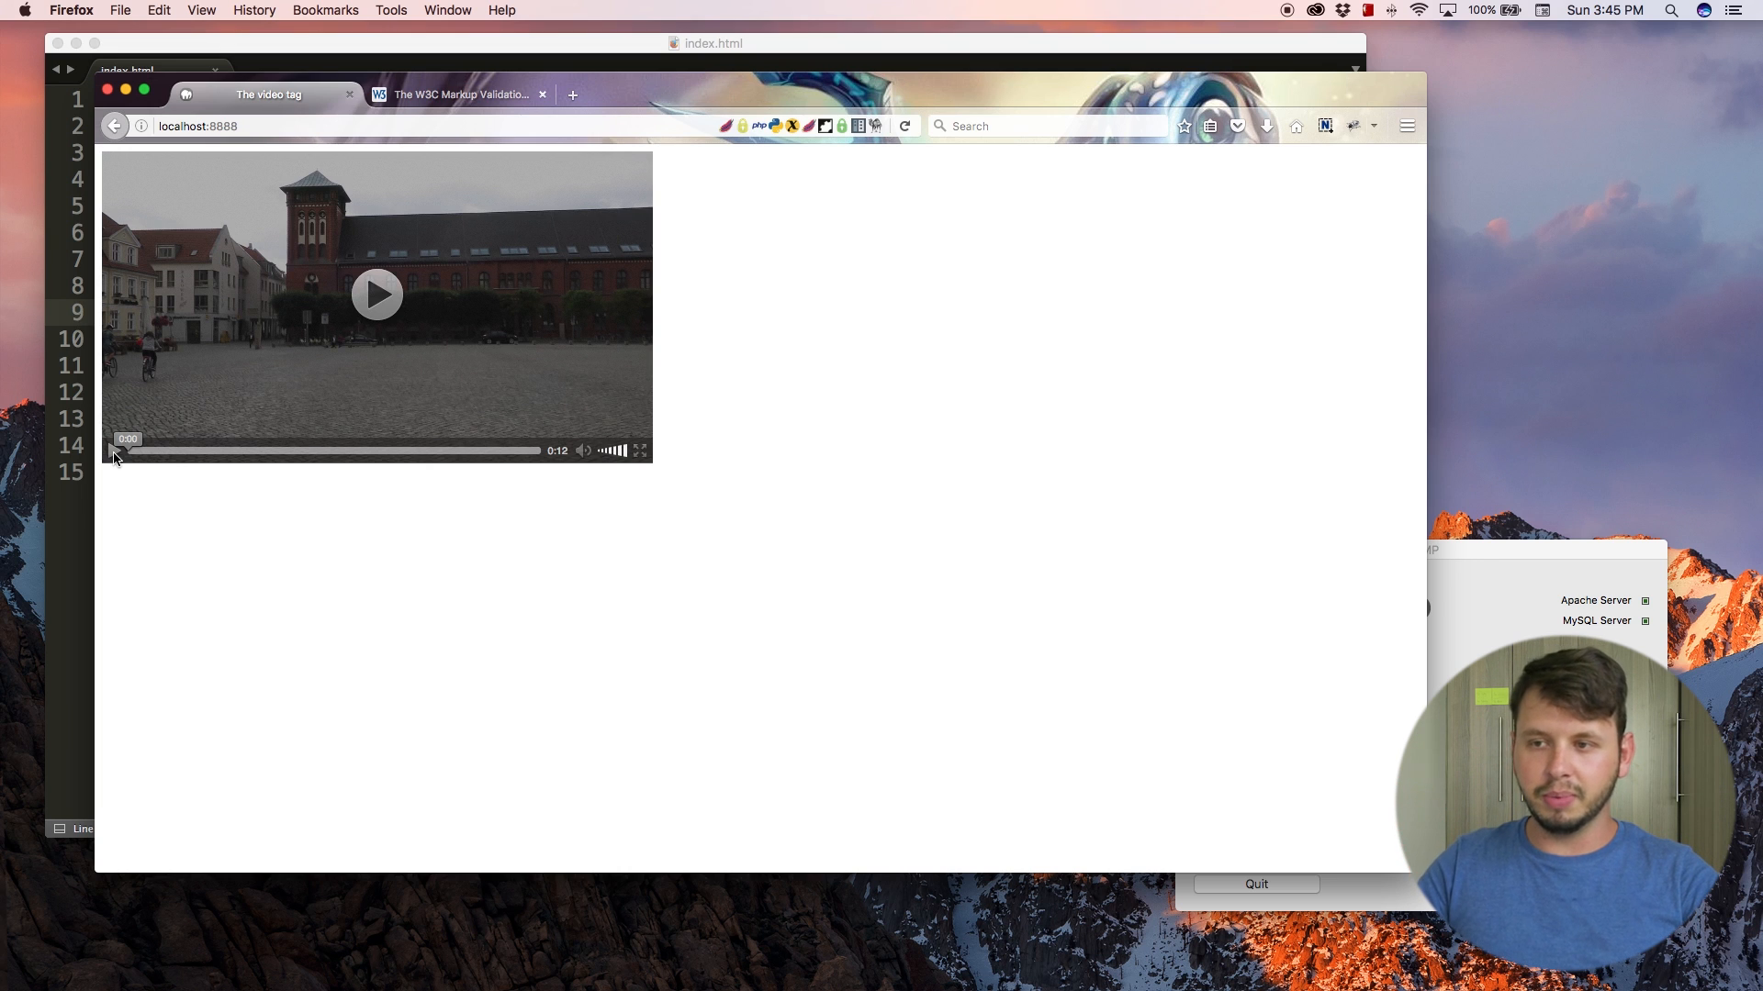
pyautogui.click(376, 293)
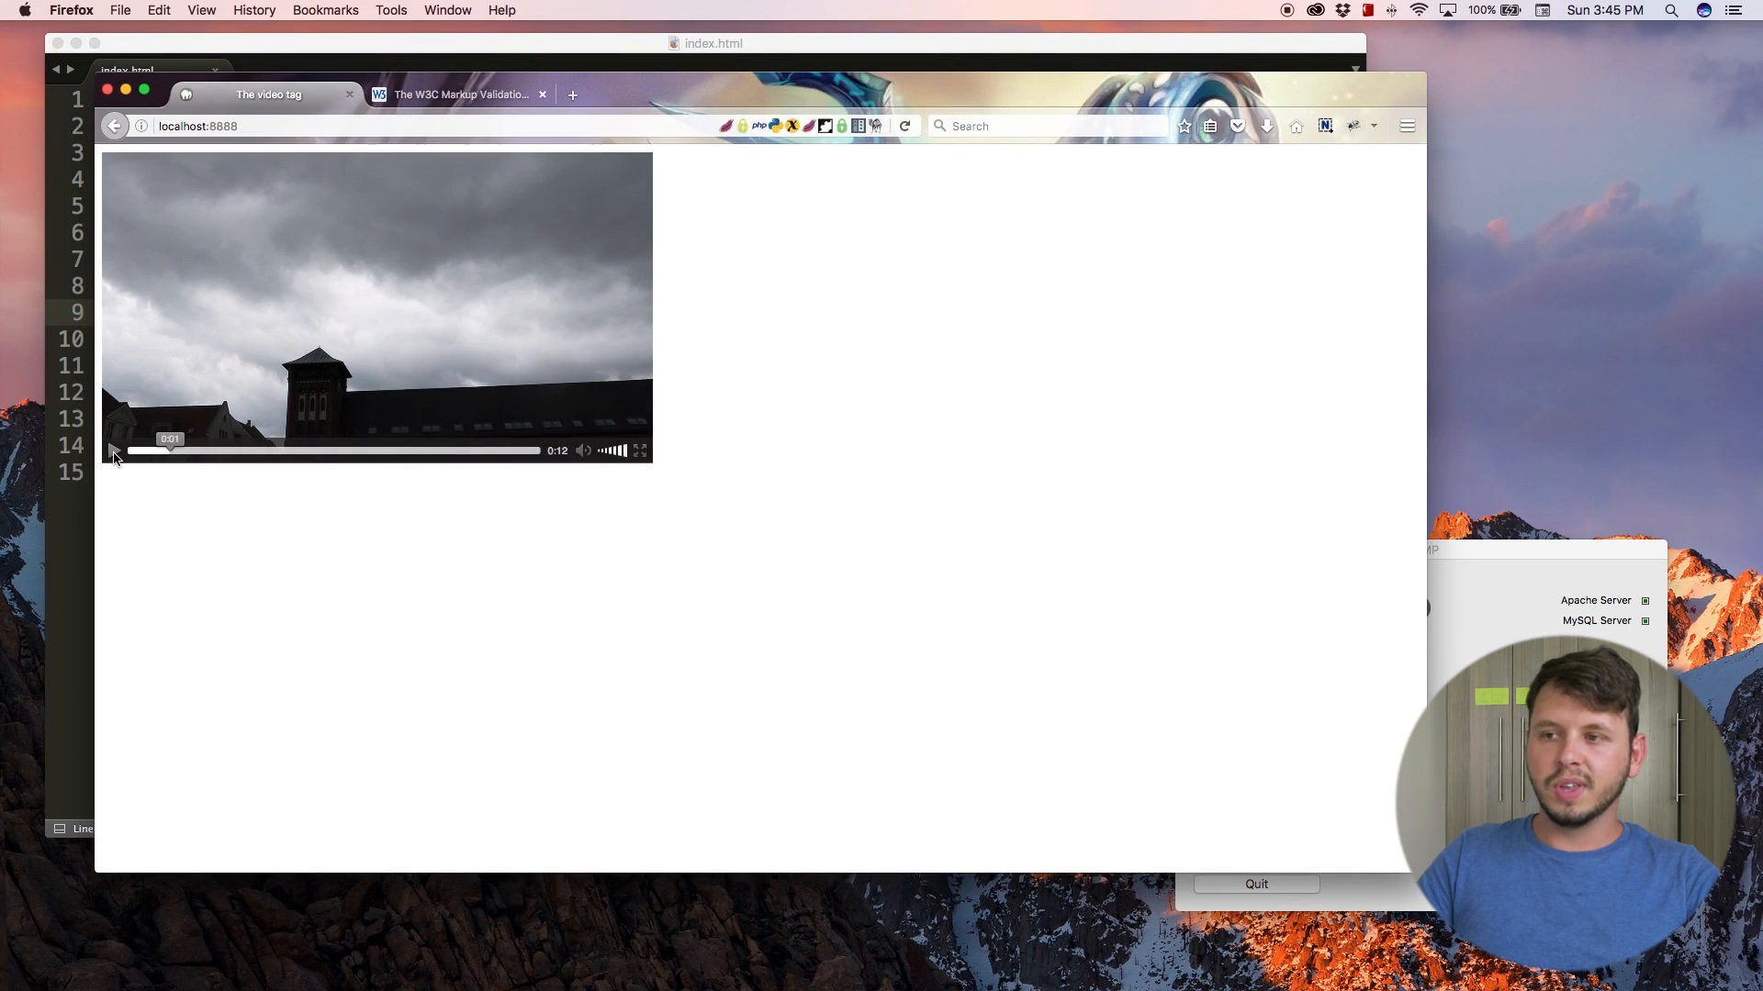
pyautogui.moveTo(461, 509)
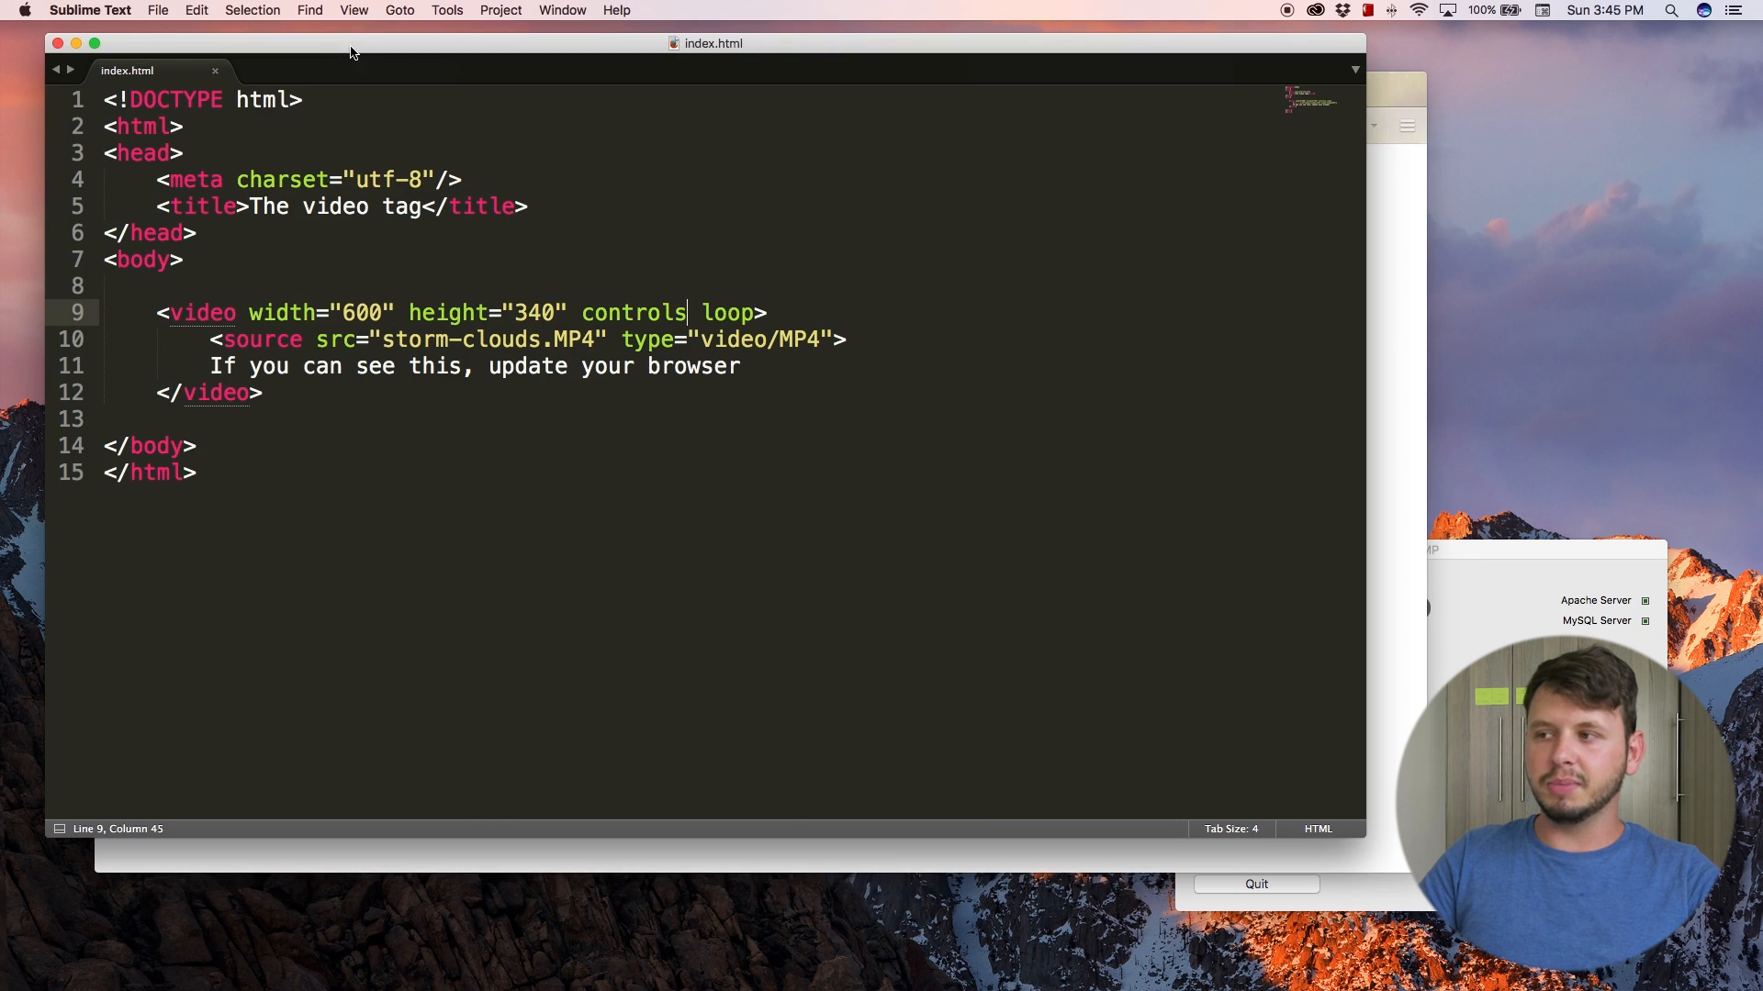
# - Replace the loop attribute with muted in the video tag so it reads controls muted
pyautogui.doubleClick(727, 312)
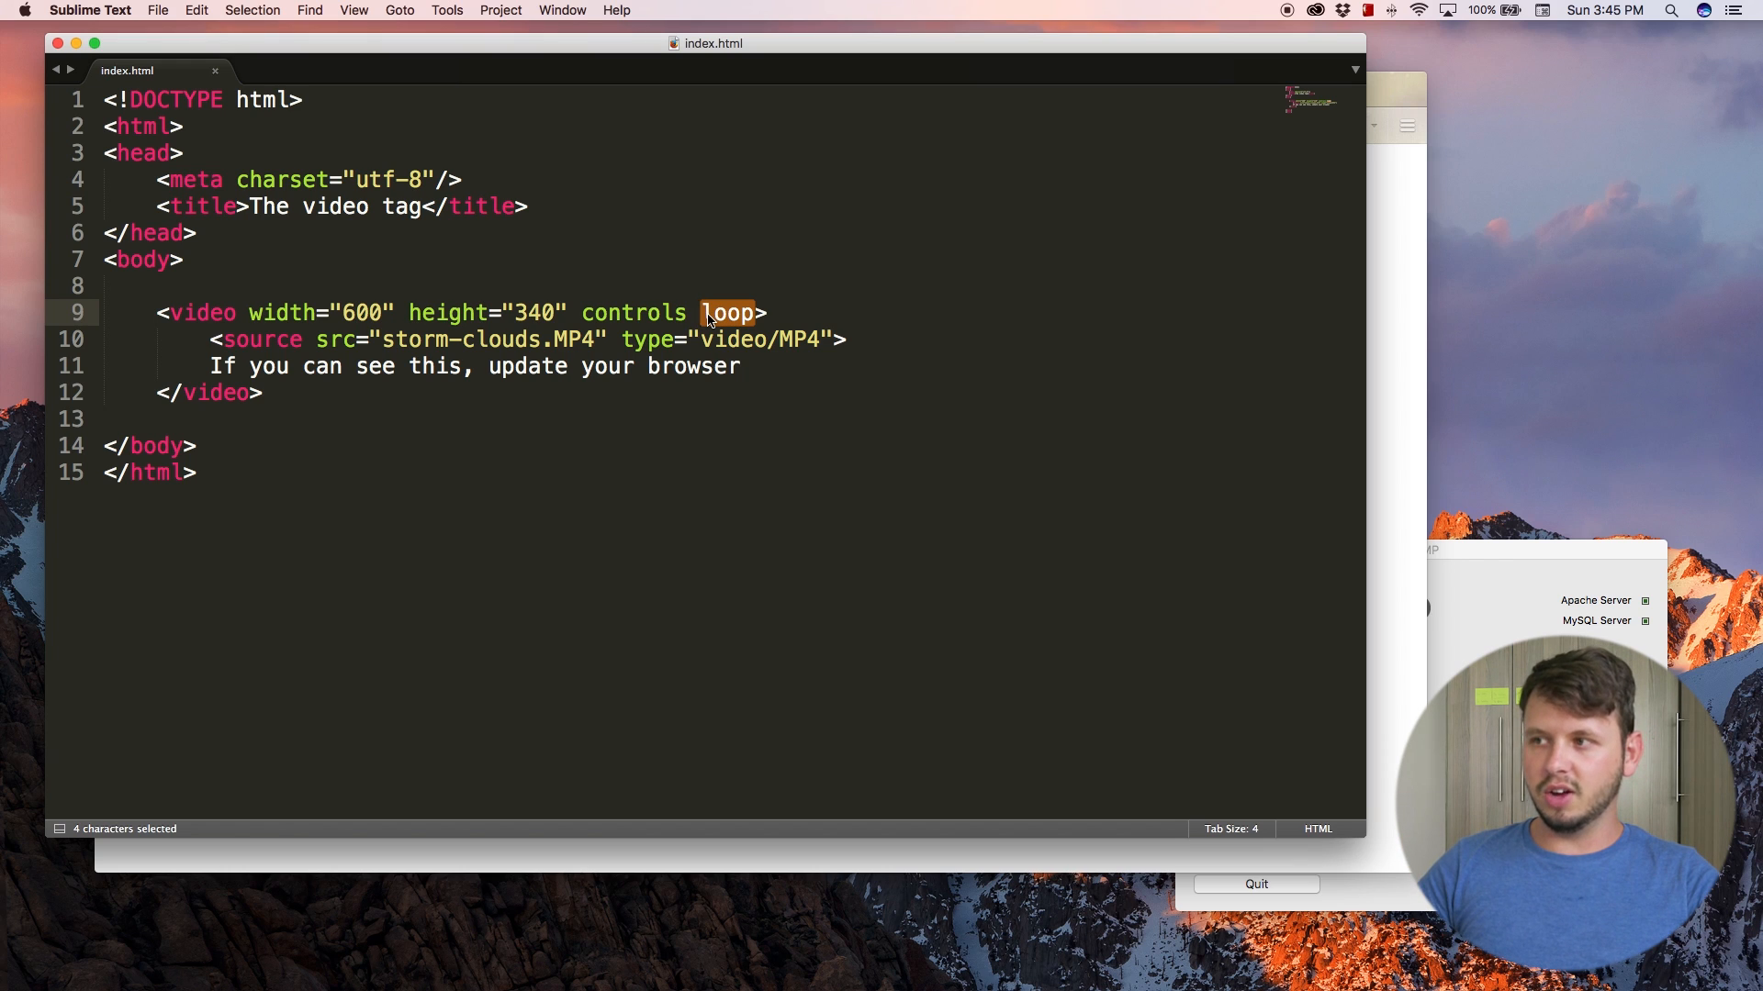
pyautogui.press('delete')
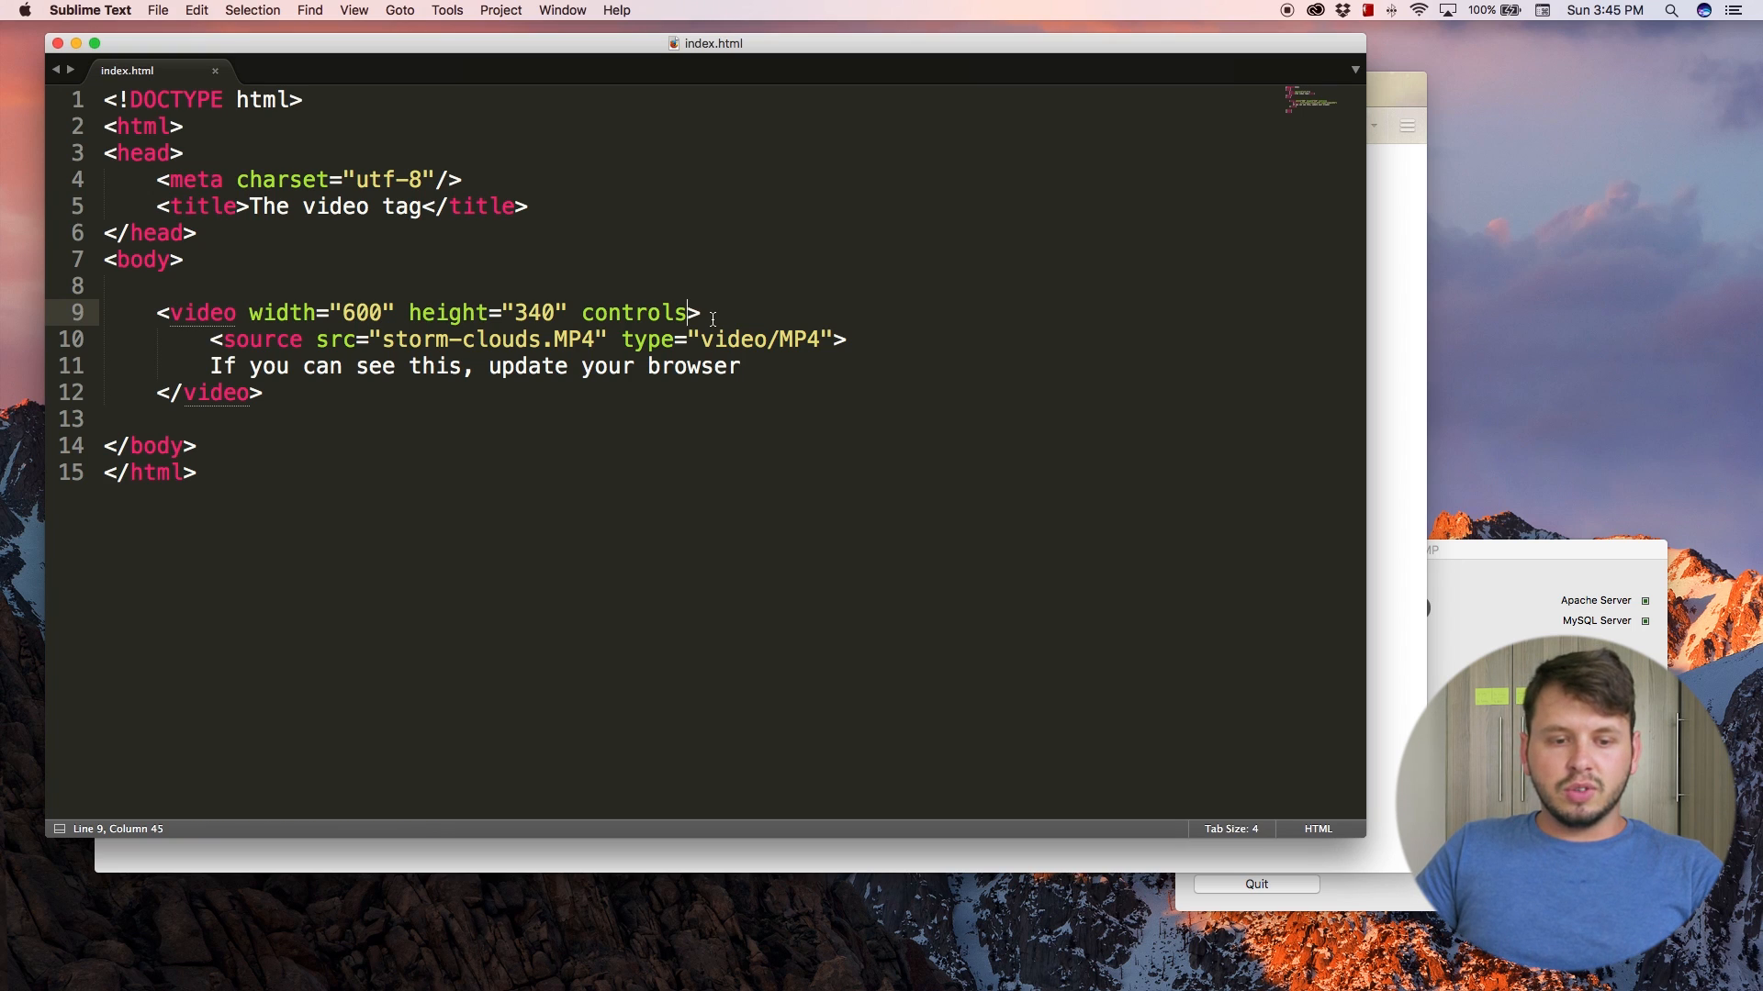
pyautogui.moveTo(798, 319)
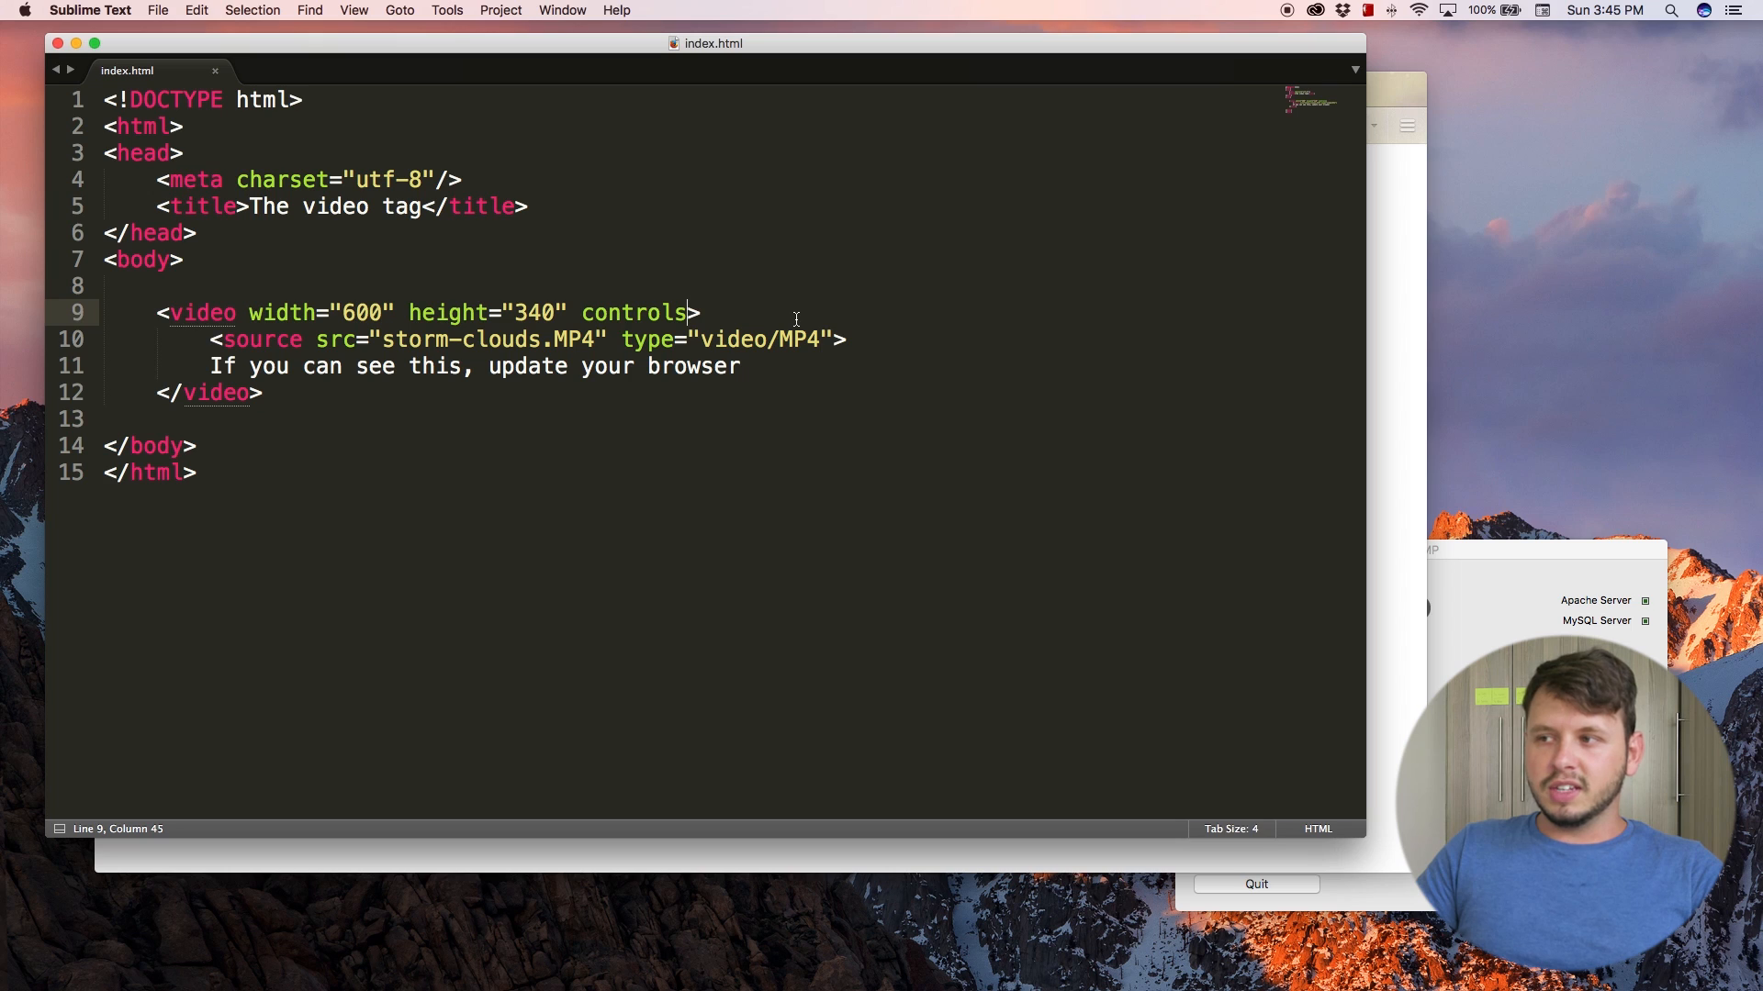
pyautogui.write('muted')
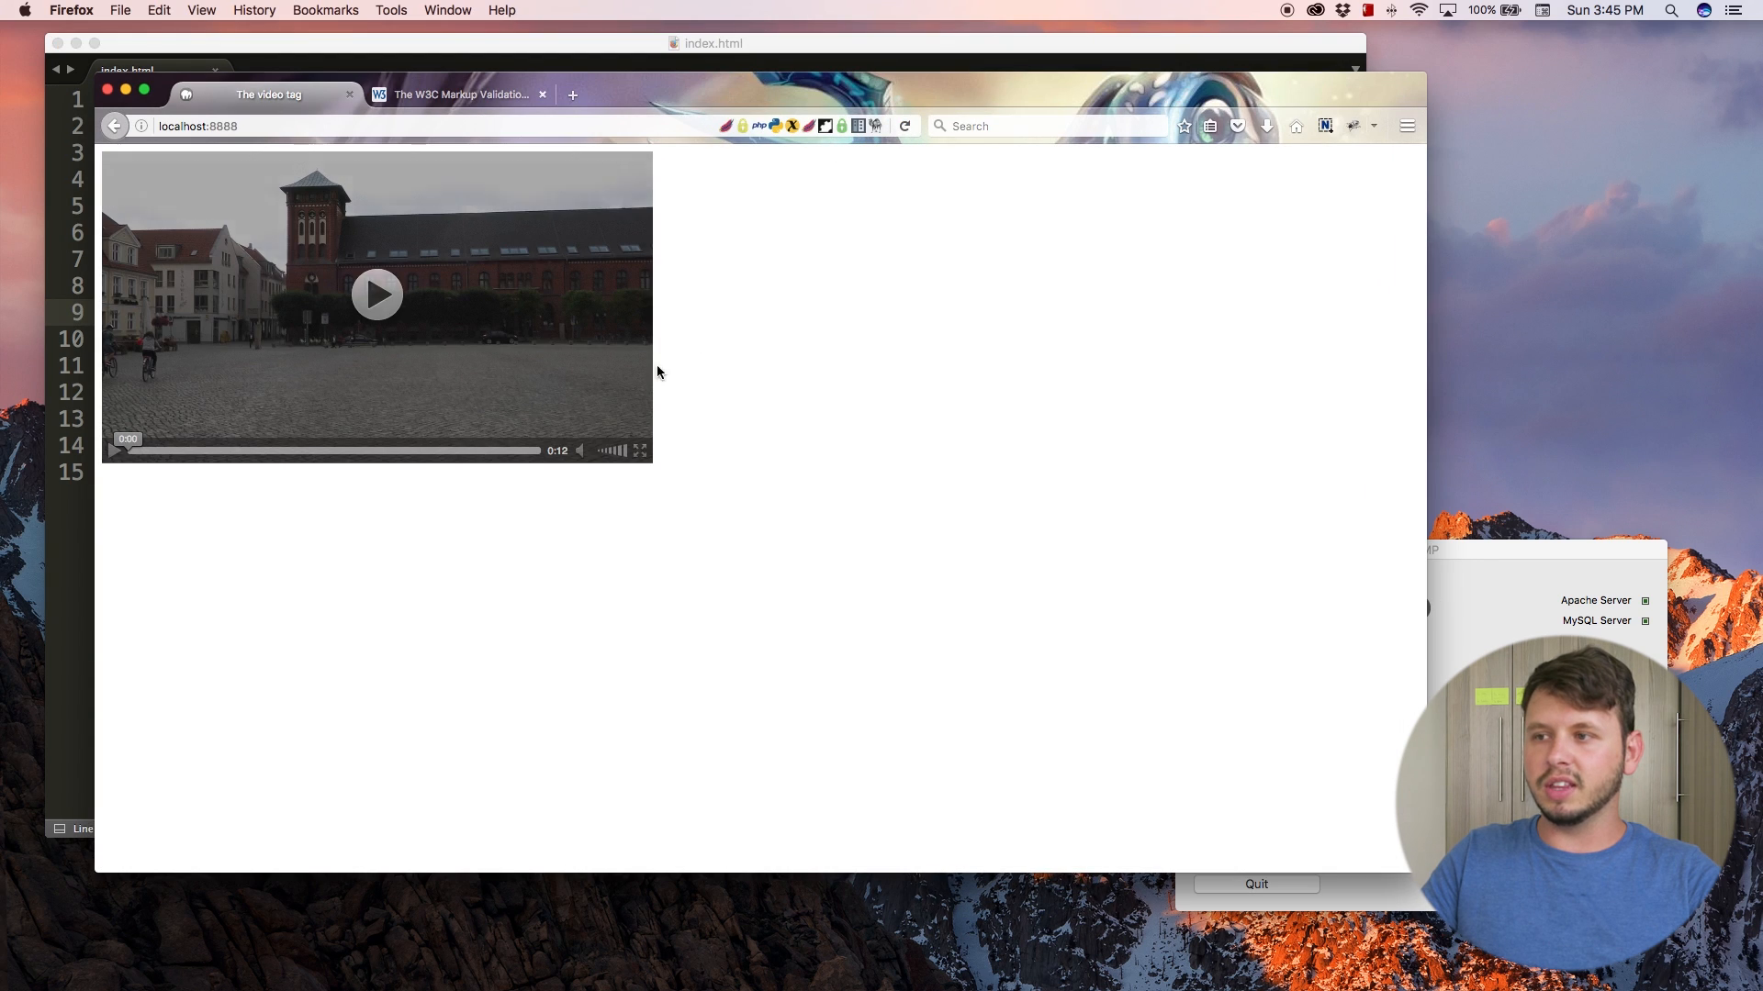
pyautogui.moveTo(584, 465)
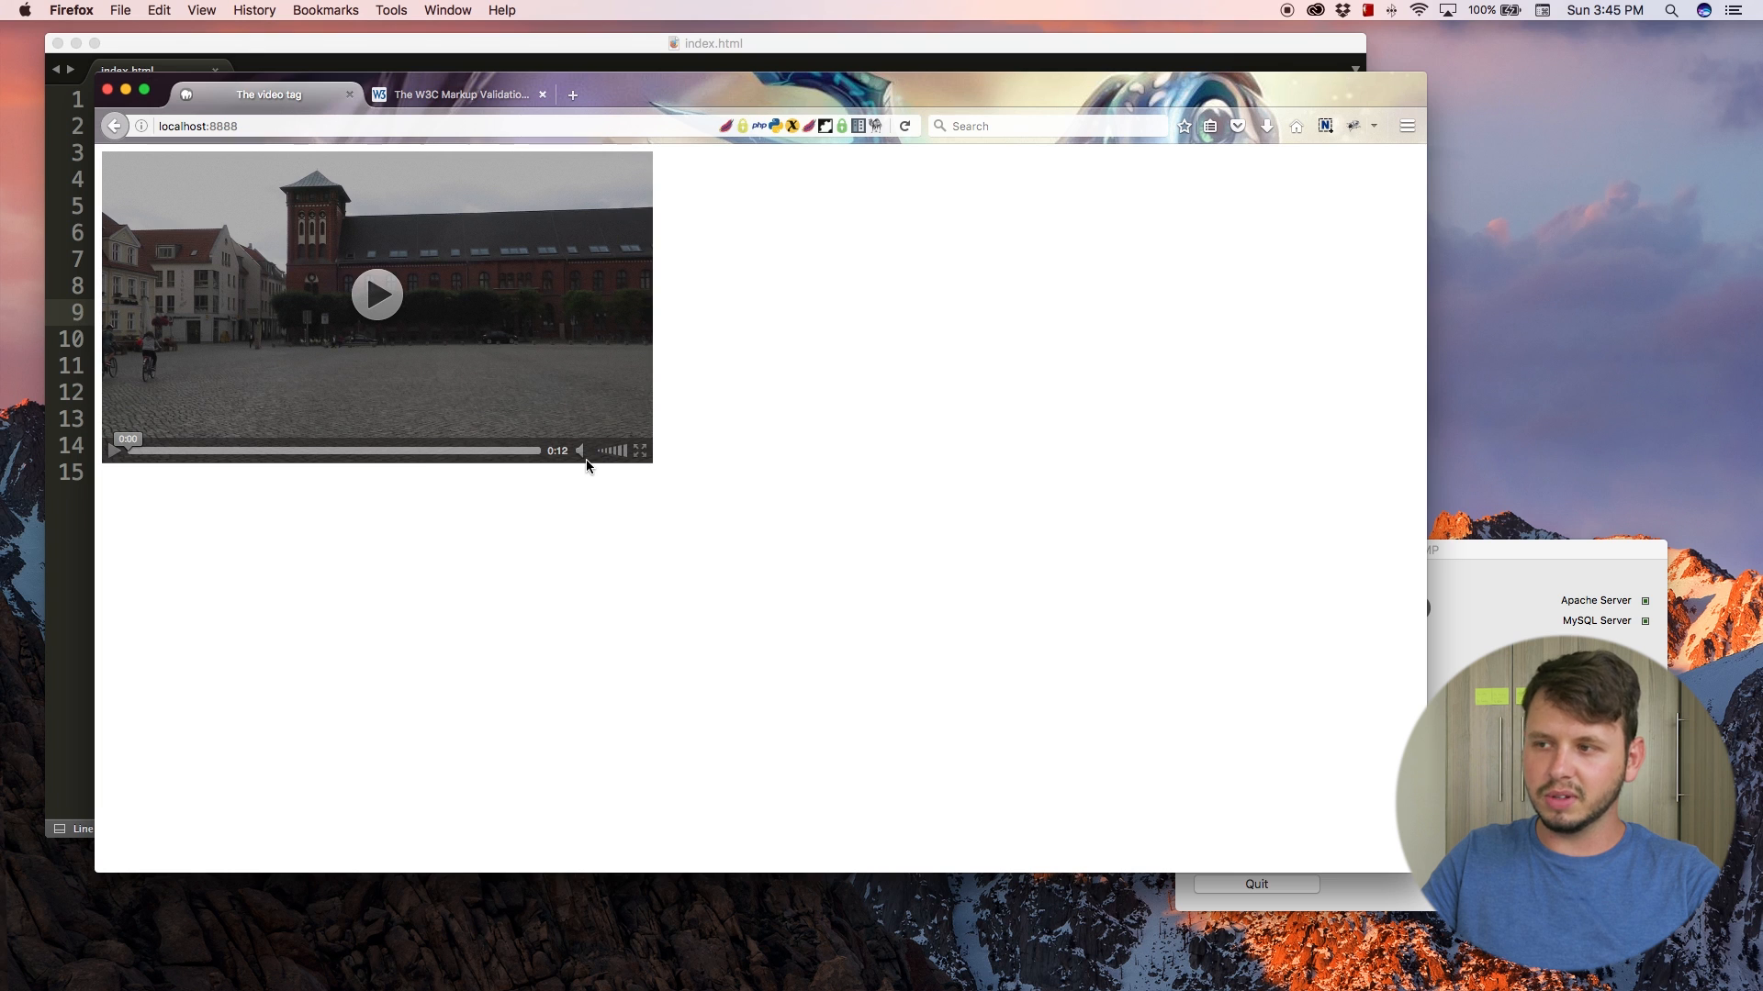
pyautogui.click(377, 293)
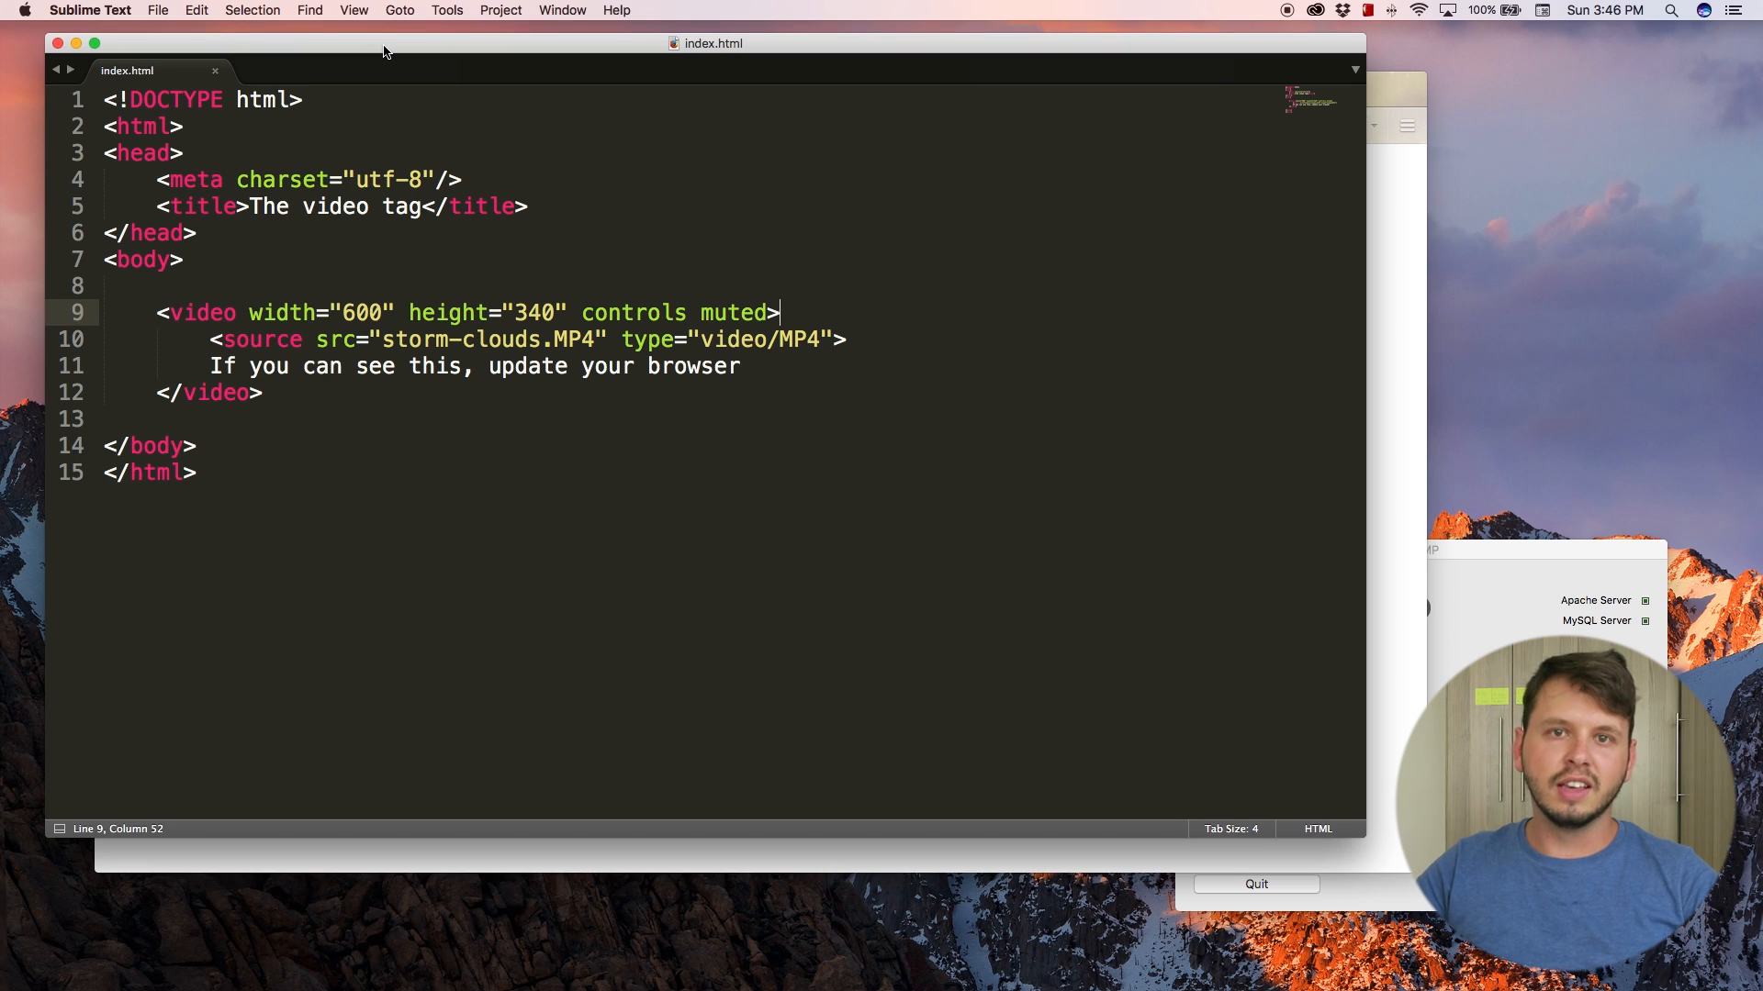
pyautogui.doubleClick(720, 312)
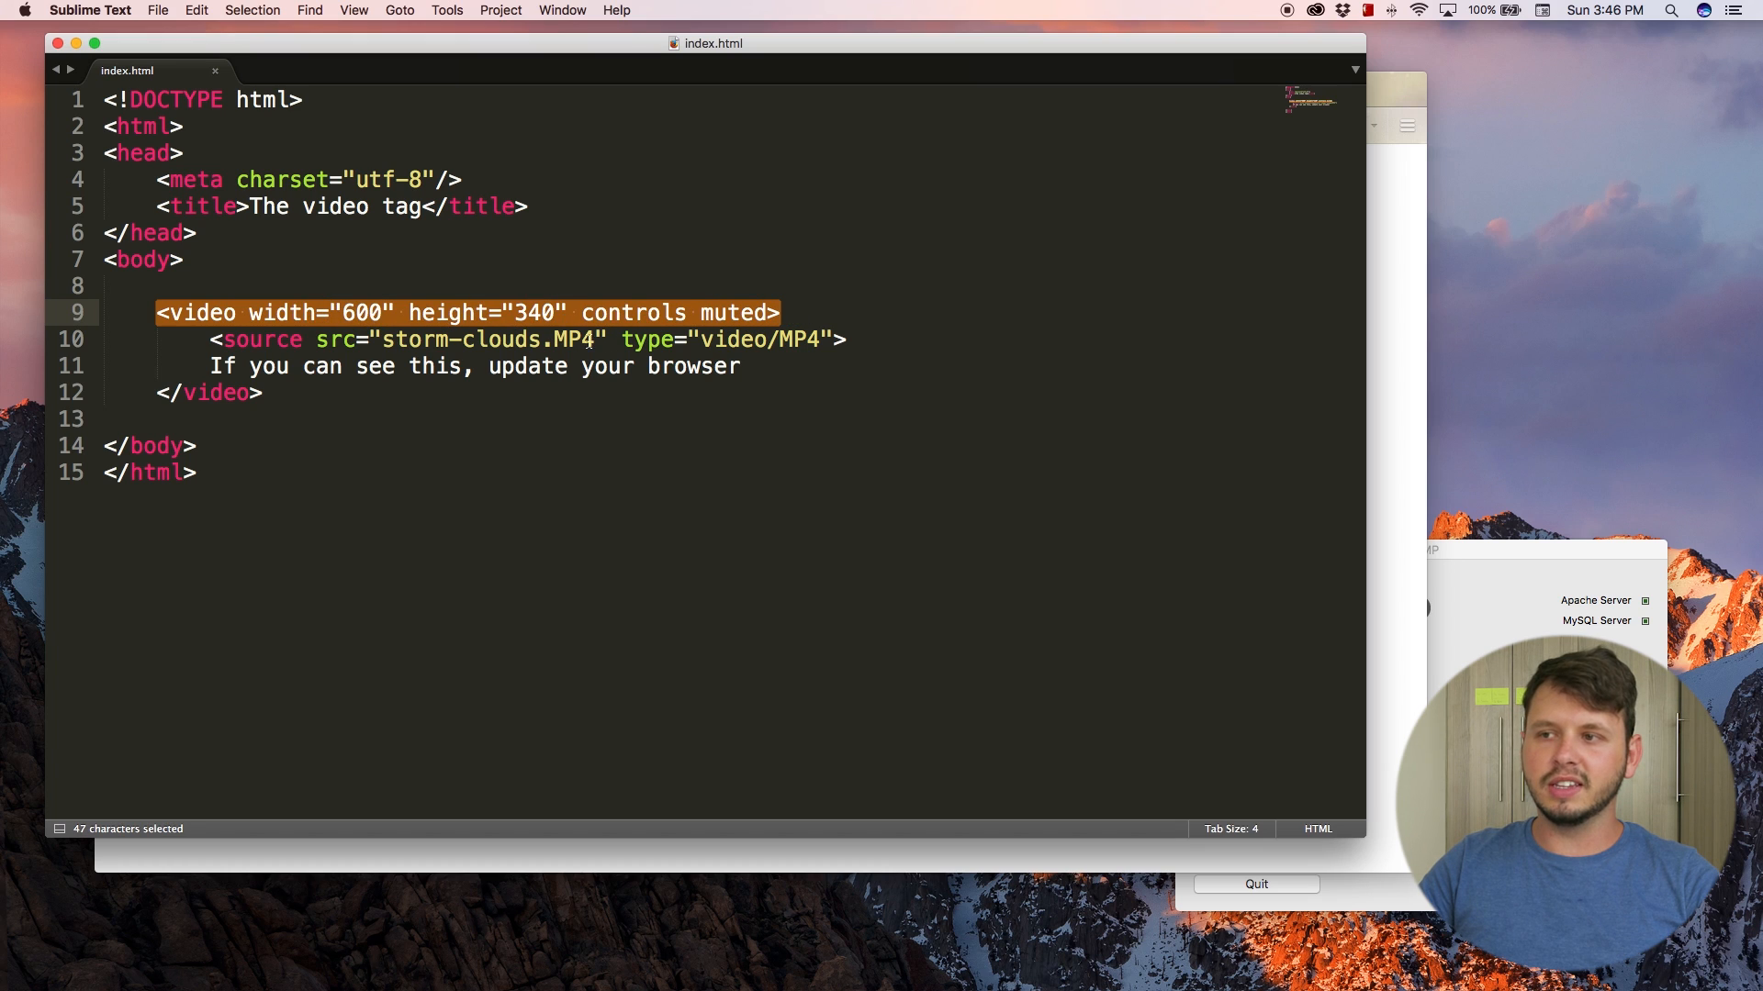
pyautogui.moveTo(571, 327)
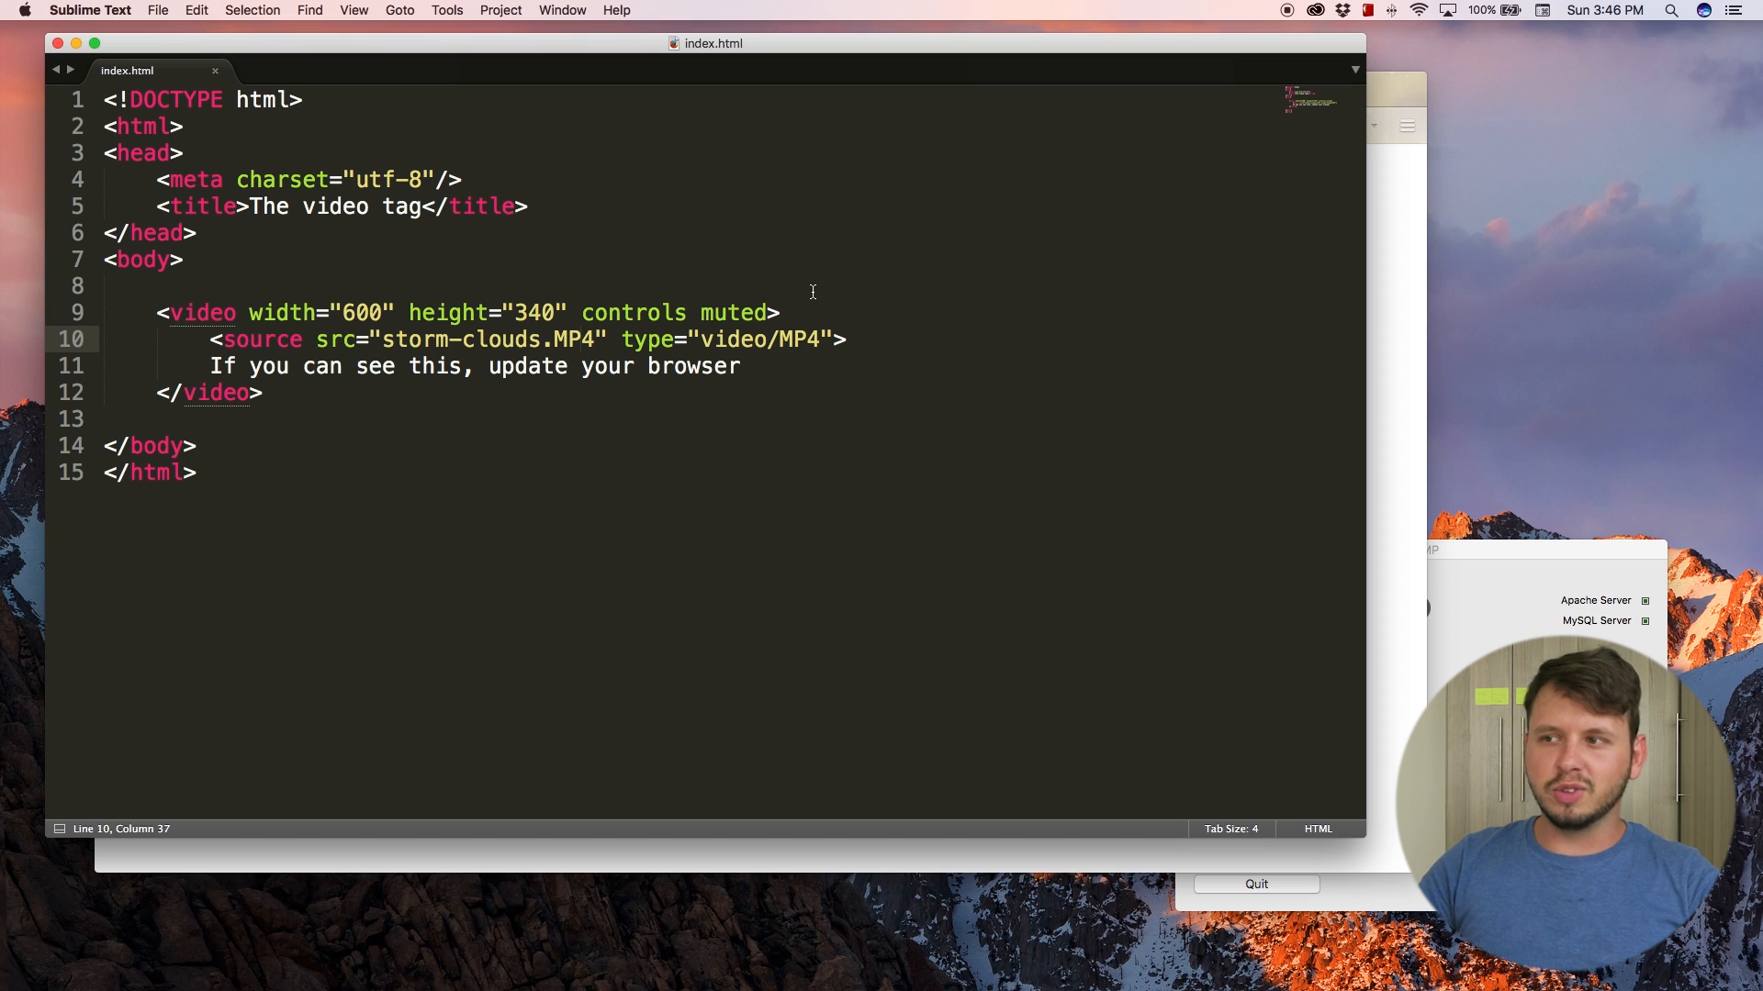
pyautogui.moveTo(444, 349)
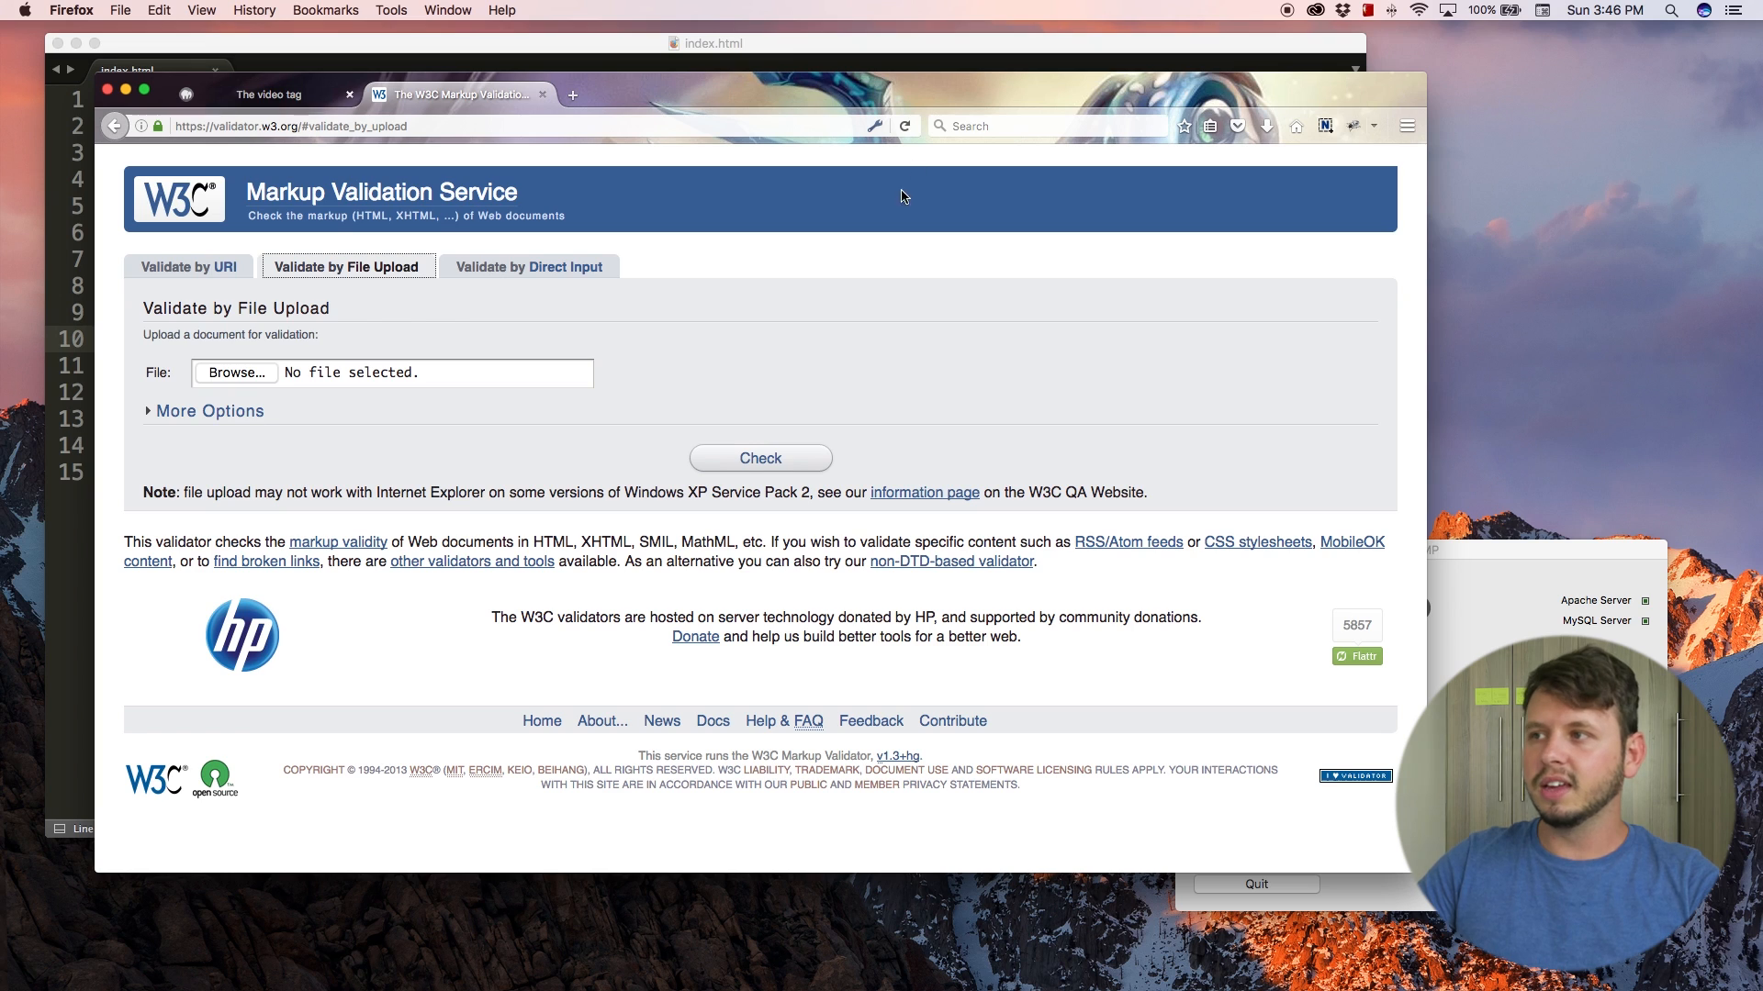
pyautogui.click(267, 93)
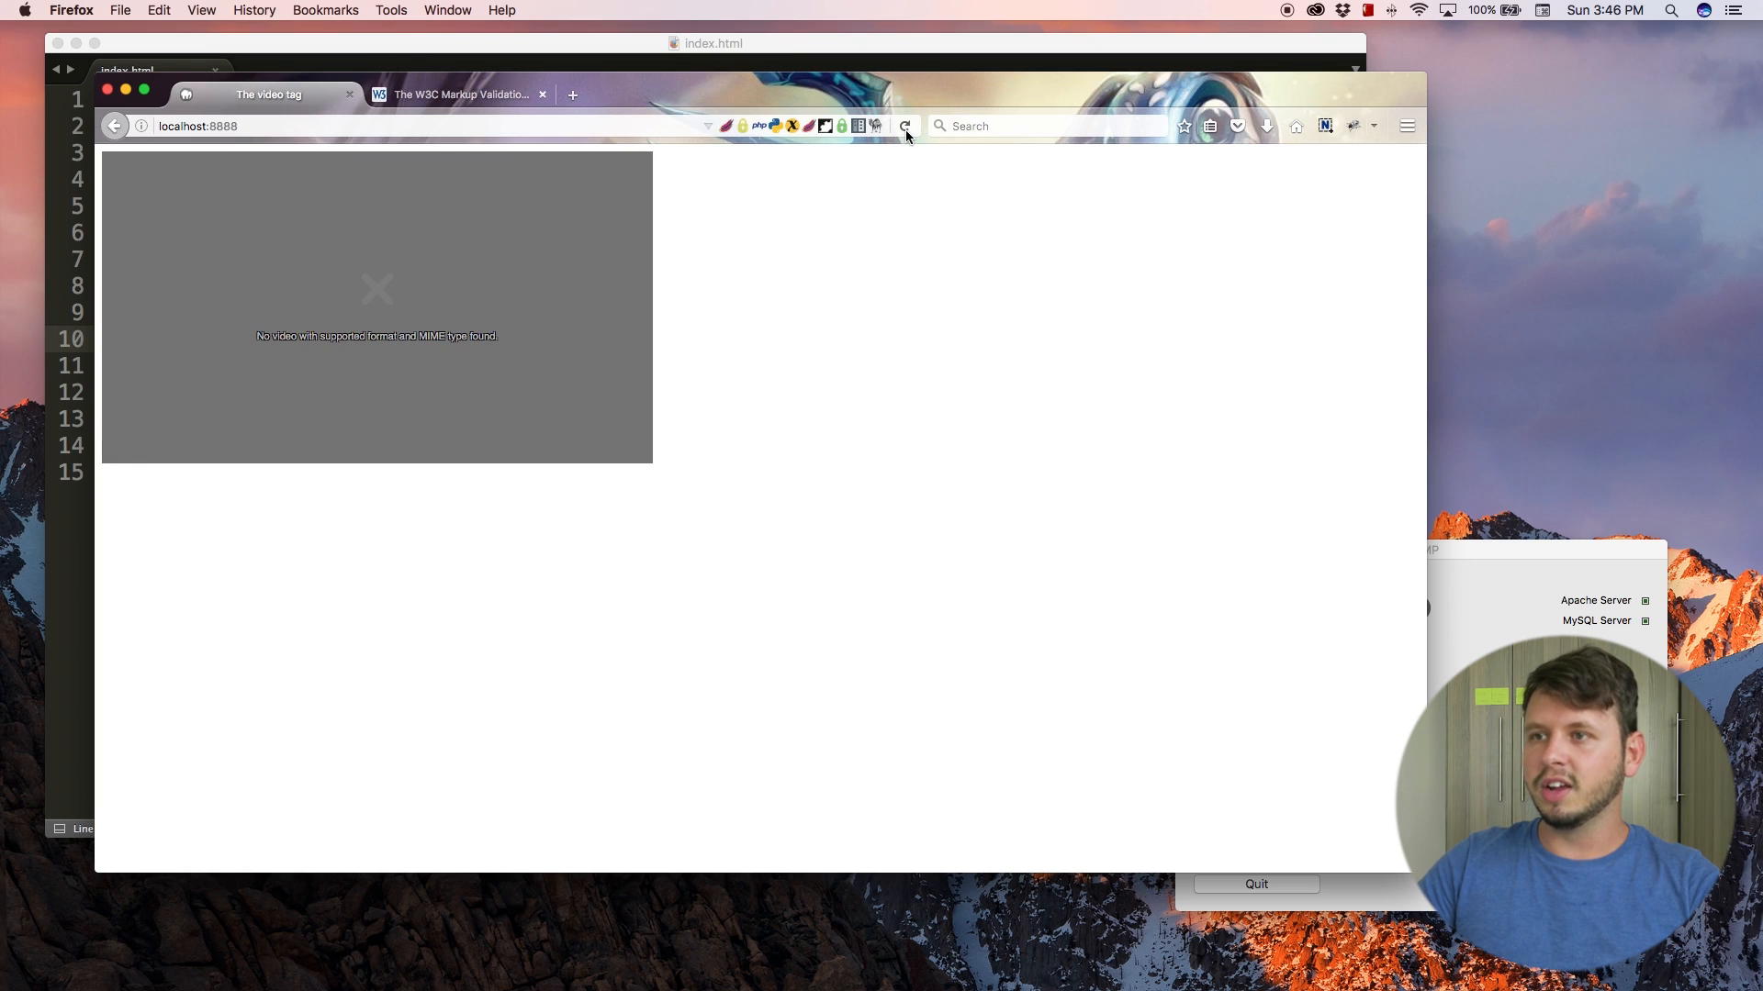
pyautogui.moveTo(450, 381)
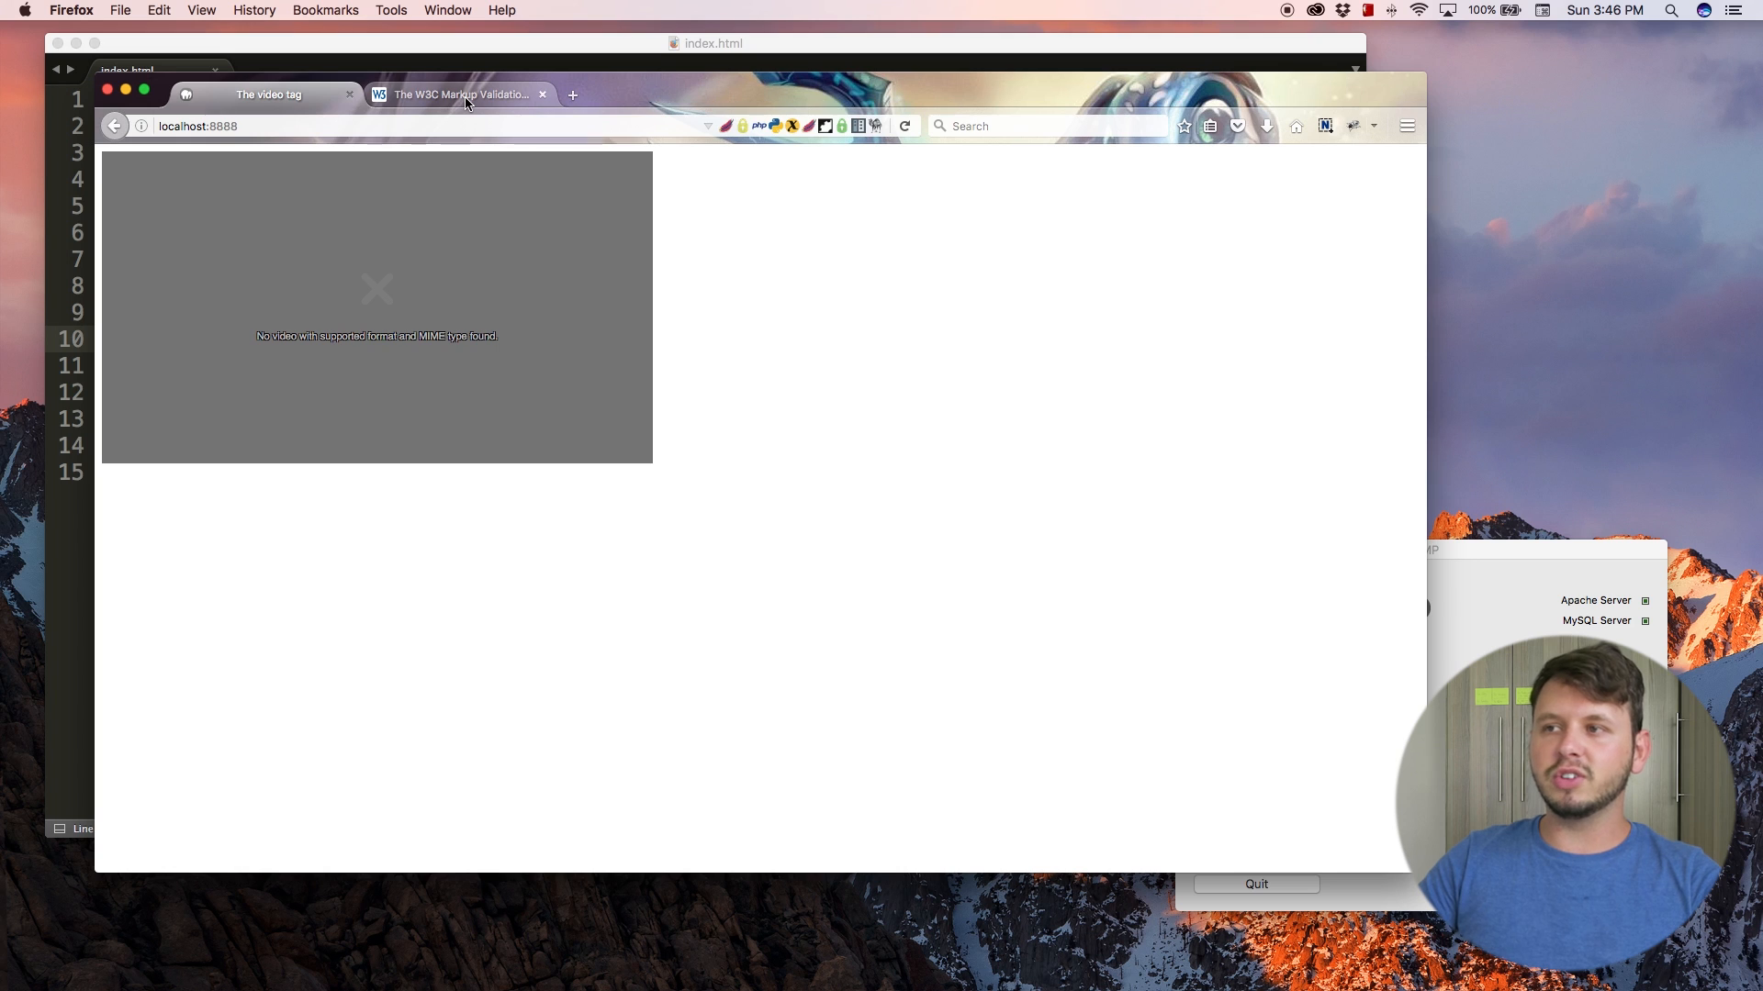
pyautogui.click(459, 93)
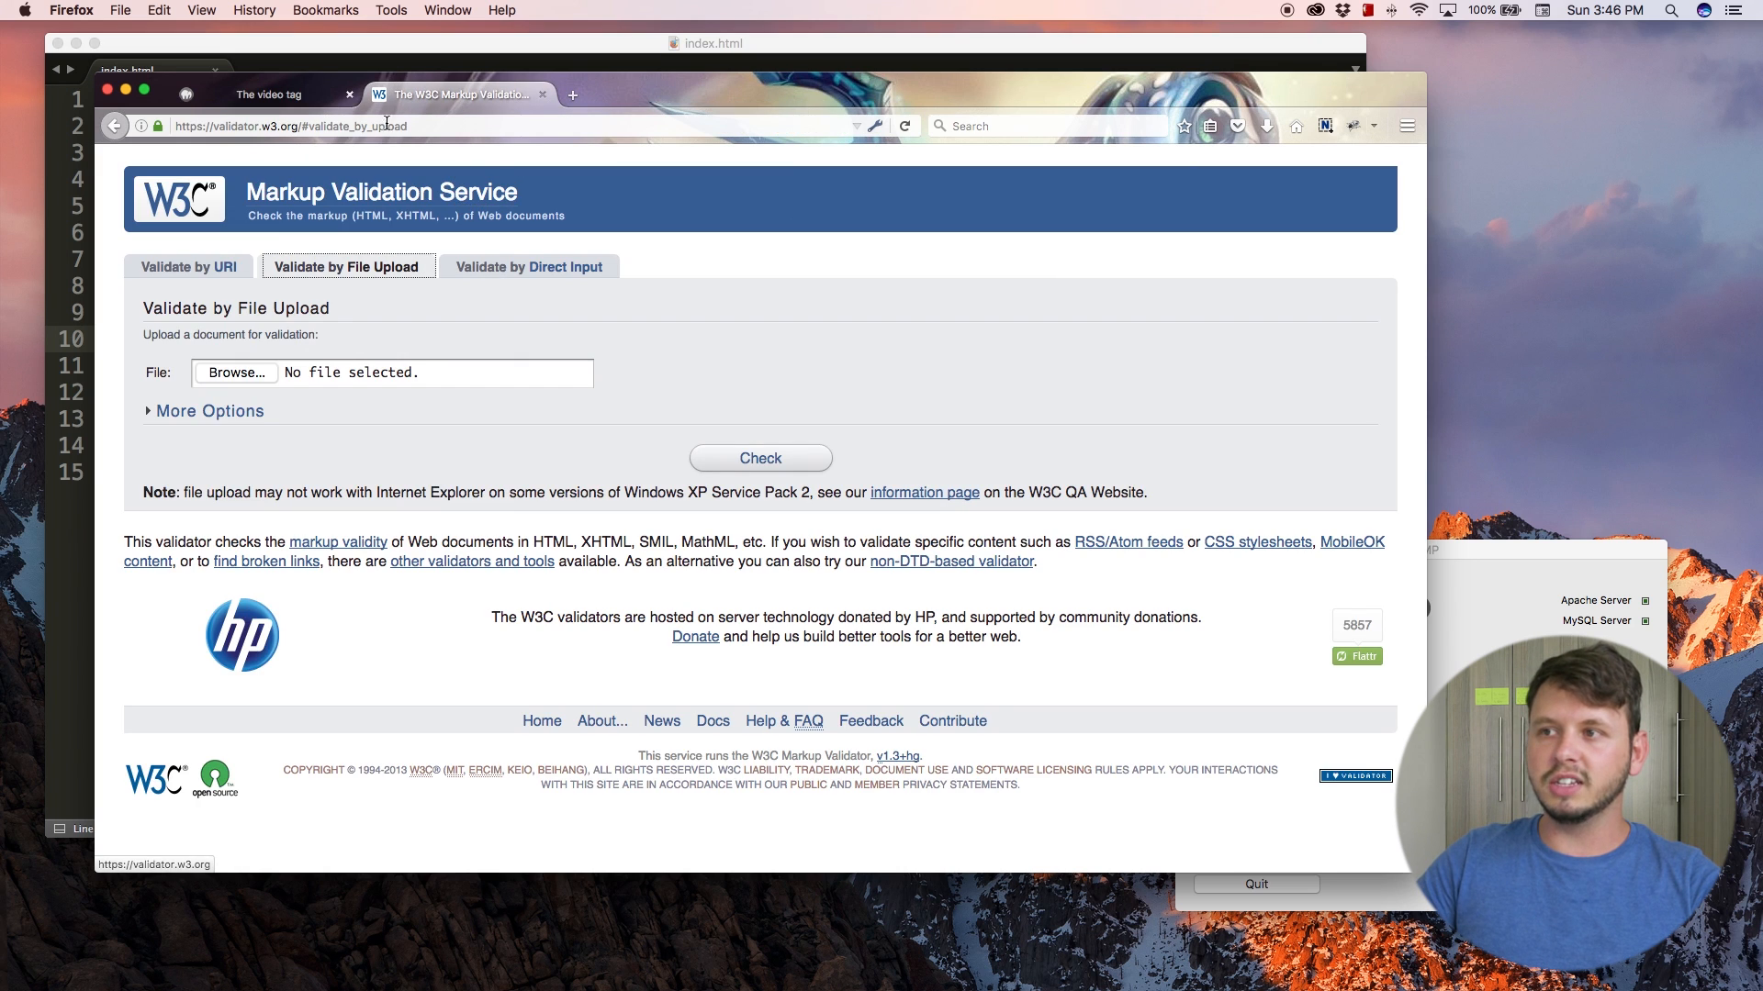
pyautogui.moveTo(235, 372)
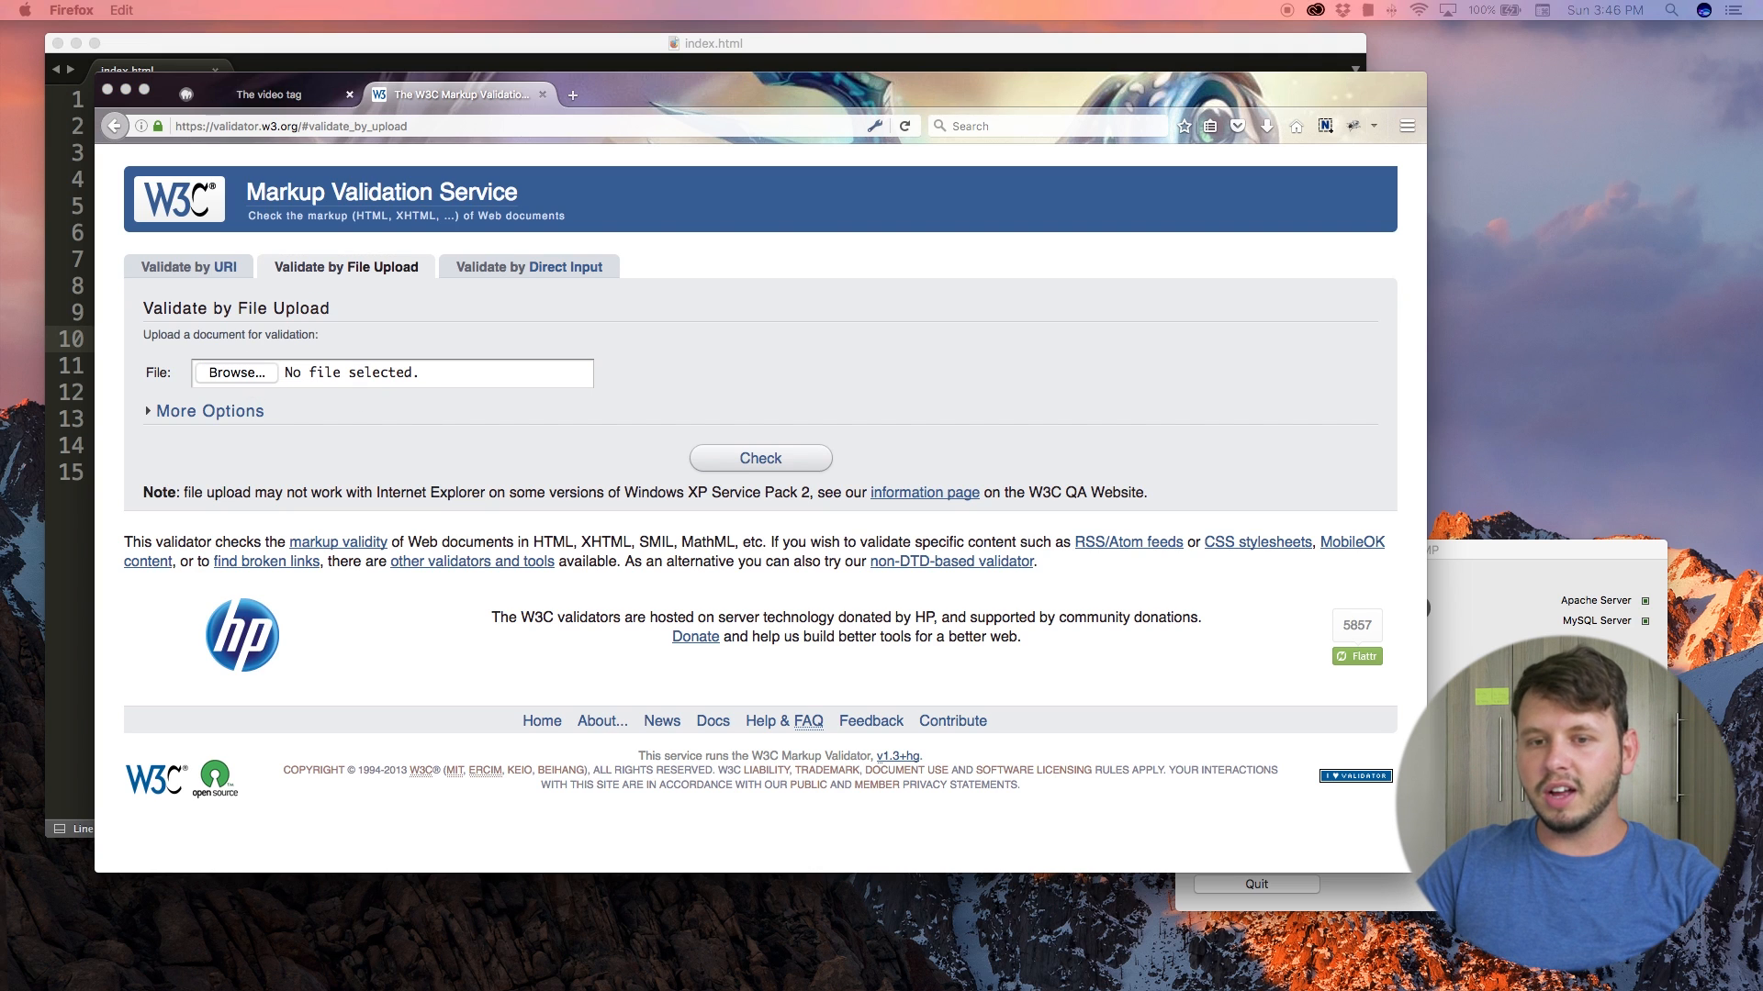
pyautogui.click(235, 372)
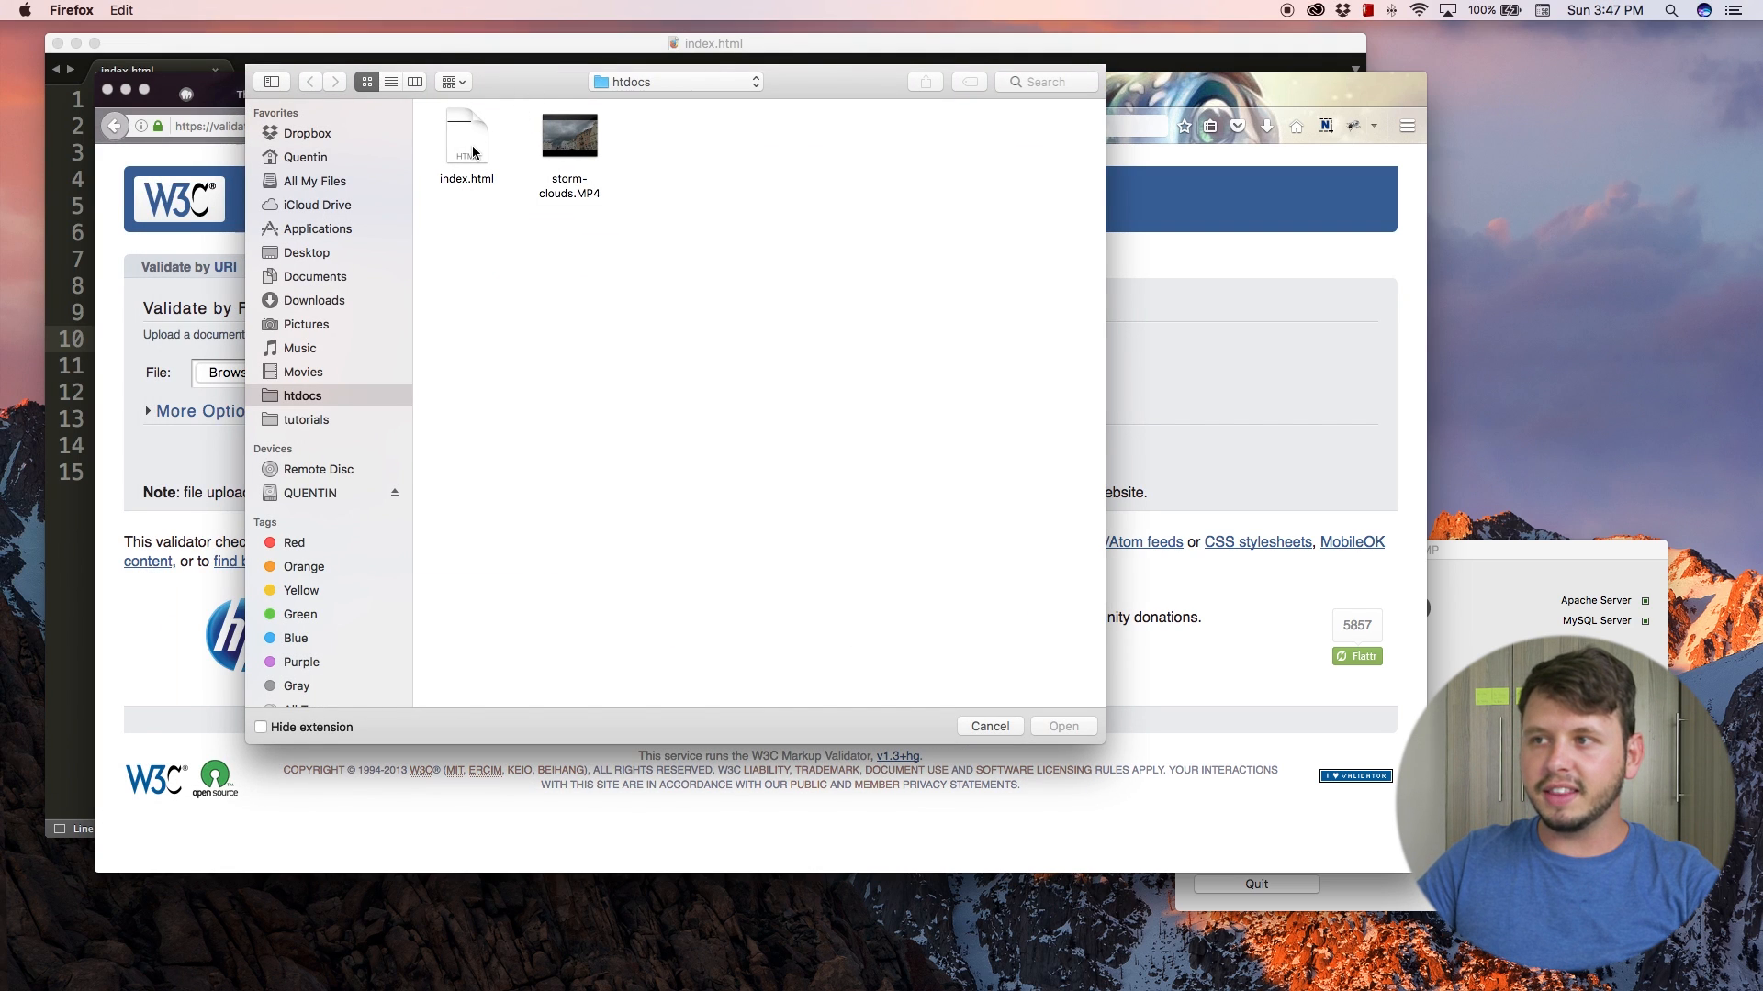
pyautogui.click(466, 147)
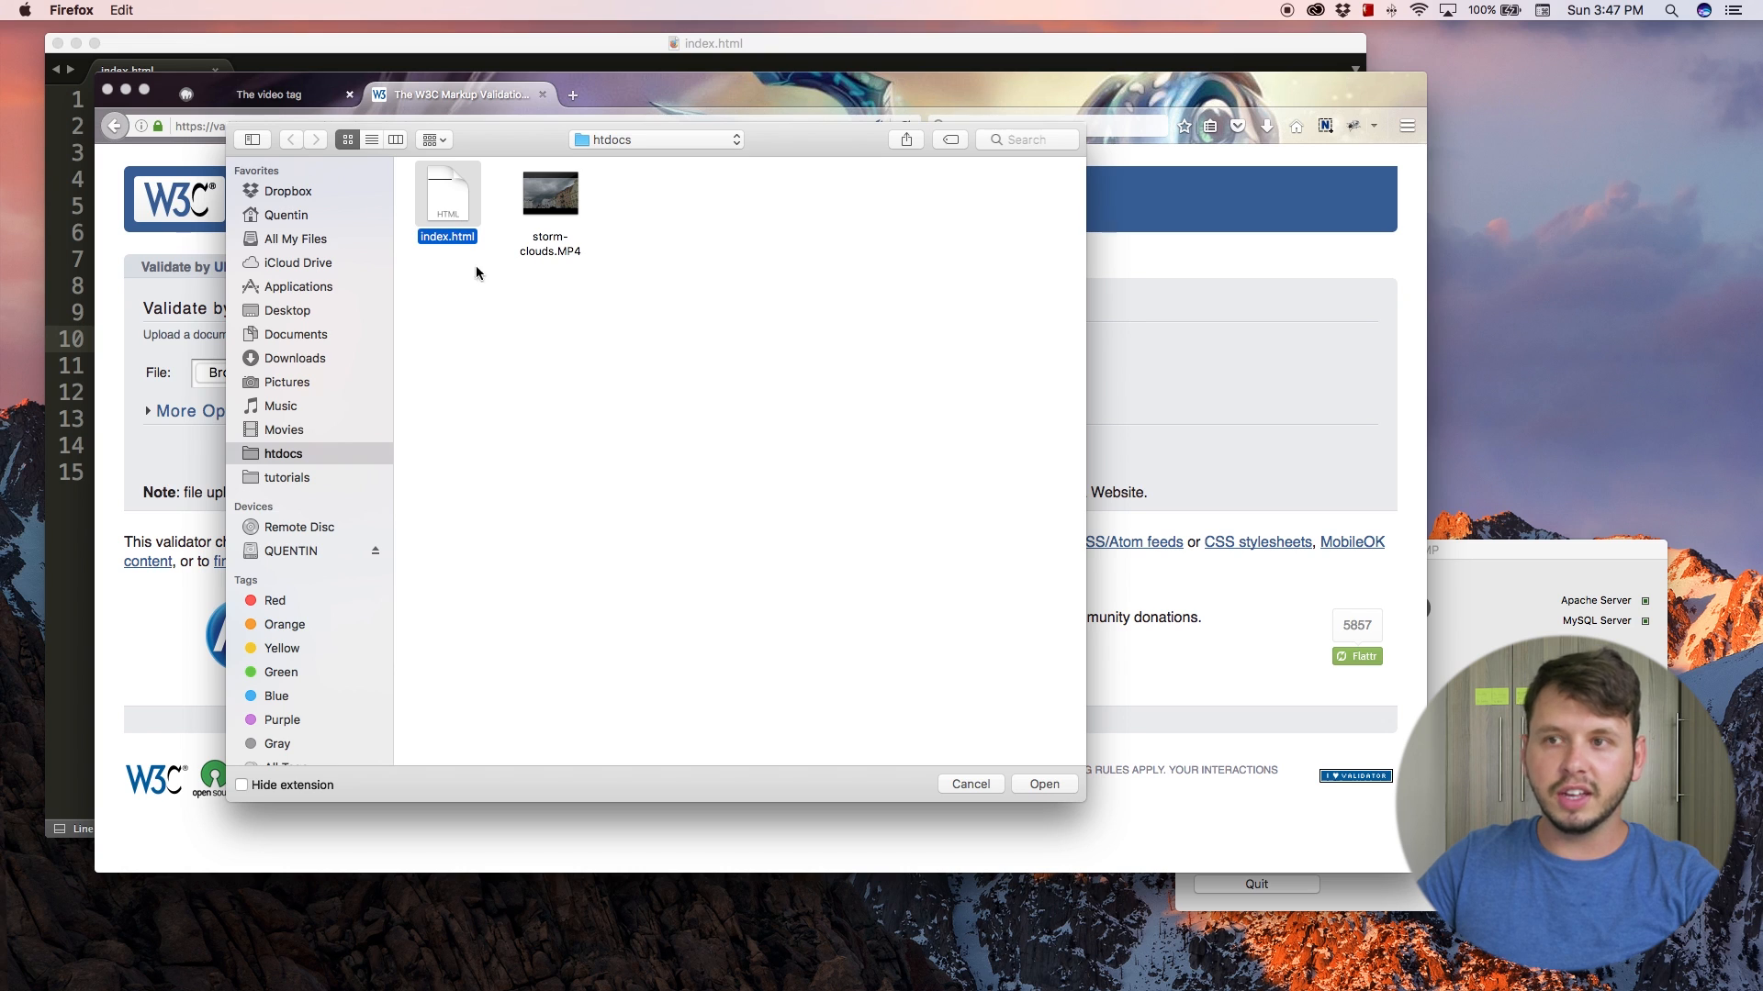
pyautogui.click(1041, 784)
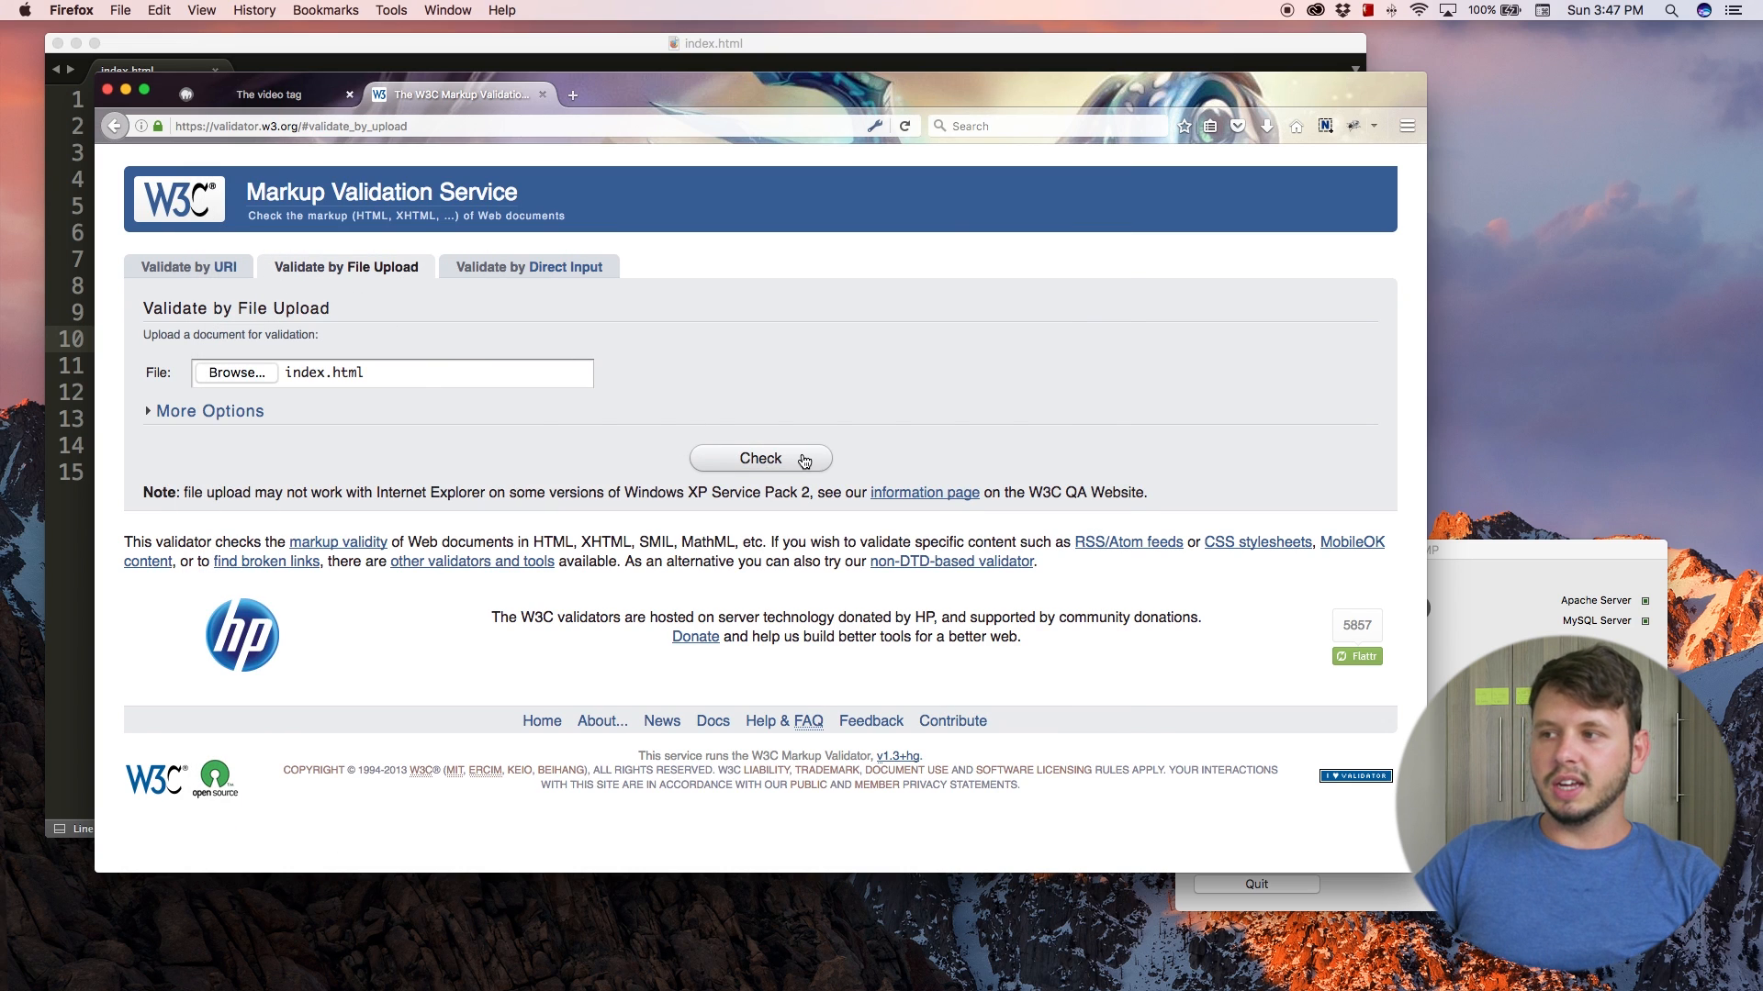
pyautogui.click(760, 459)
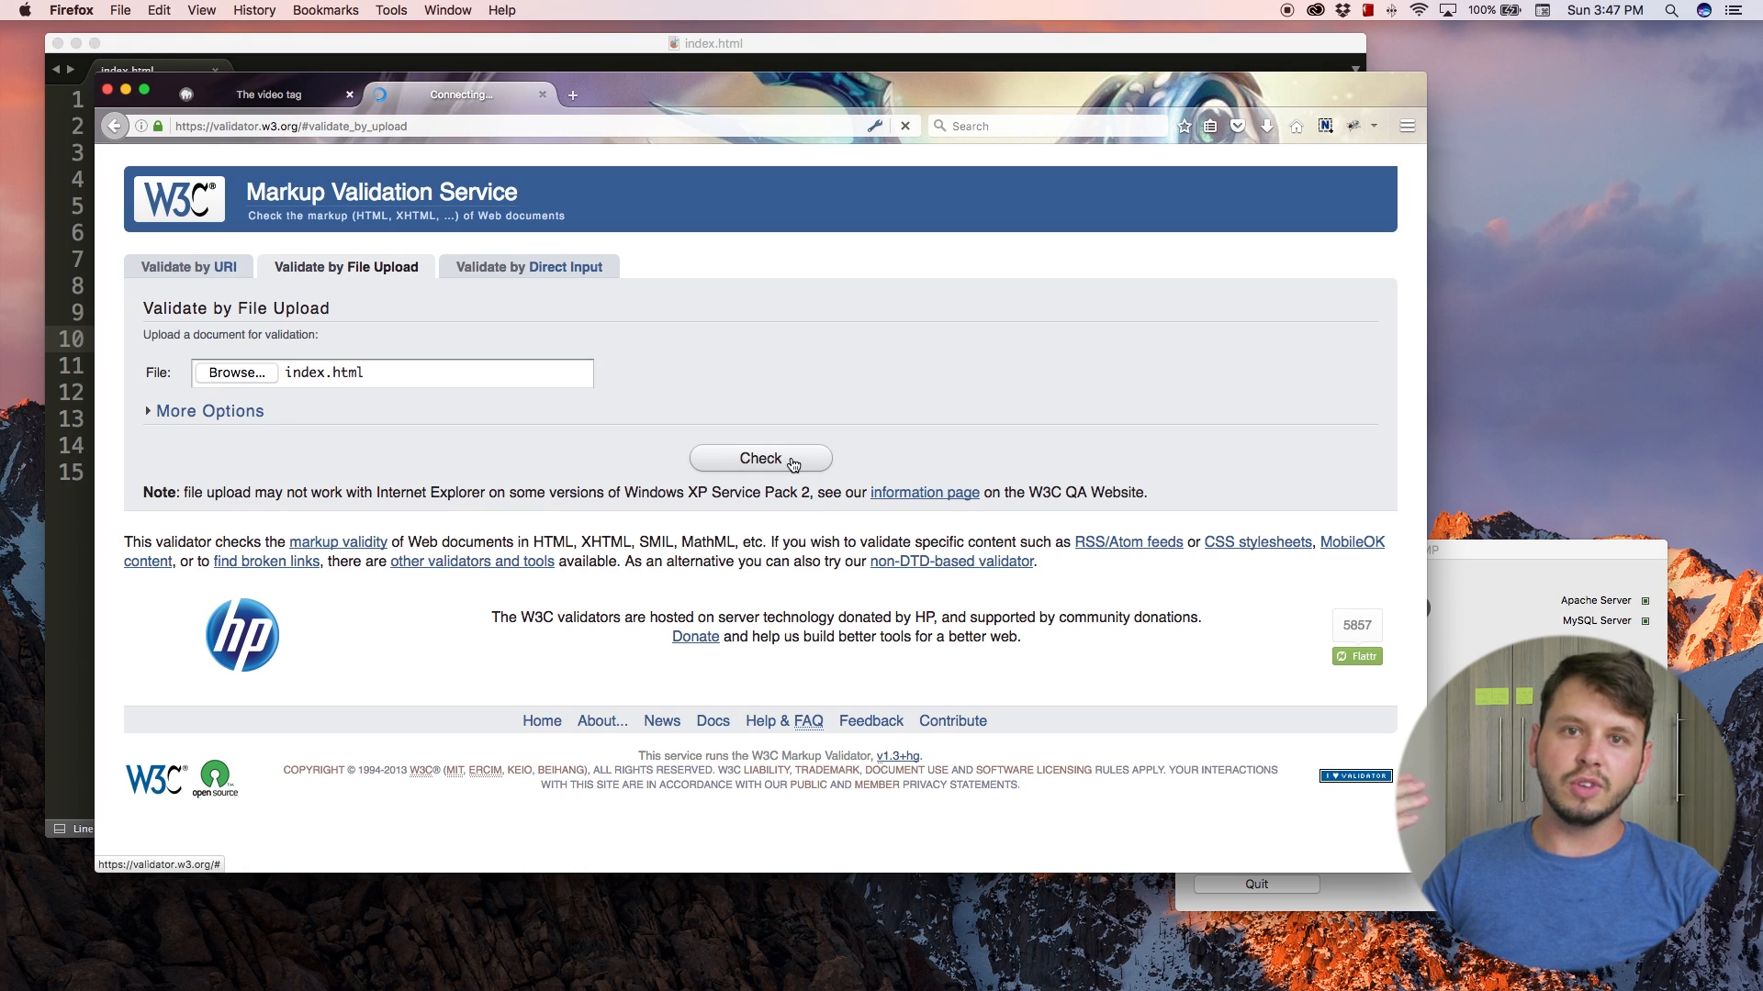
pyautogui.click(760, 457)
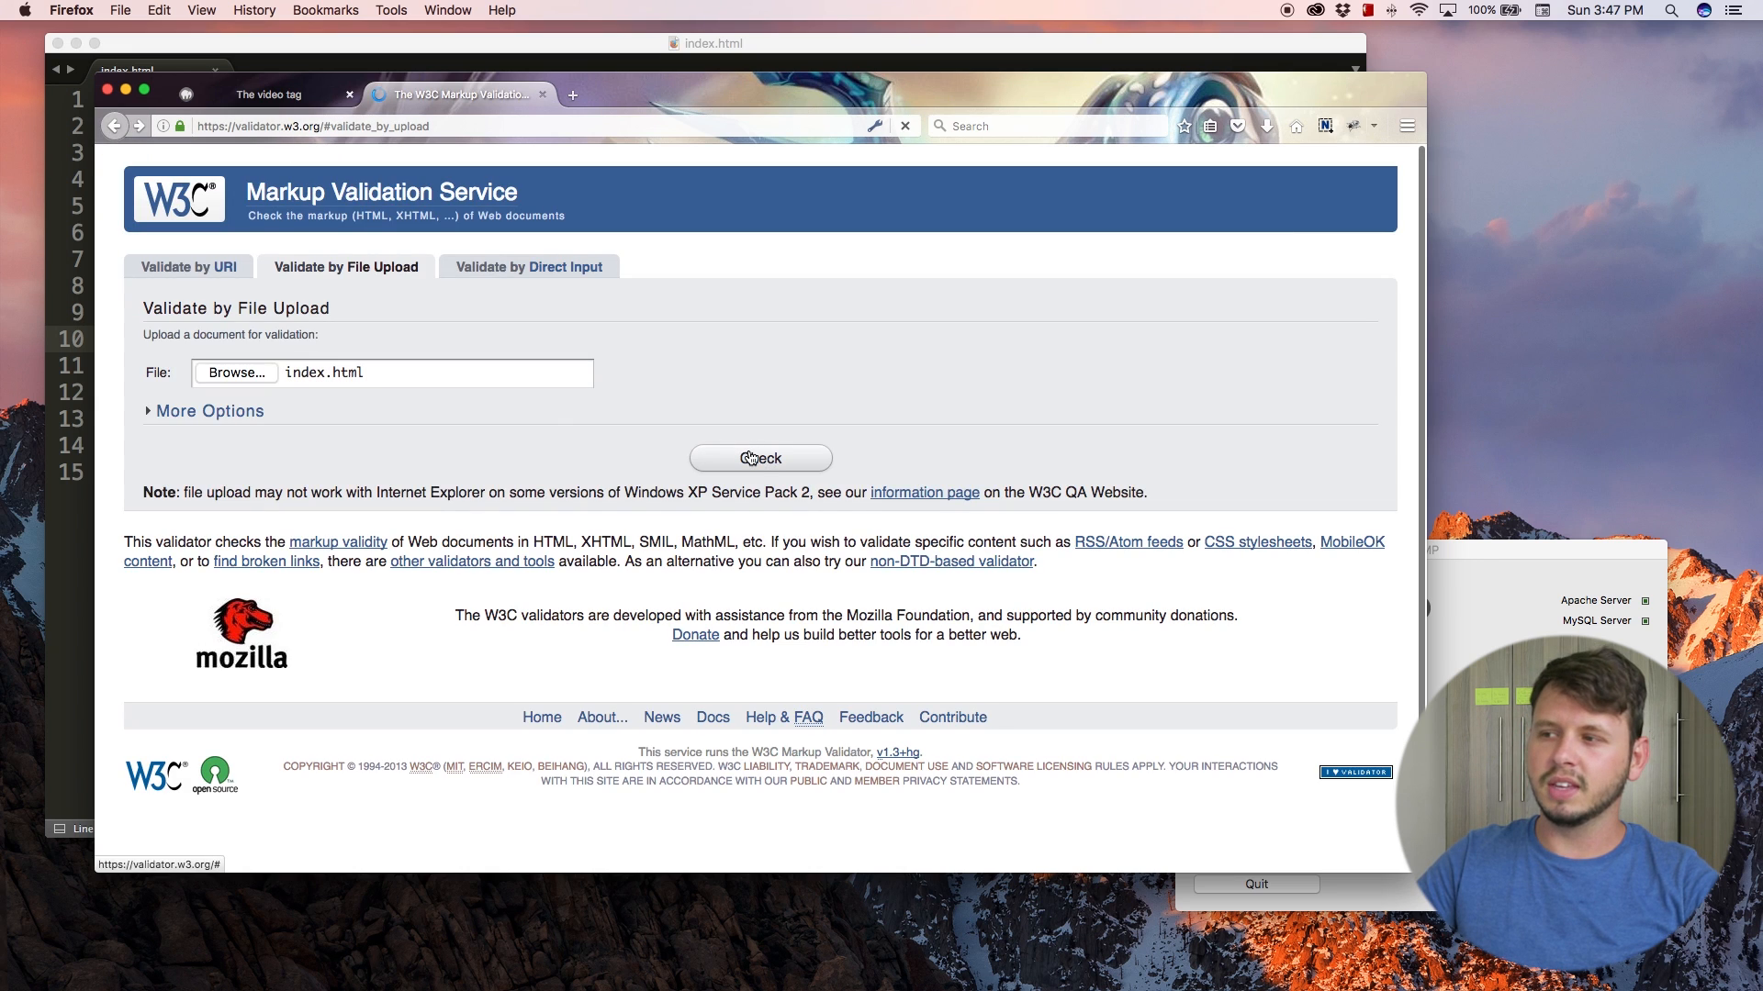
pyautogui.click(758, 457)
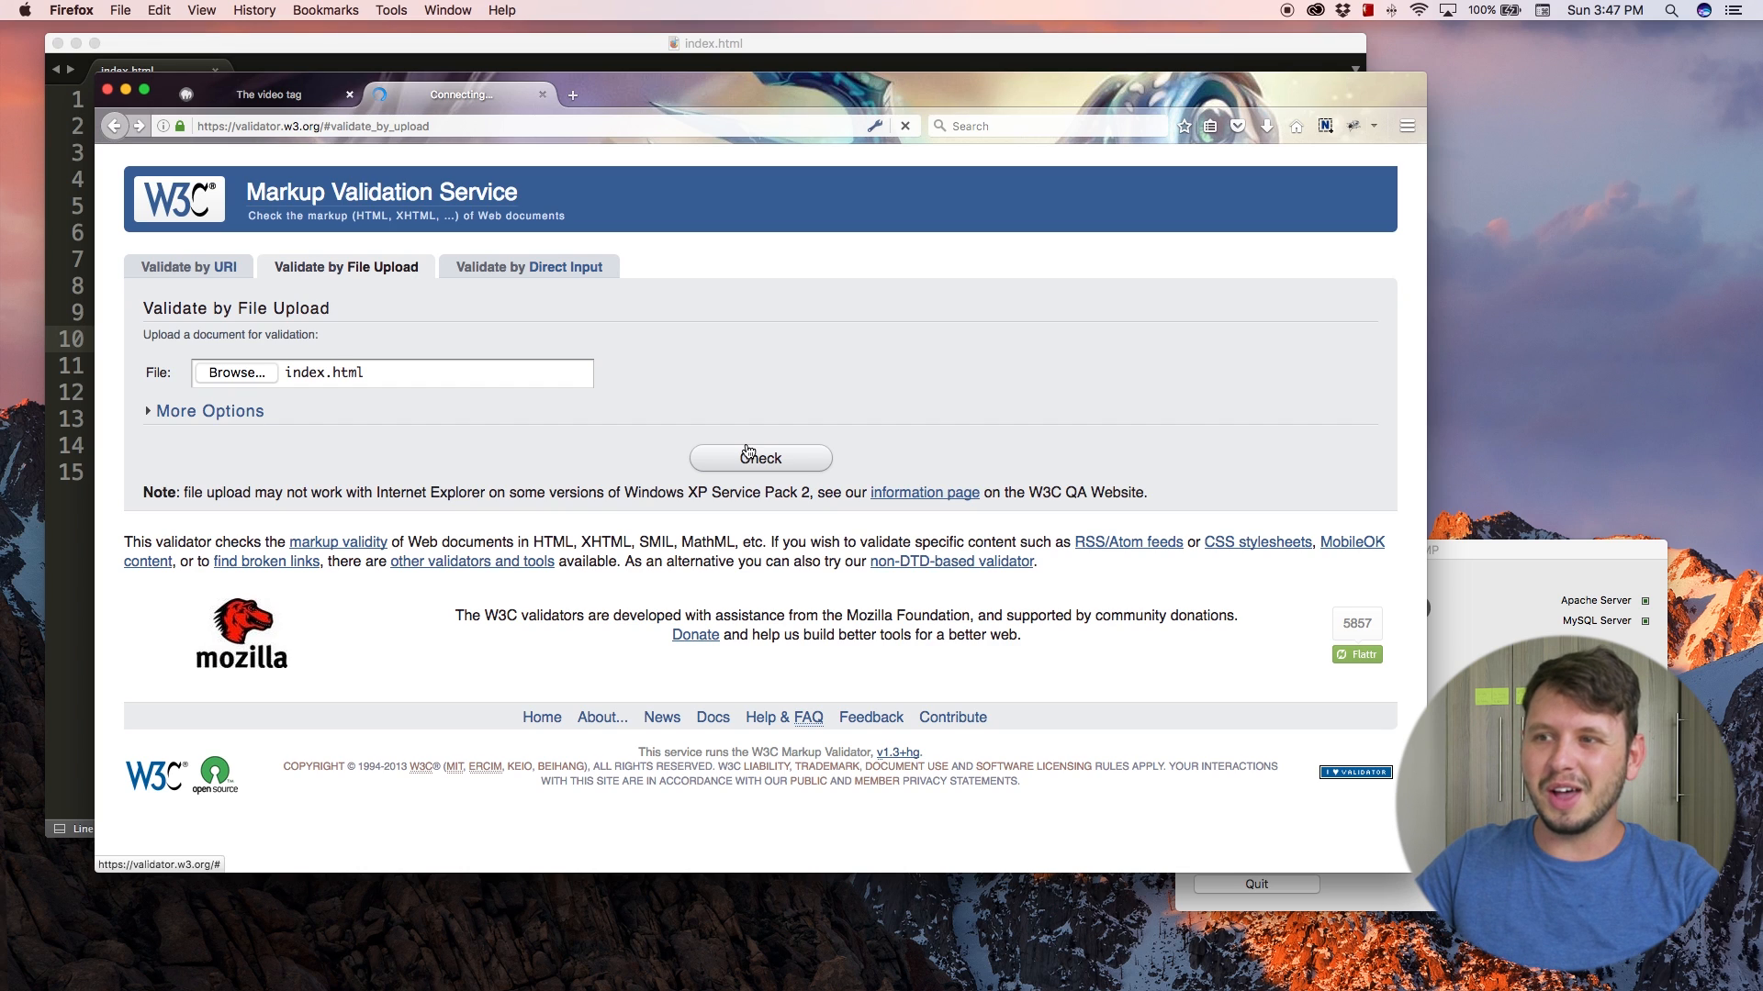
pyautogui.click(760, 458)
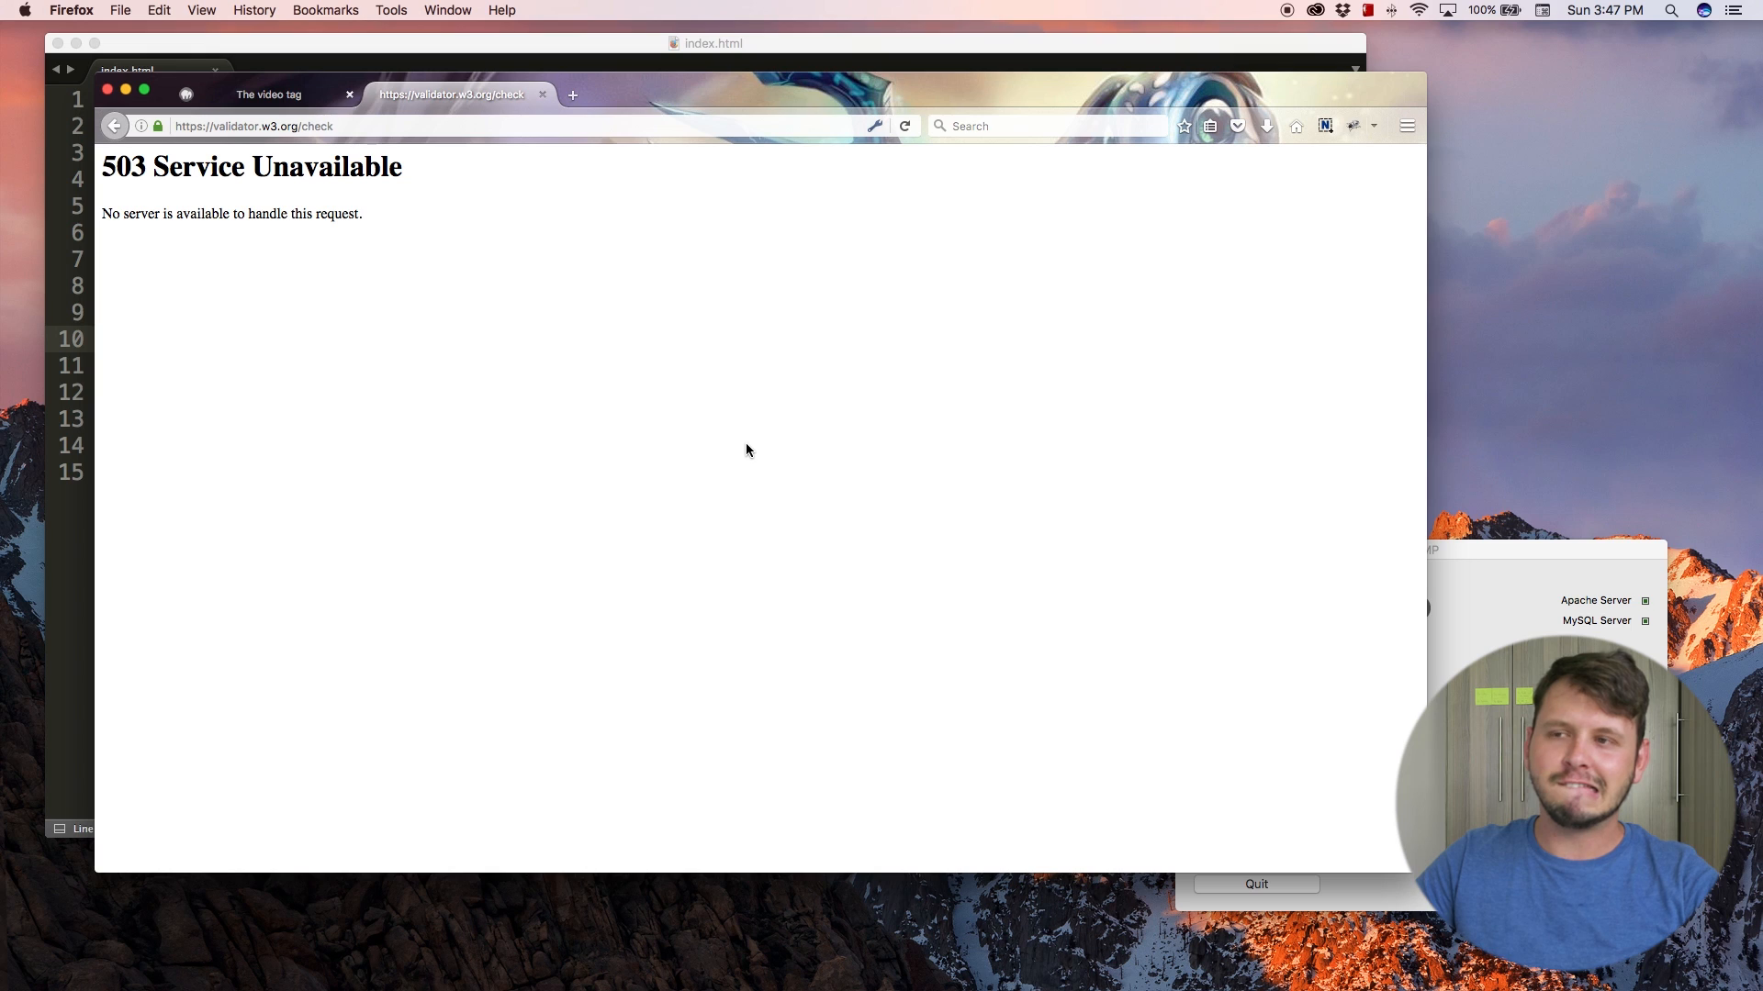
pyautogui.moveTo(342, 231)
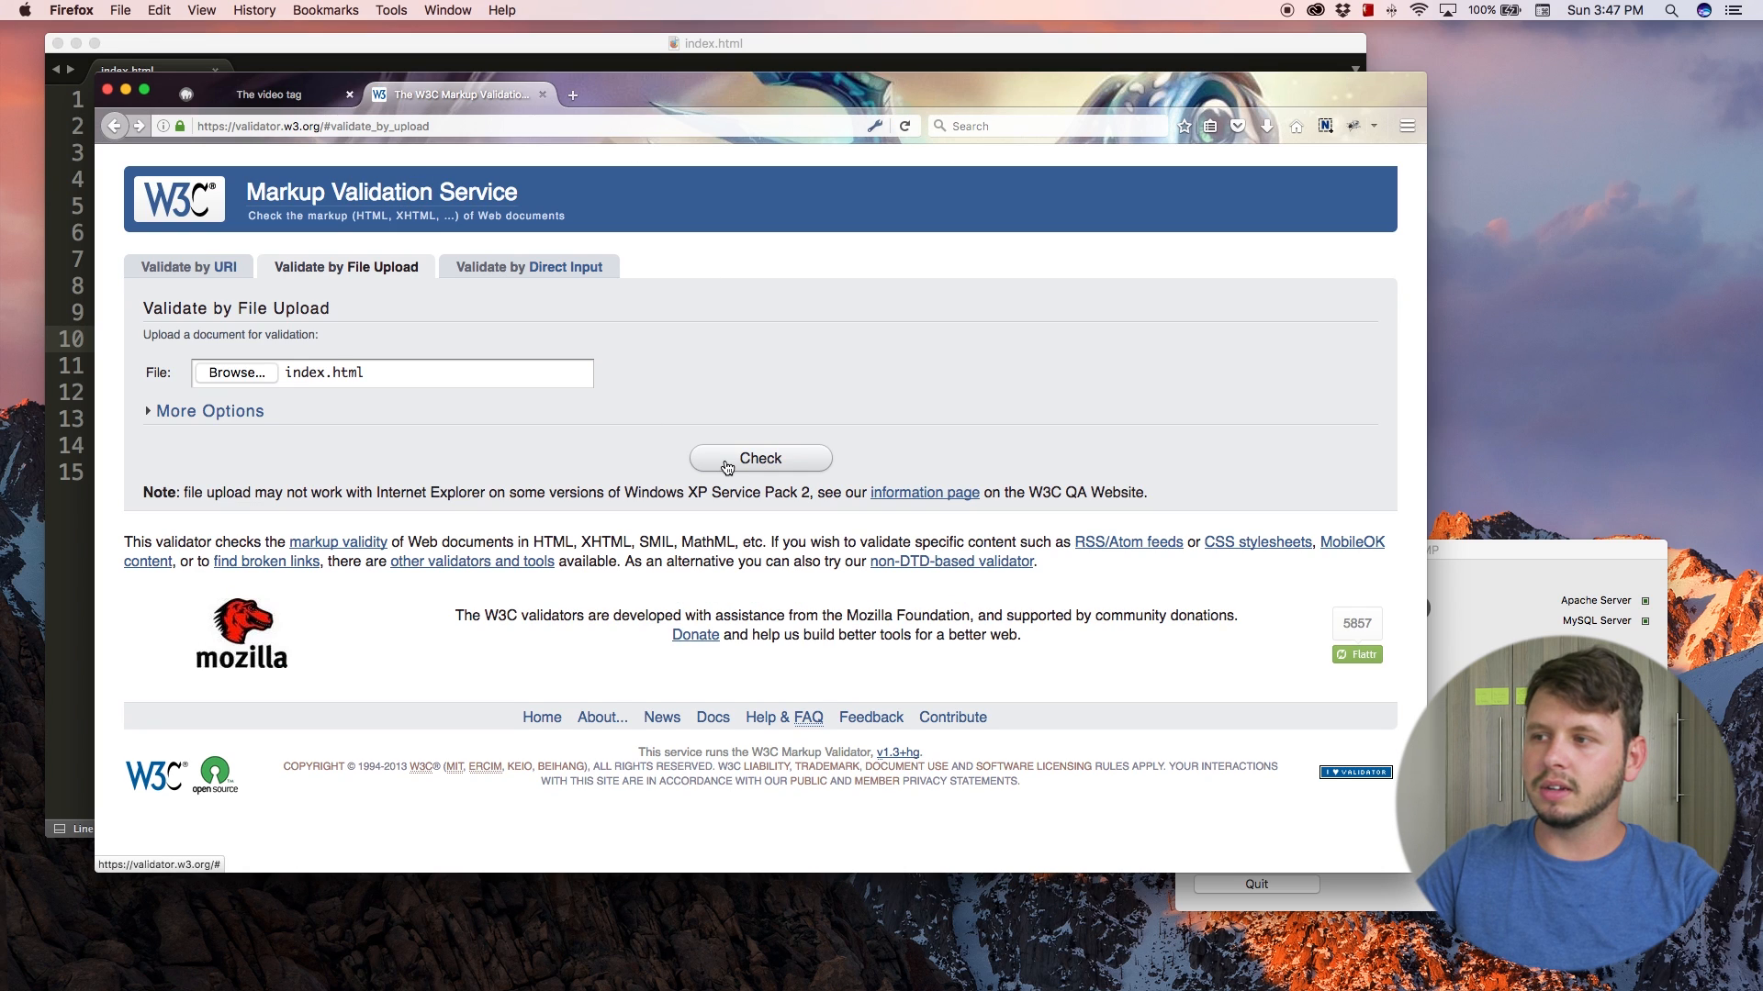
pyautogui.click(760, 457)
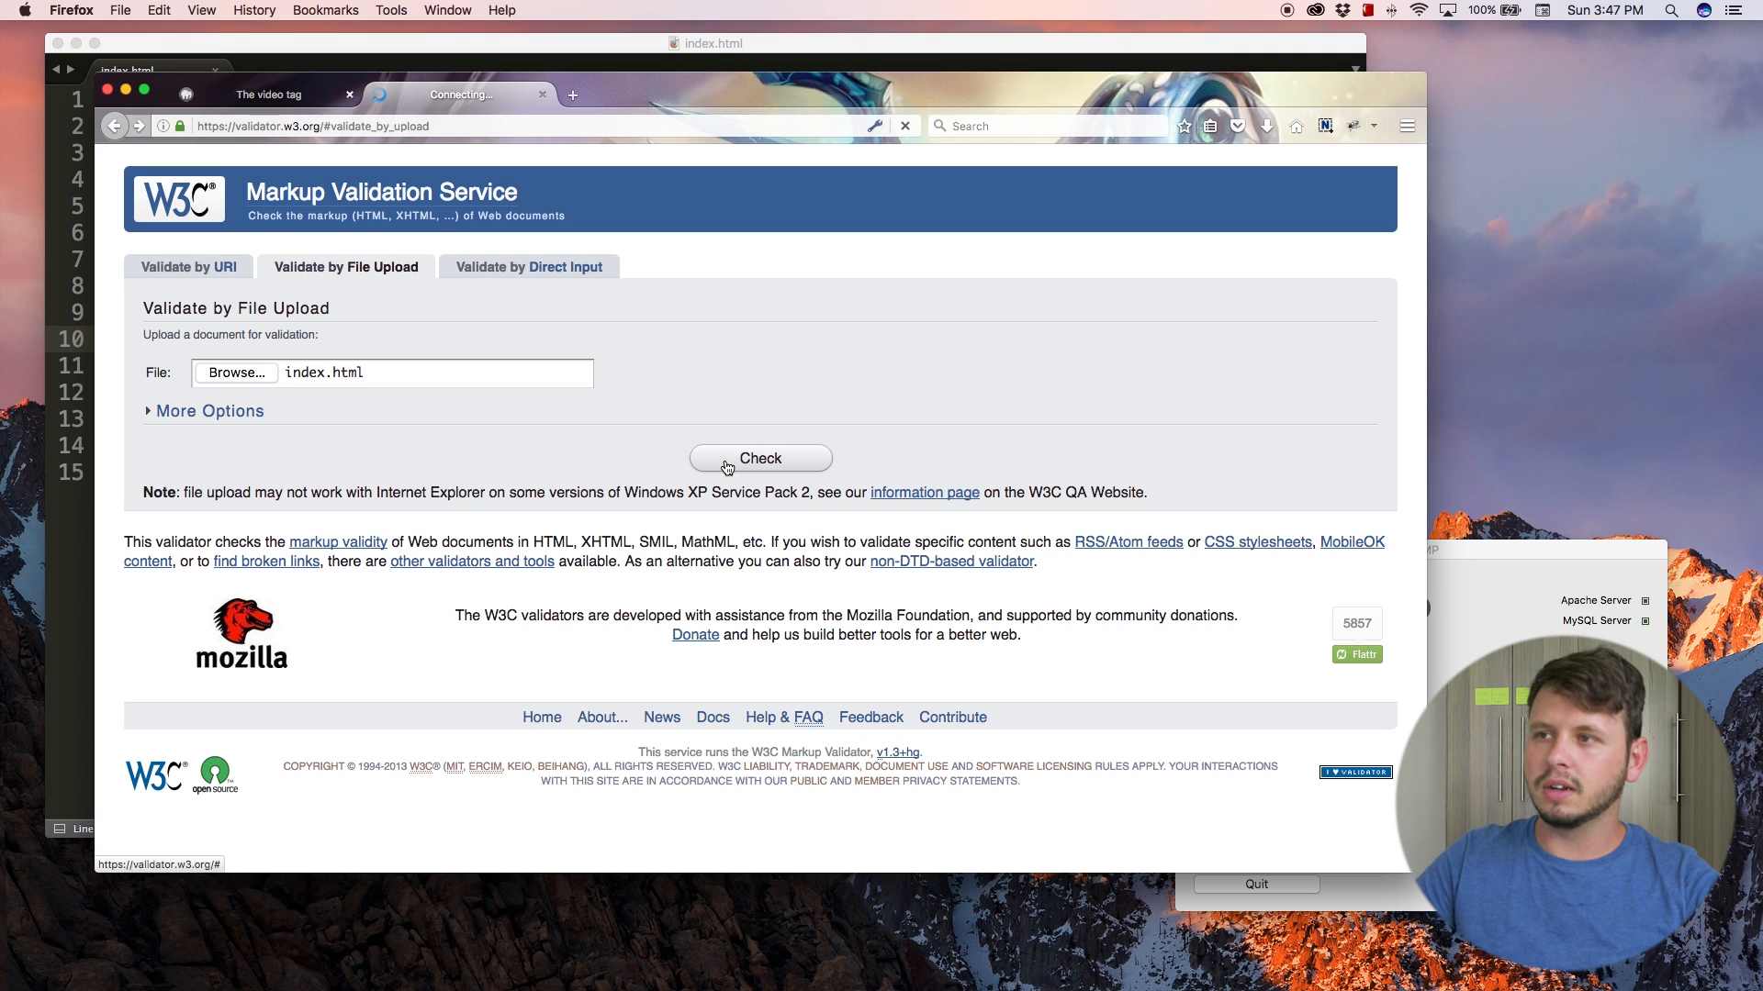
pyautogui.click(761, 458)
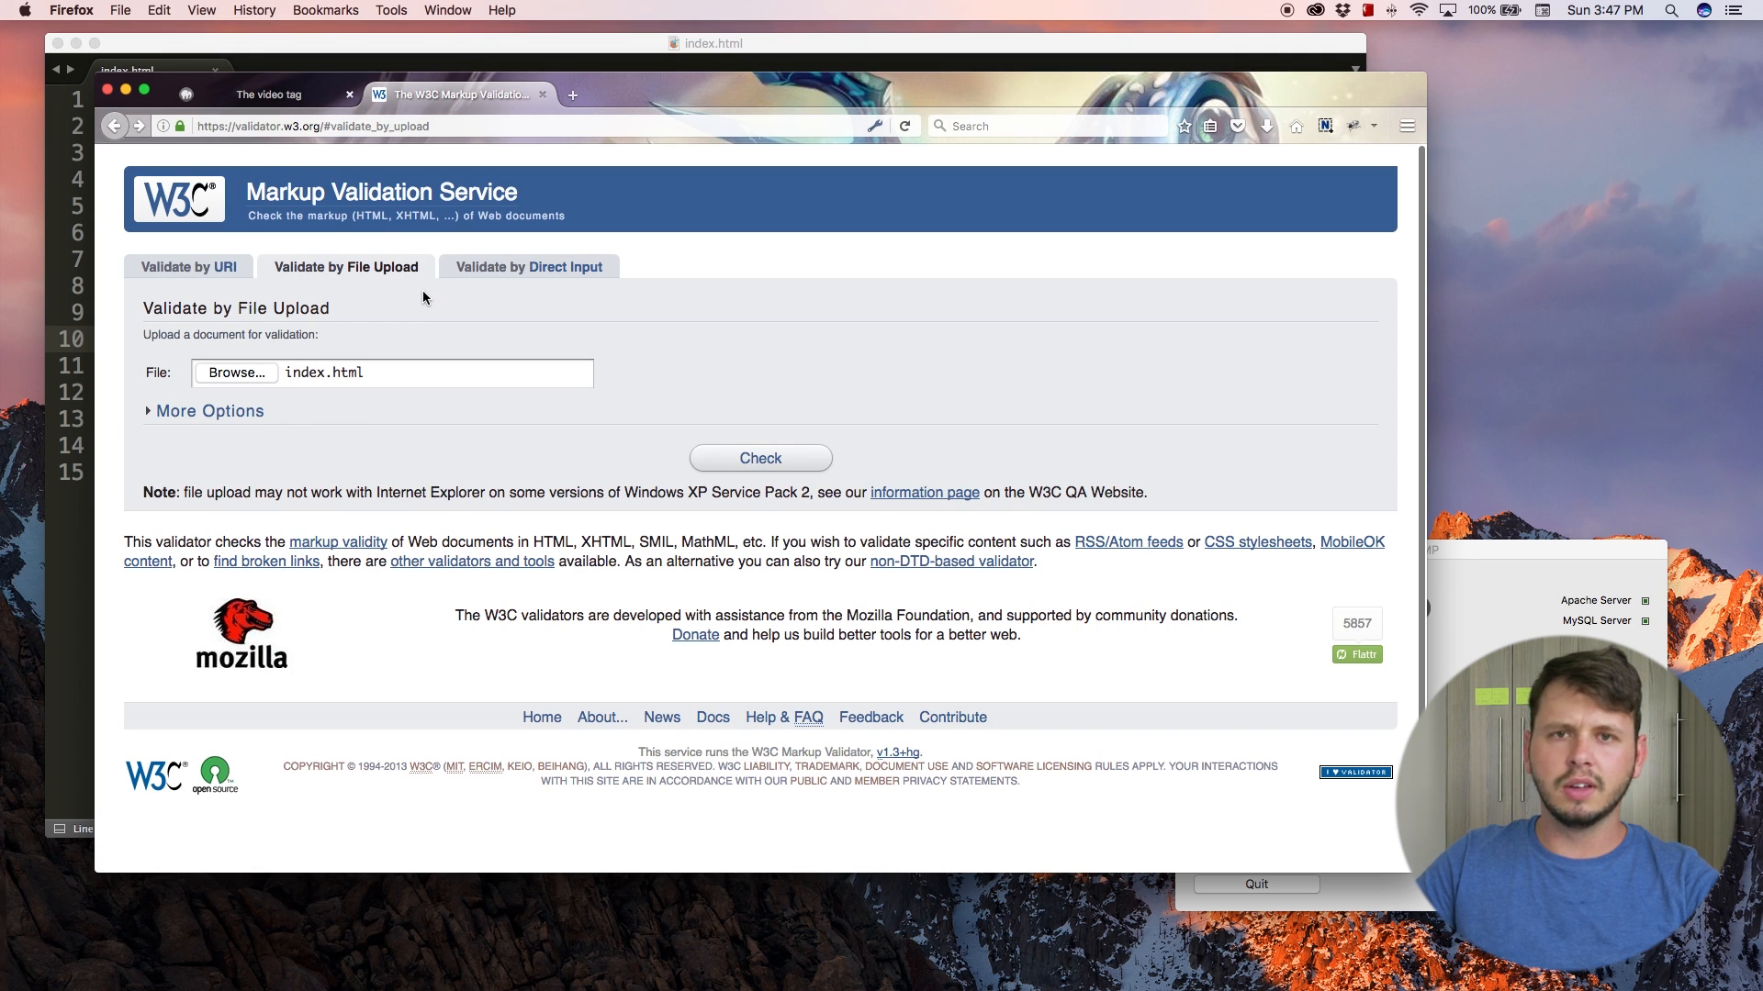
pyautogui.moveTo(569, 374)
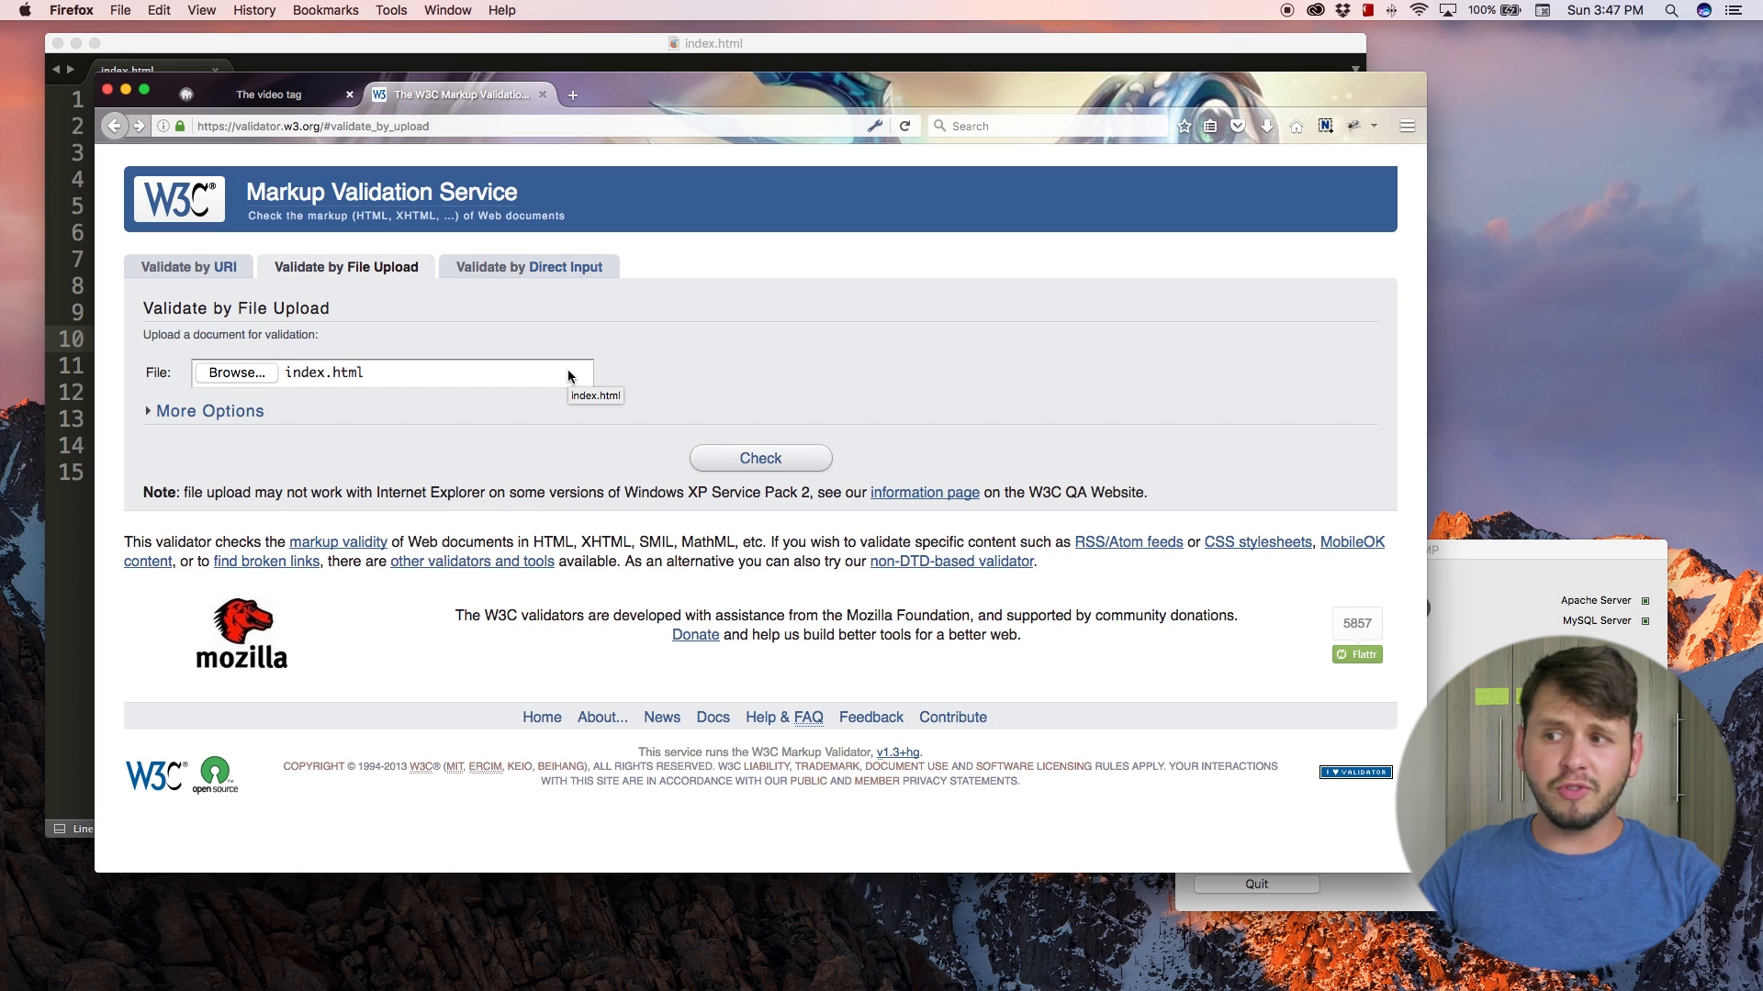
pyautogui.click(760, 457)
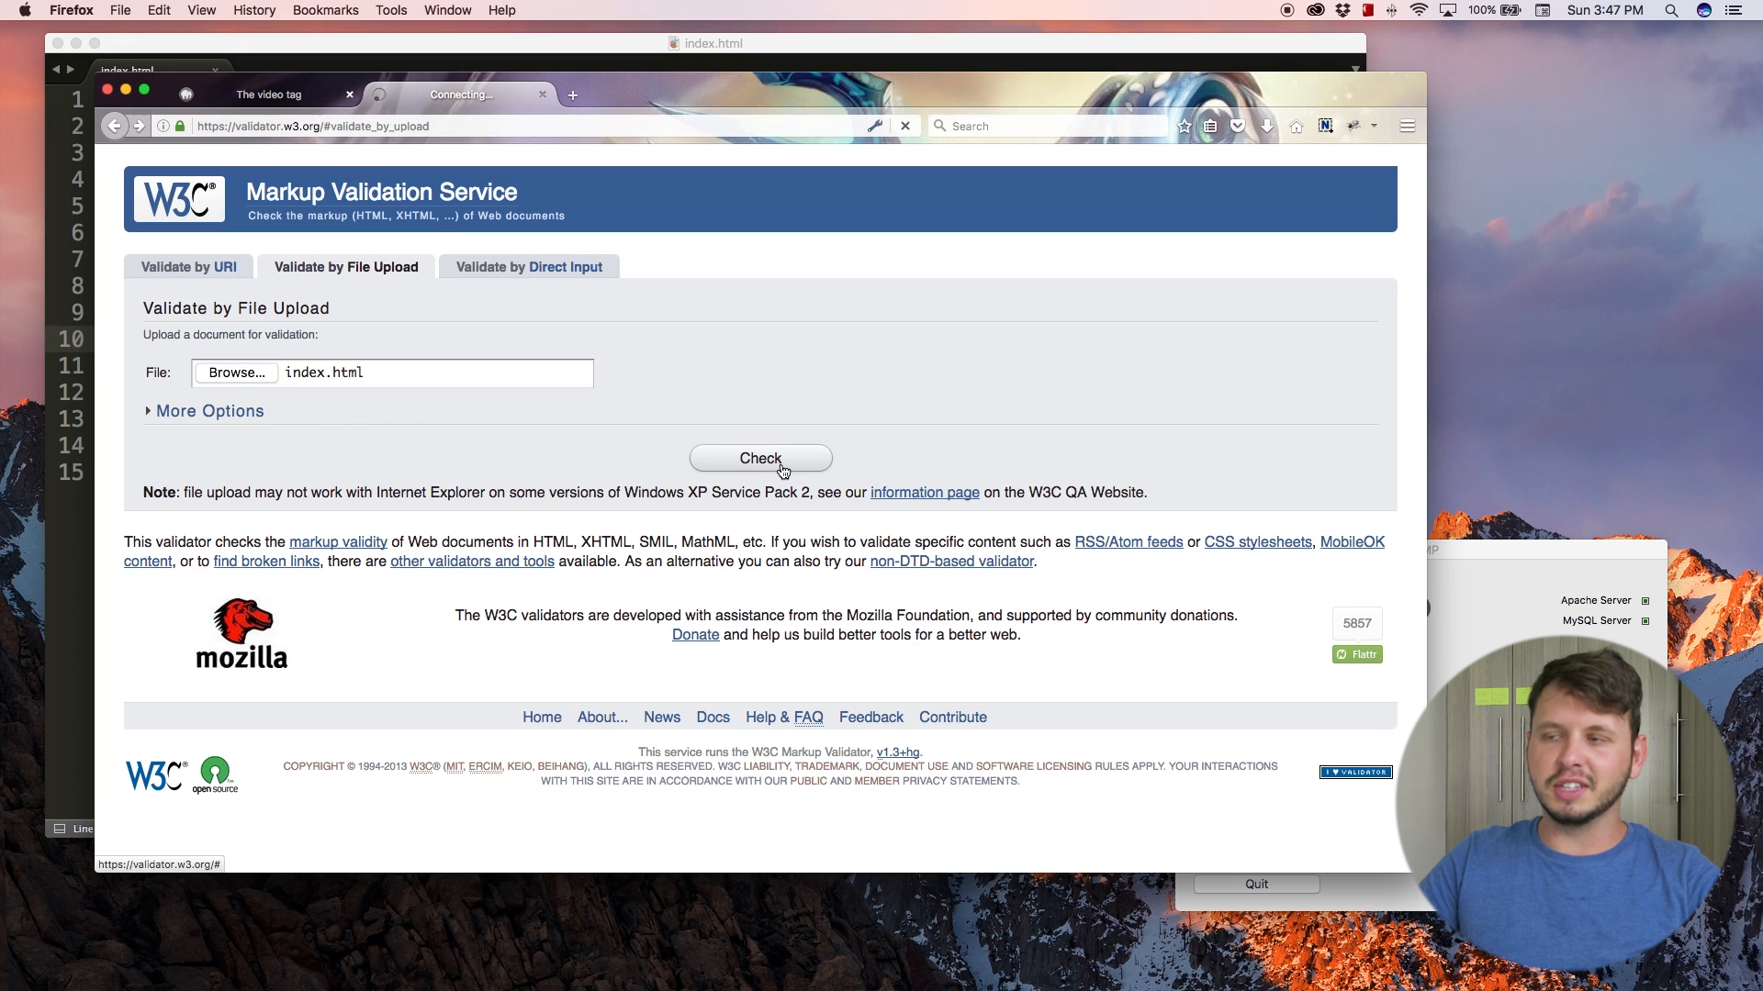
pyautogui.click(760, 457)
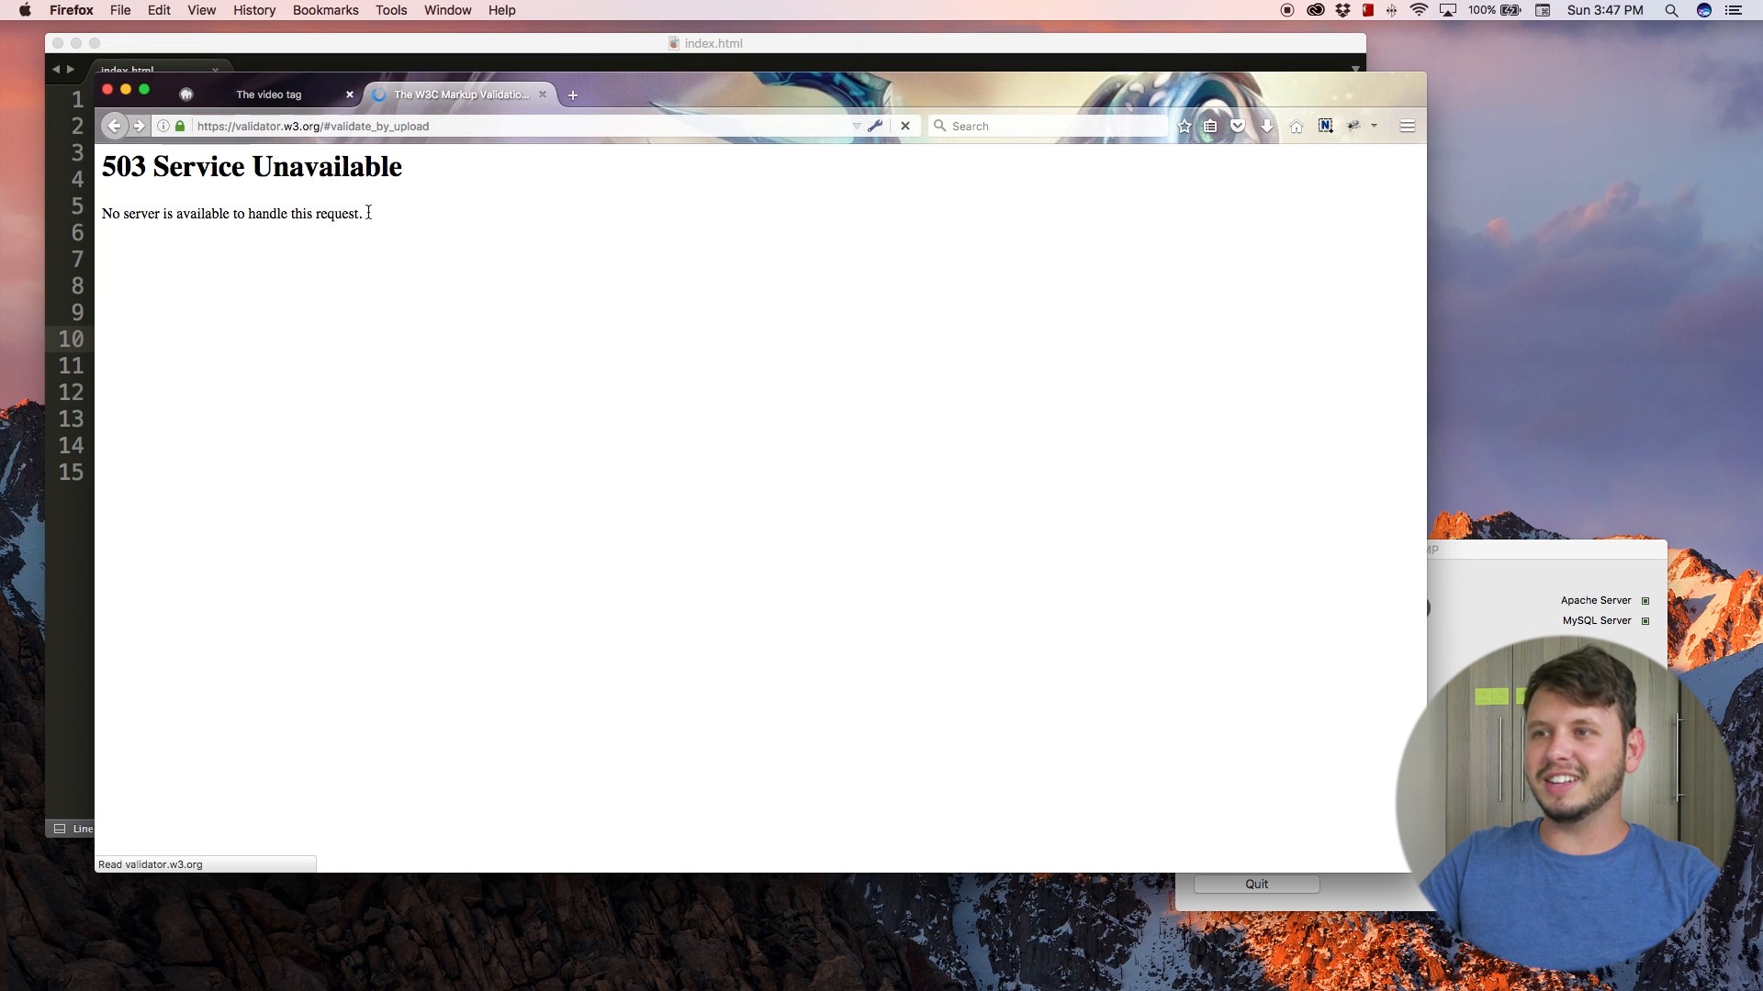
pyautogui.click(905, 127)
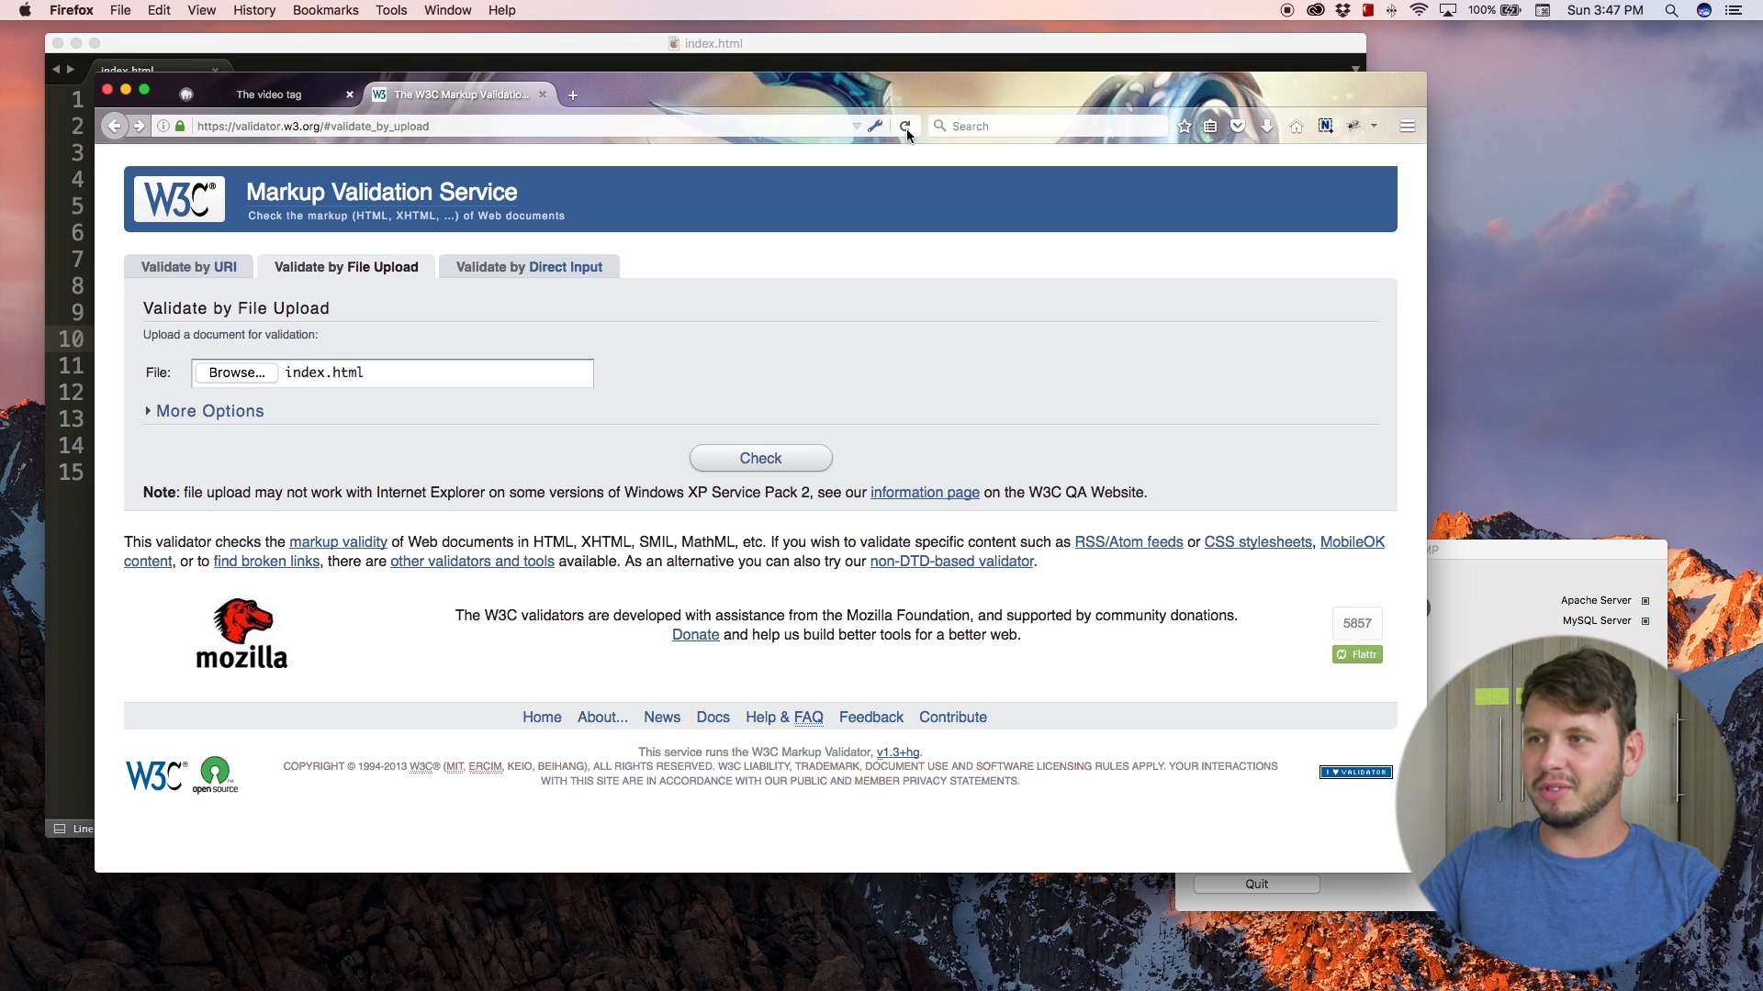
pyautogui.click(903, 127)
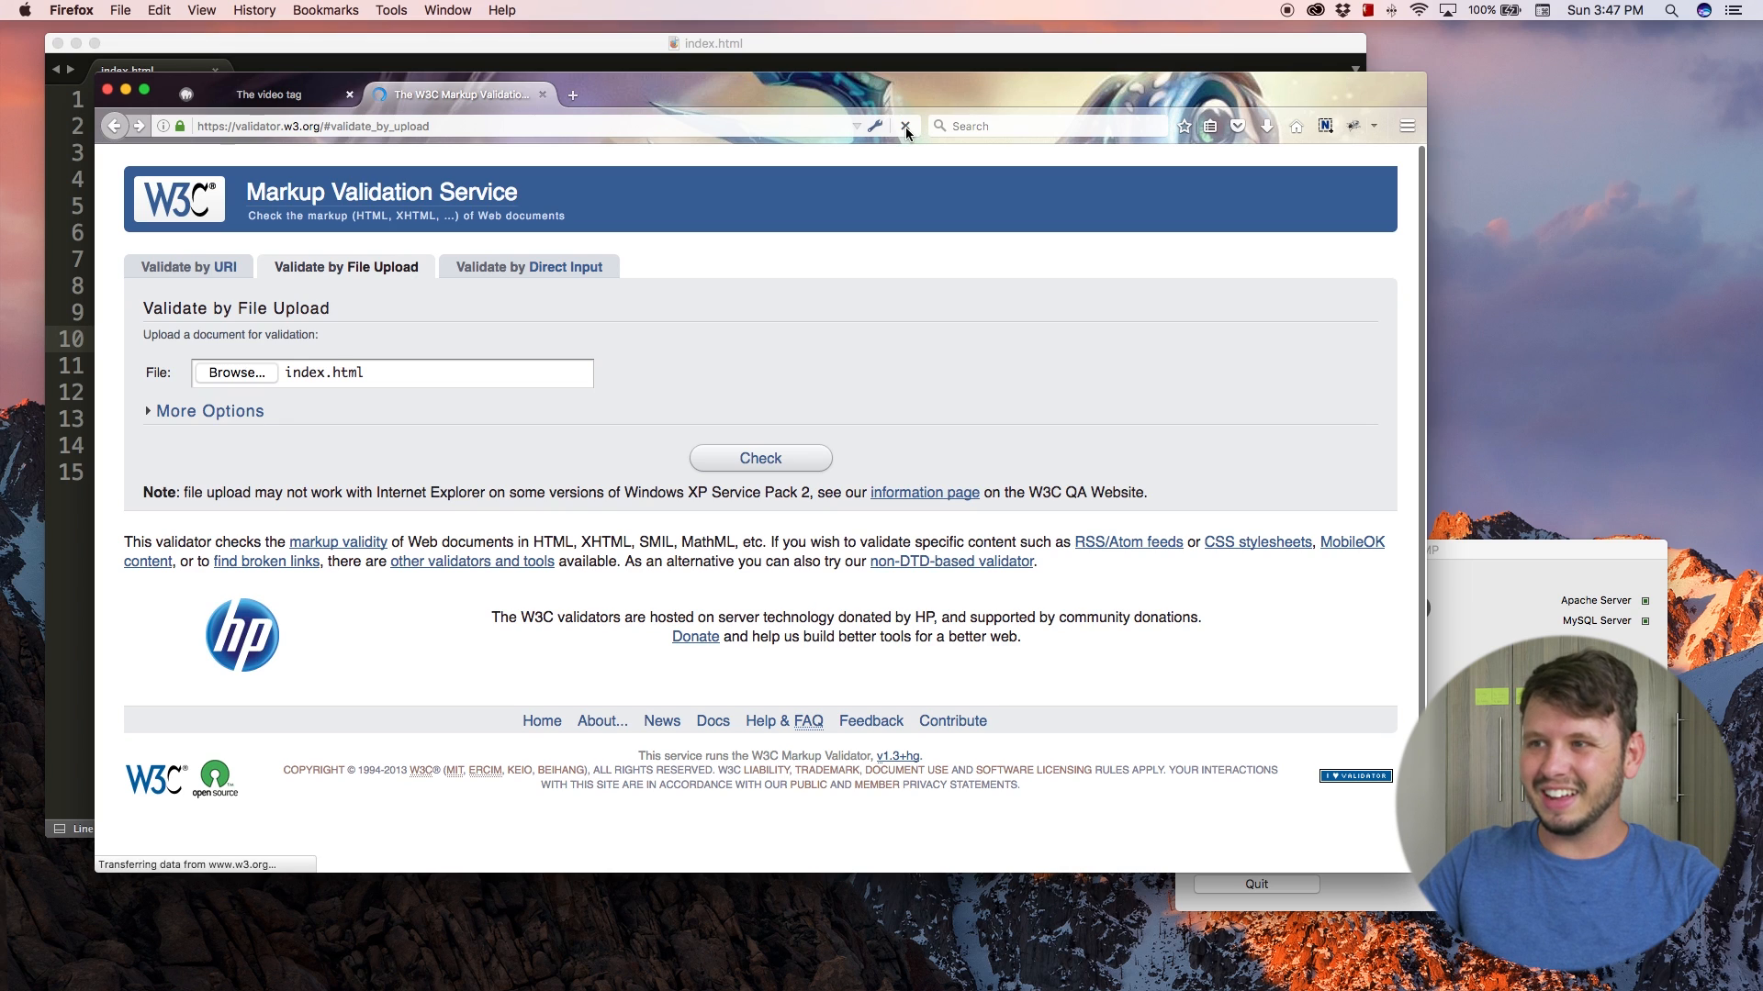
pyautogui.click(760, 457)
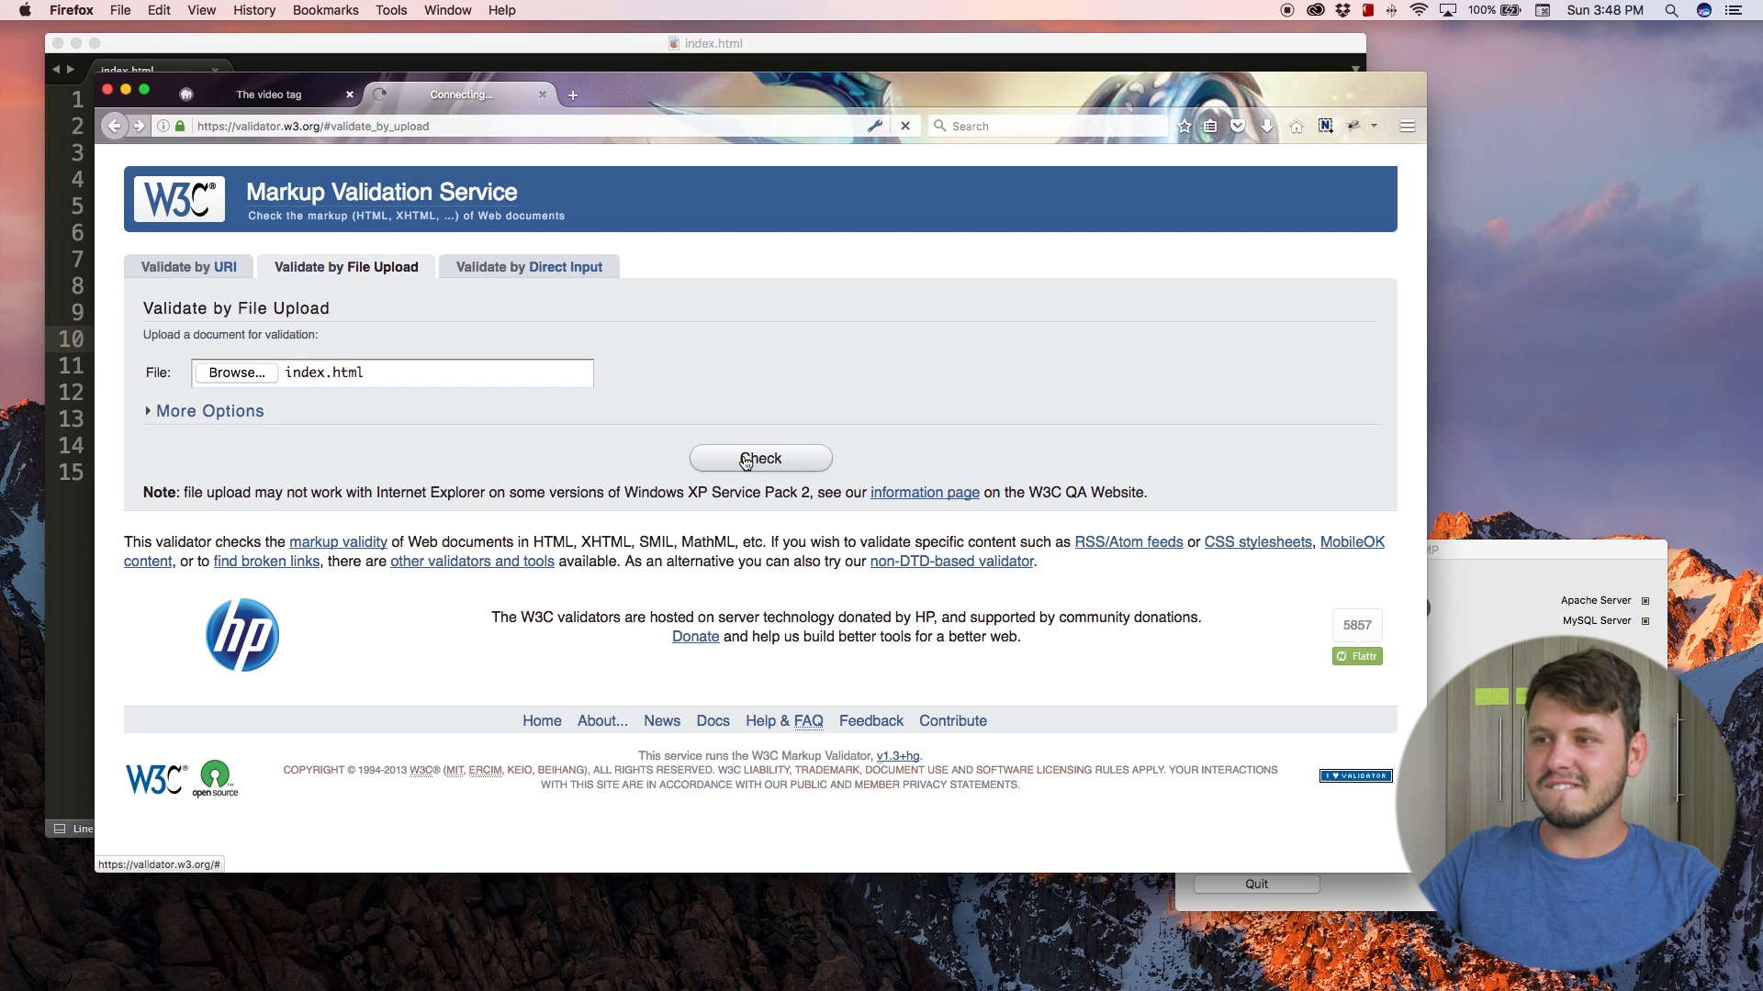
pyautogui.click(760, 459)
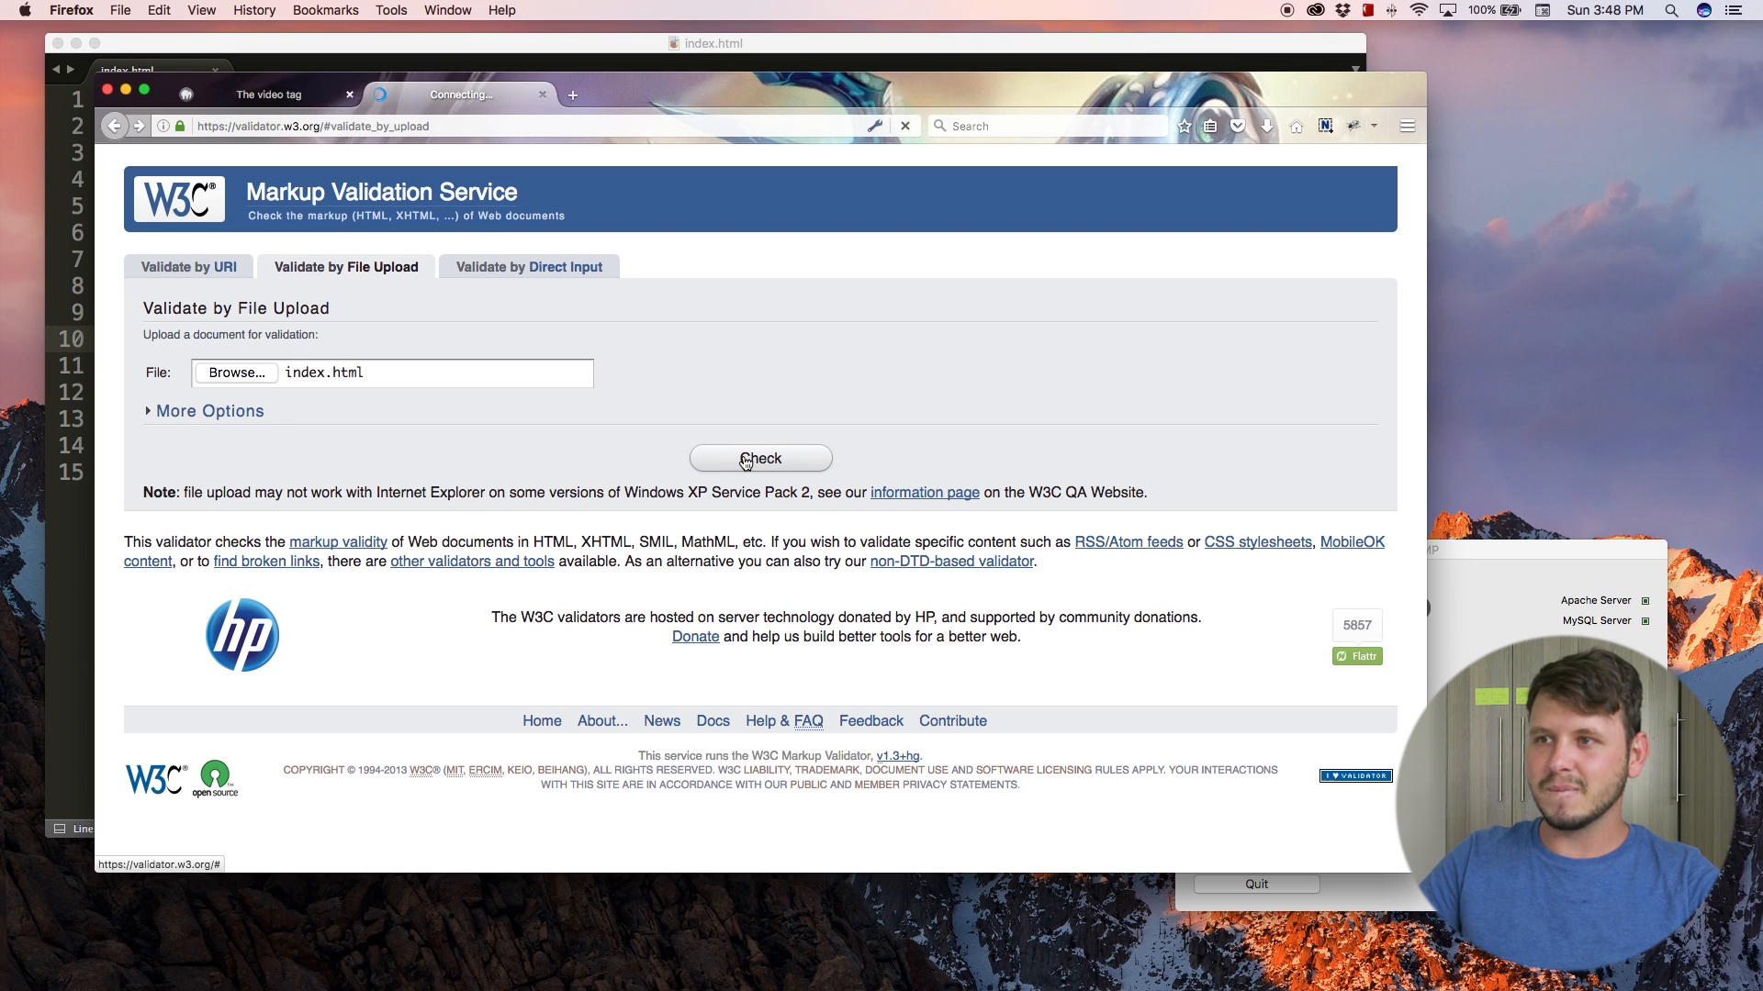
# - Run the check on index.html, revealing one error: a space in 'storm clouds.MP4'
pyautogui.click(760, 459)
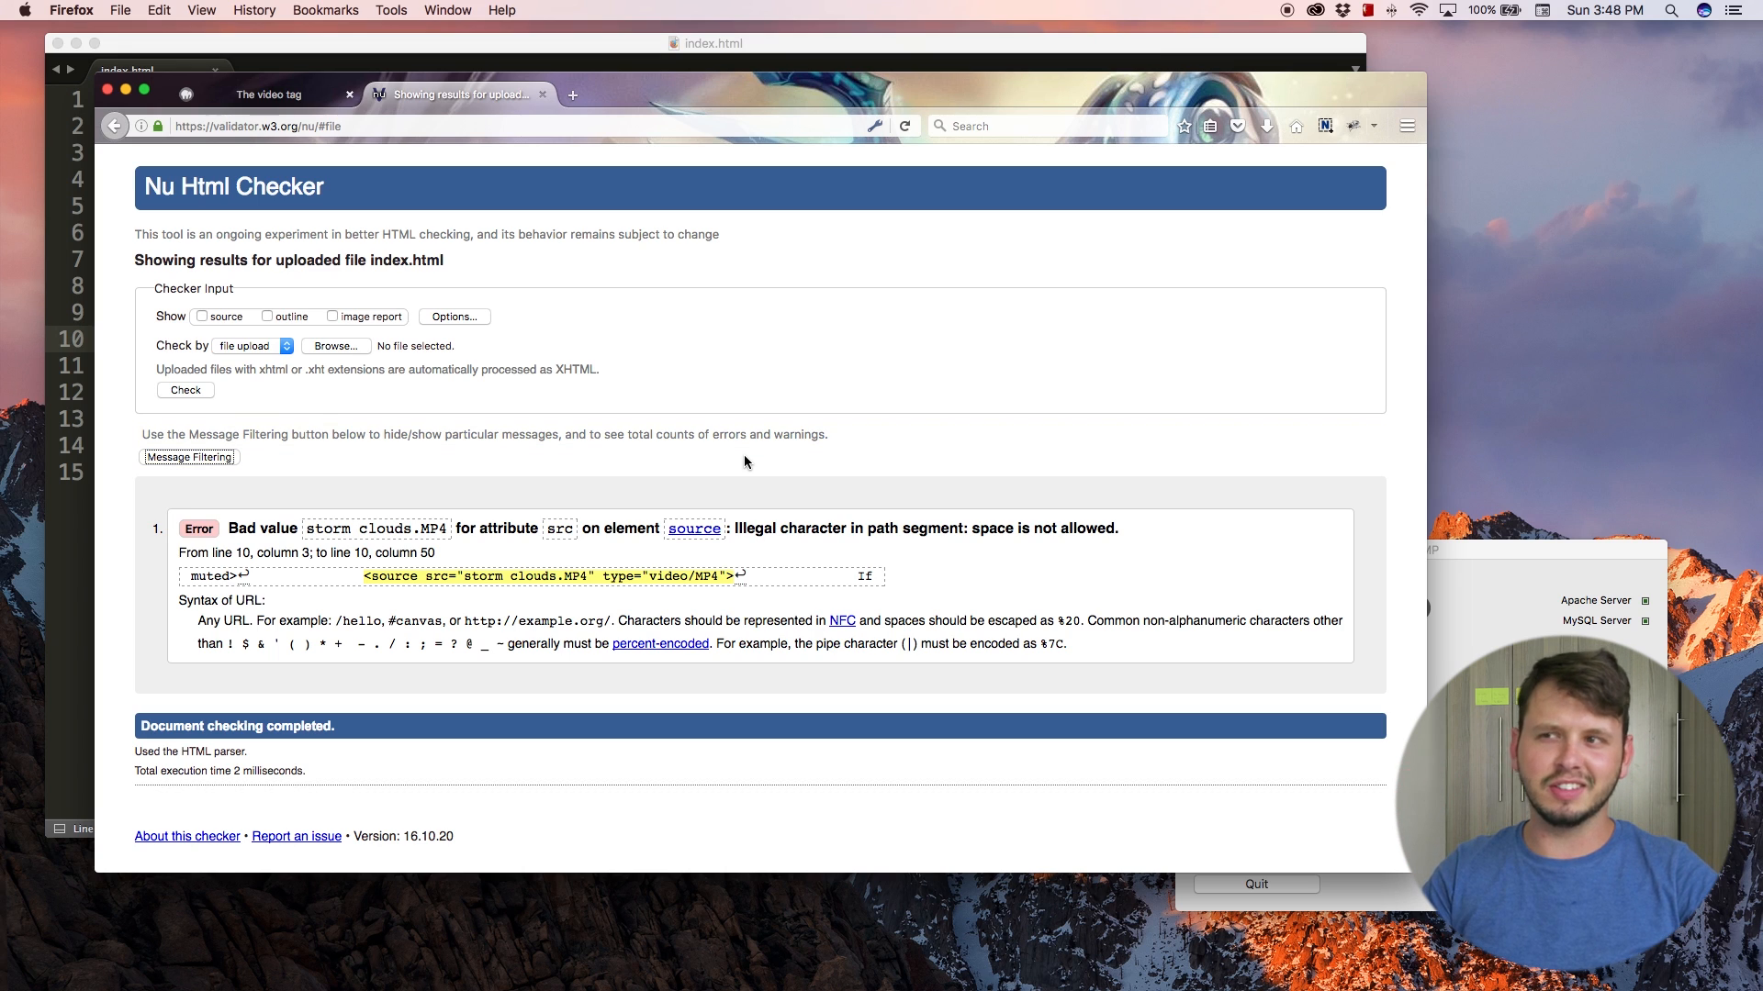
pyautogui.moveTo(553, 466)
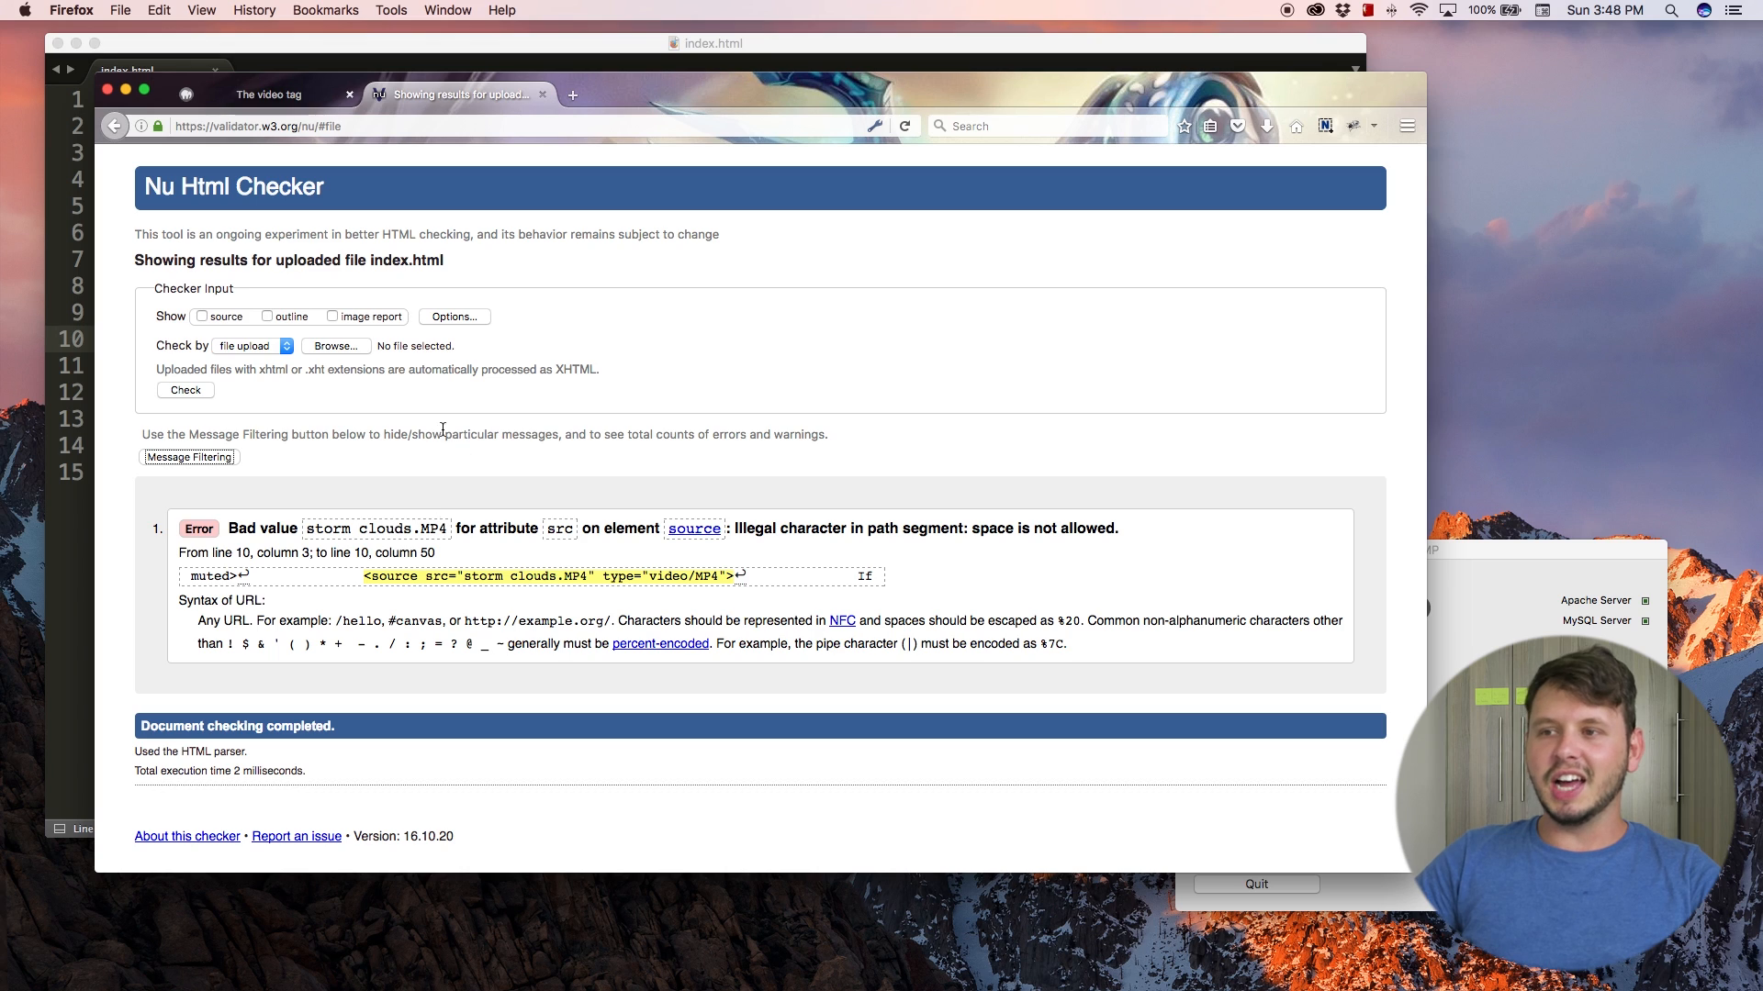
pyautogui.moveTo(224, 543)
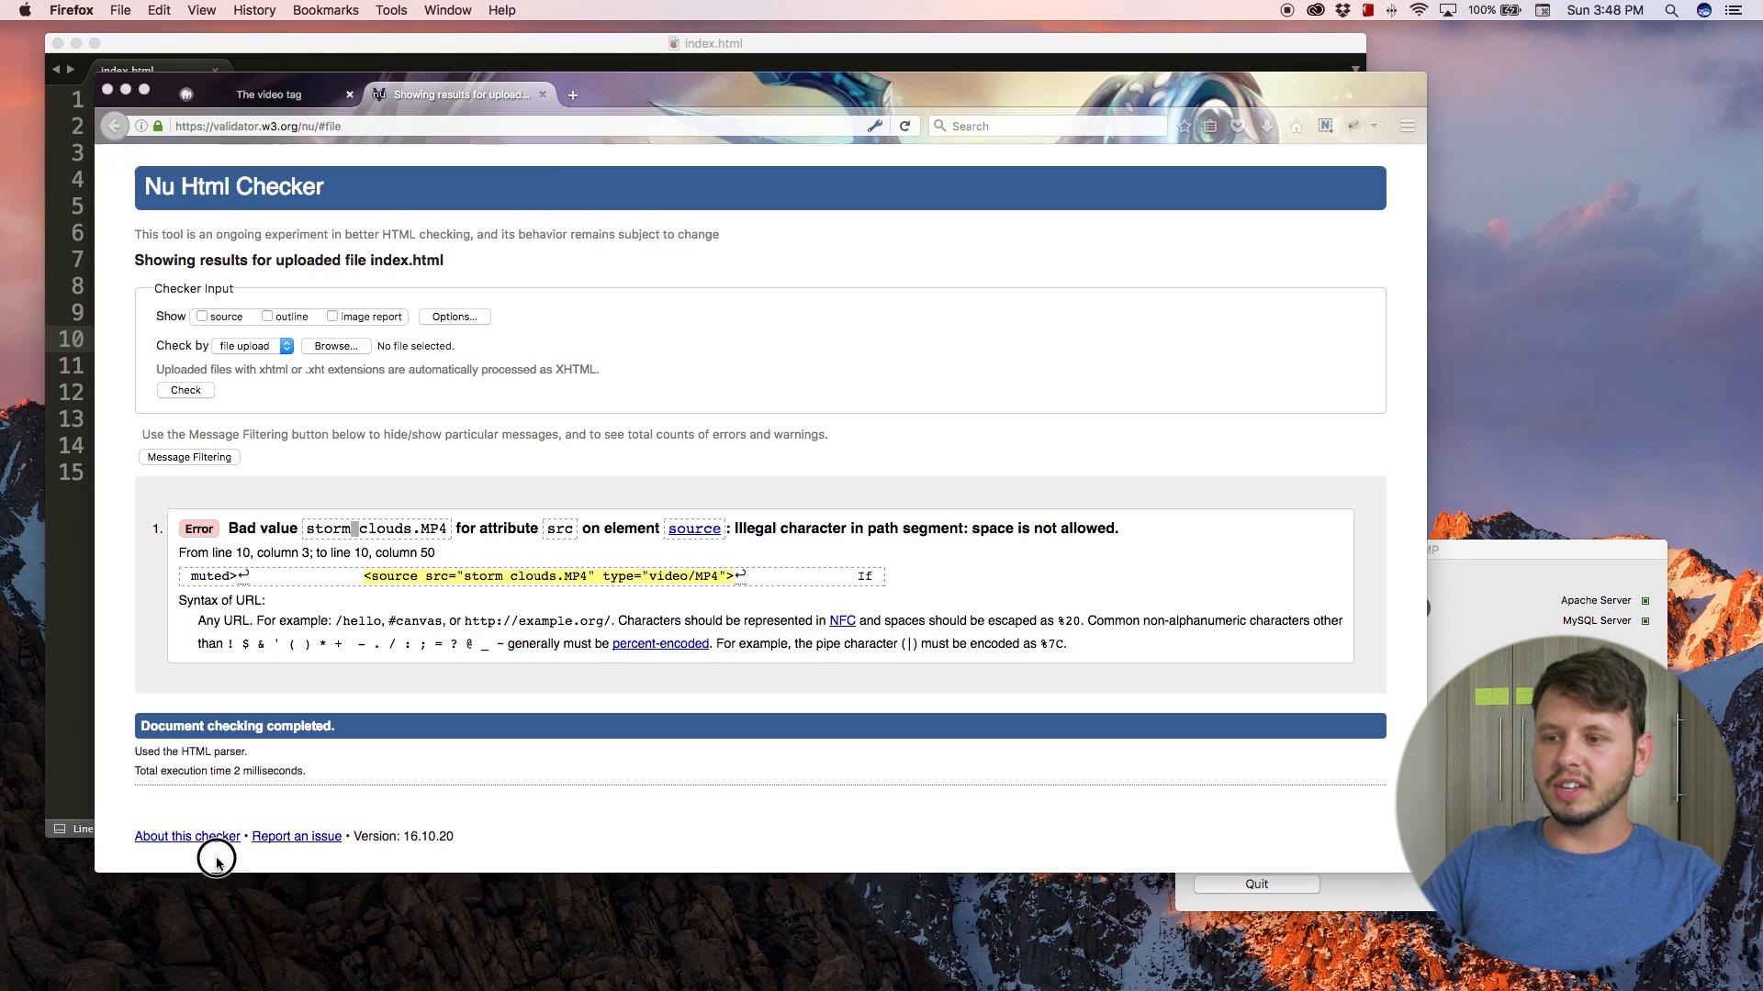
# - Reload the localhost page so the video is ready to play, then return to the validator upload form
pyautogui.click(266, 94)
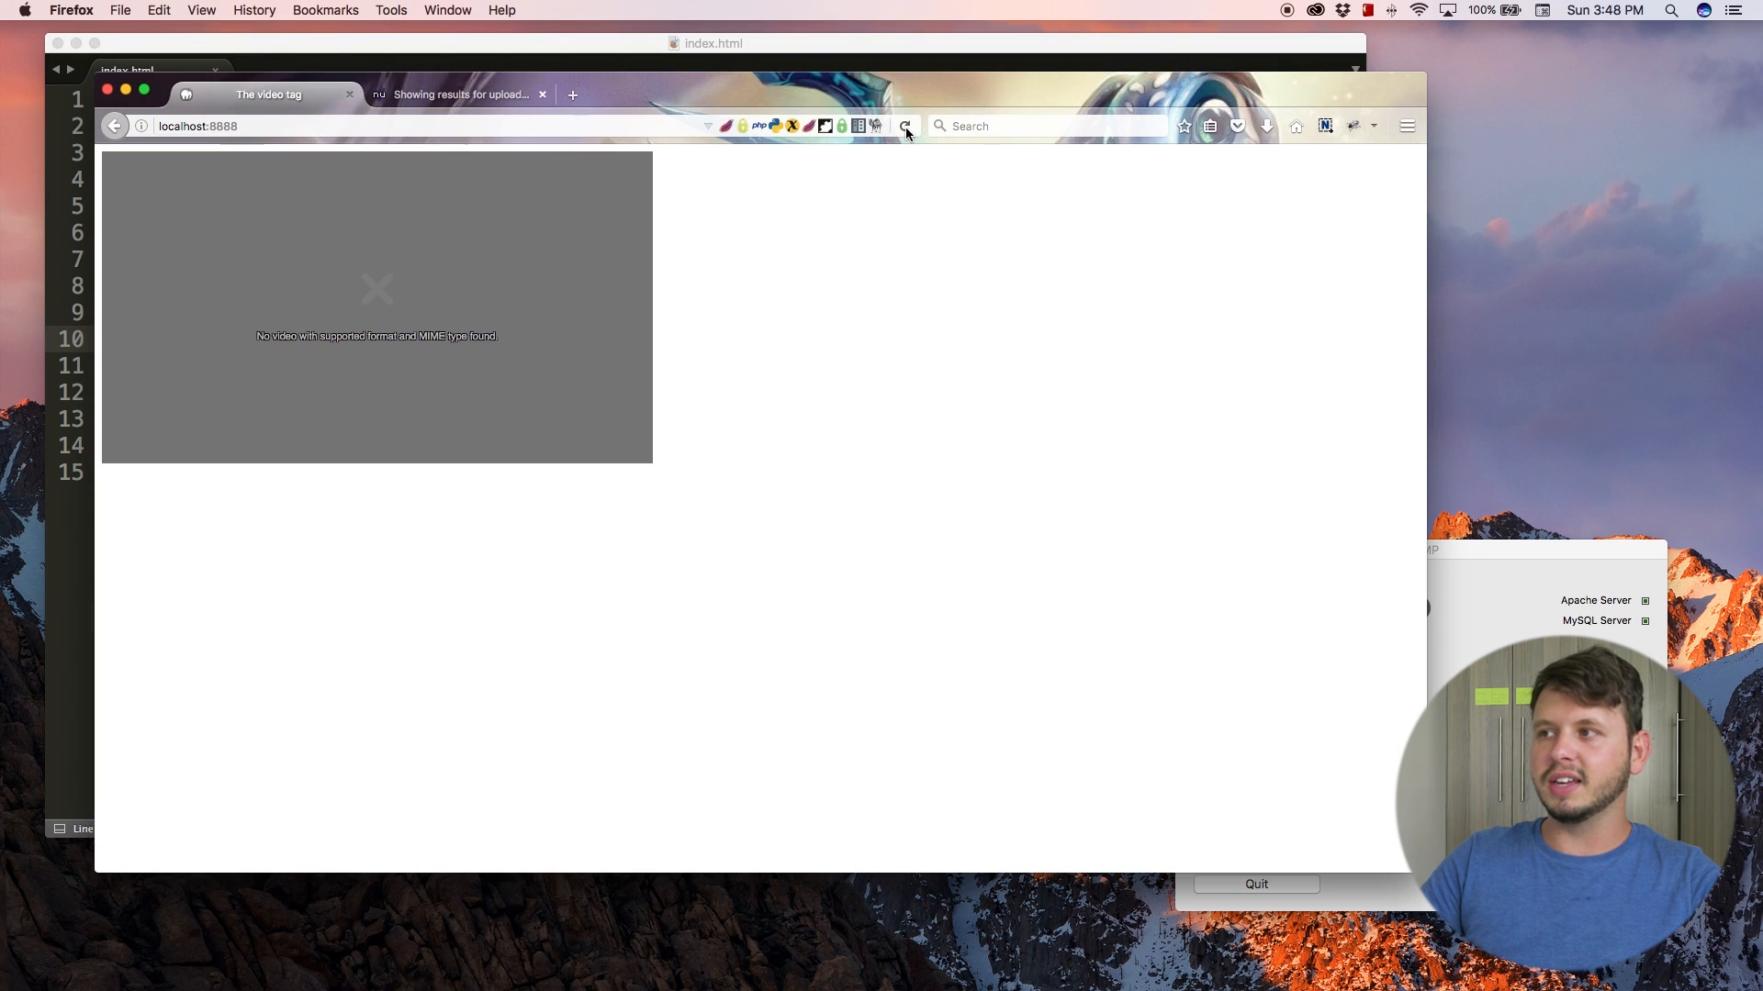
pyautogui.click(905, 127)
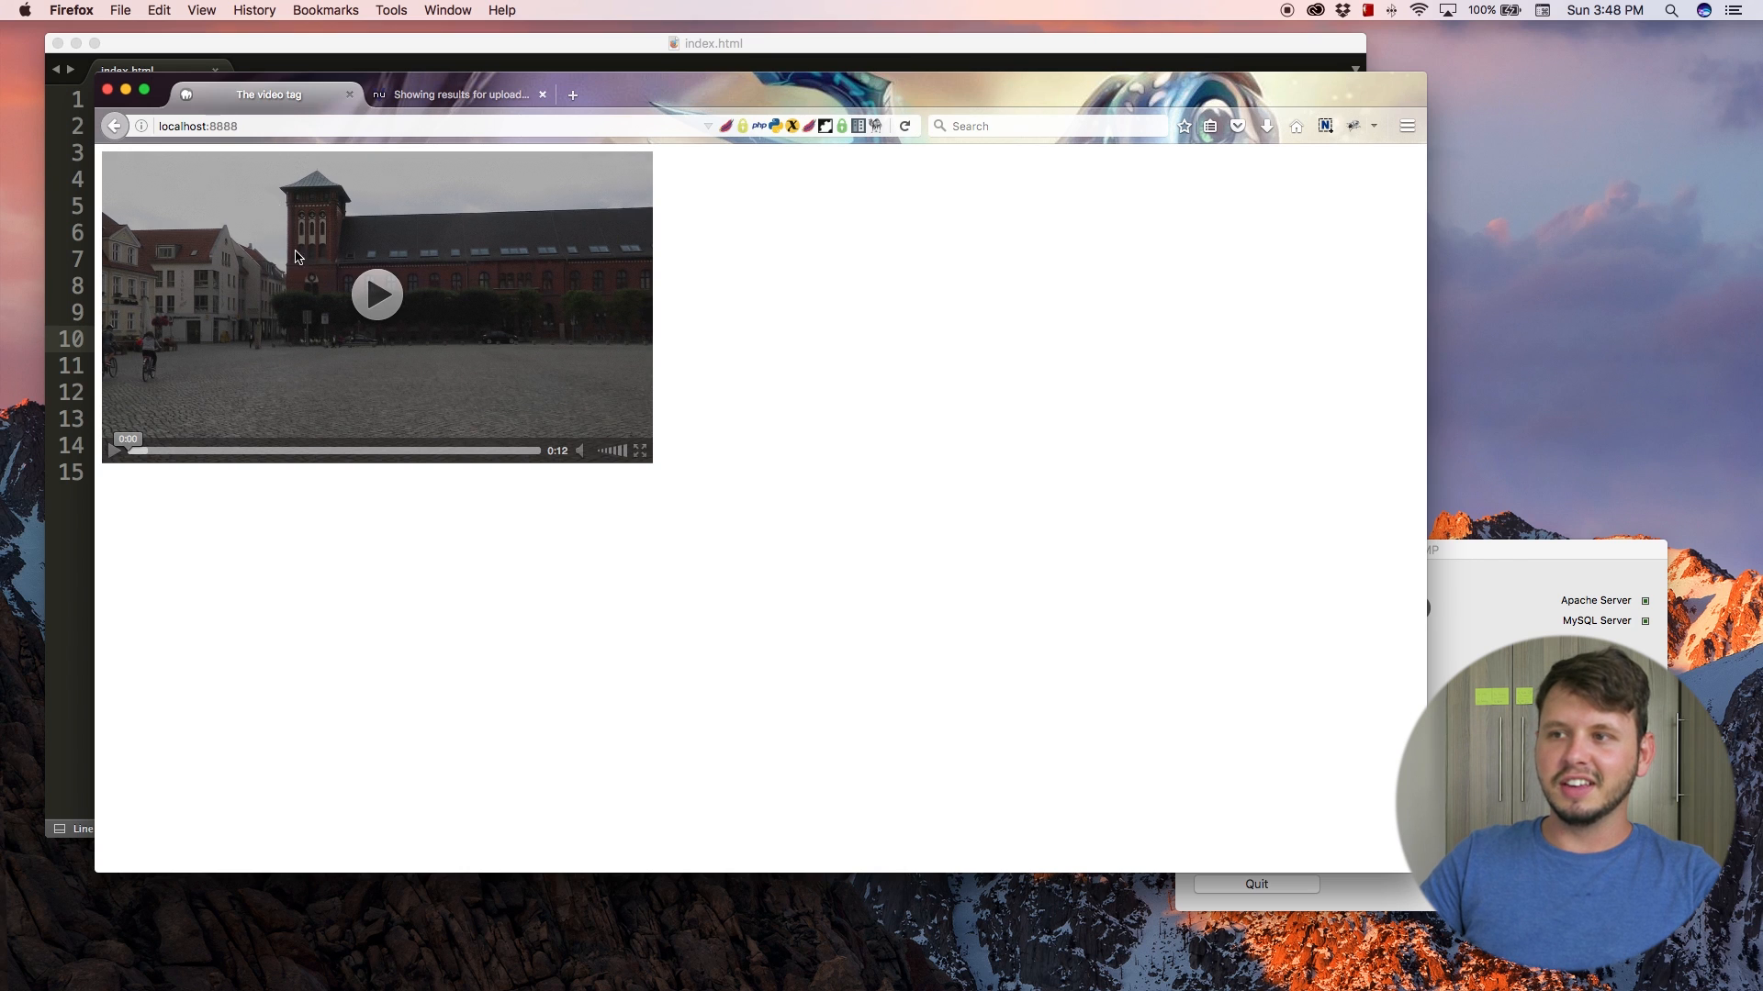
pyautogui.click(455, 93)
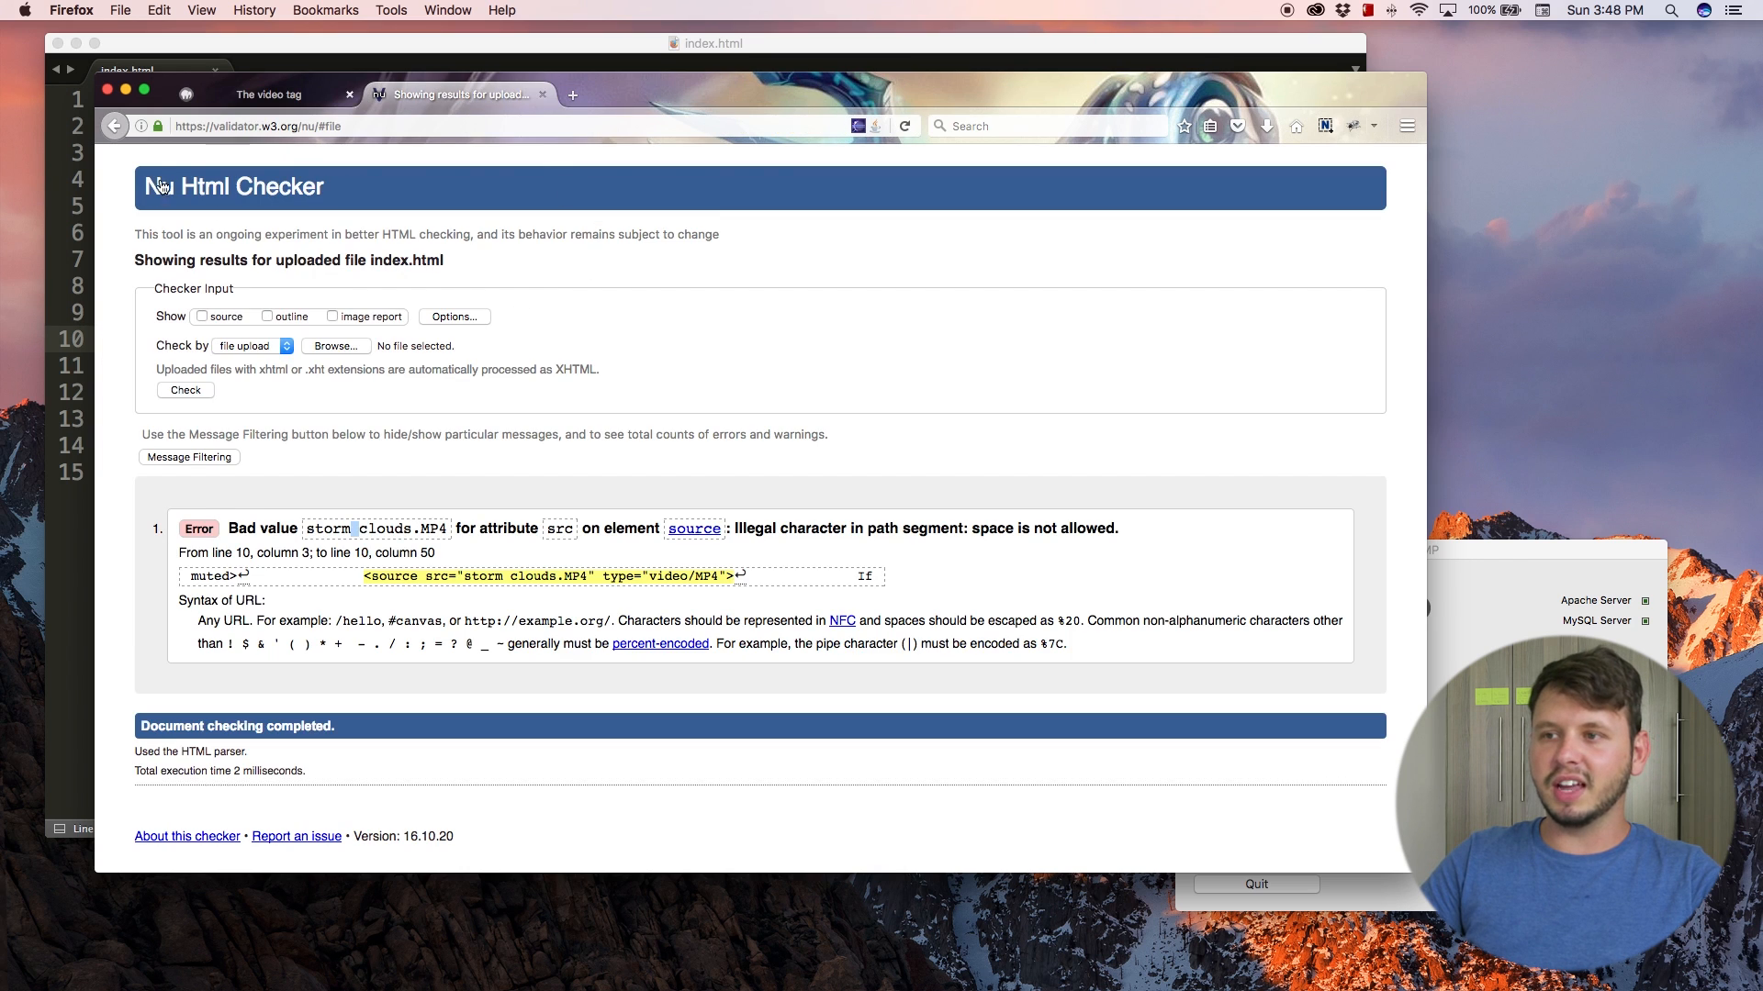
pyautogui.click(113, 125)
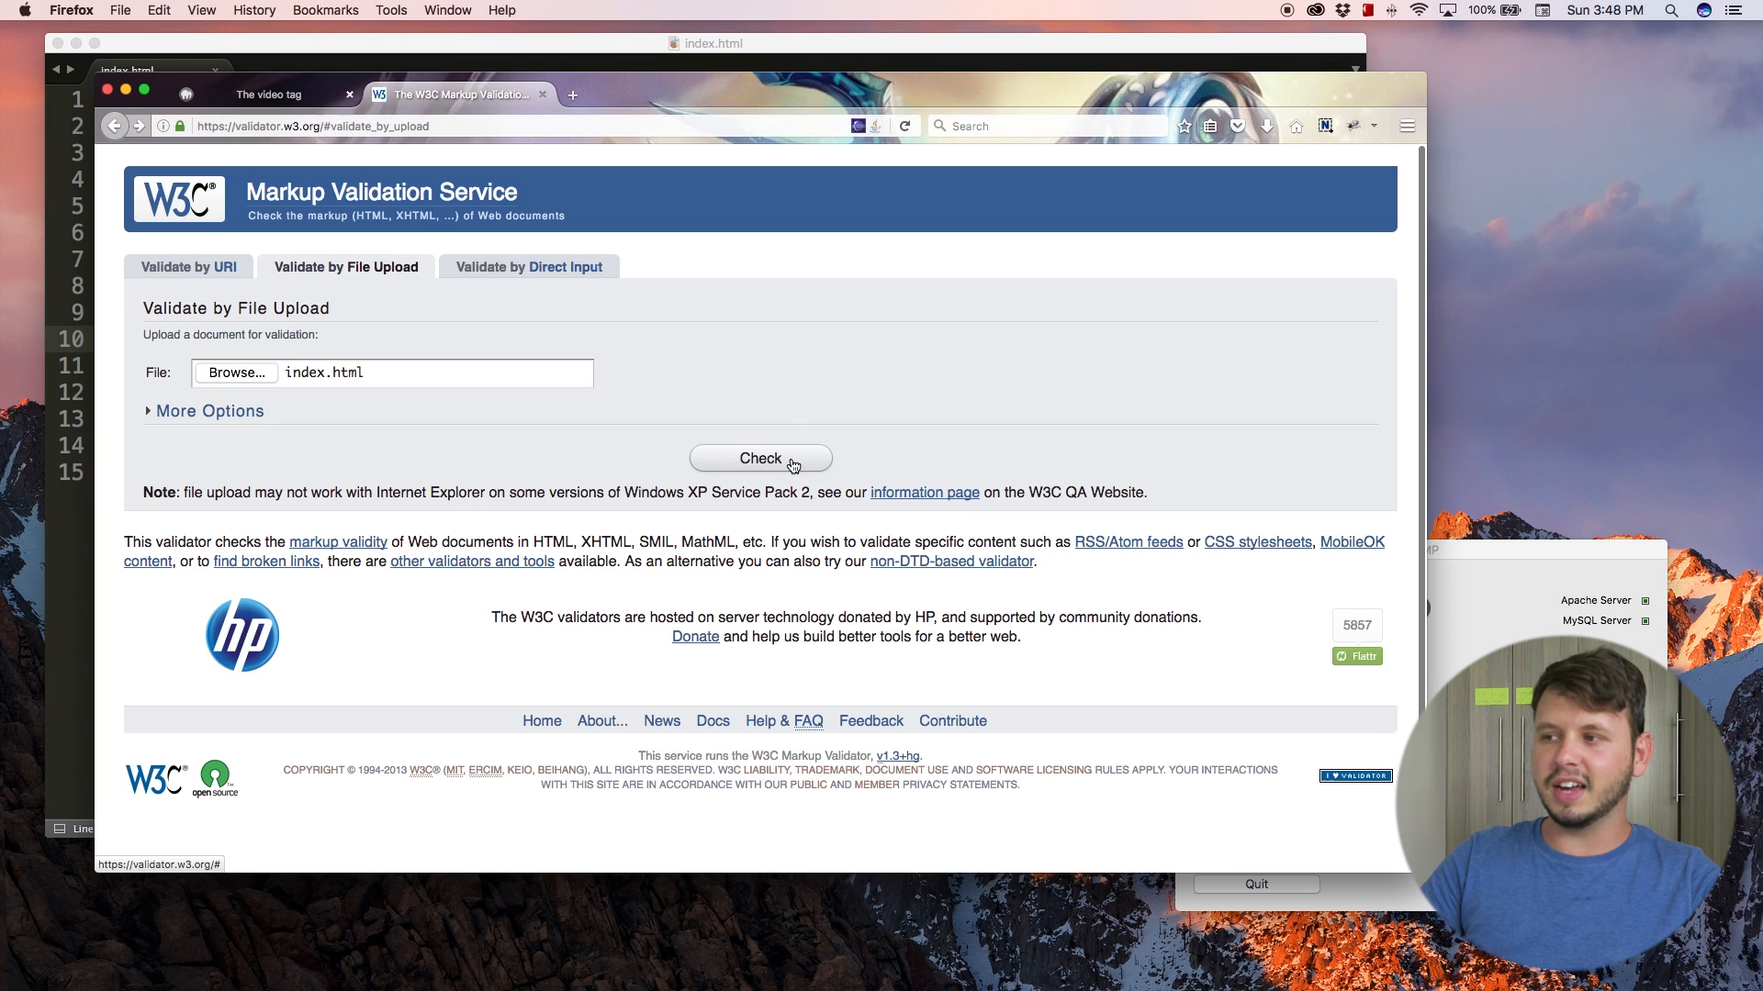
# - Resubmit index.html for validation and recover from the 503 error back to the upload form
pyautogui.click(760, 457)
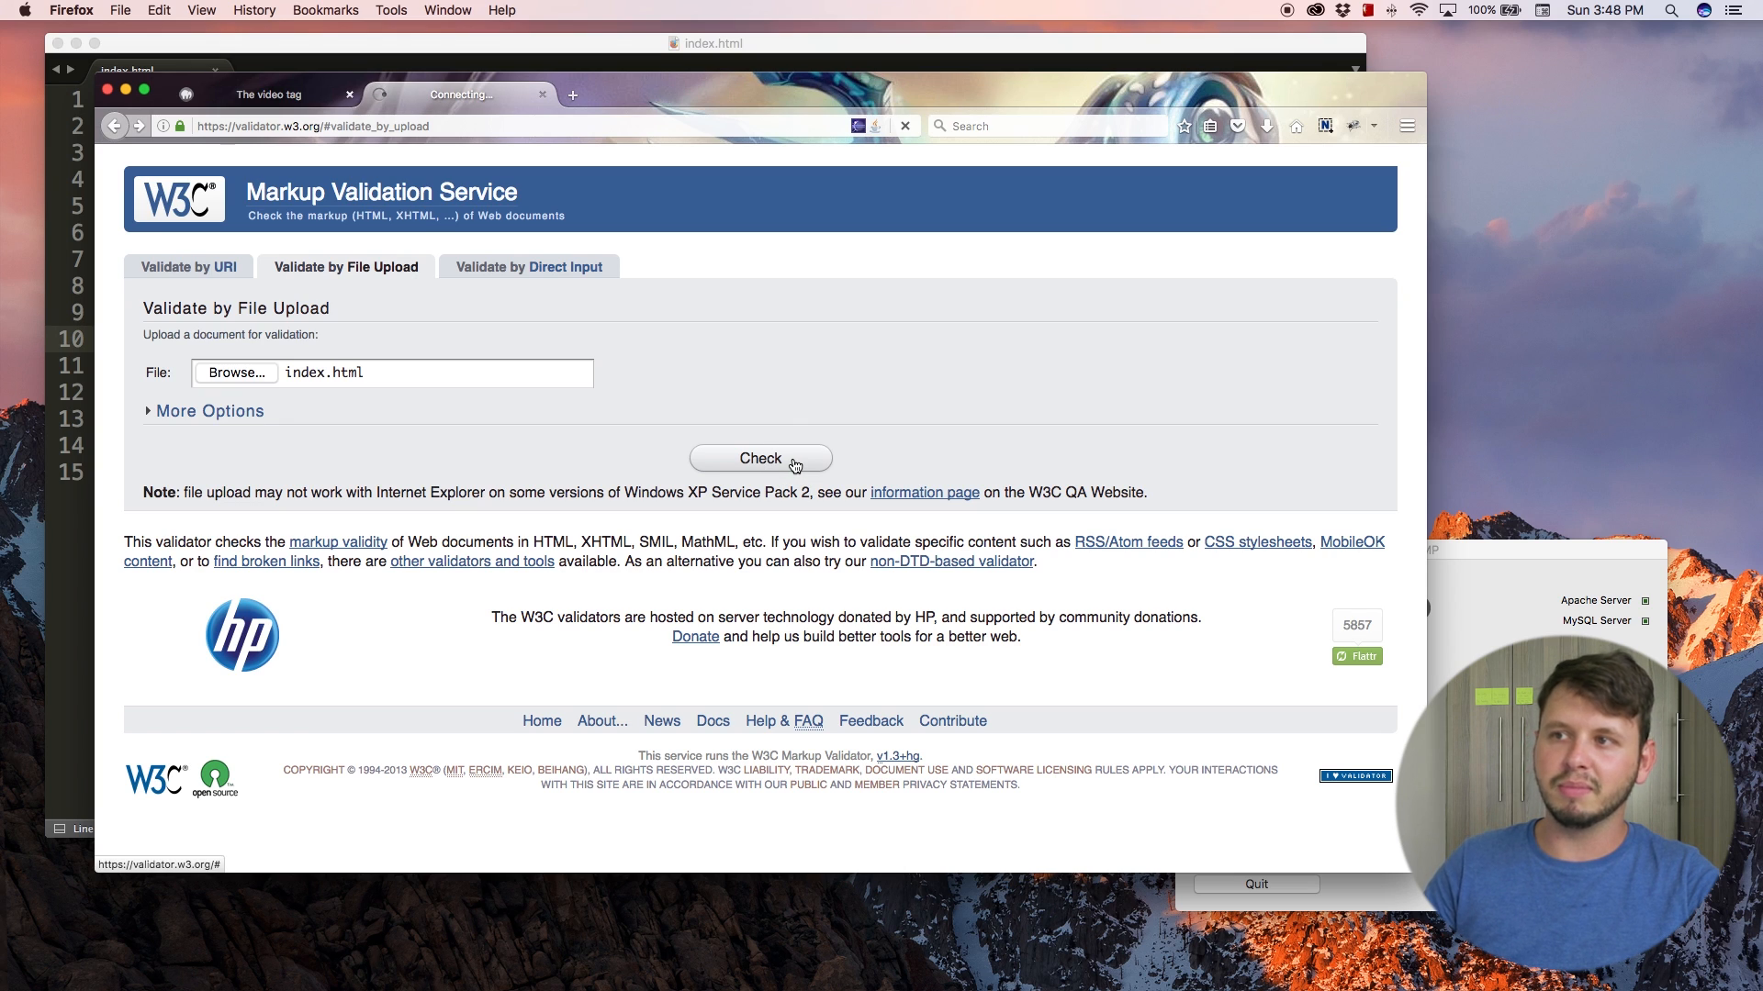
pyautogui.click(760, 458)
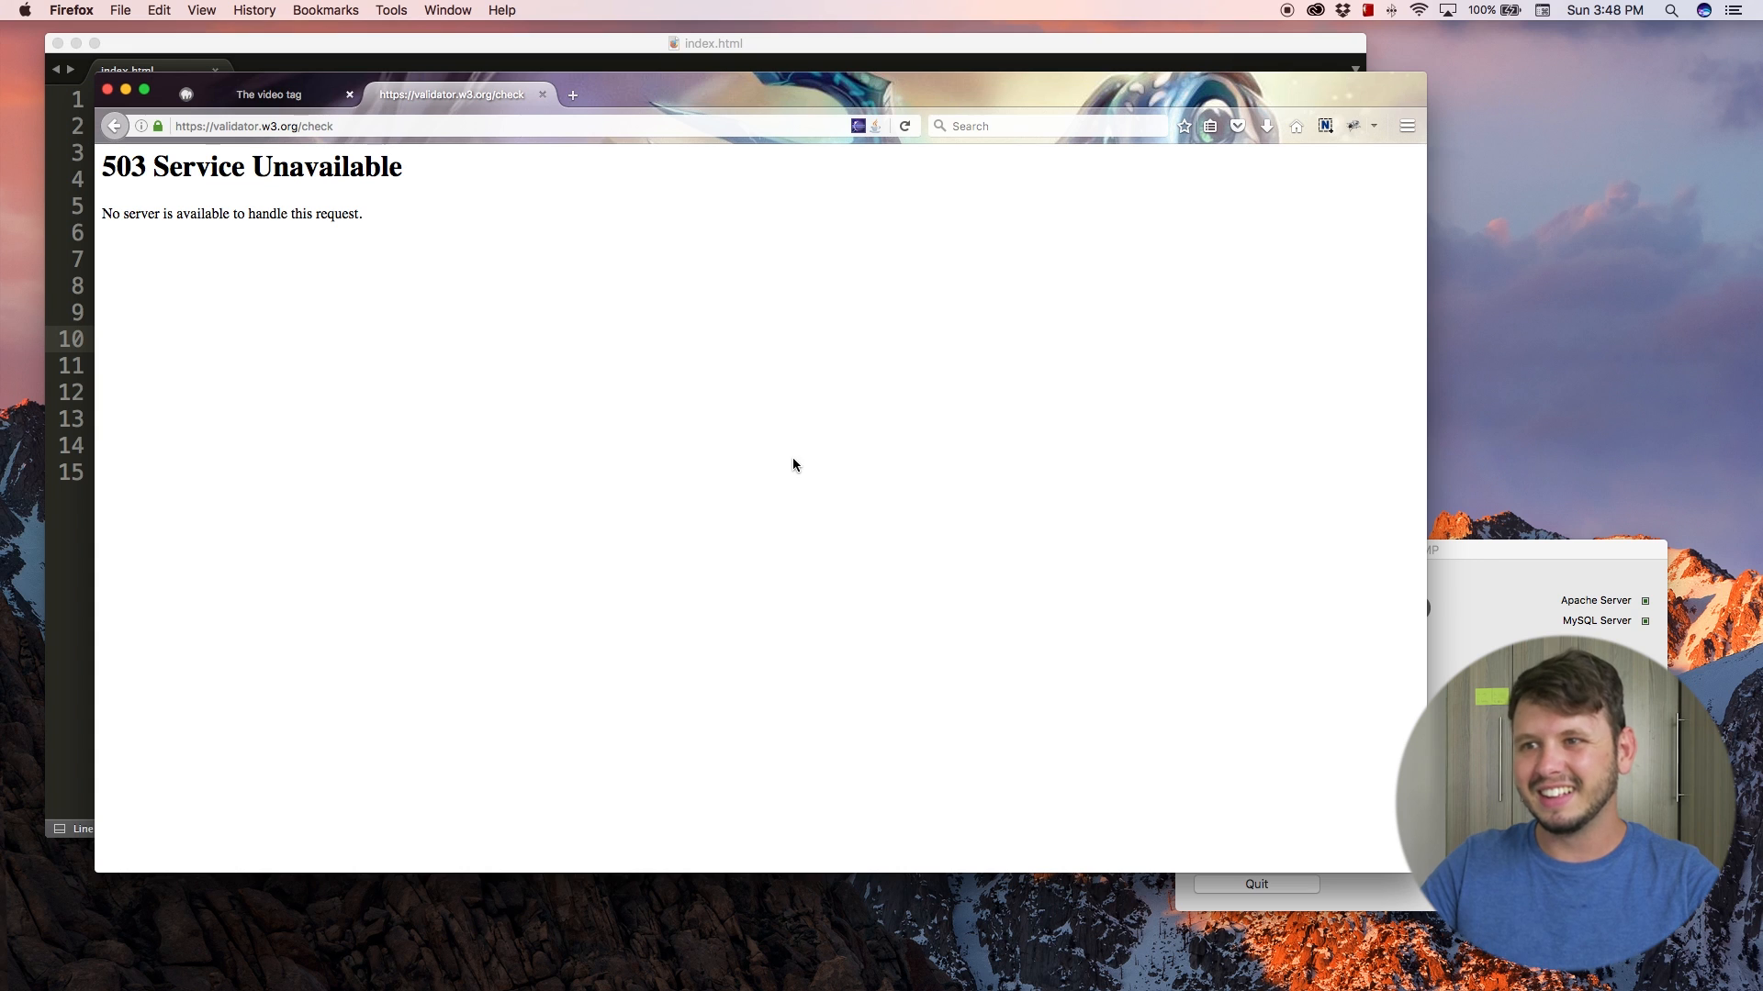
pyautogui.click(904, 124)
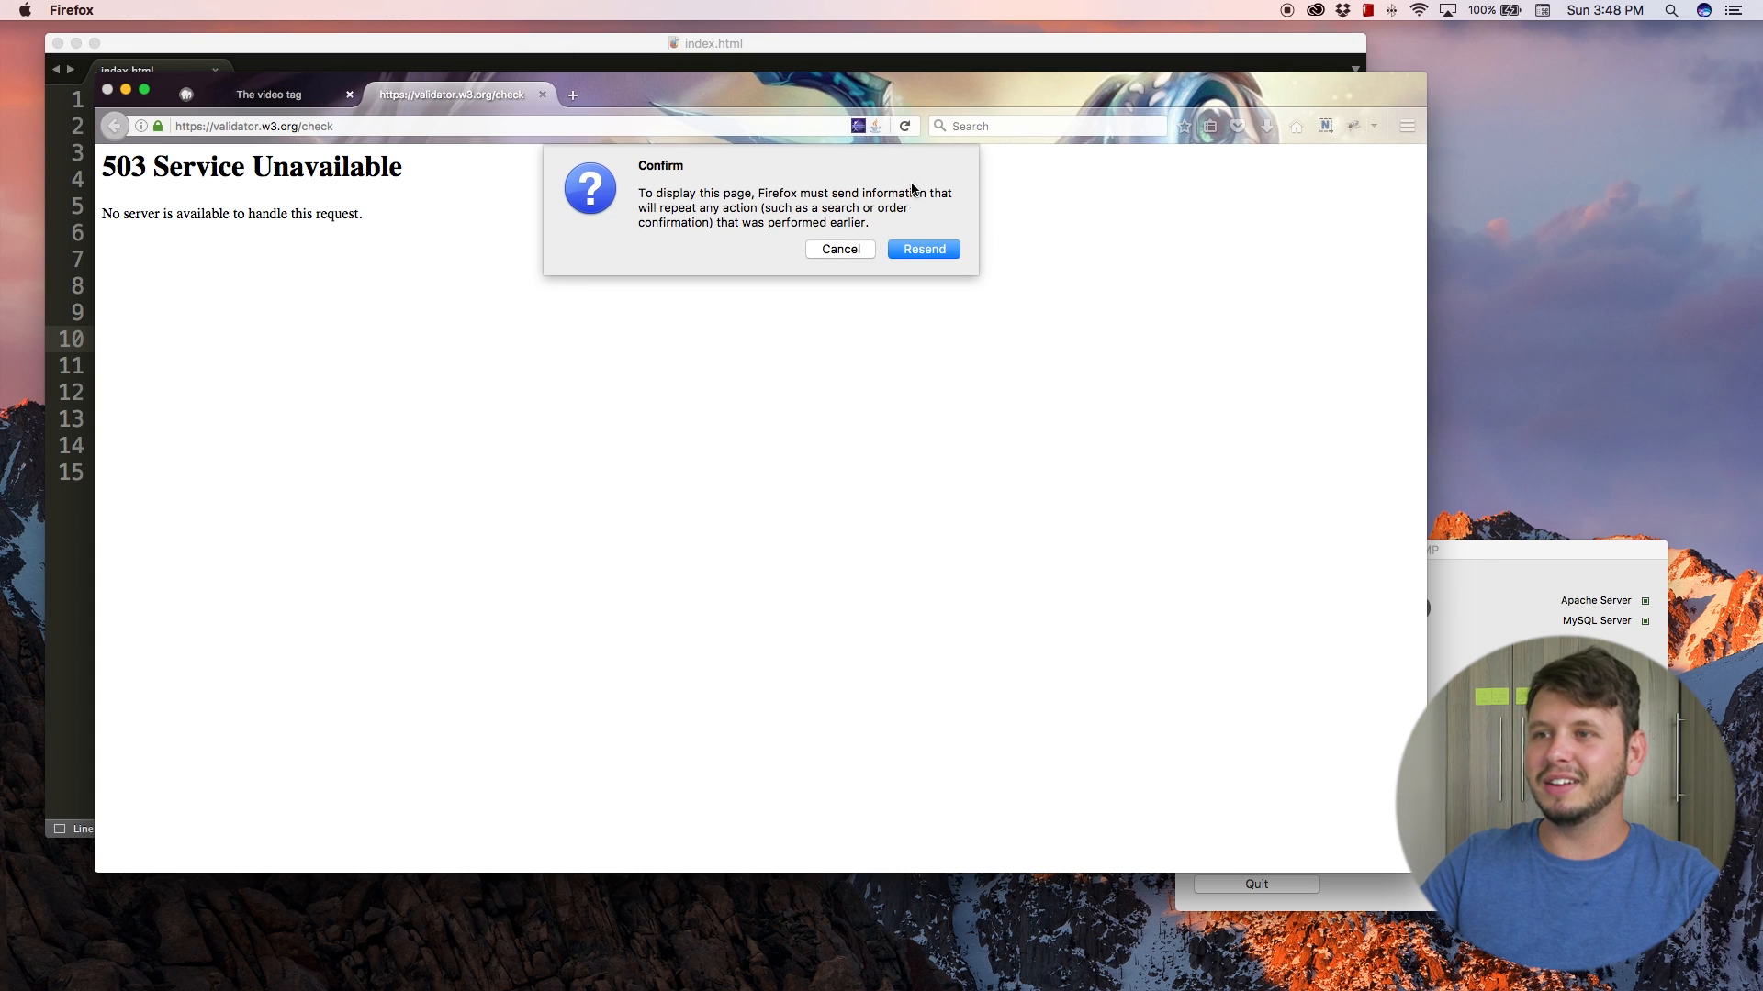
pyautogui.click(921, 248)
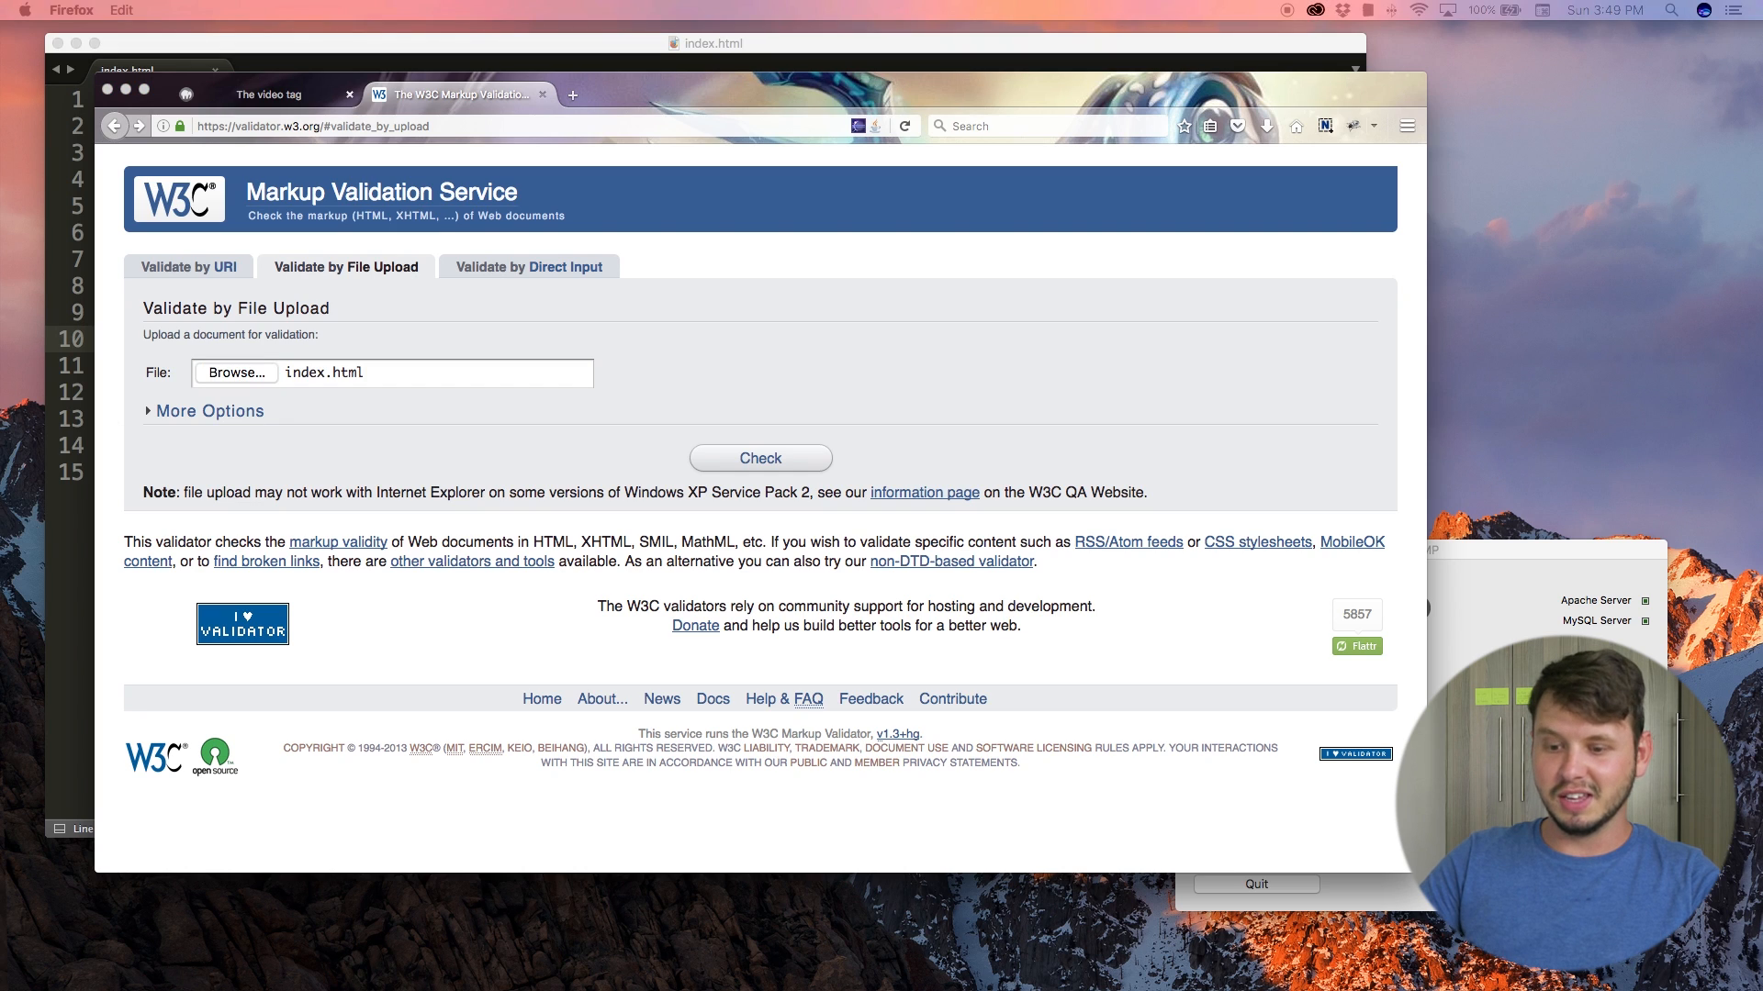
# - Check index.html again until it reports 'No errors or warnings to show'
pyautogui.click(760, 457)
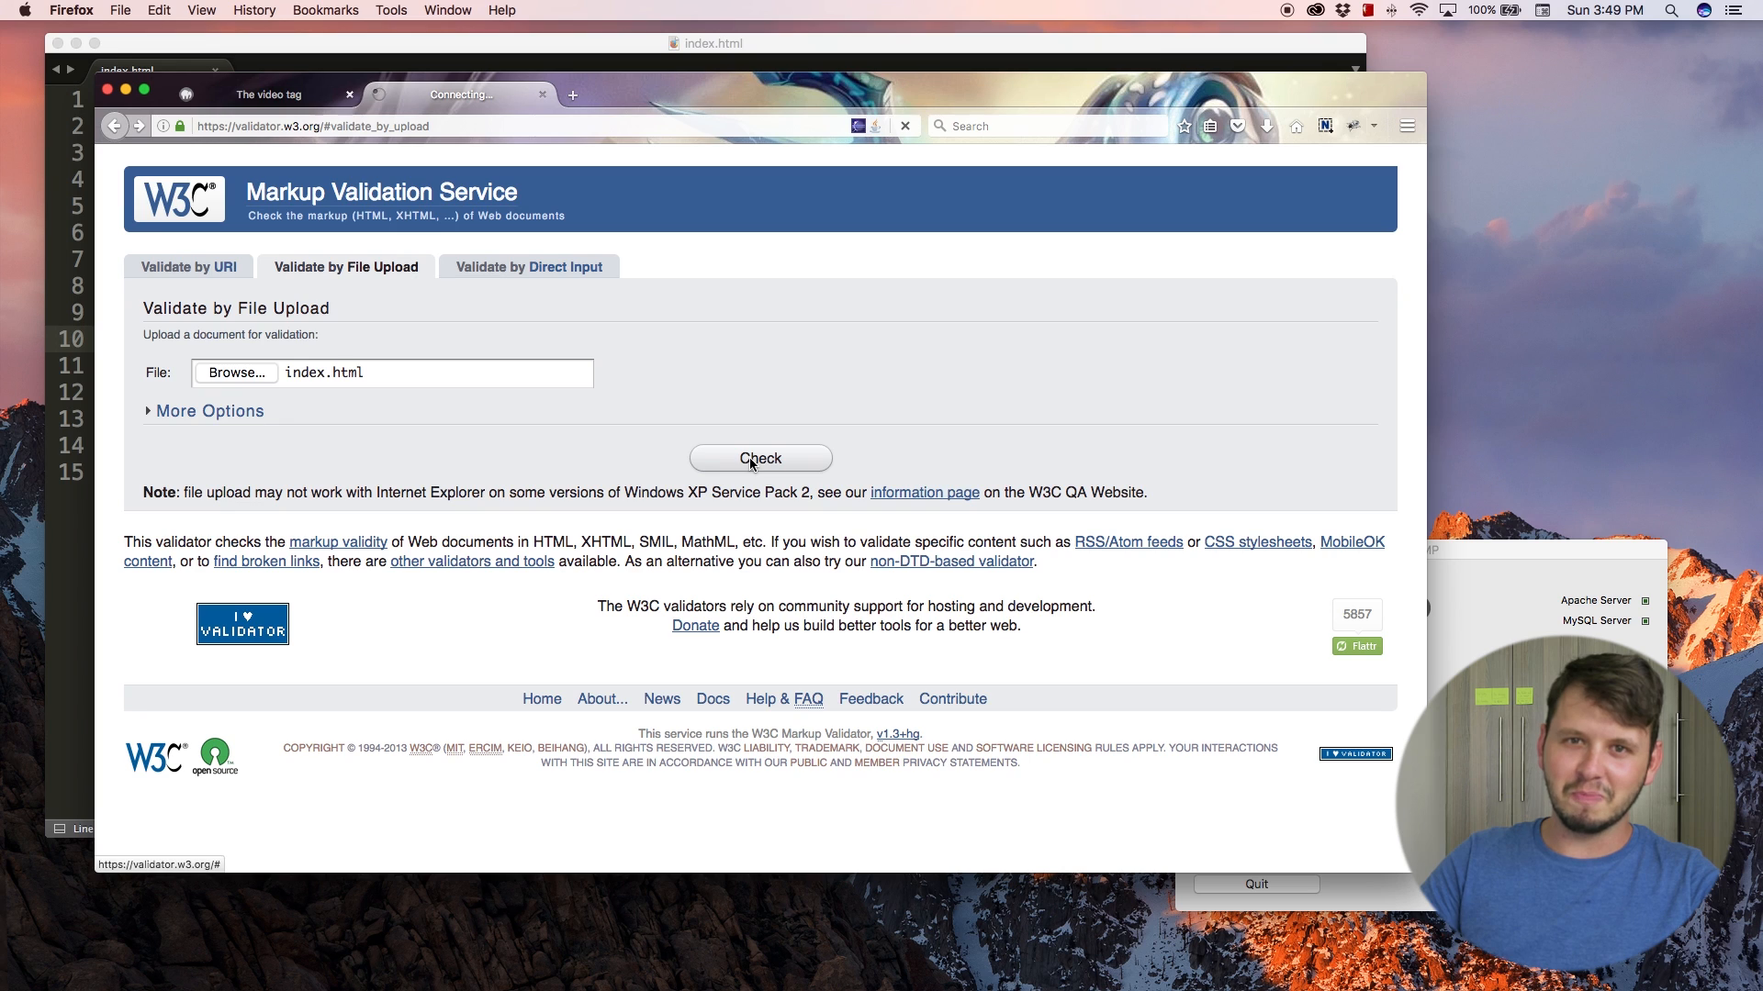
pyautogui.click(760, 459)
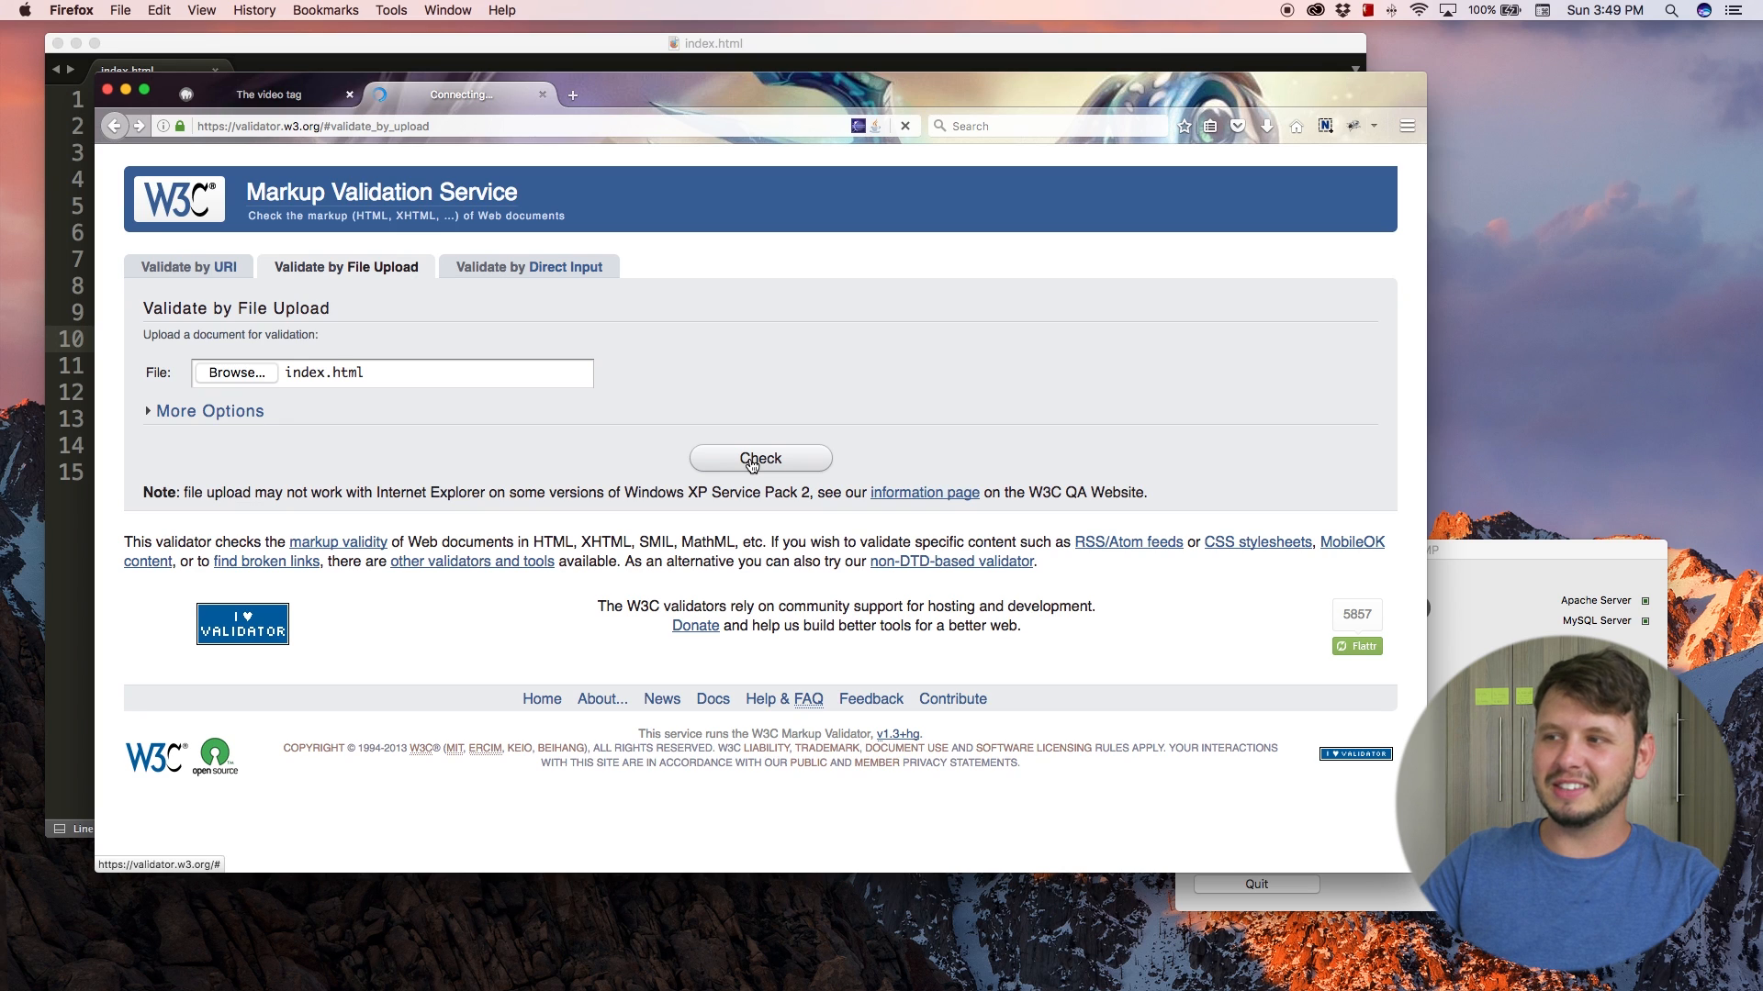
pyautogui.click(760, 459)
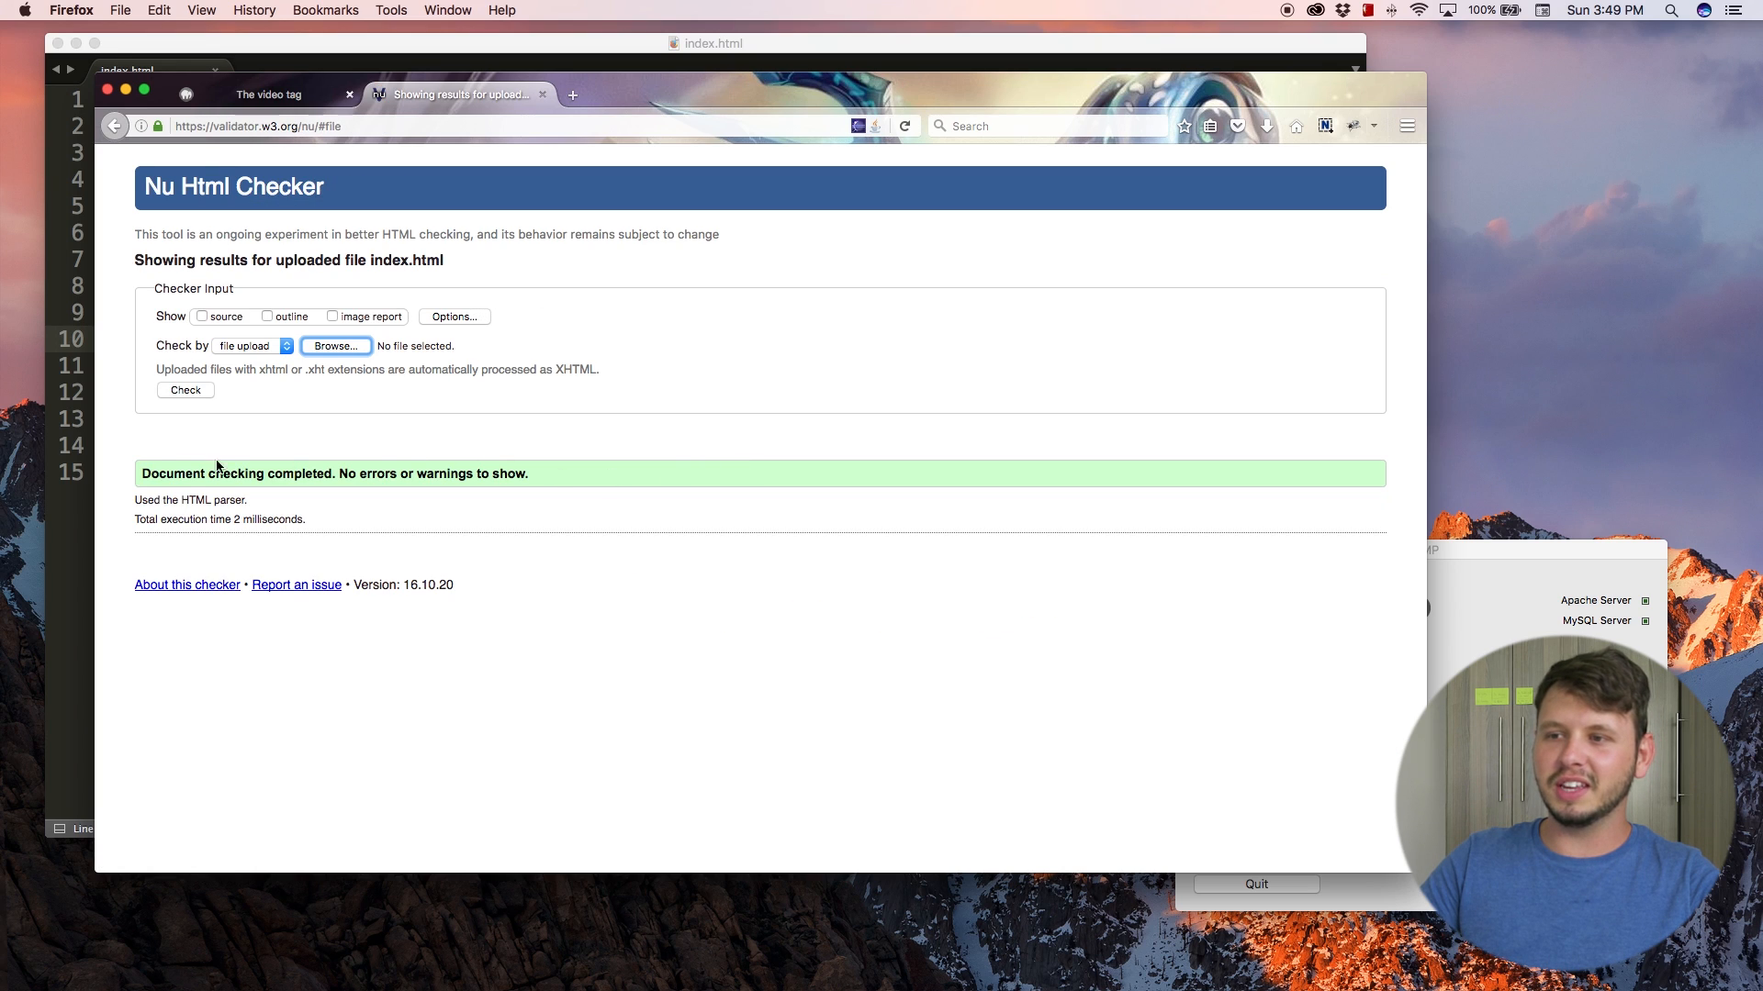
pyautogui.moveTo(582, 479)
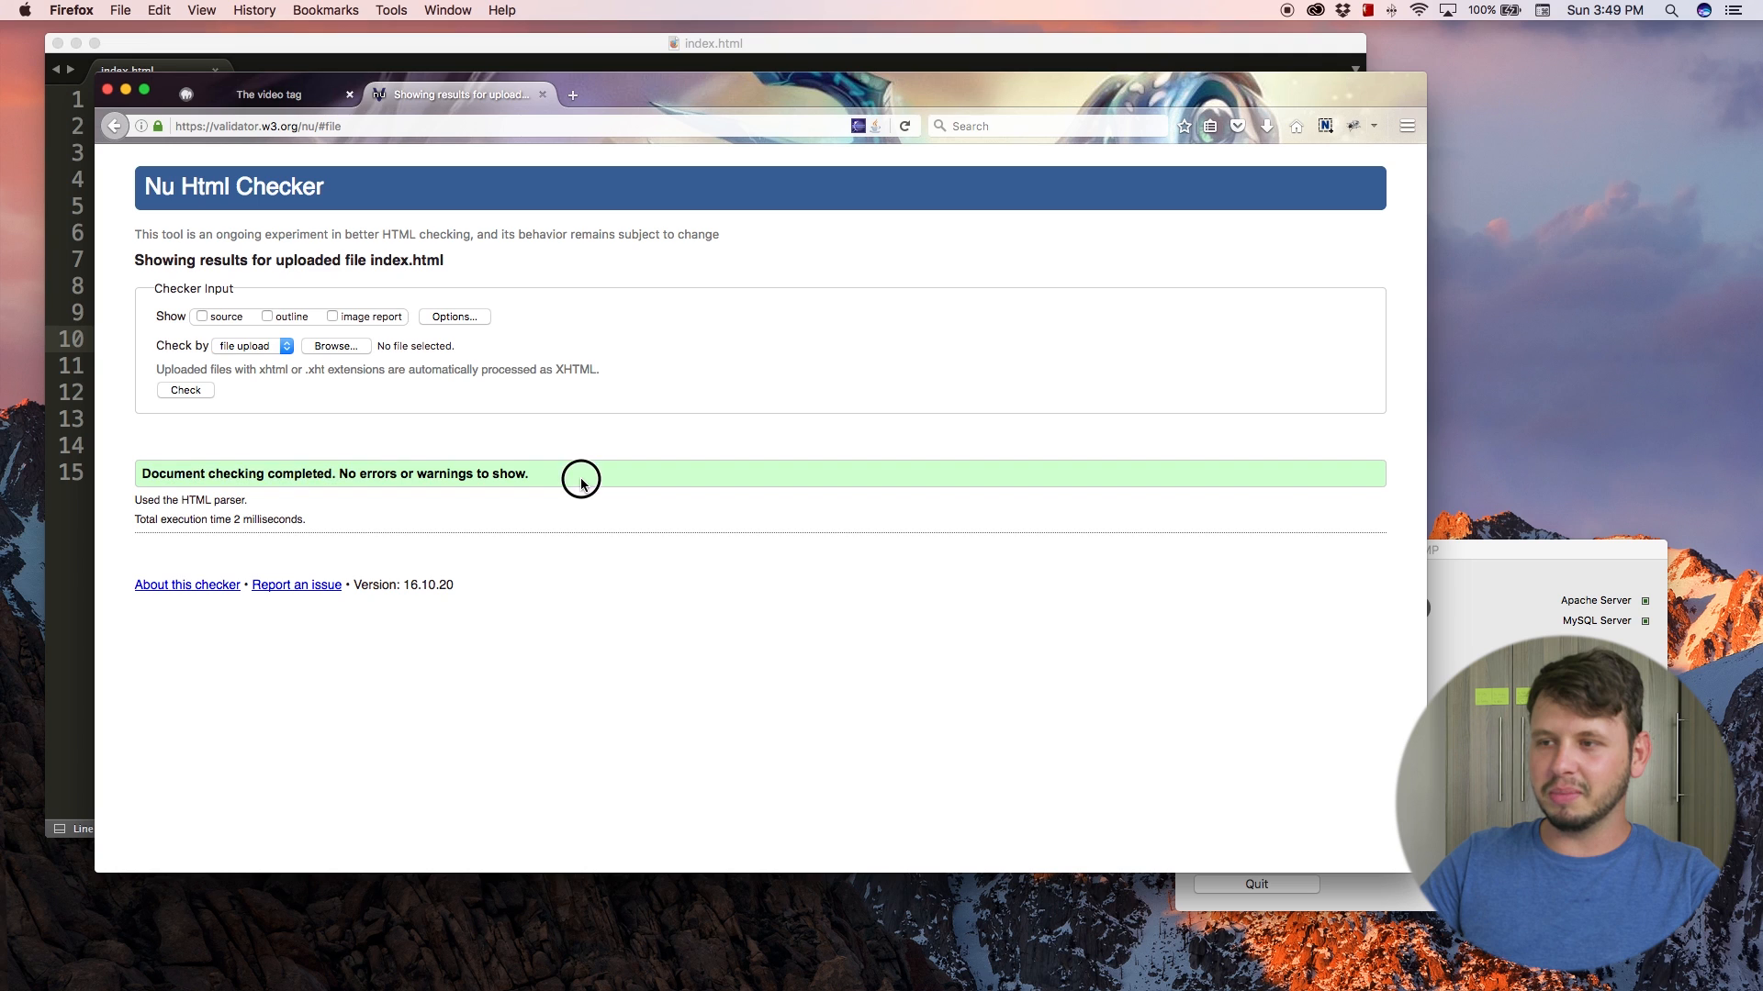
pyautogui.moveTo(415, 489)
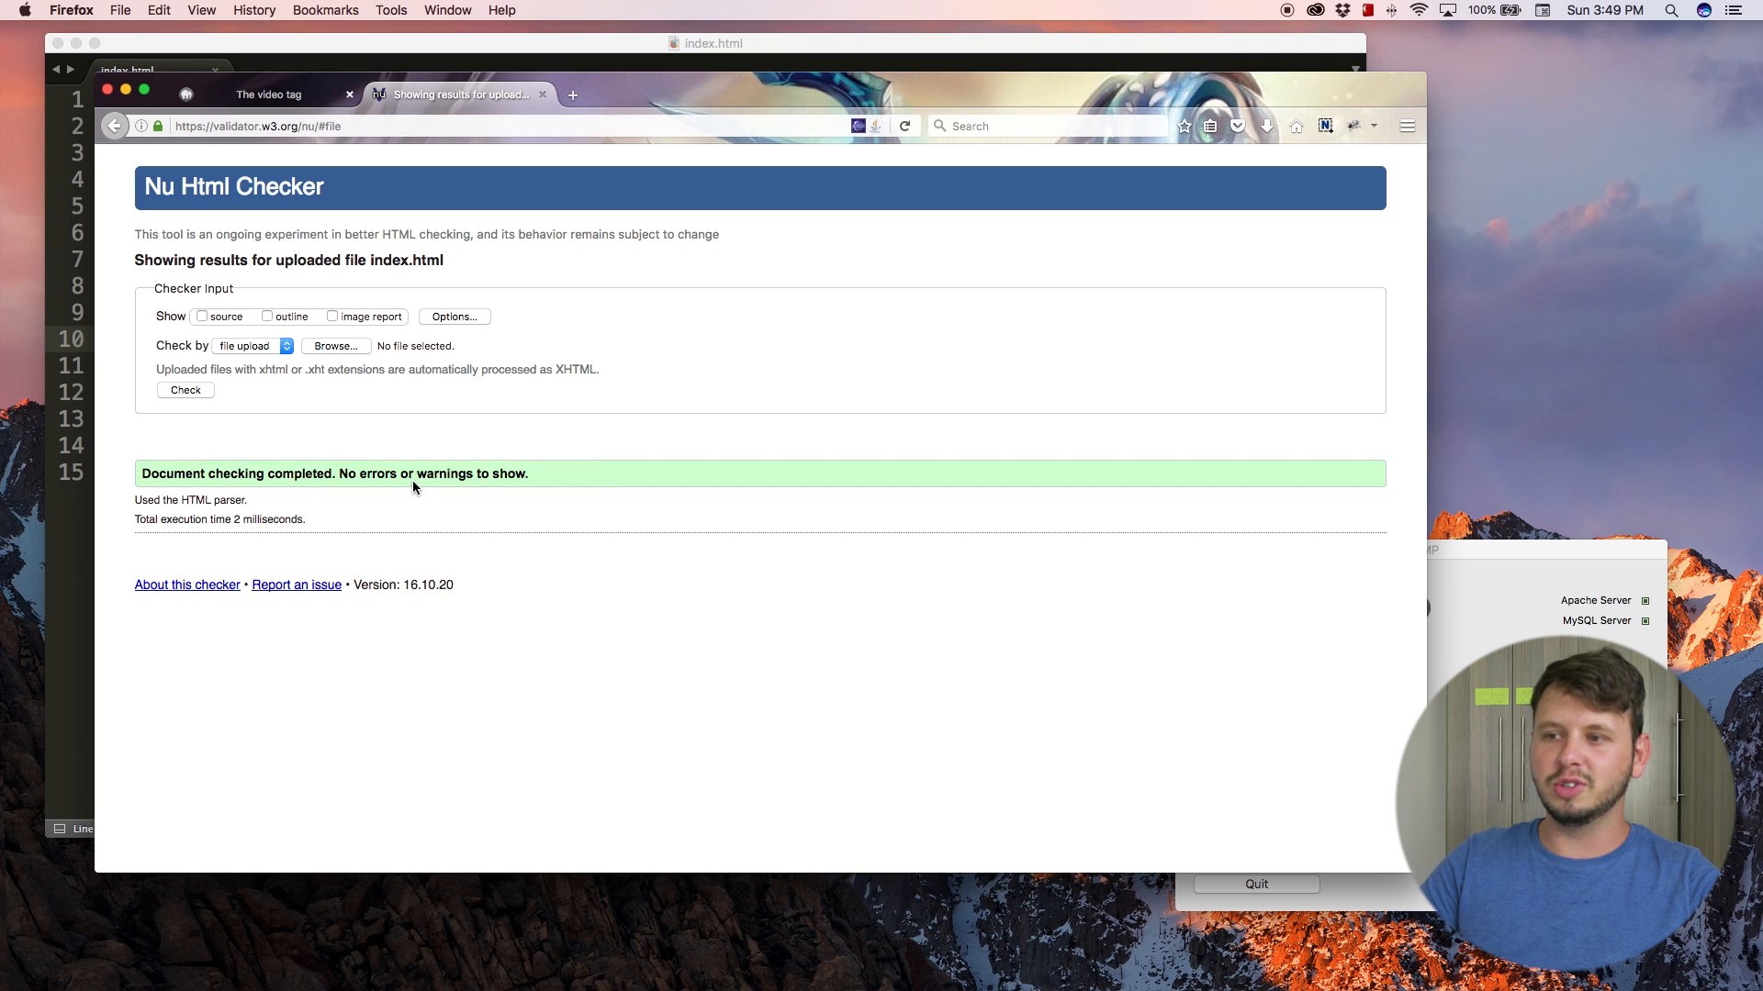